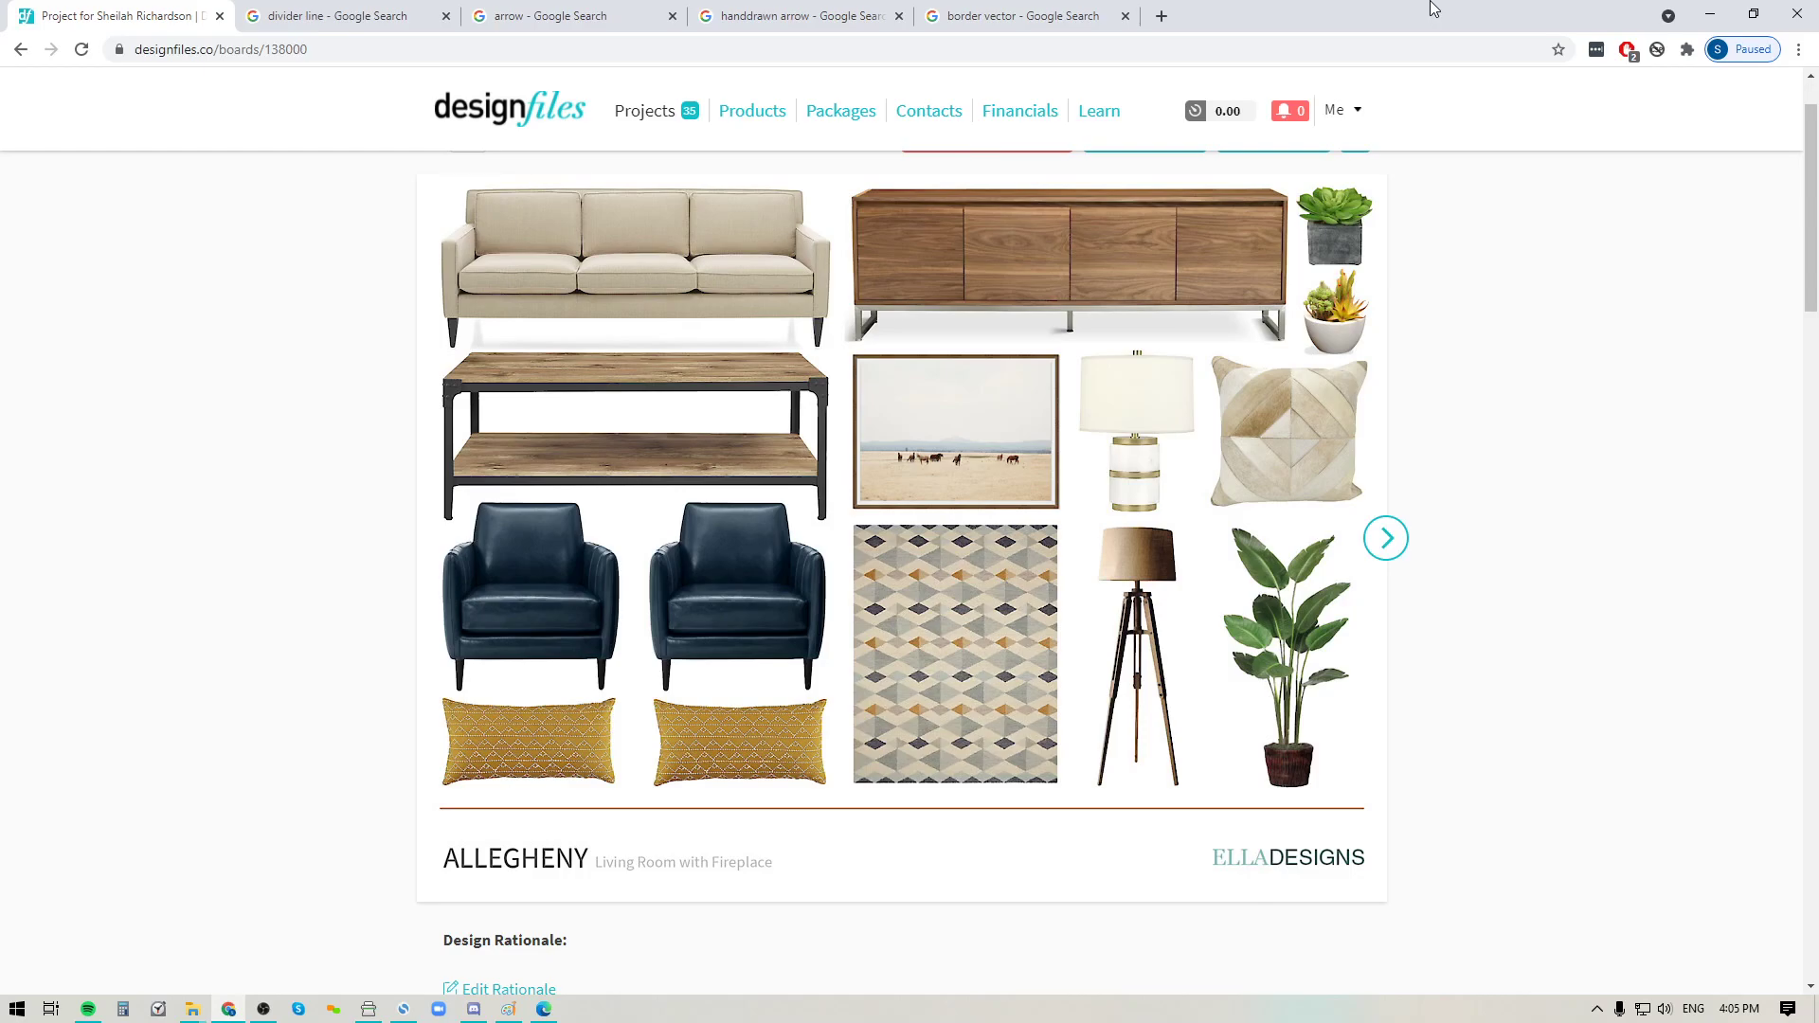
{"action": "mouse_move", "coordinate": [1366, 875]}
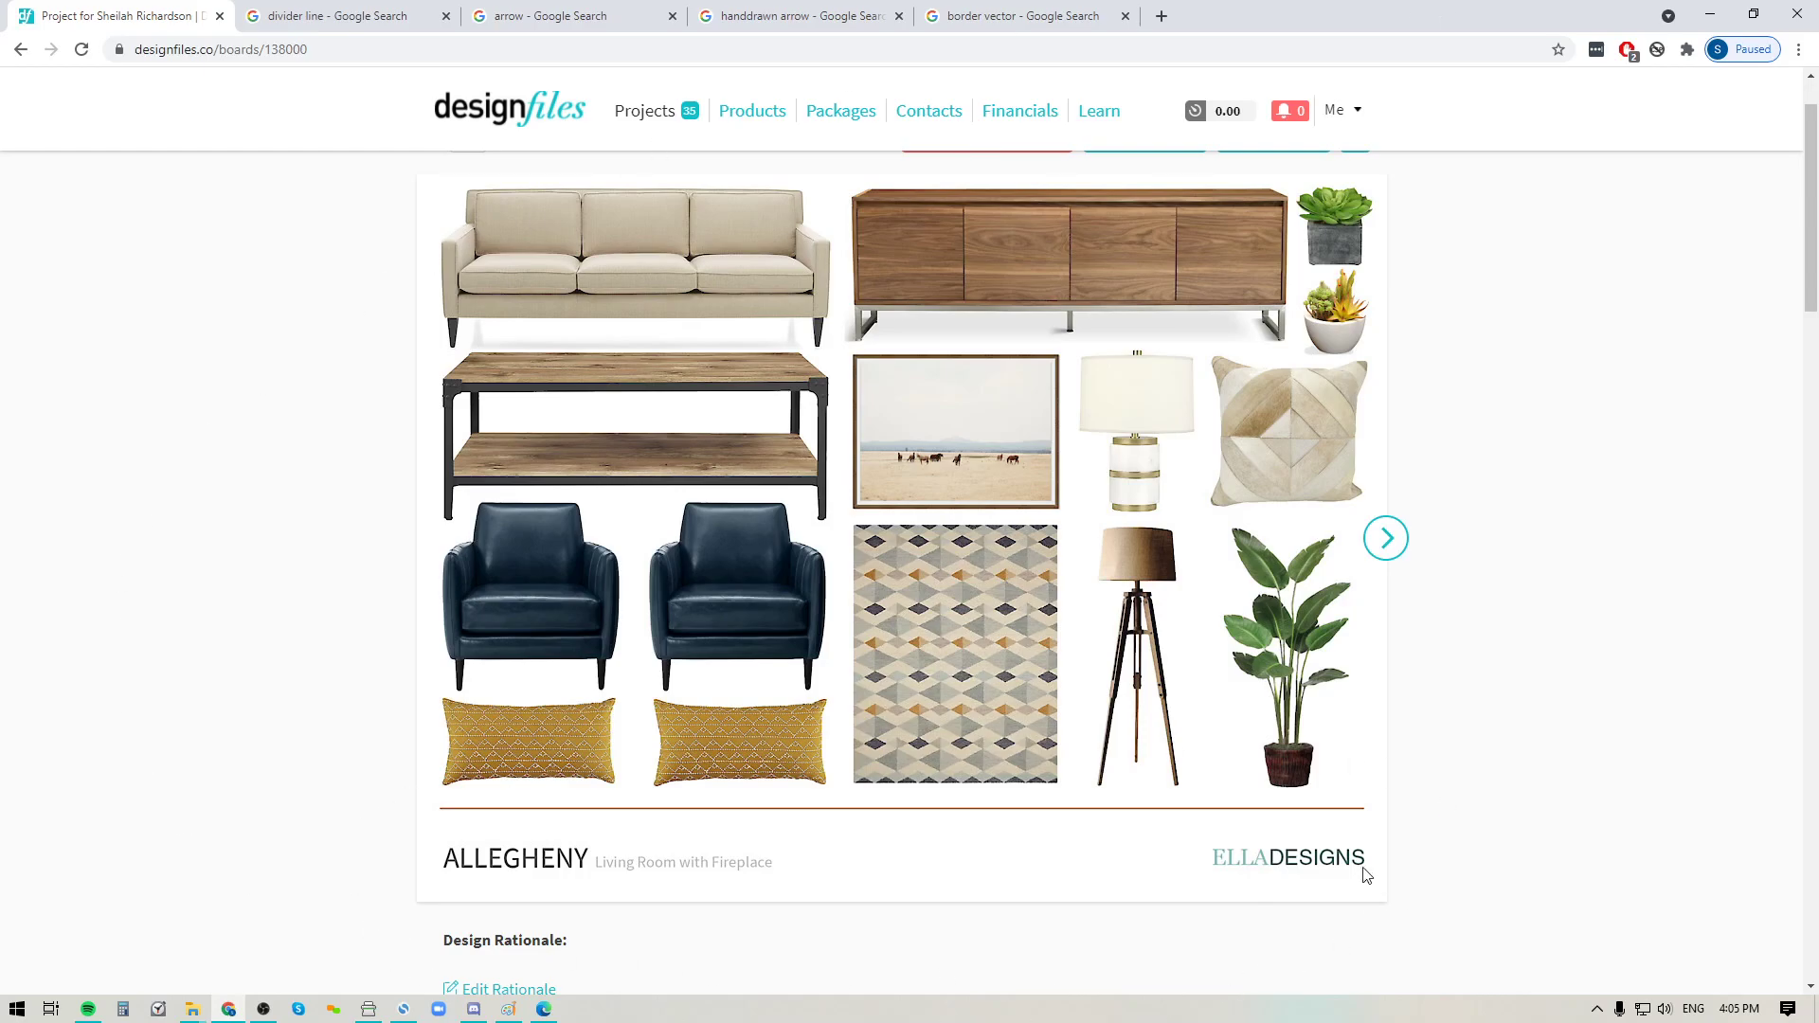
{"action": "mouse_move", "coordinate": [644, 110]}
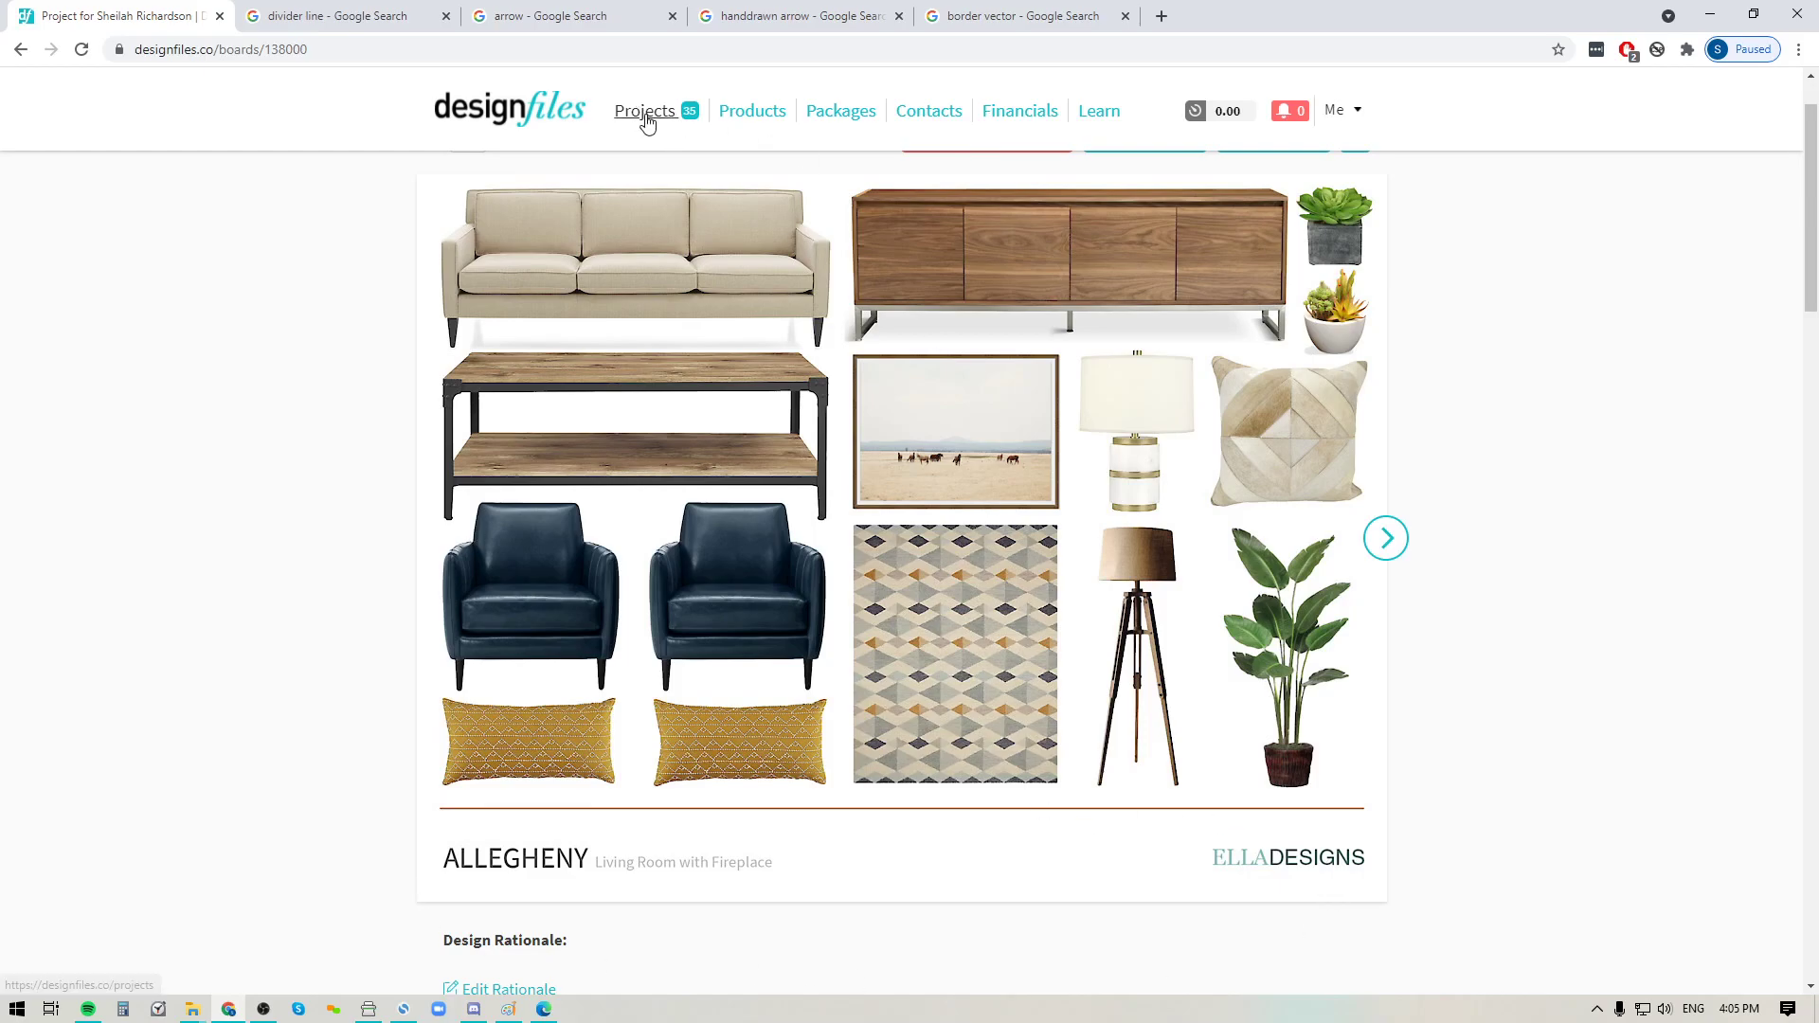
- Go to the sample project's design boards and open the Johnson Residence Re-Design cover board
{"action": "left_click", "coordinate": [644, 110]}
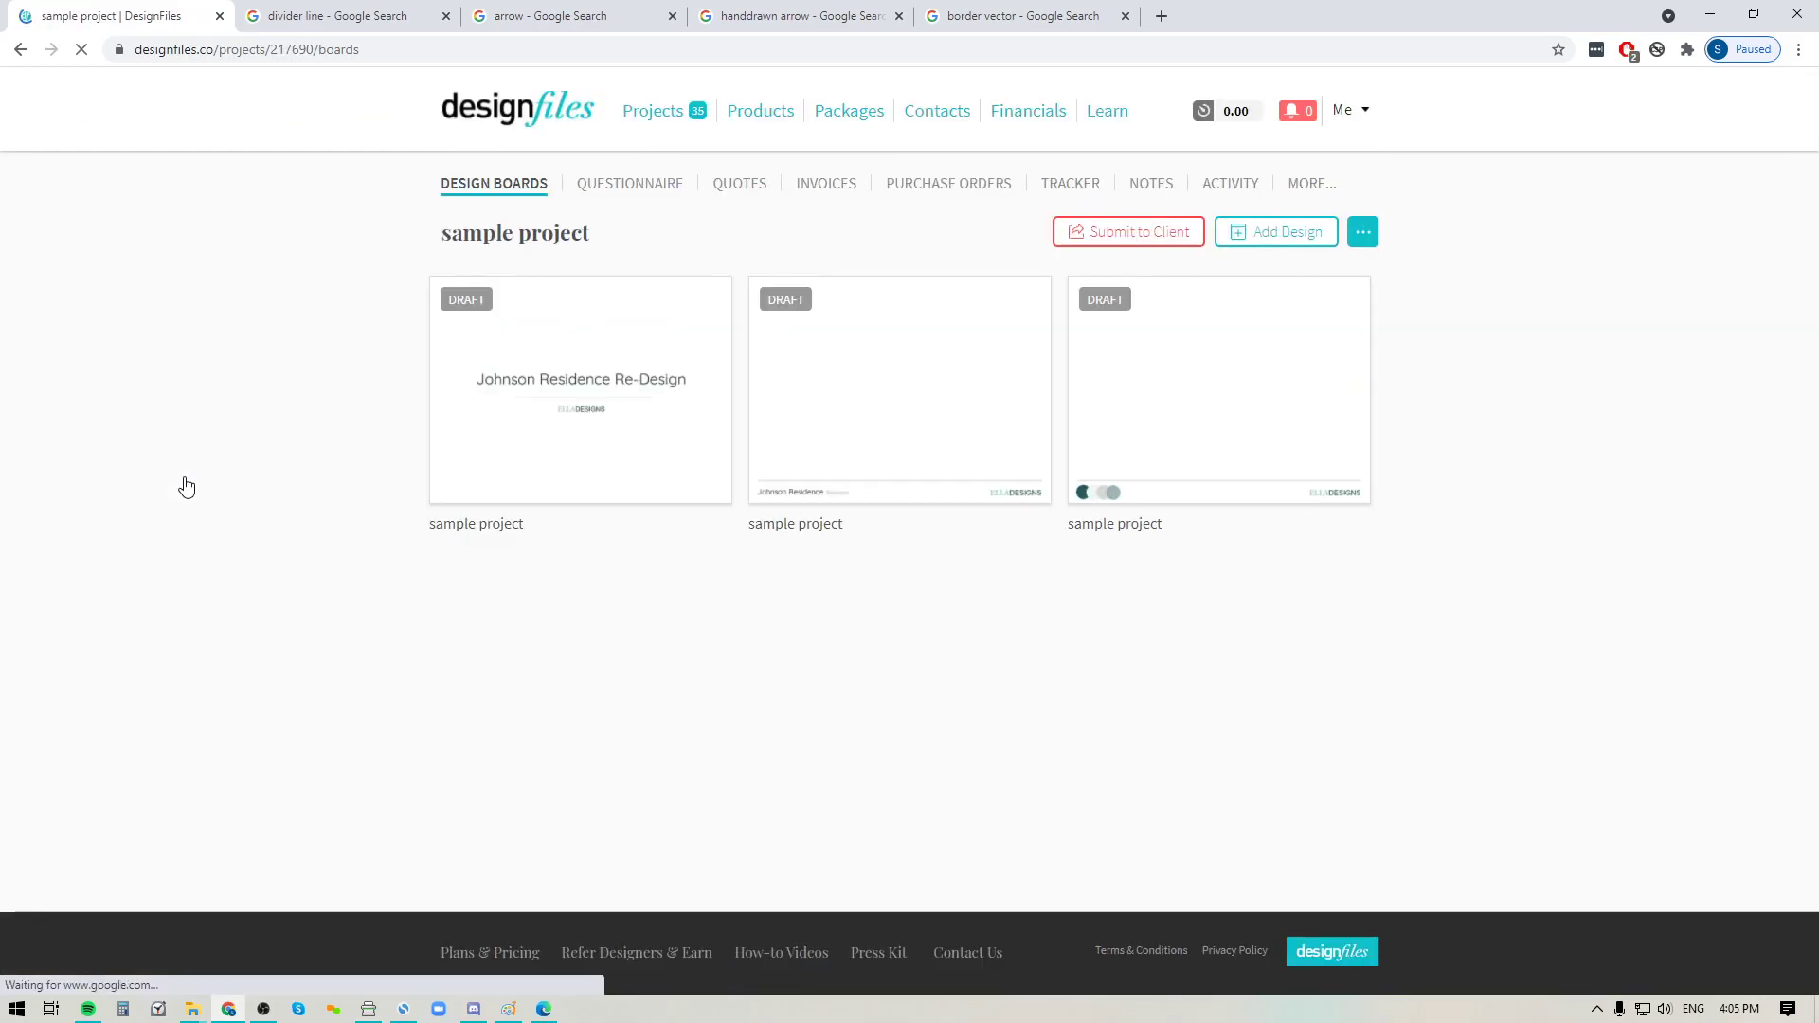
{"action": "left_click", "coordinate": [579, 388]}
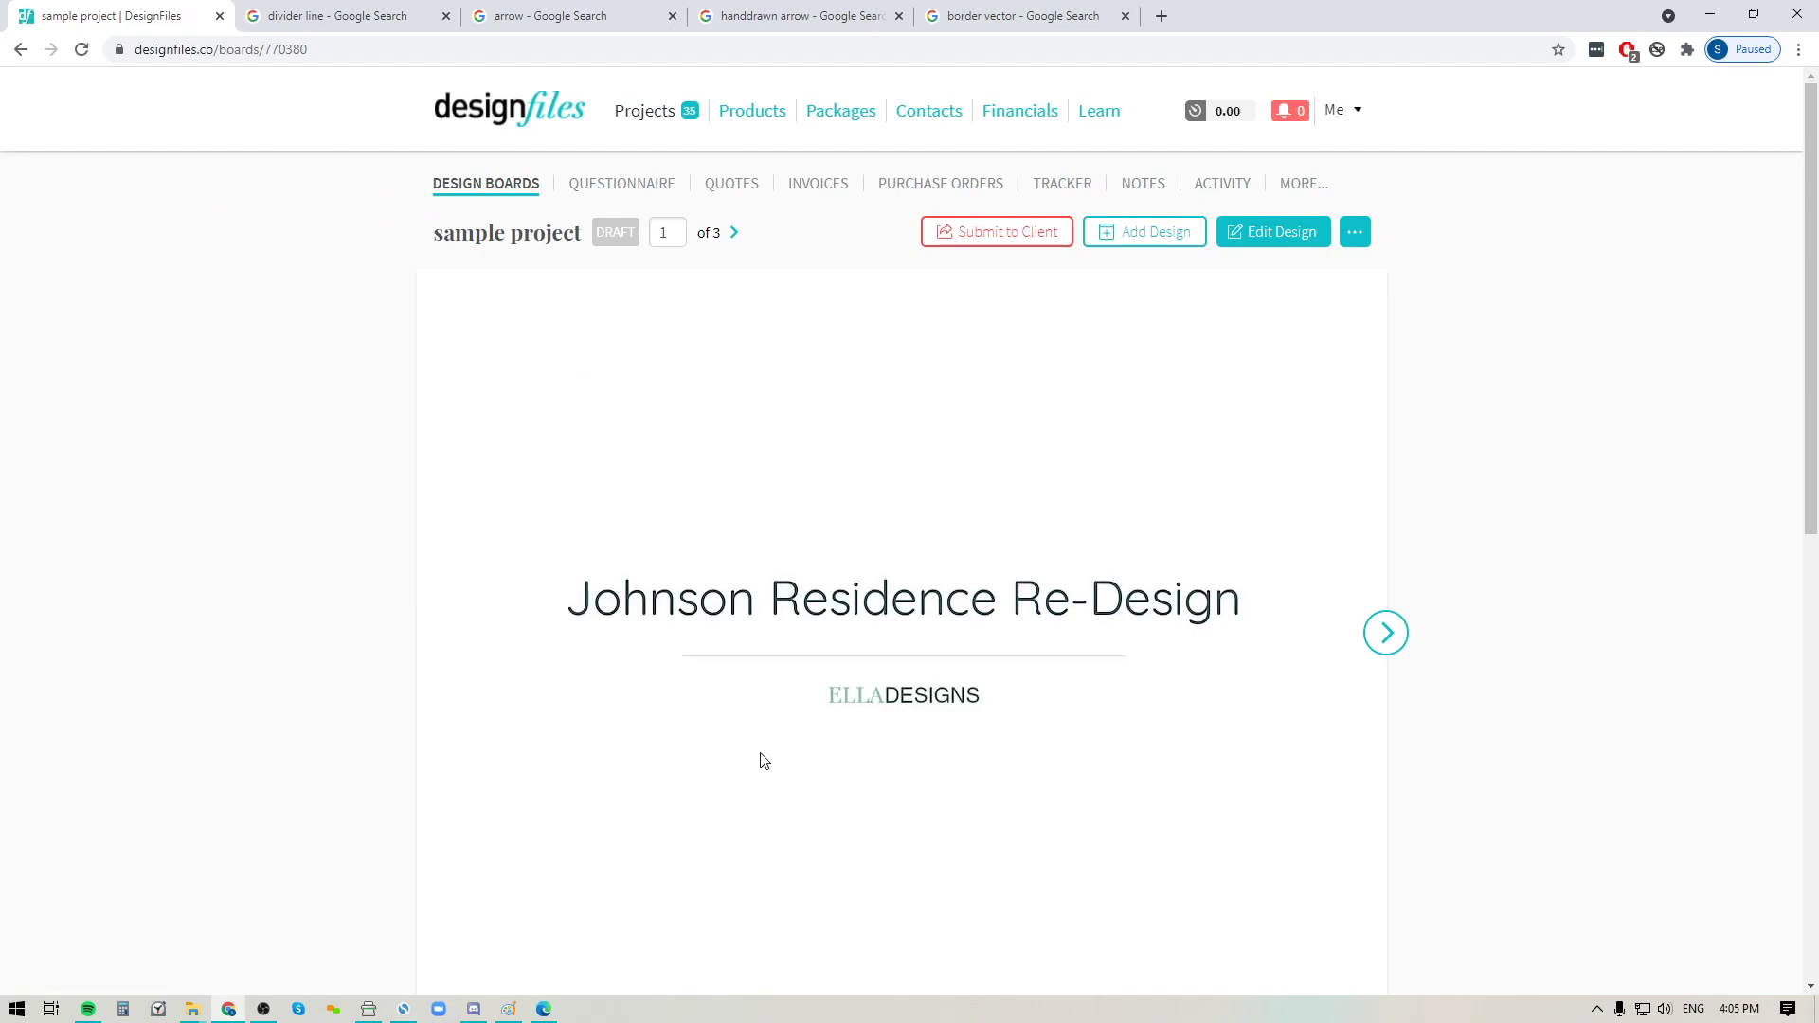
{"action": "mouse_move", "coordinate": [779, 763]}
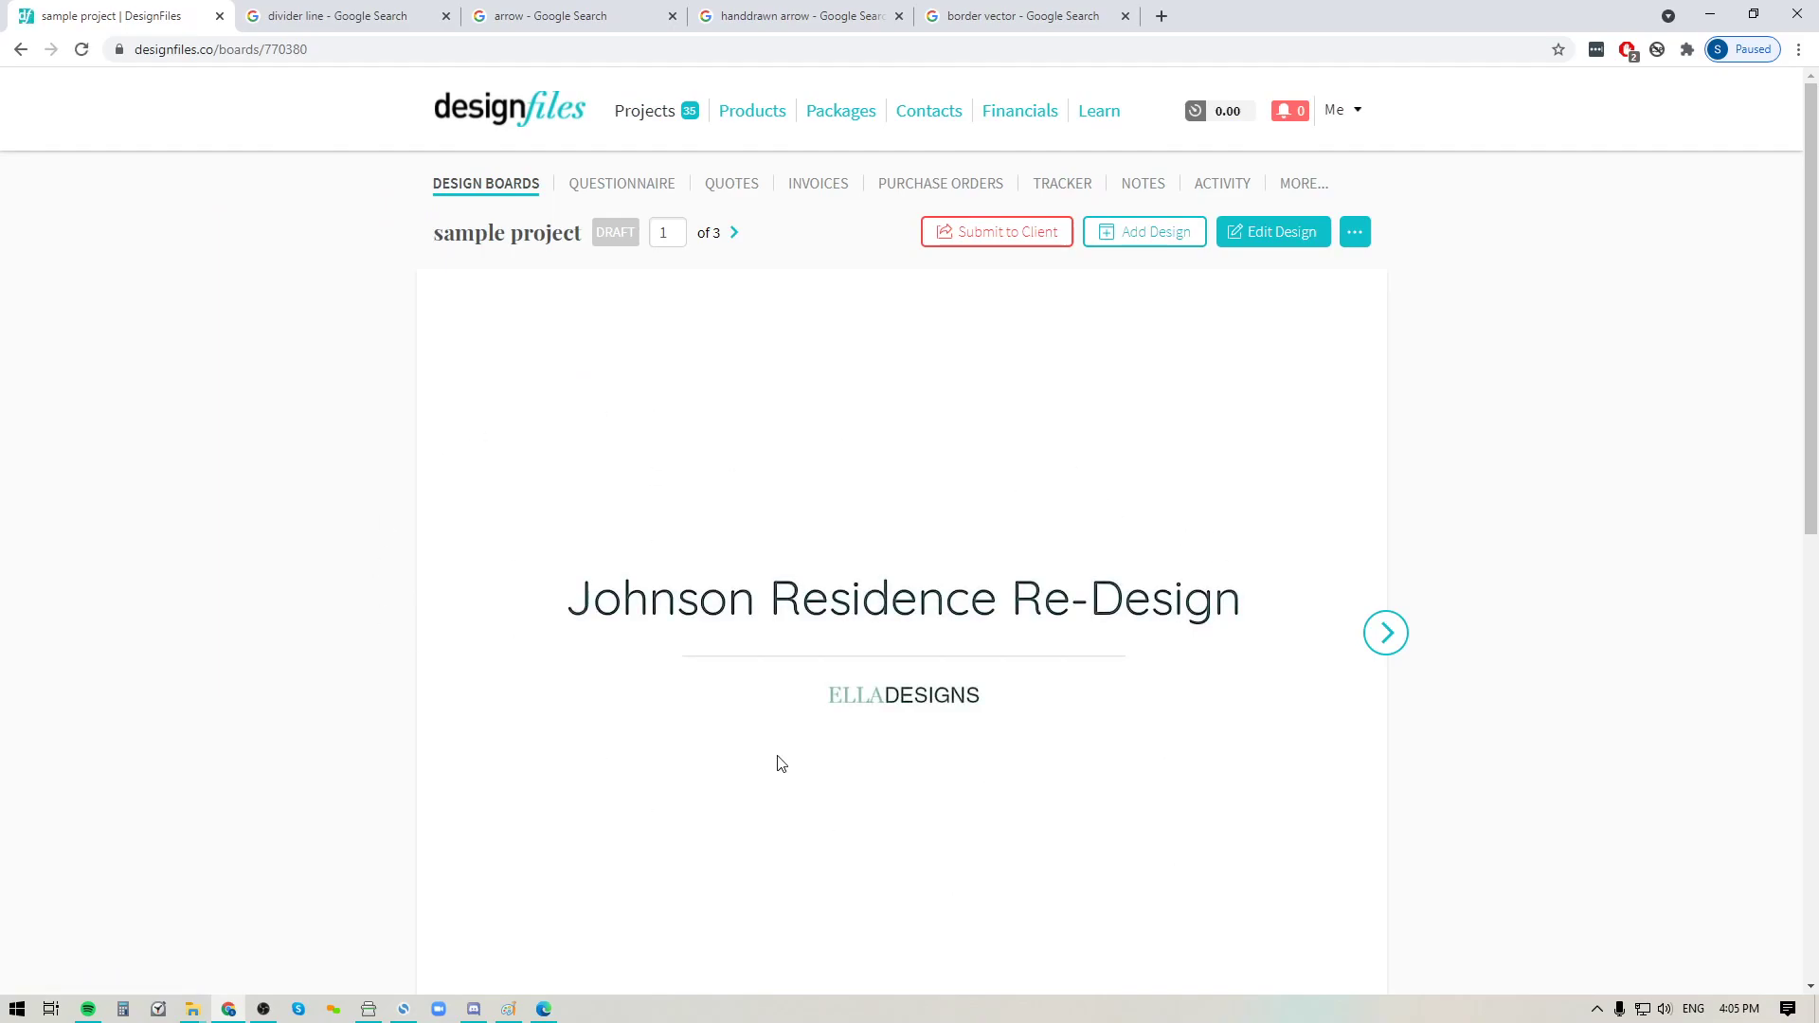
{"action": "mouse_move", "coordinate": [570, 296]}
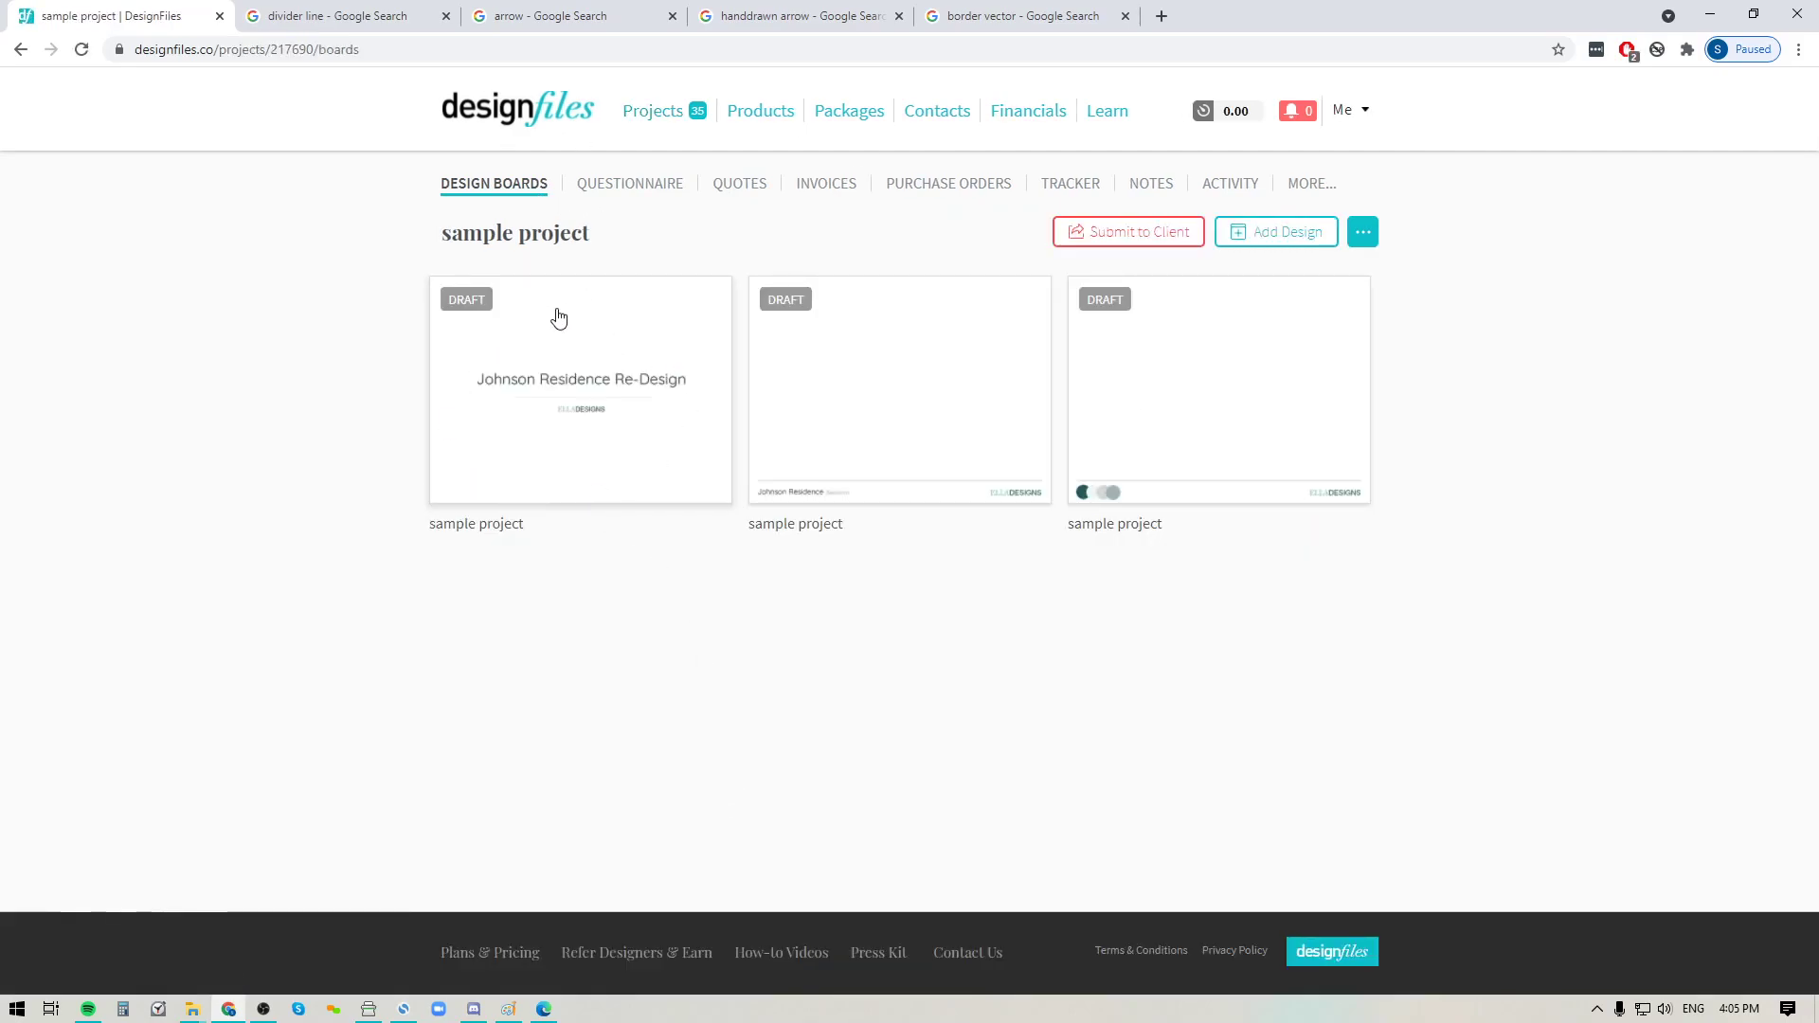
{"action": "mouse_move", "coordinate": [1069, 427]}
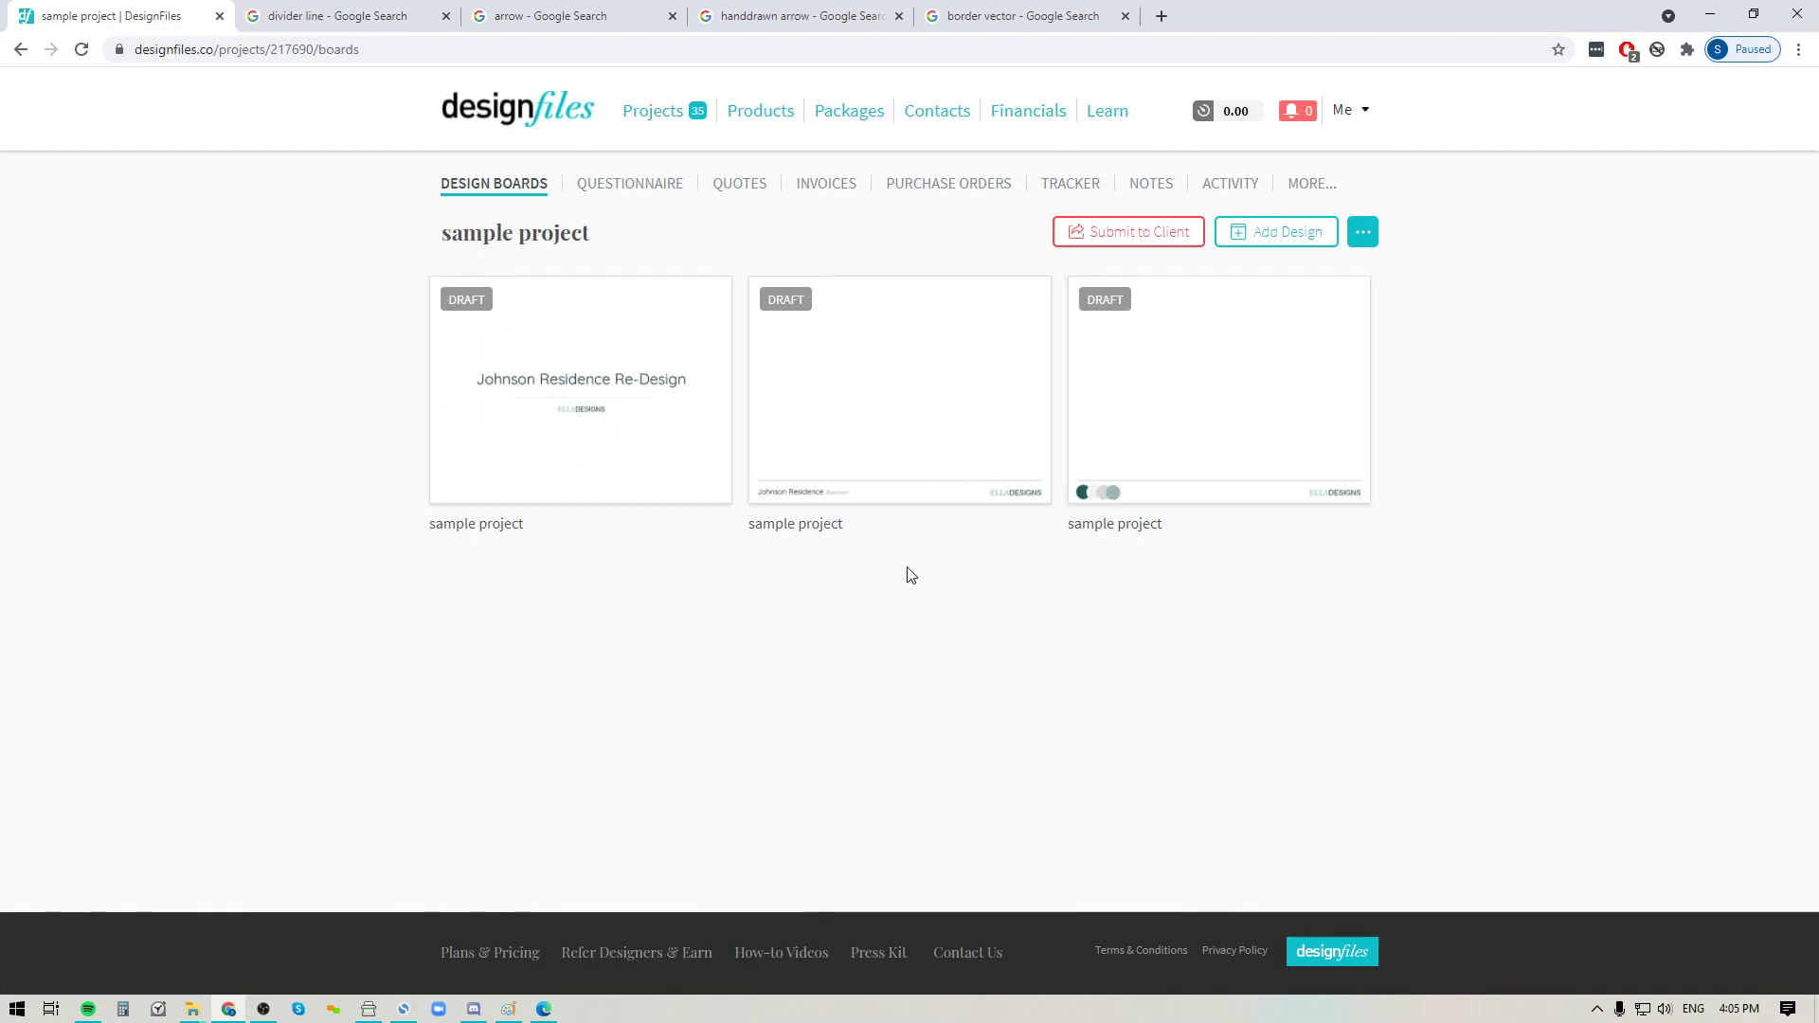
{"action": "mouse_move", "coordinate": [991, 328]}
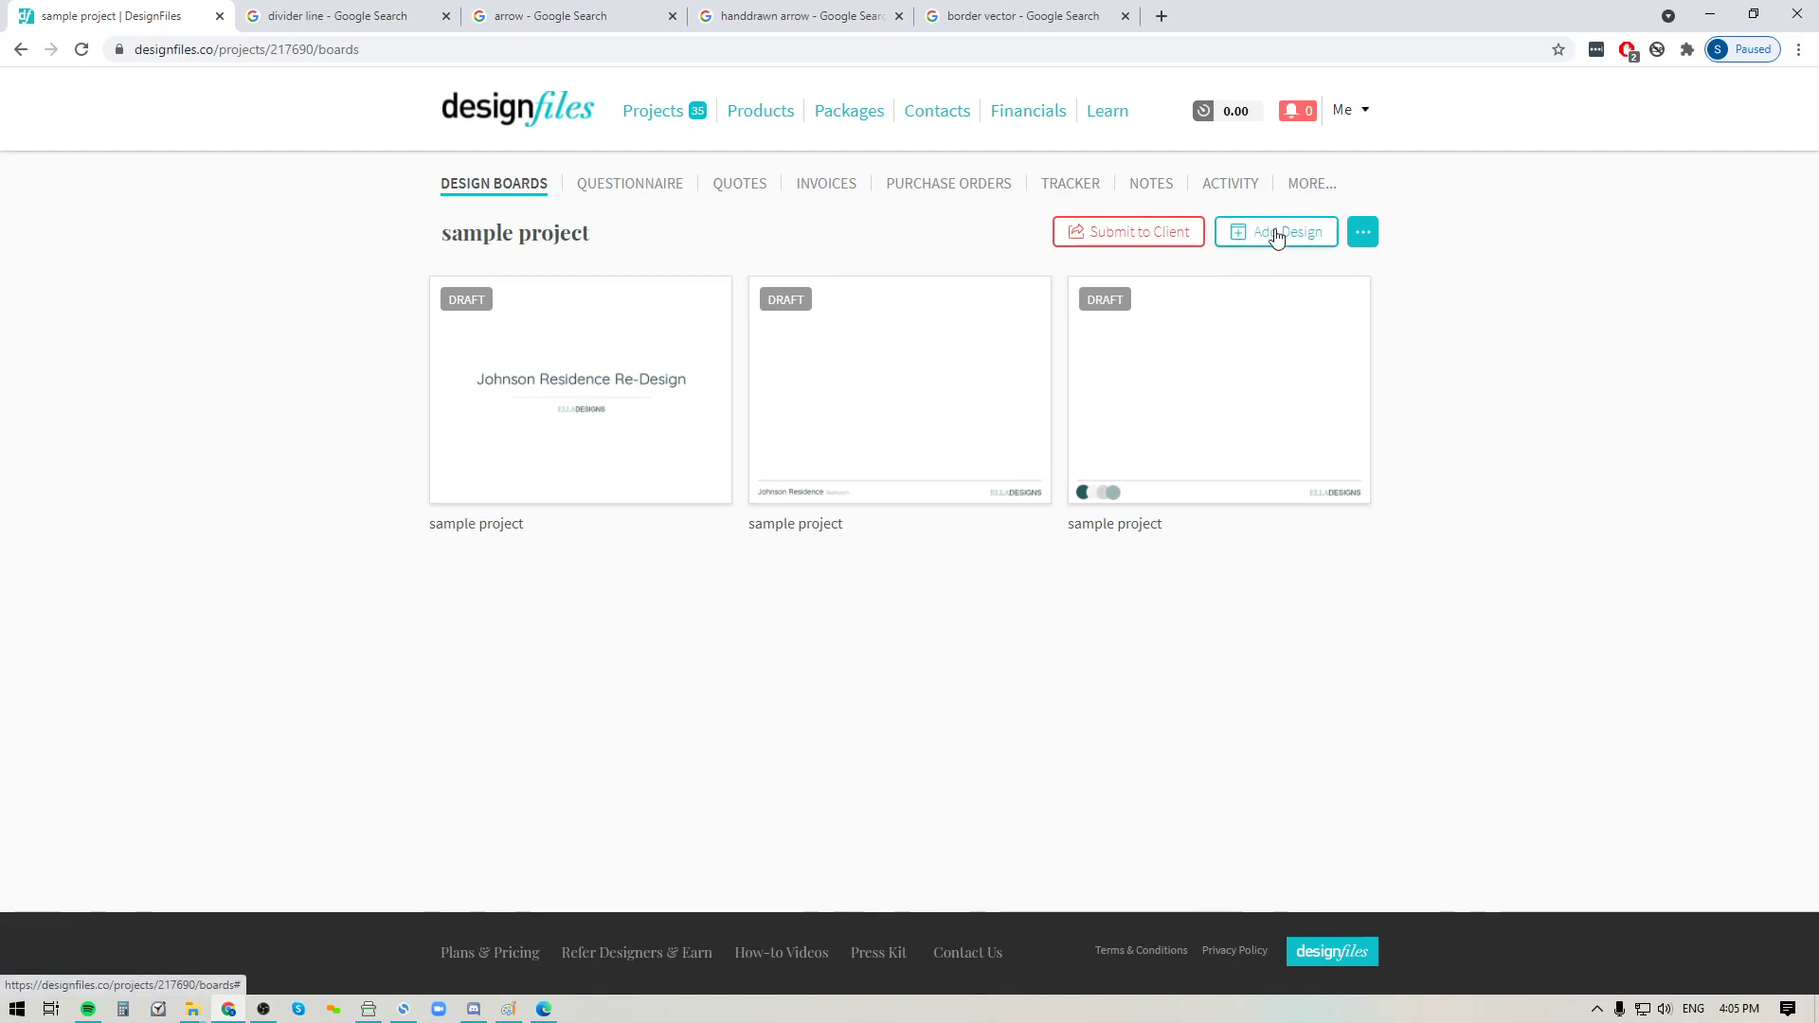
- Add a new moodboard design to the project and list the saved templates
{"action": "left_click", "coordinate": [1276, 231]}
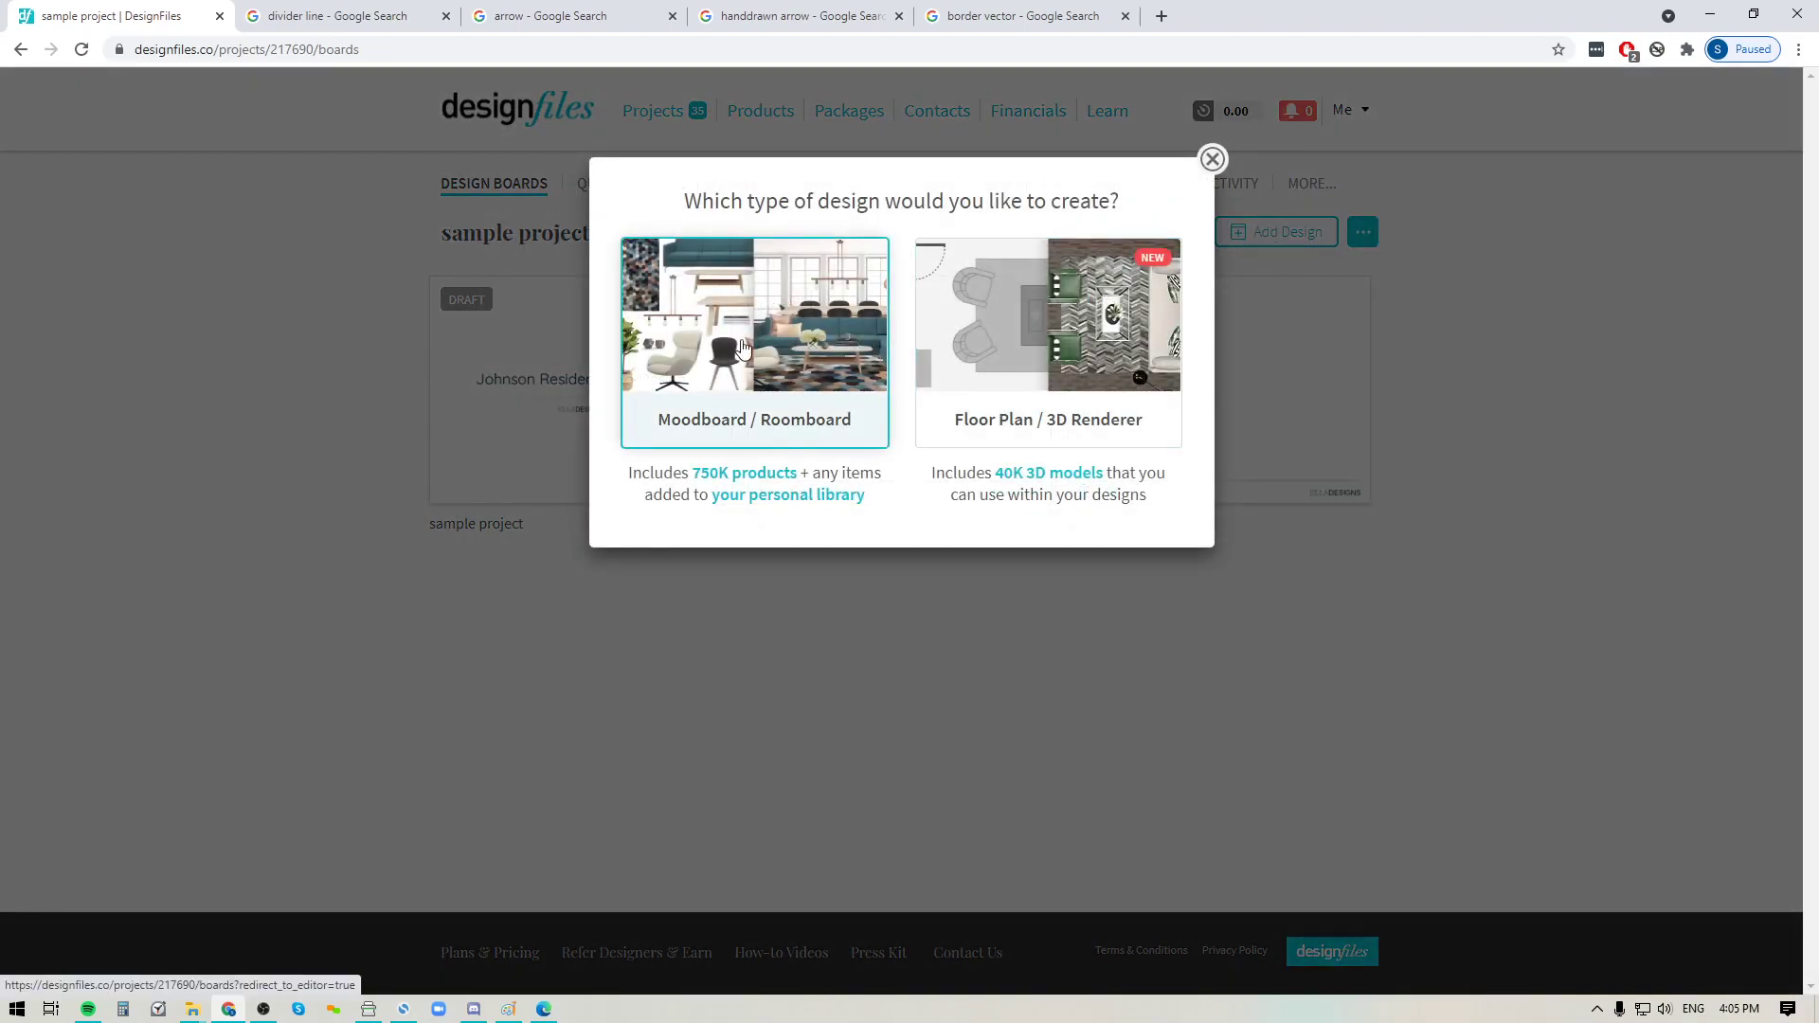
{"action": "left_click", "coordinate": [752, 343]}
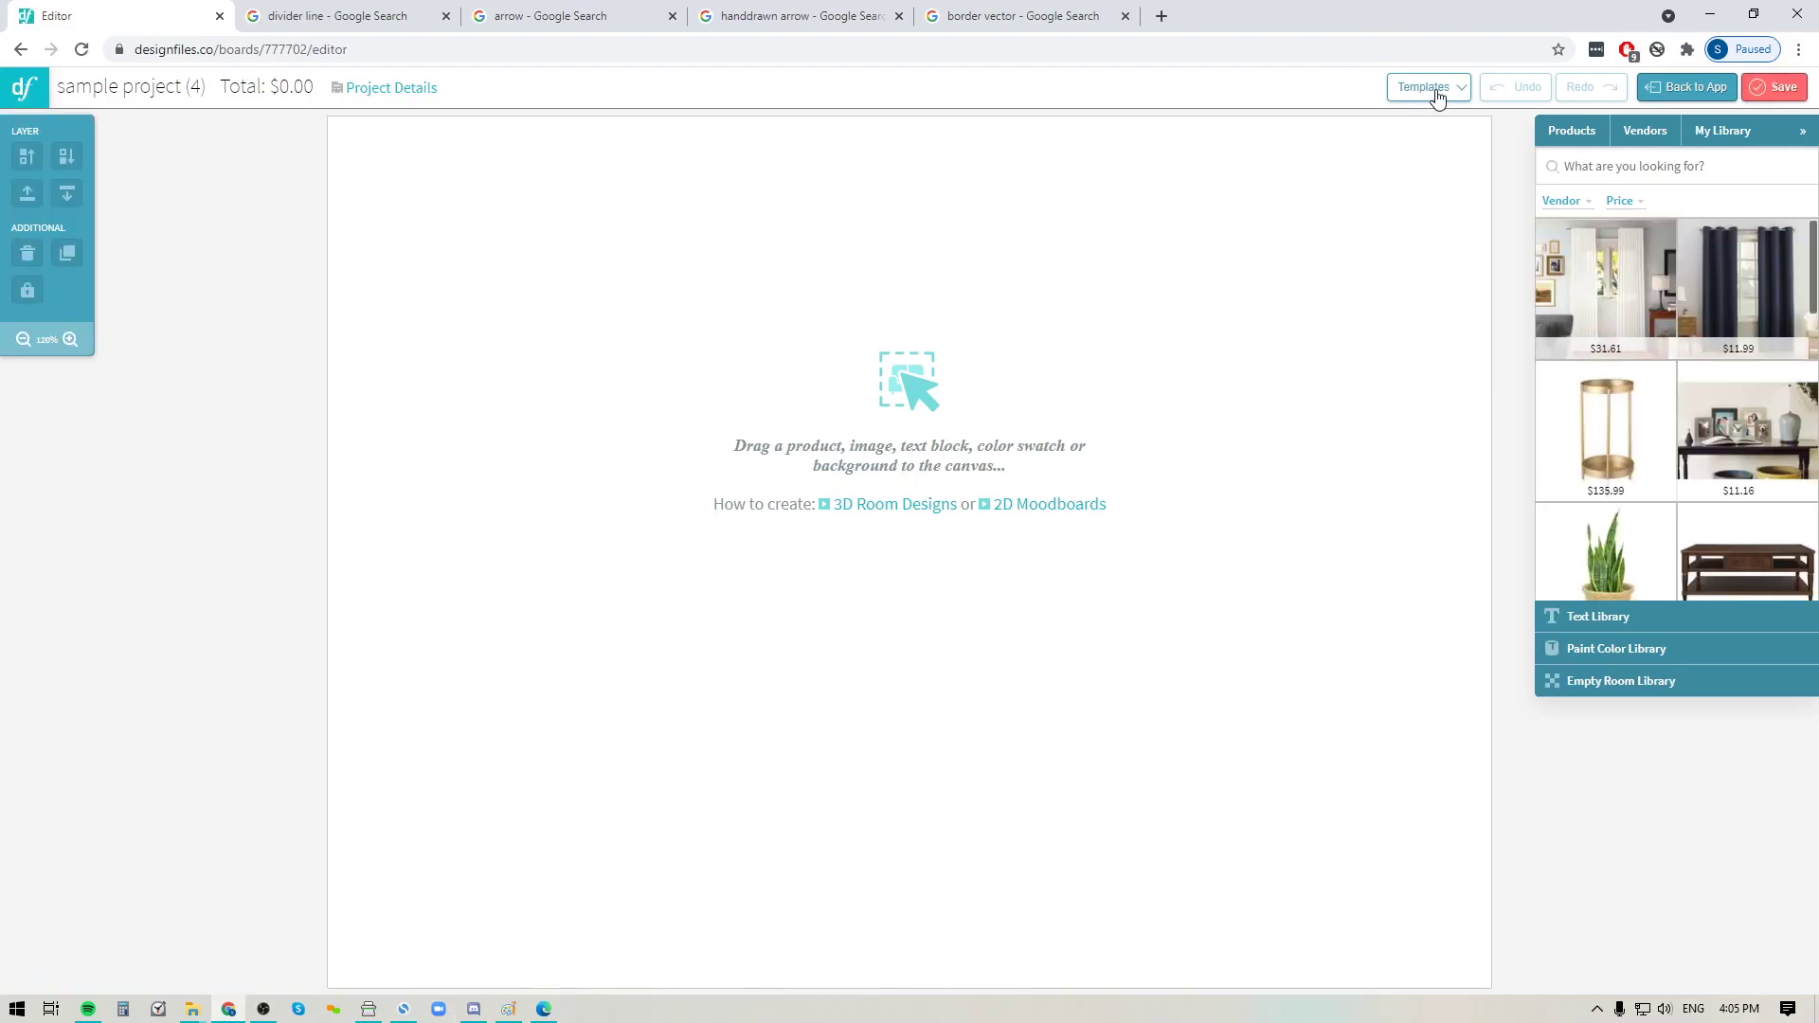
{"action": "mouse_move", "coordinate": [1427, 93]}
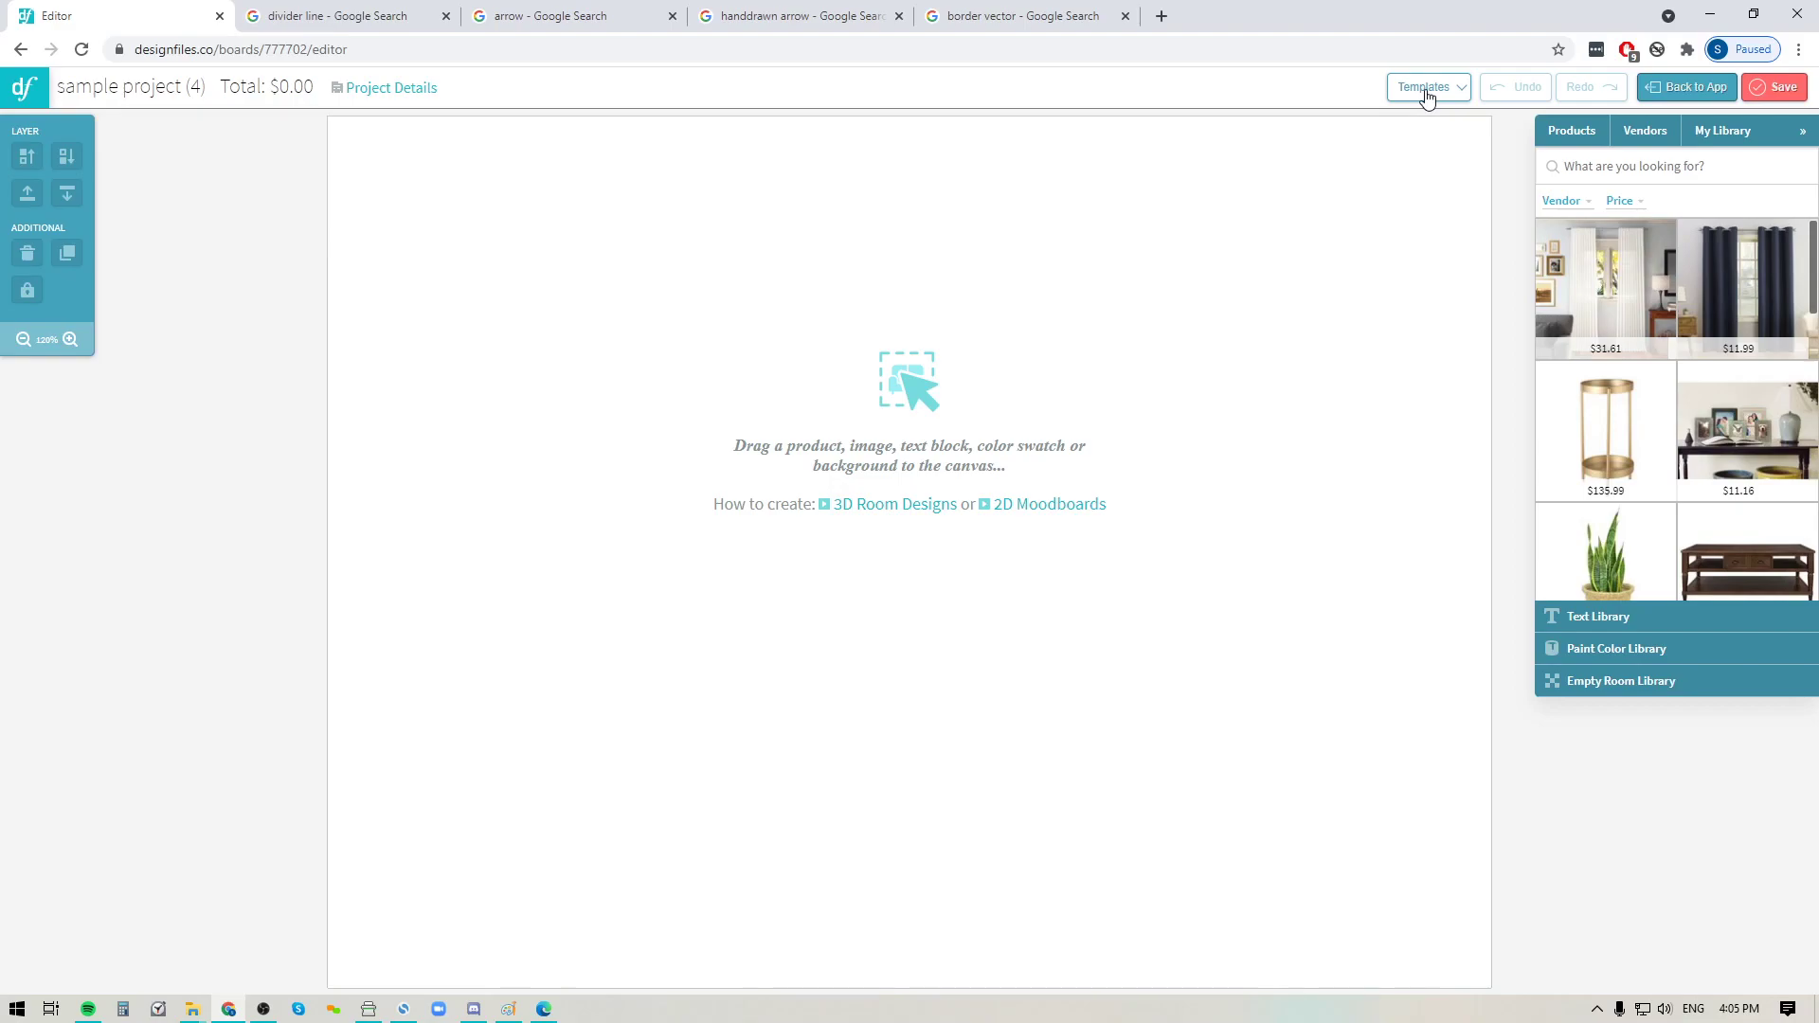
{"action": "left_click", "coordinate": [1425, 86]}
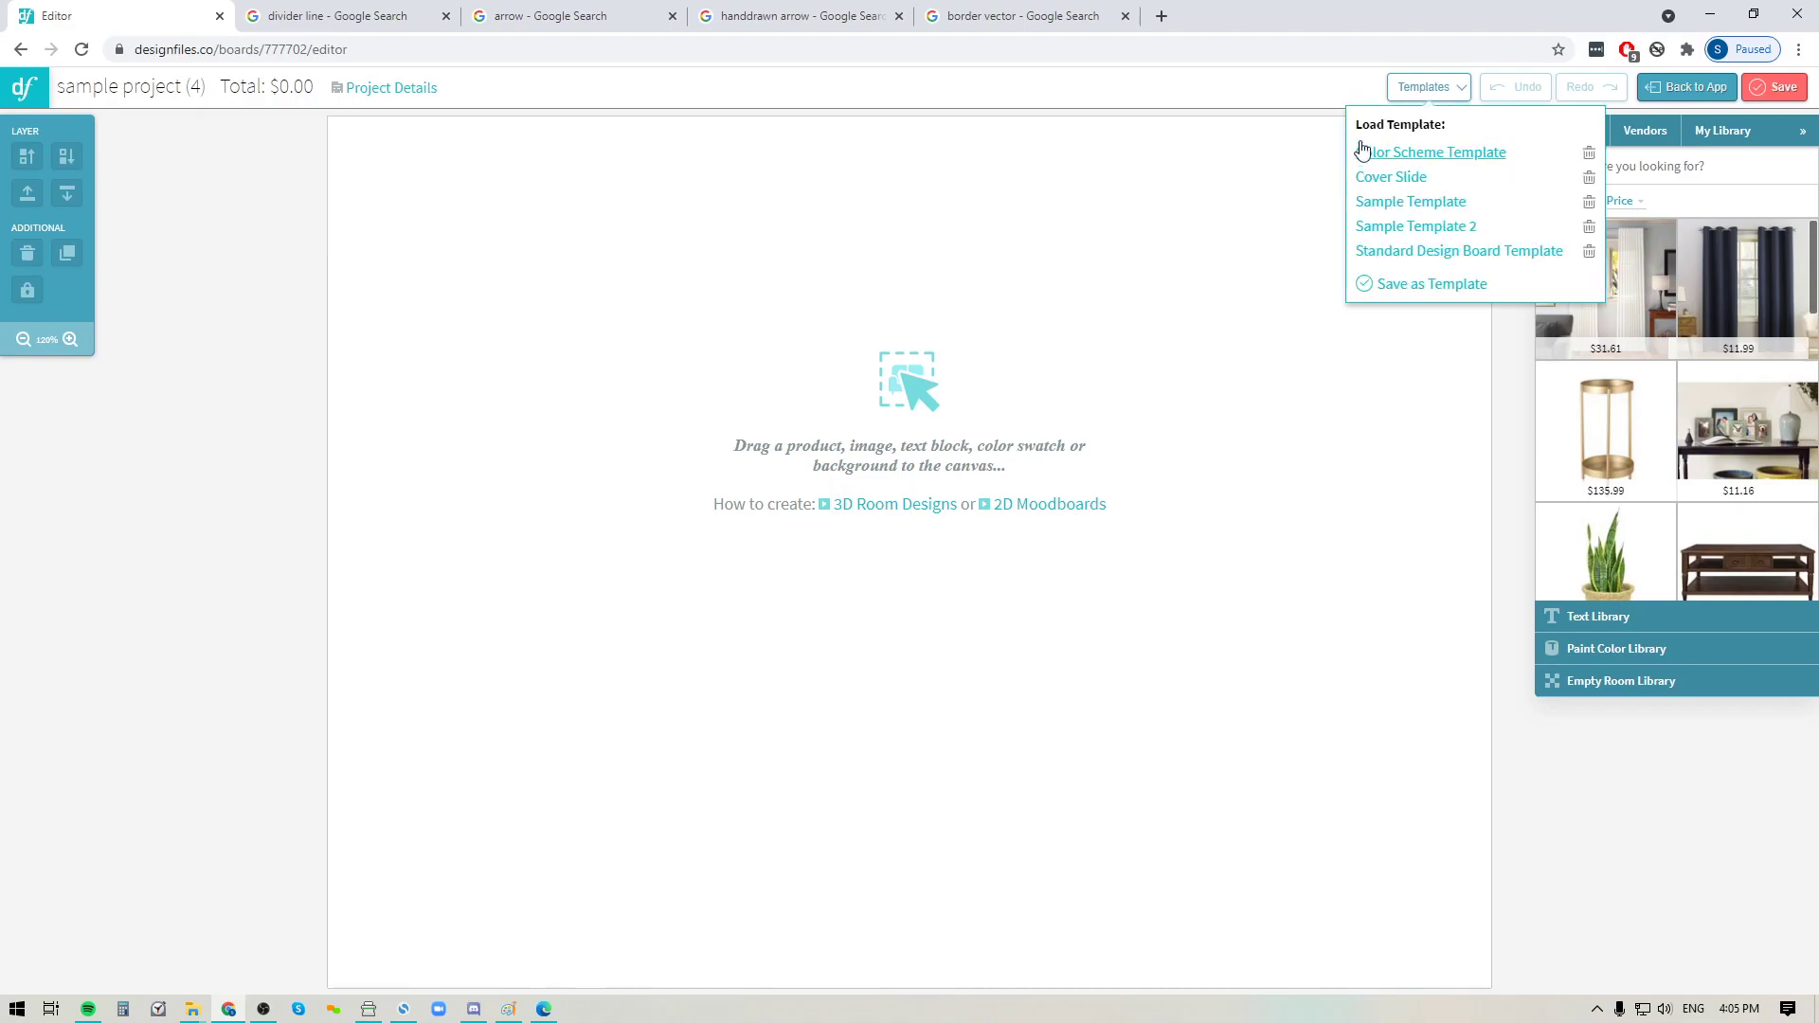
{"action": "mouse_move", "coordinate": [1372, 208]}
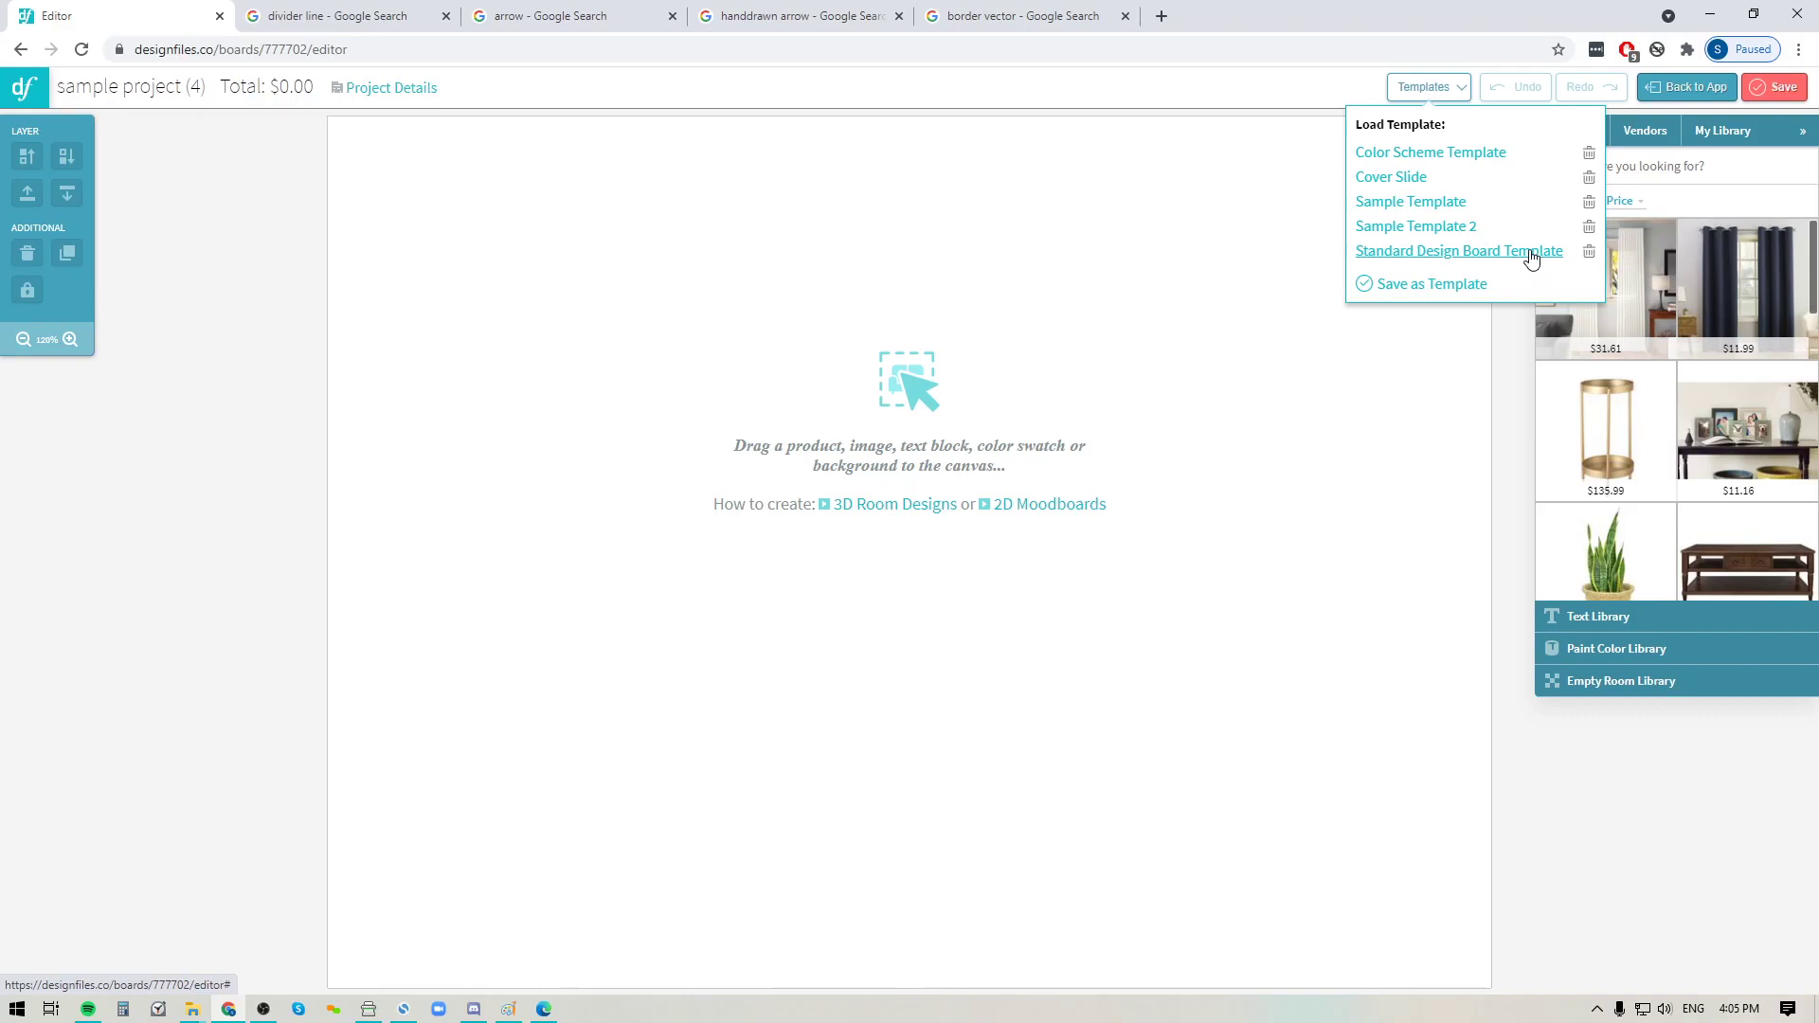
{"action": "mouse_move", "coordinate": [1393, 256]}
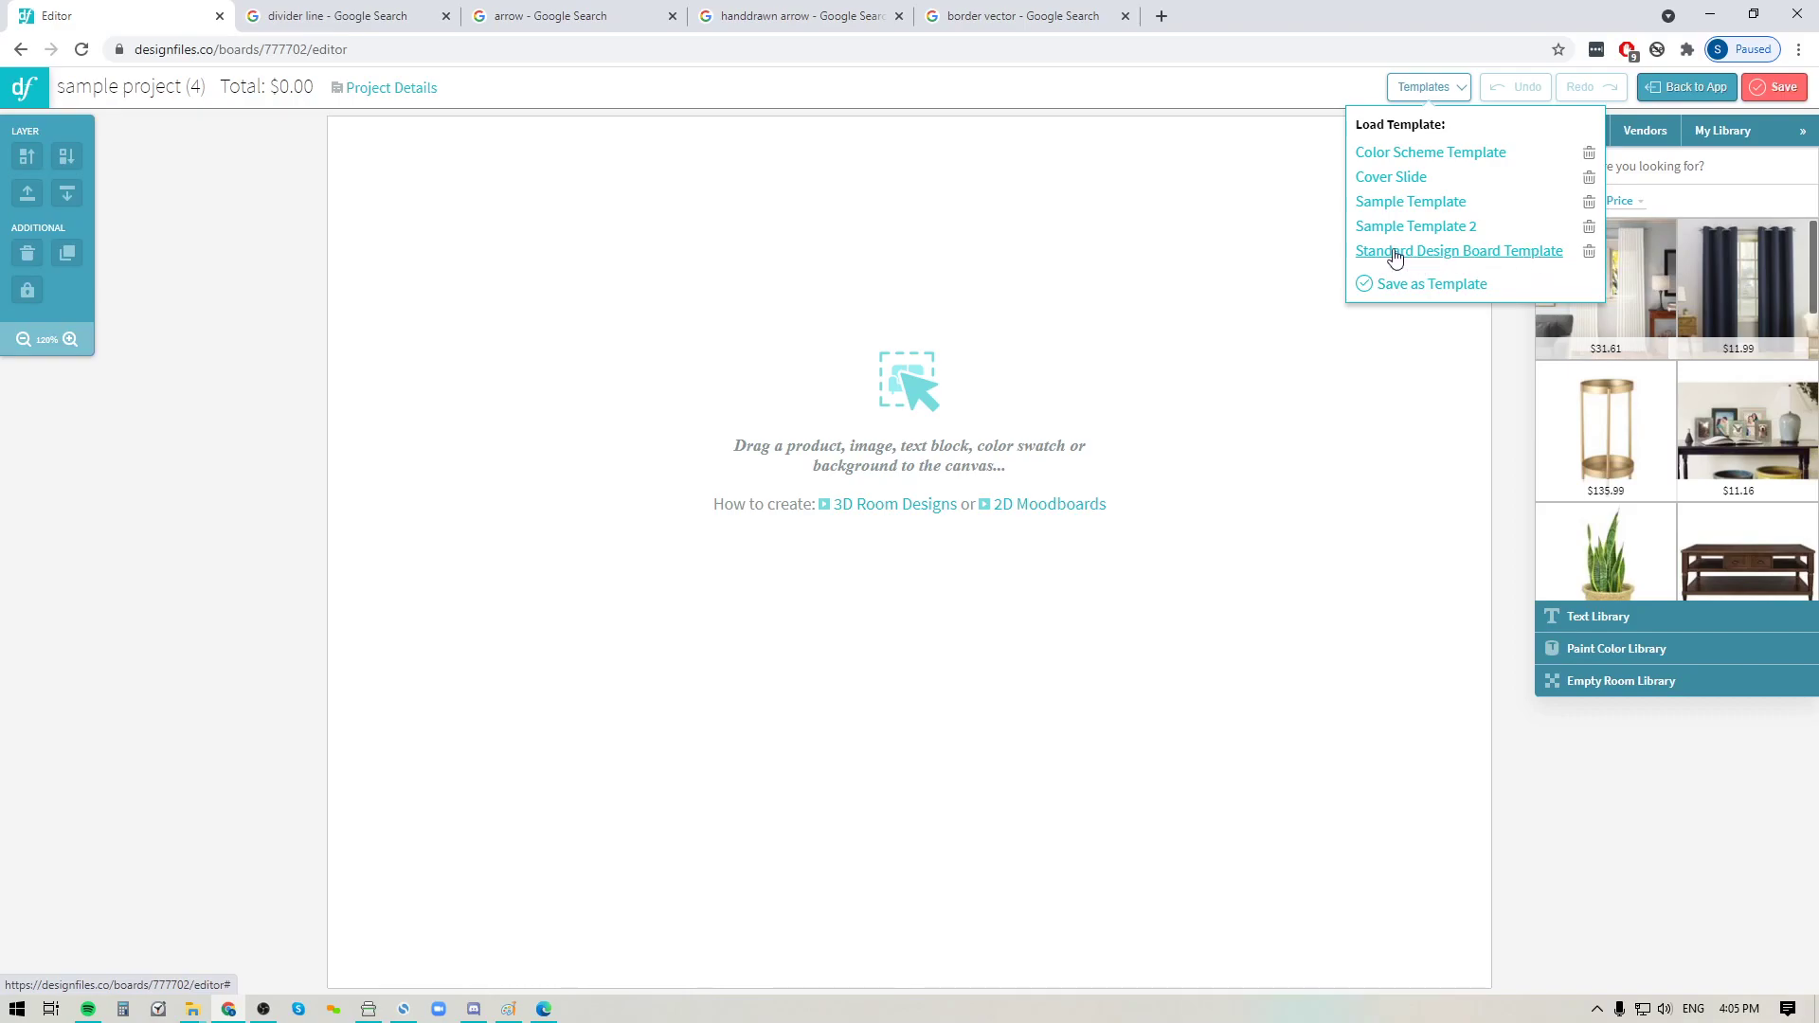
- Load the Standard Design Board Template and inspect the gray Bedroom caption's text without changing it
{"action": "left_click", "coordinate": [1459, 251]}
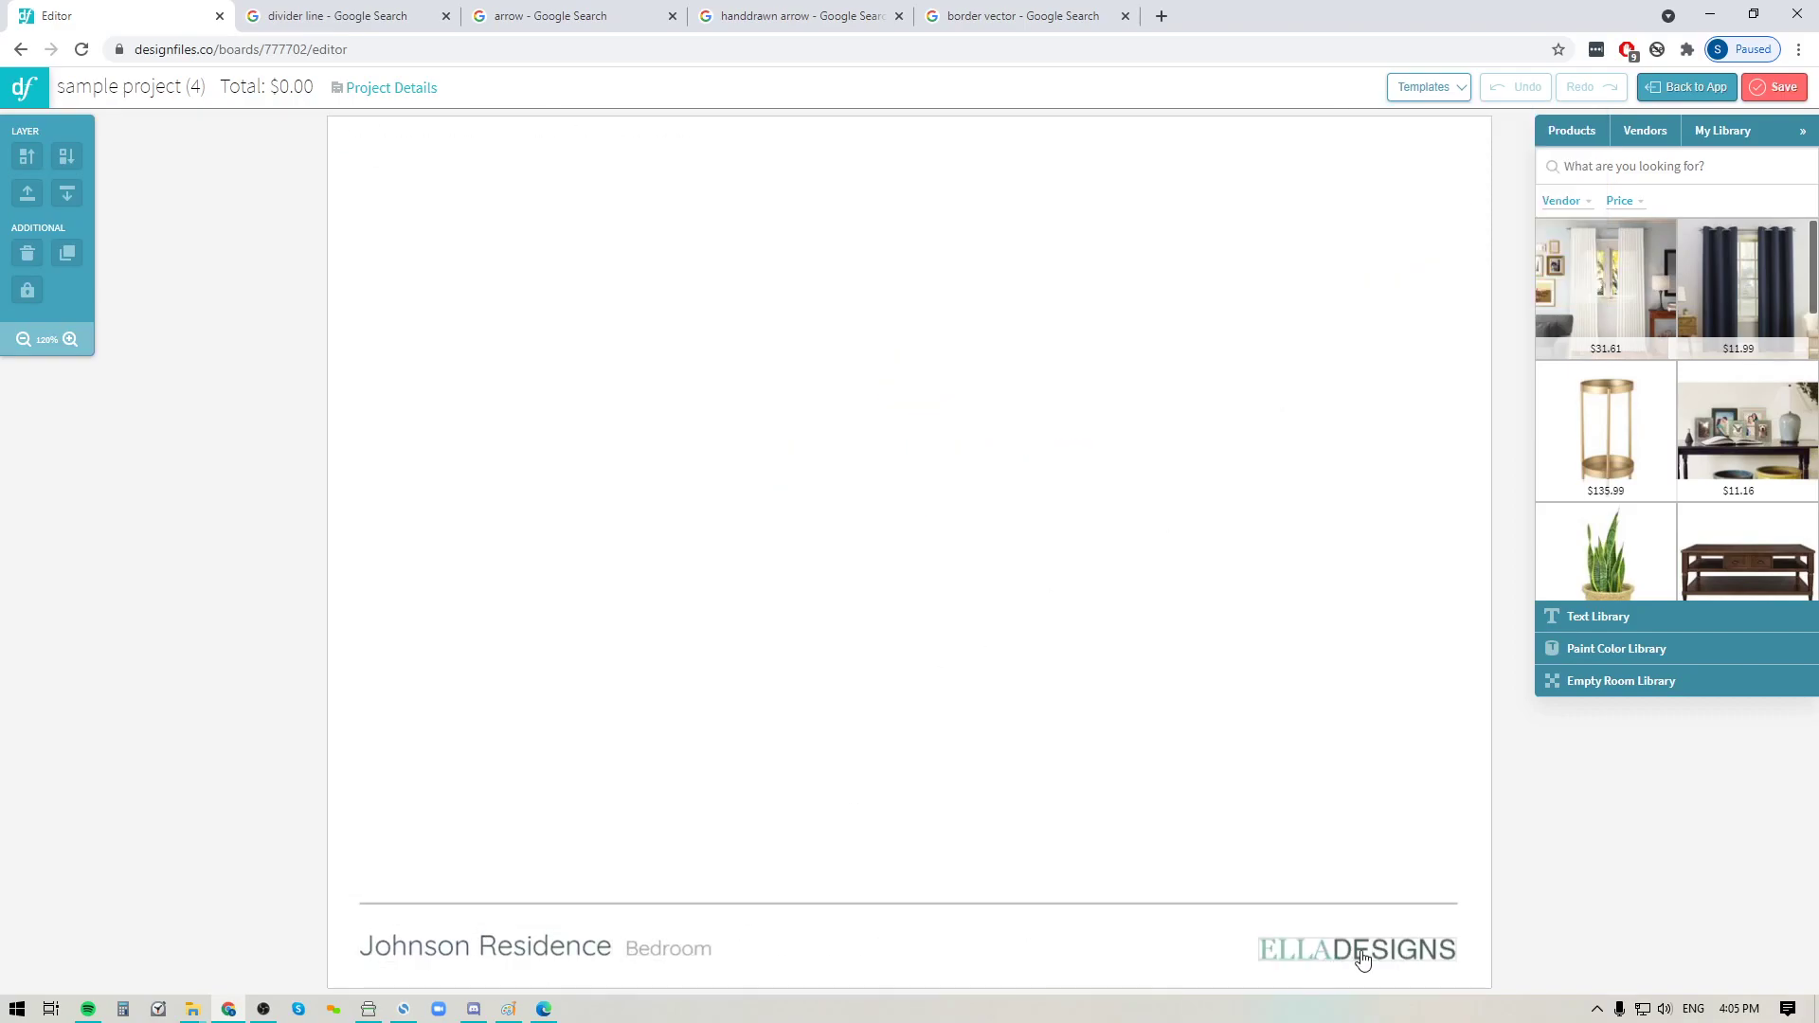
{"action": "left_click", "coordinate": [667, 948]}
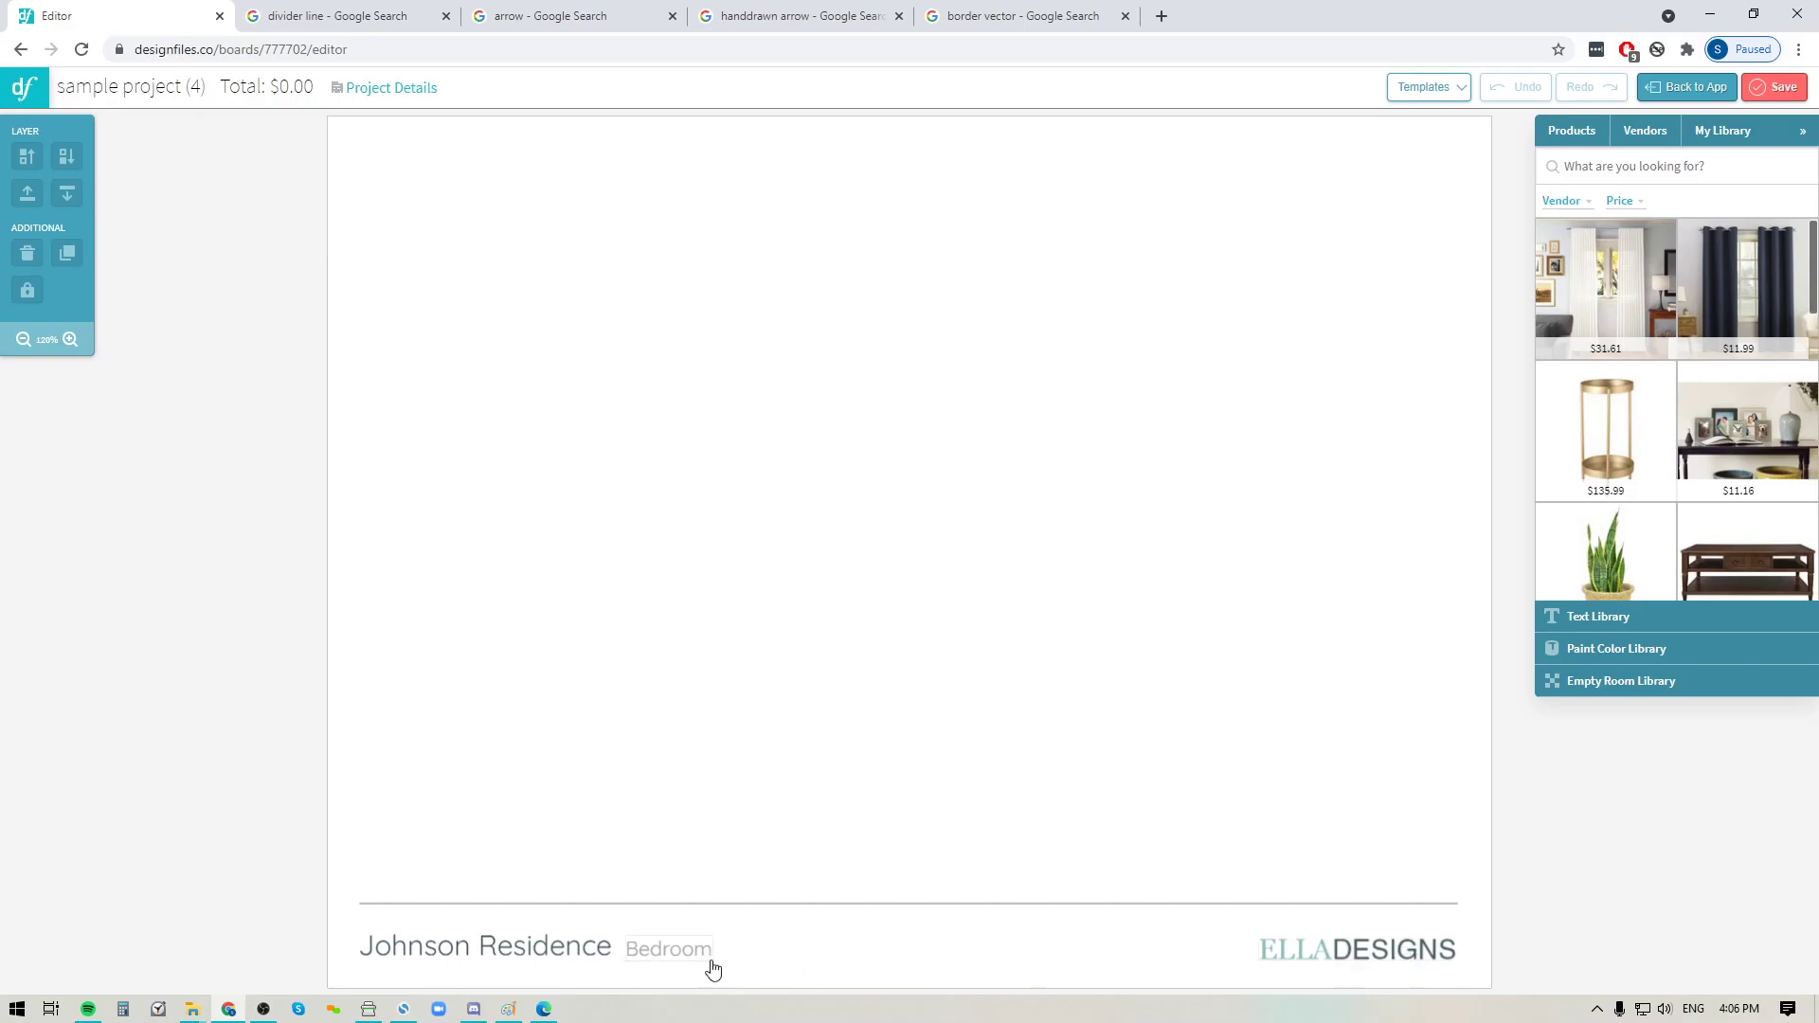
{"action": "mouse_move", "coordinate": [680, 954]}
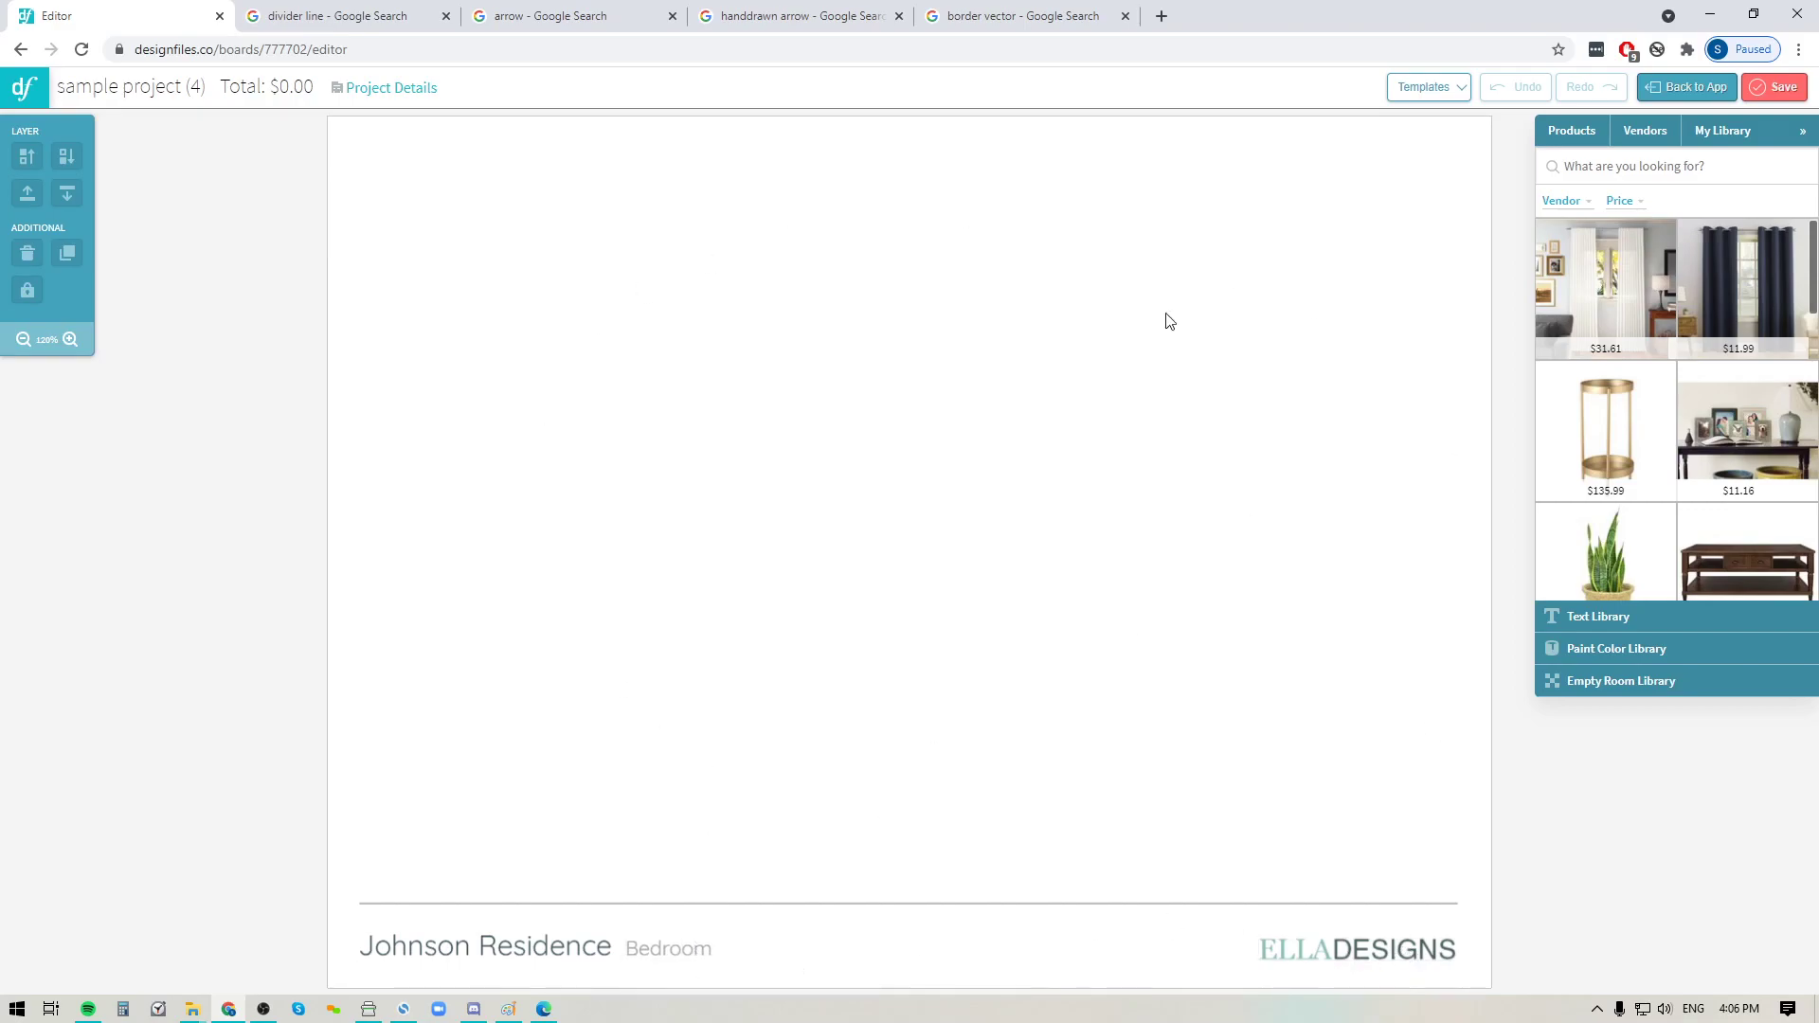
{"action": "mouse_move", "coordinate": [1166, 707]}
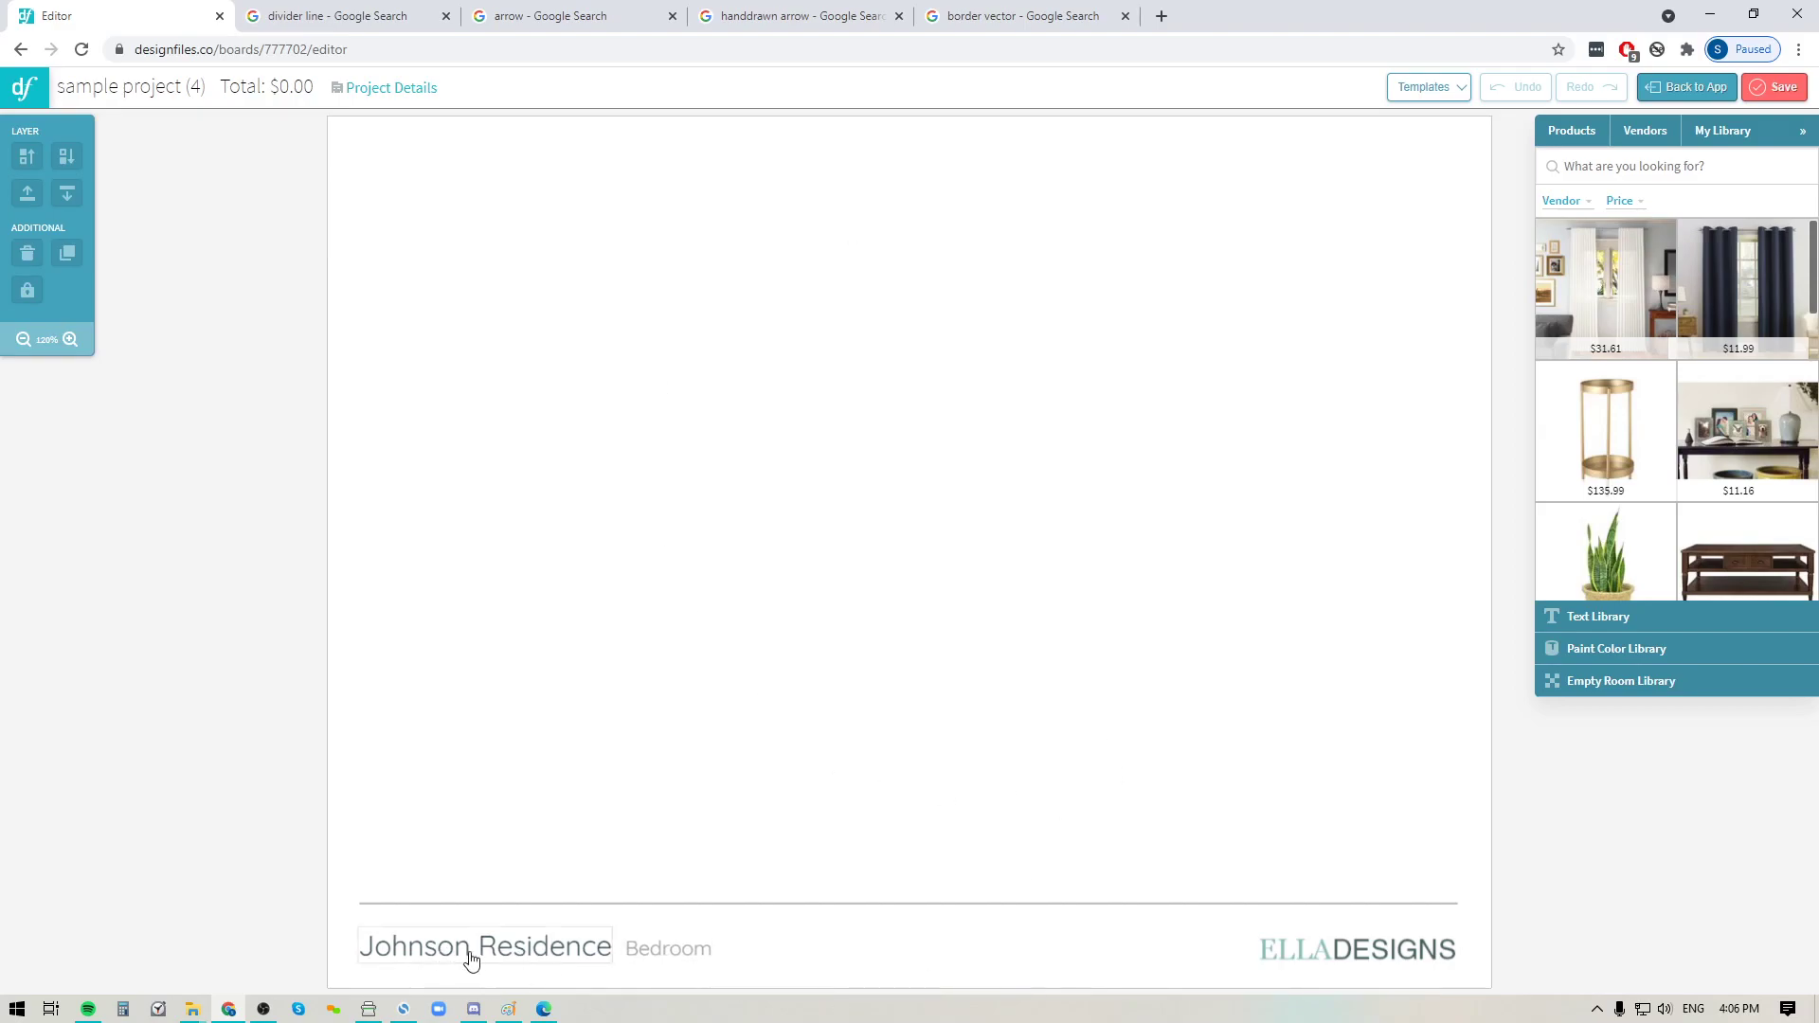
{"action": "left_click", "coordinate": [667, 948]}
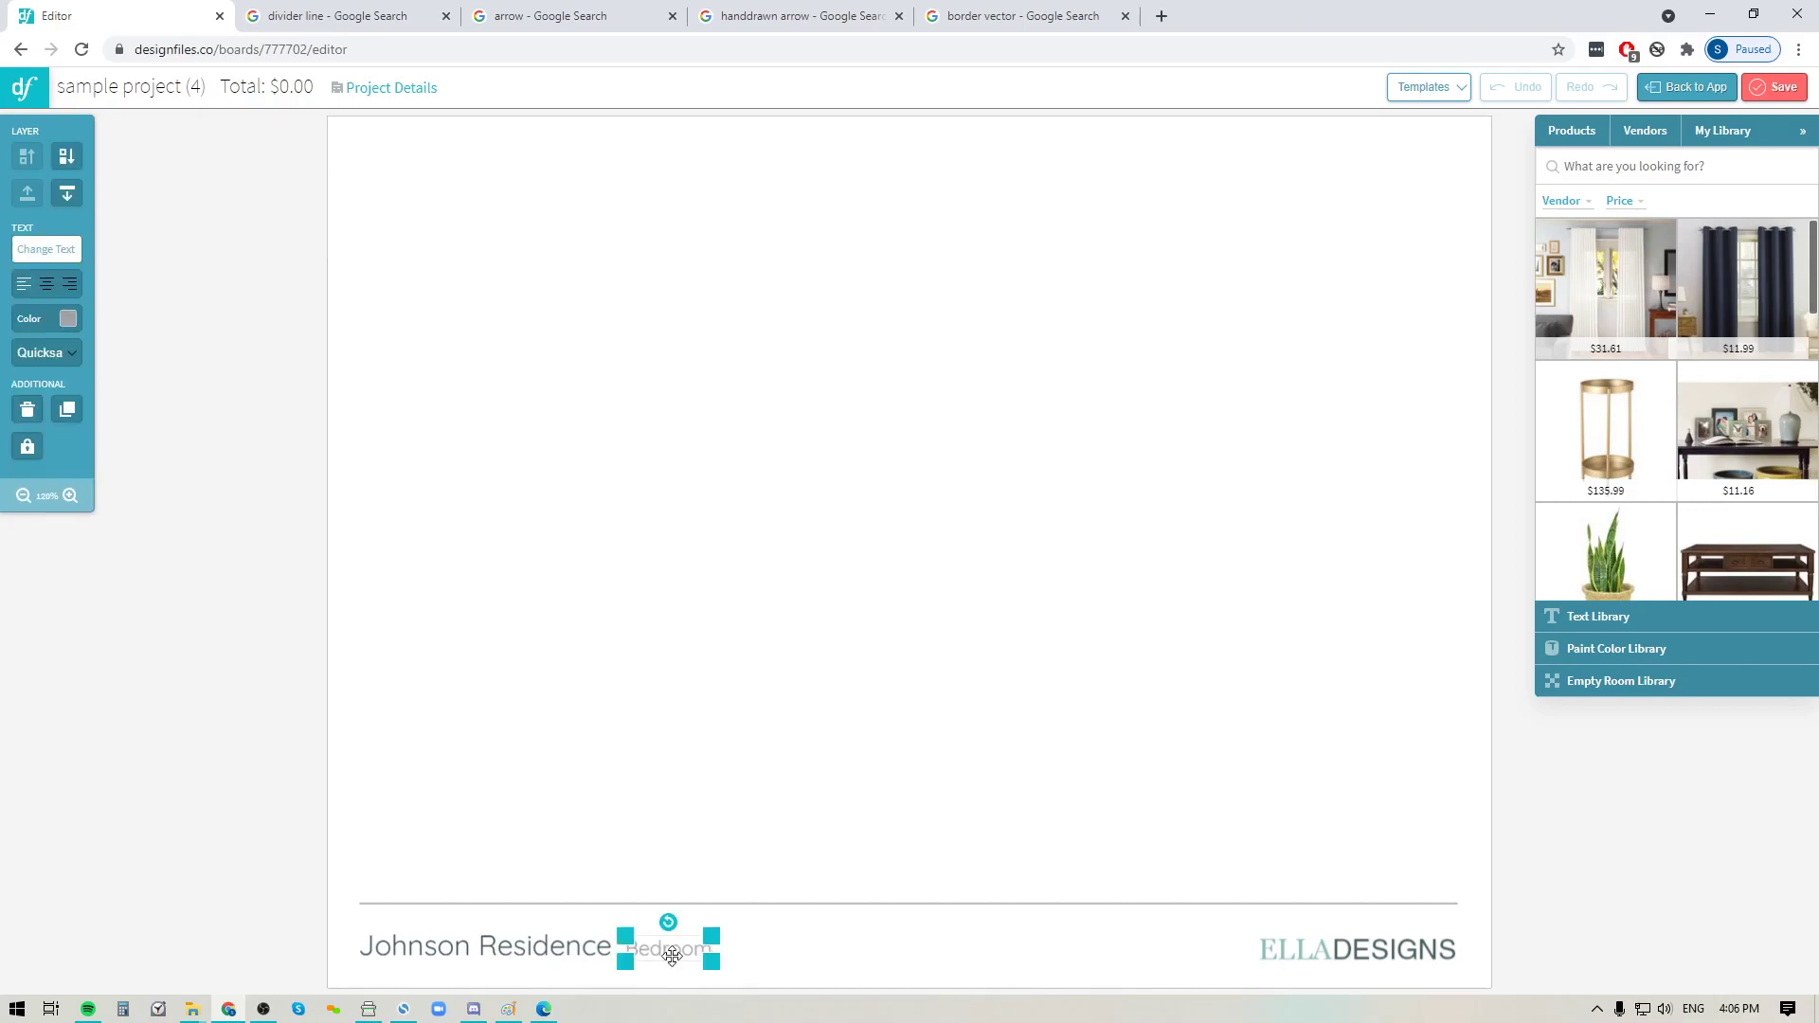
{"action": "mouse_move", "coordinate": [6, 180]}
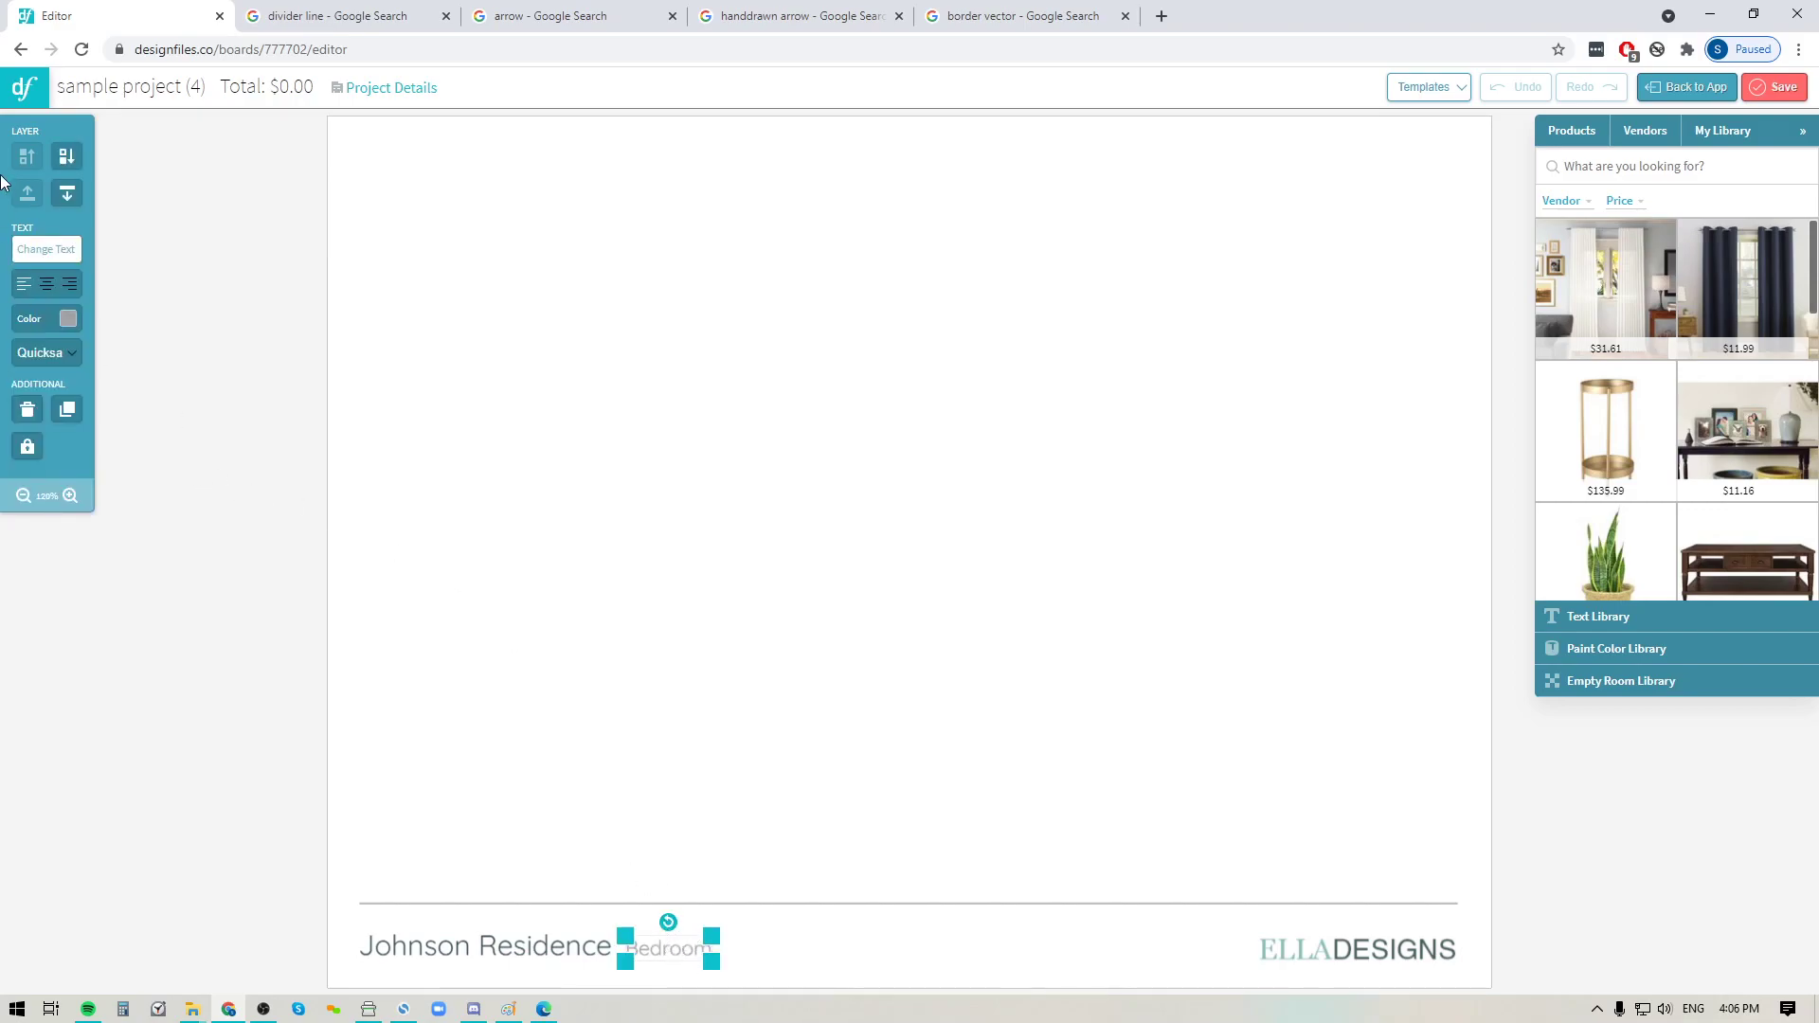
{"action": "mouse_move", "coordinate": [45, 252]}
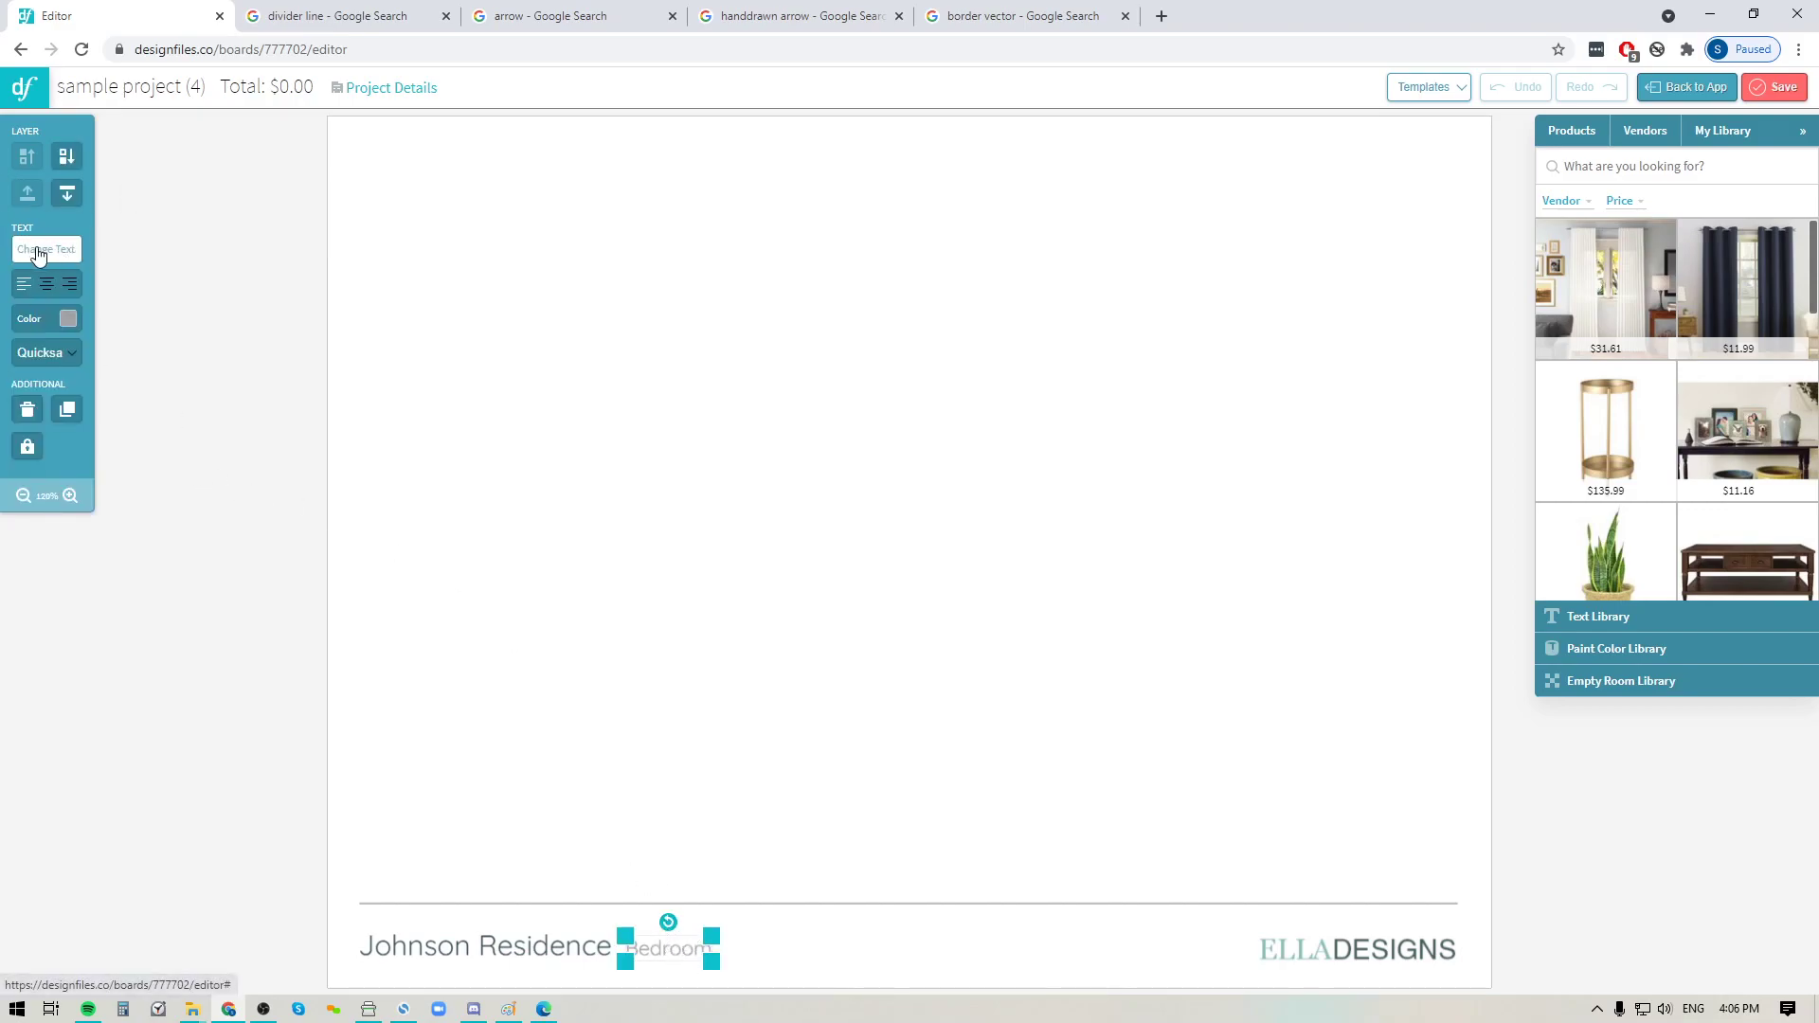
{"action": "mouse_move", "coordinate": [46, 250]}
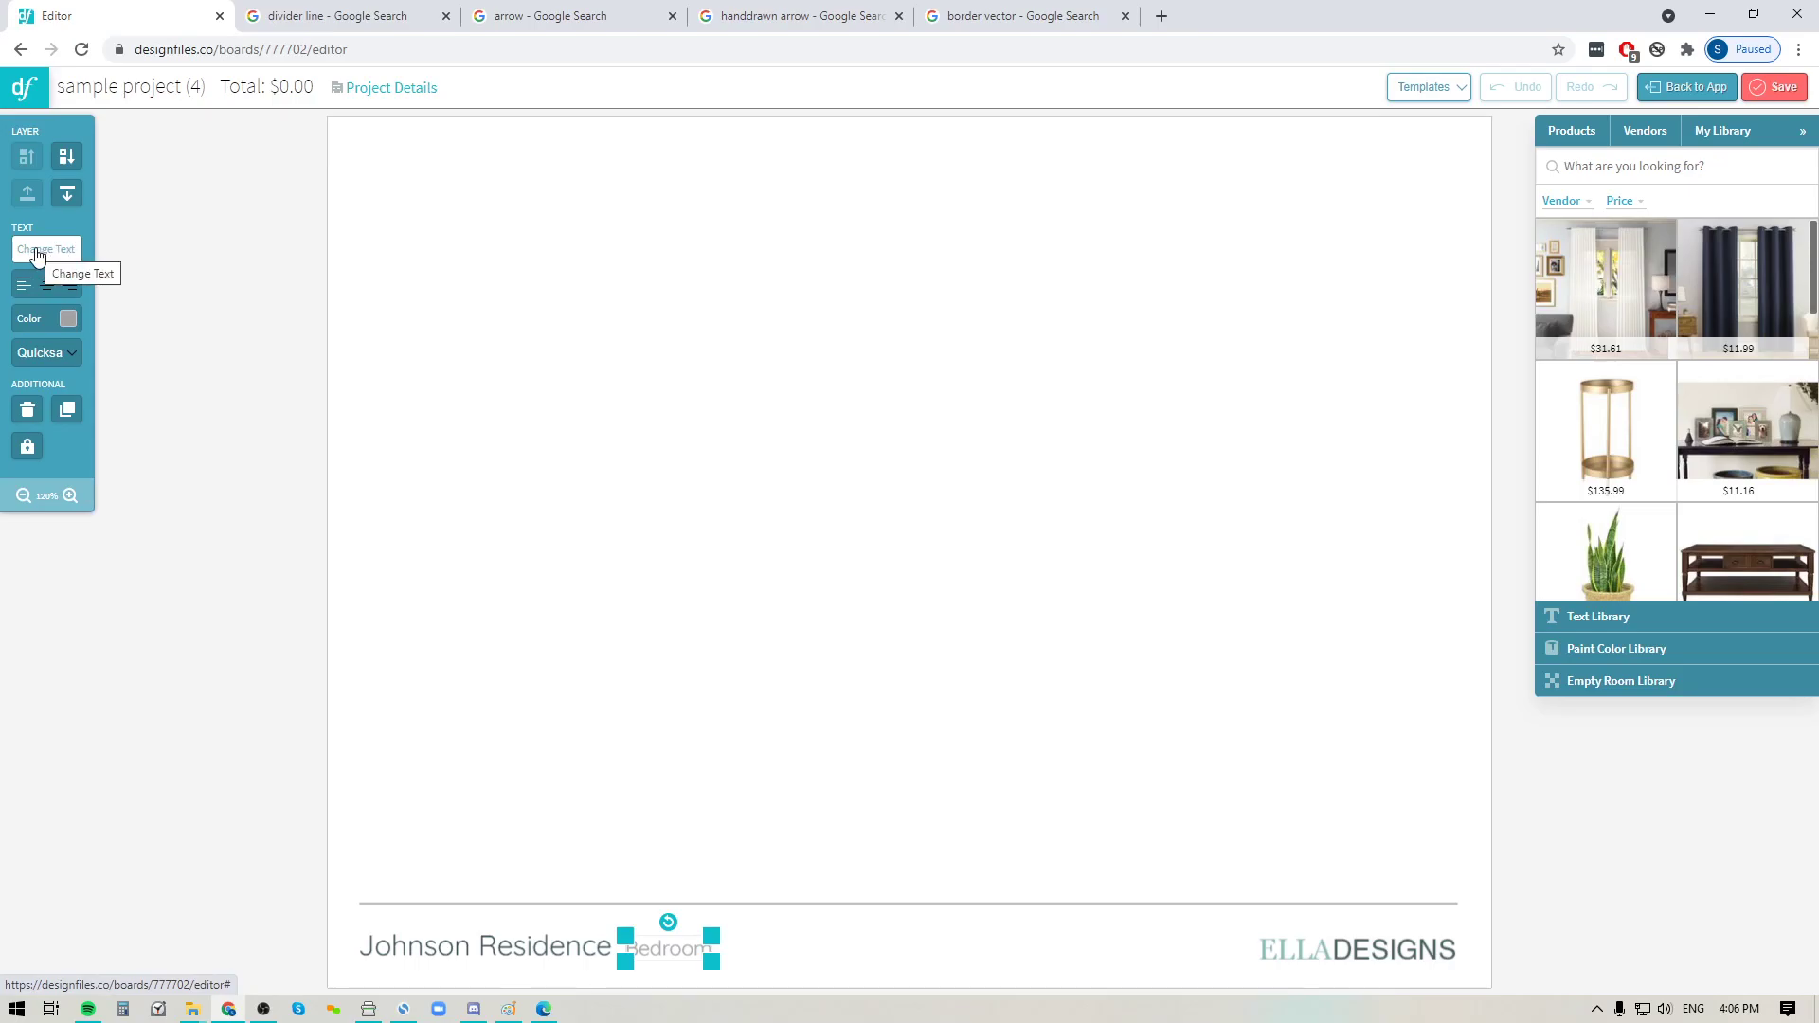
{"action": "left_click", "coordinate": [46, 253]}
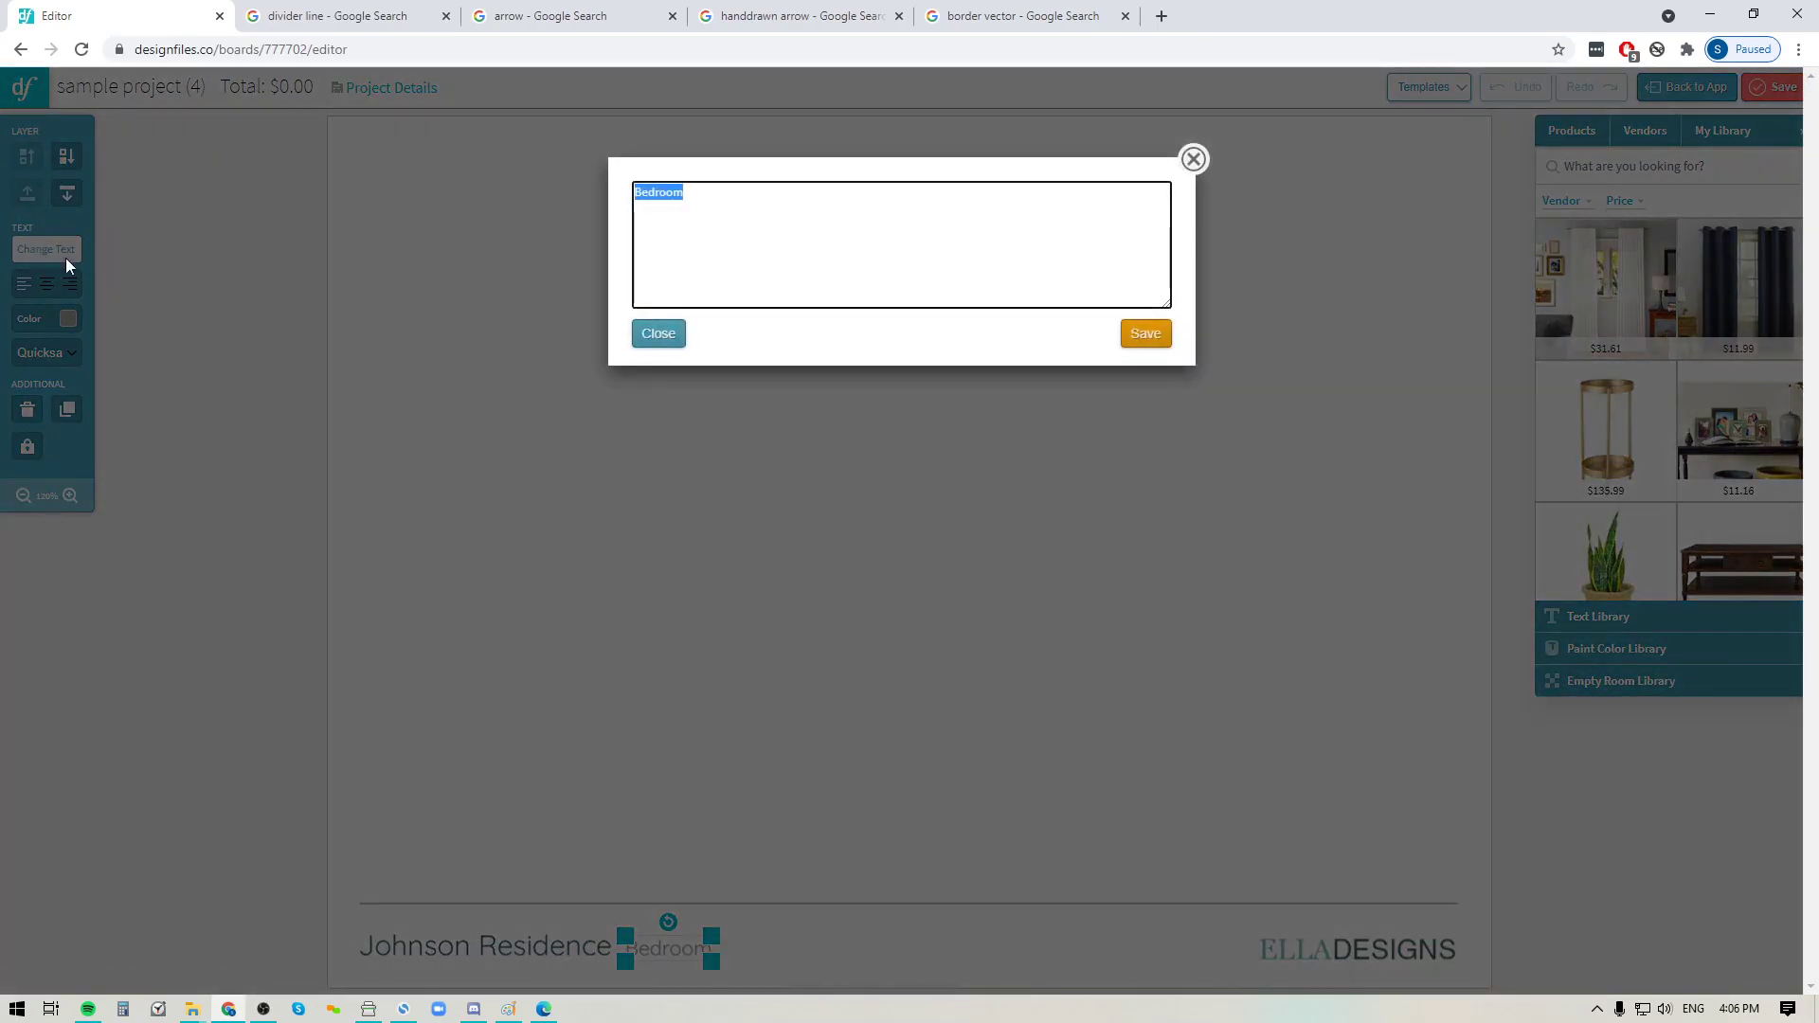
{"action": "left_click", "coordinate": [657, 333]}
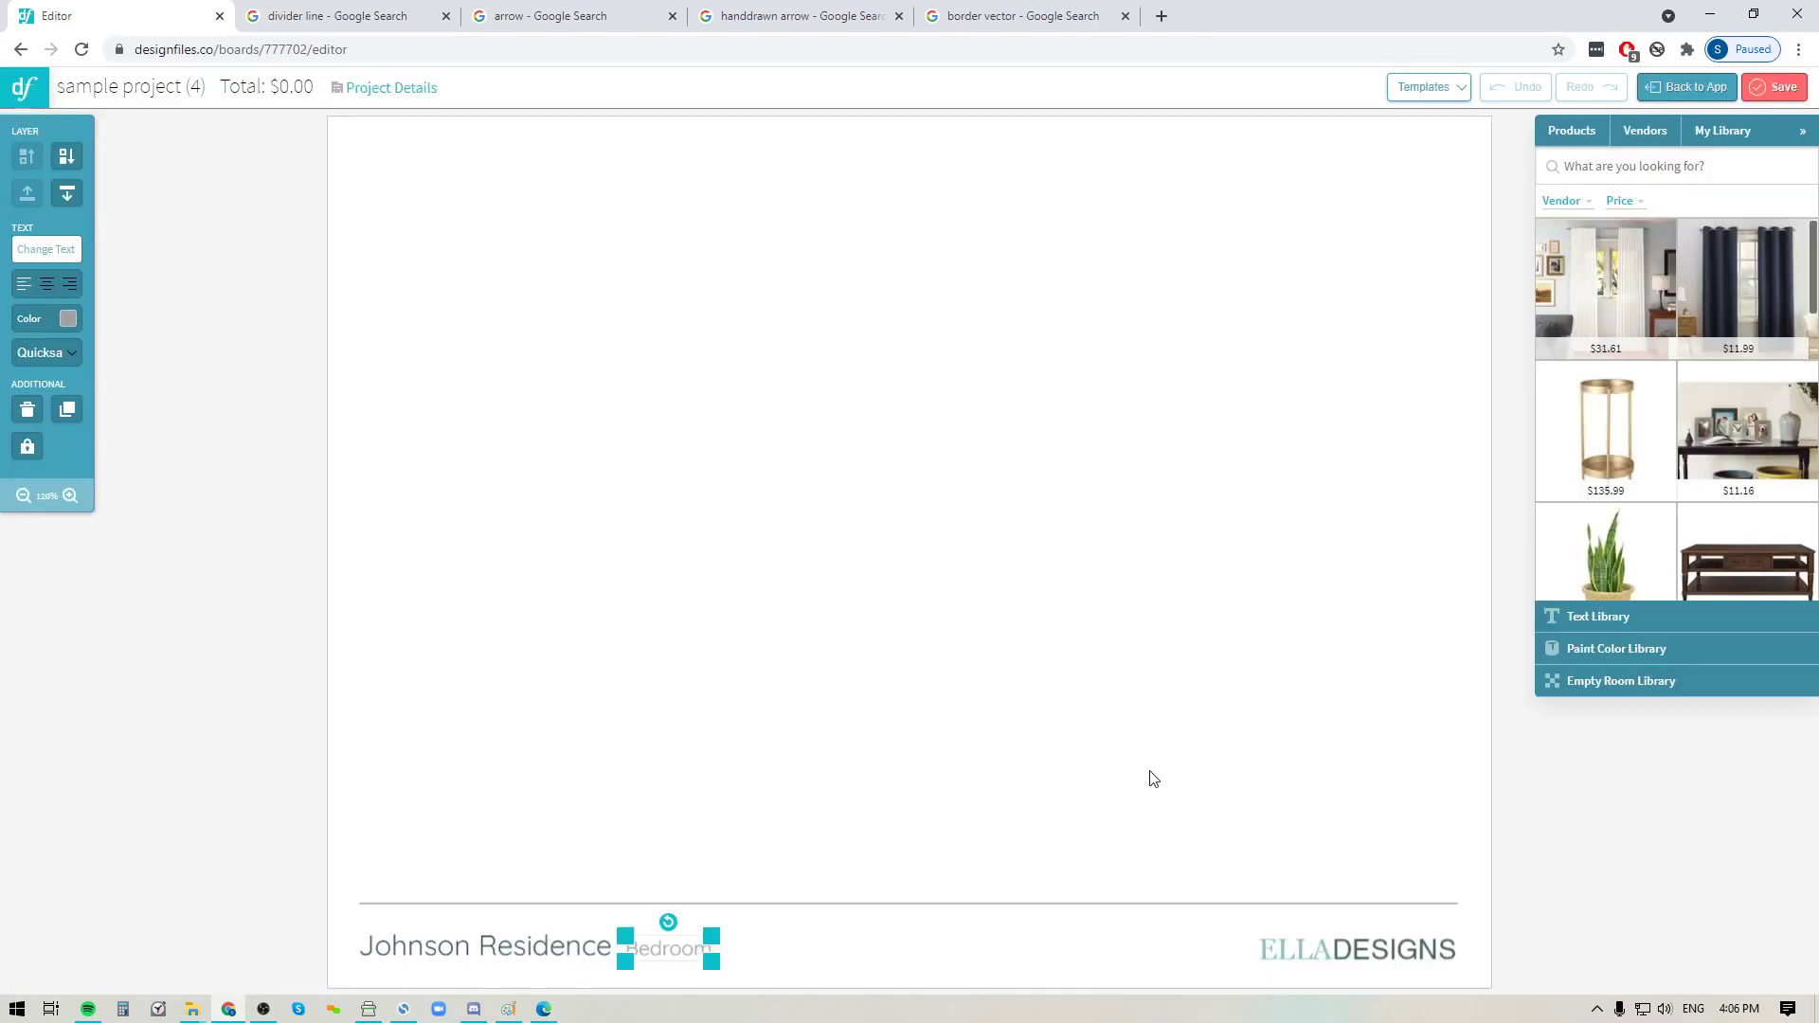
{"action": "mouse_move", "coordinate": [679, 984]}
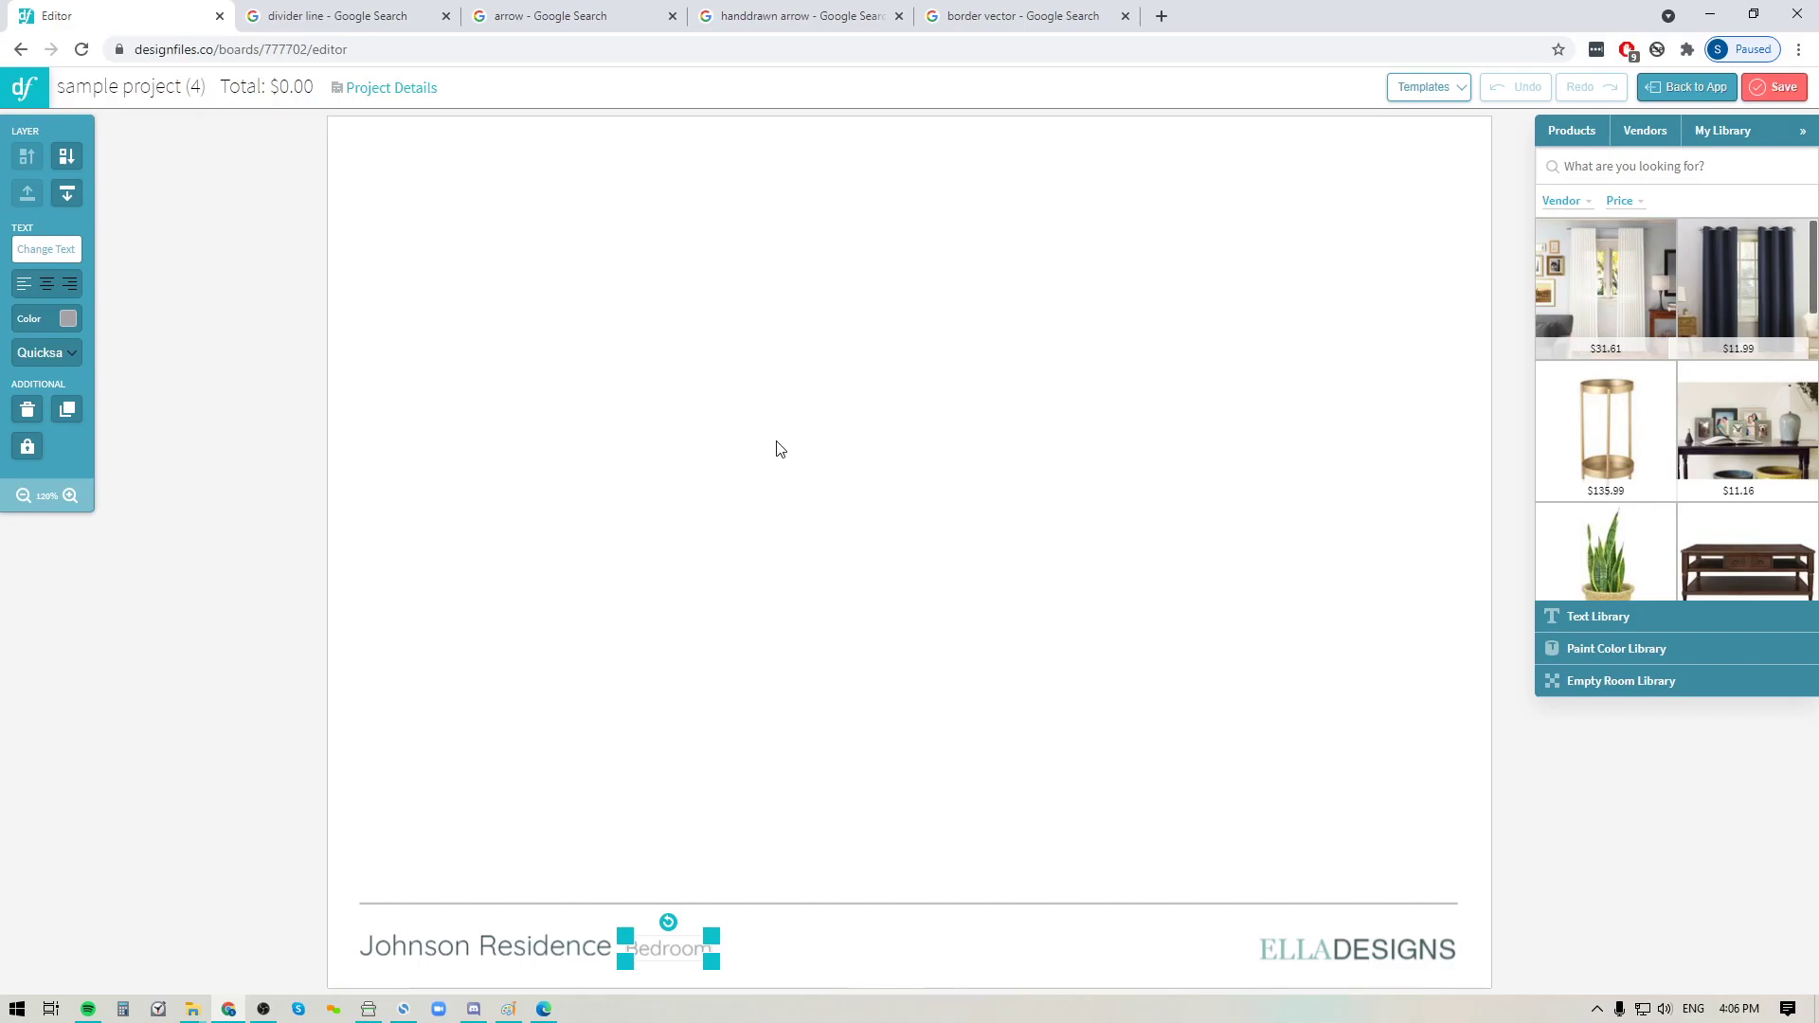
- Switch to another saved template and clear the footer elements, leaving the canvas blank
{"action": "left_click", "coordinate": [1425, 85]}
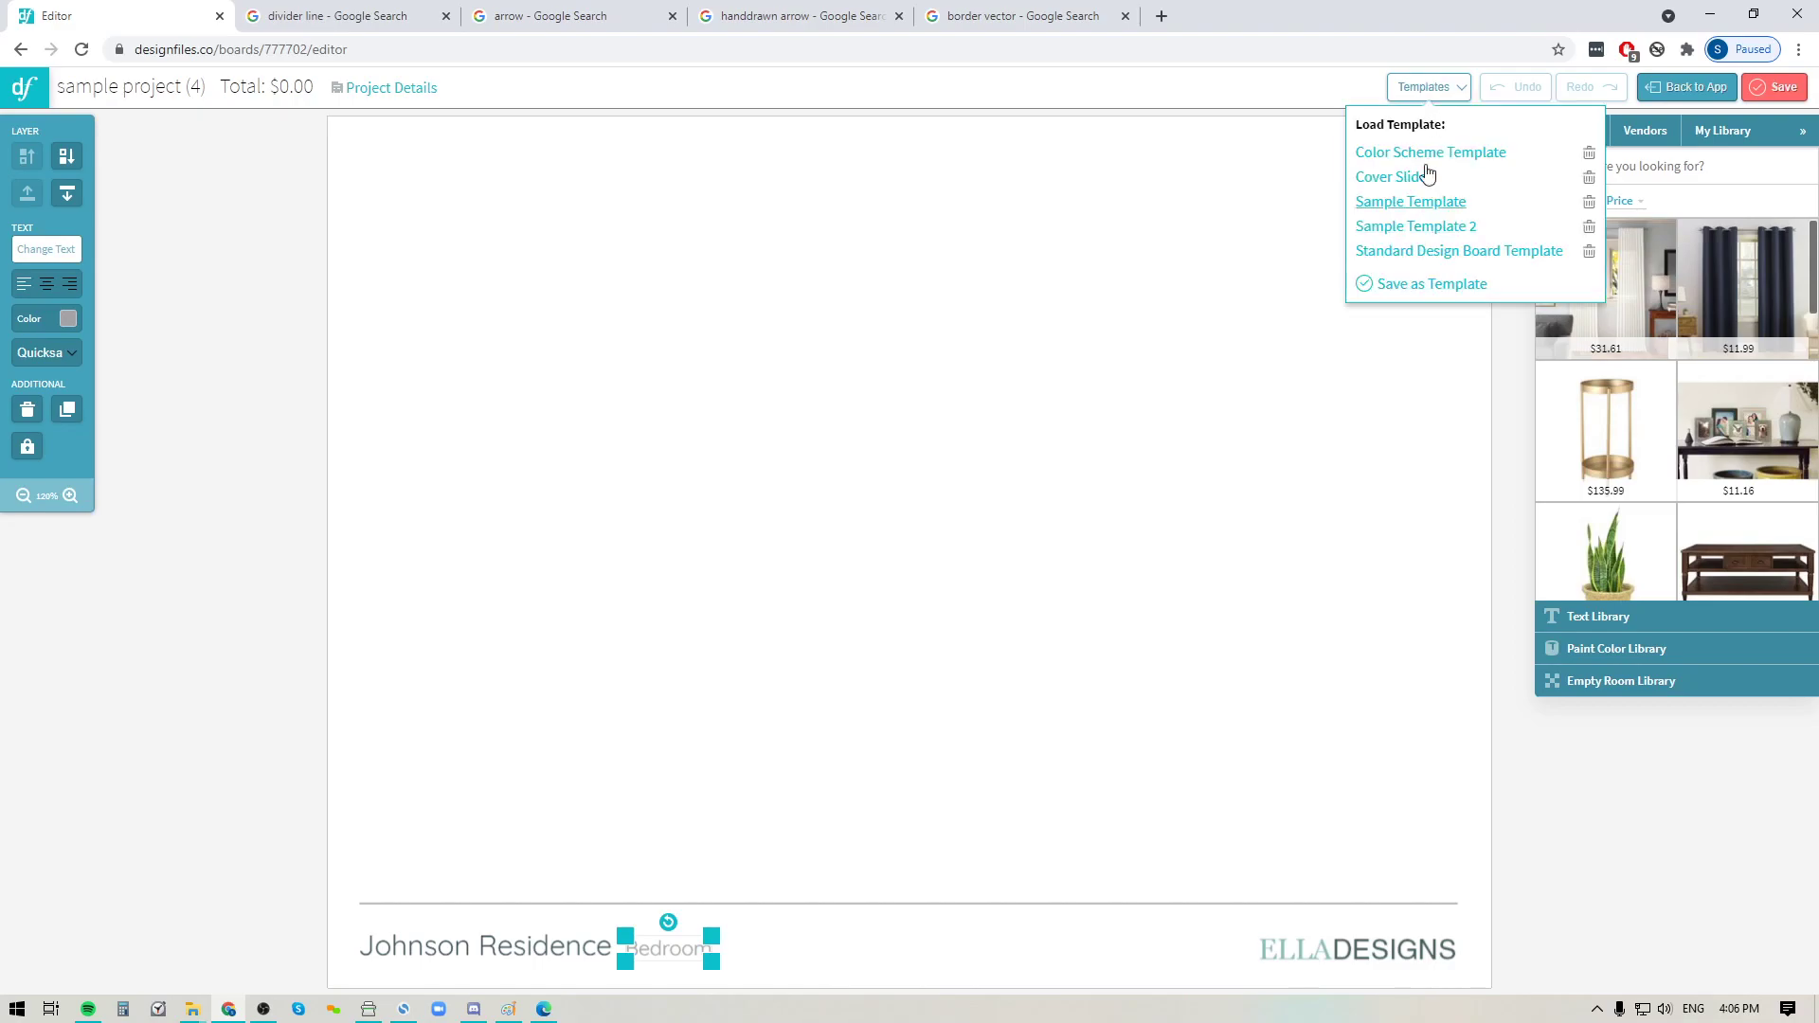
{"action": "left_click", "coordinate": [1288, 983]}
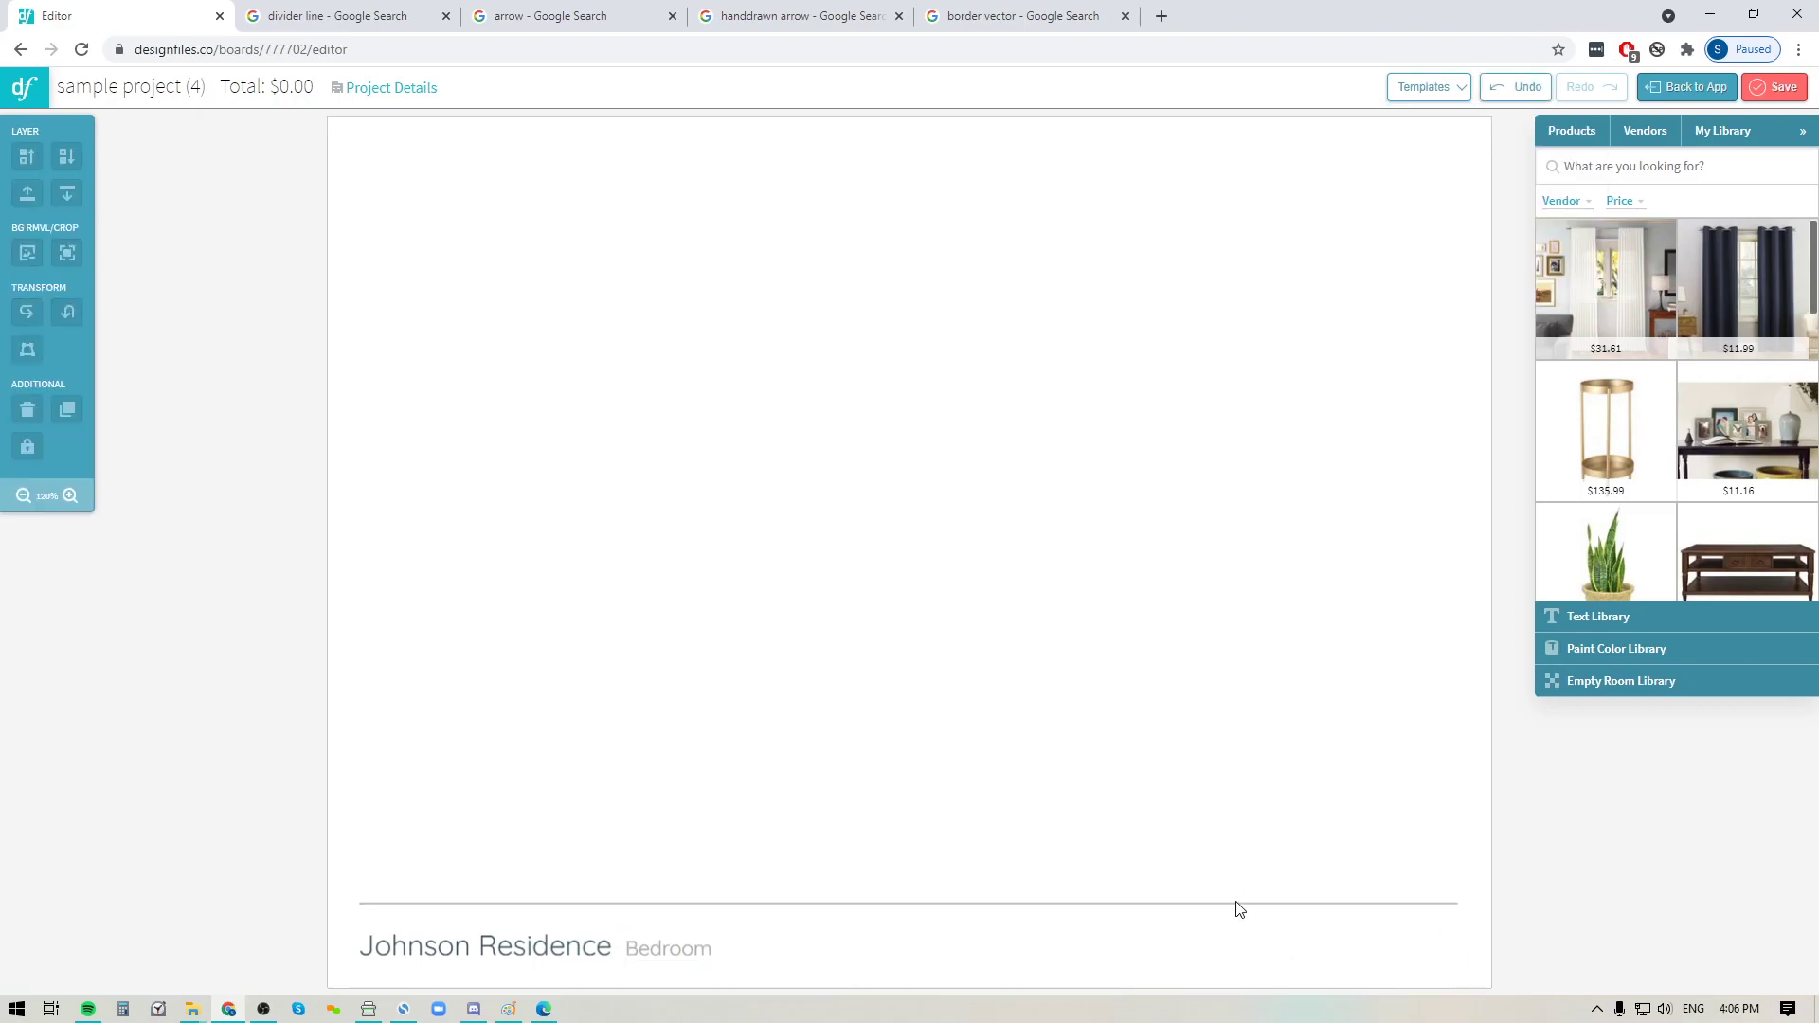
{"action": "left_click", "coordinate": [483, 945]}
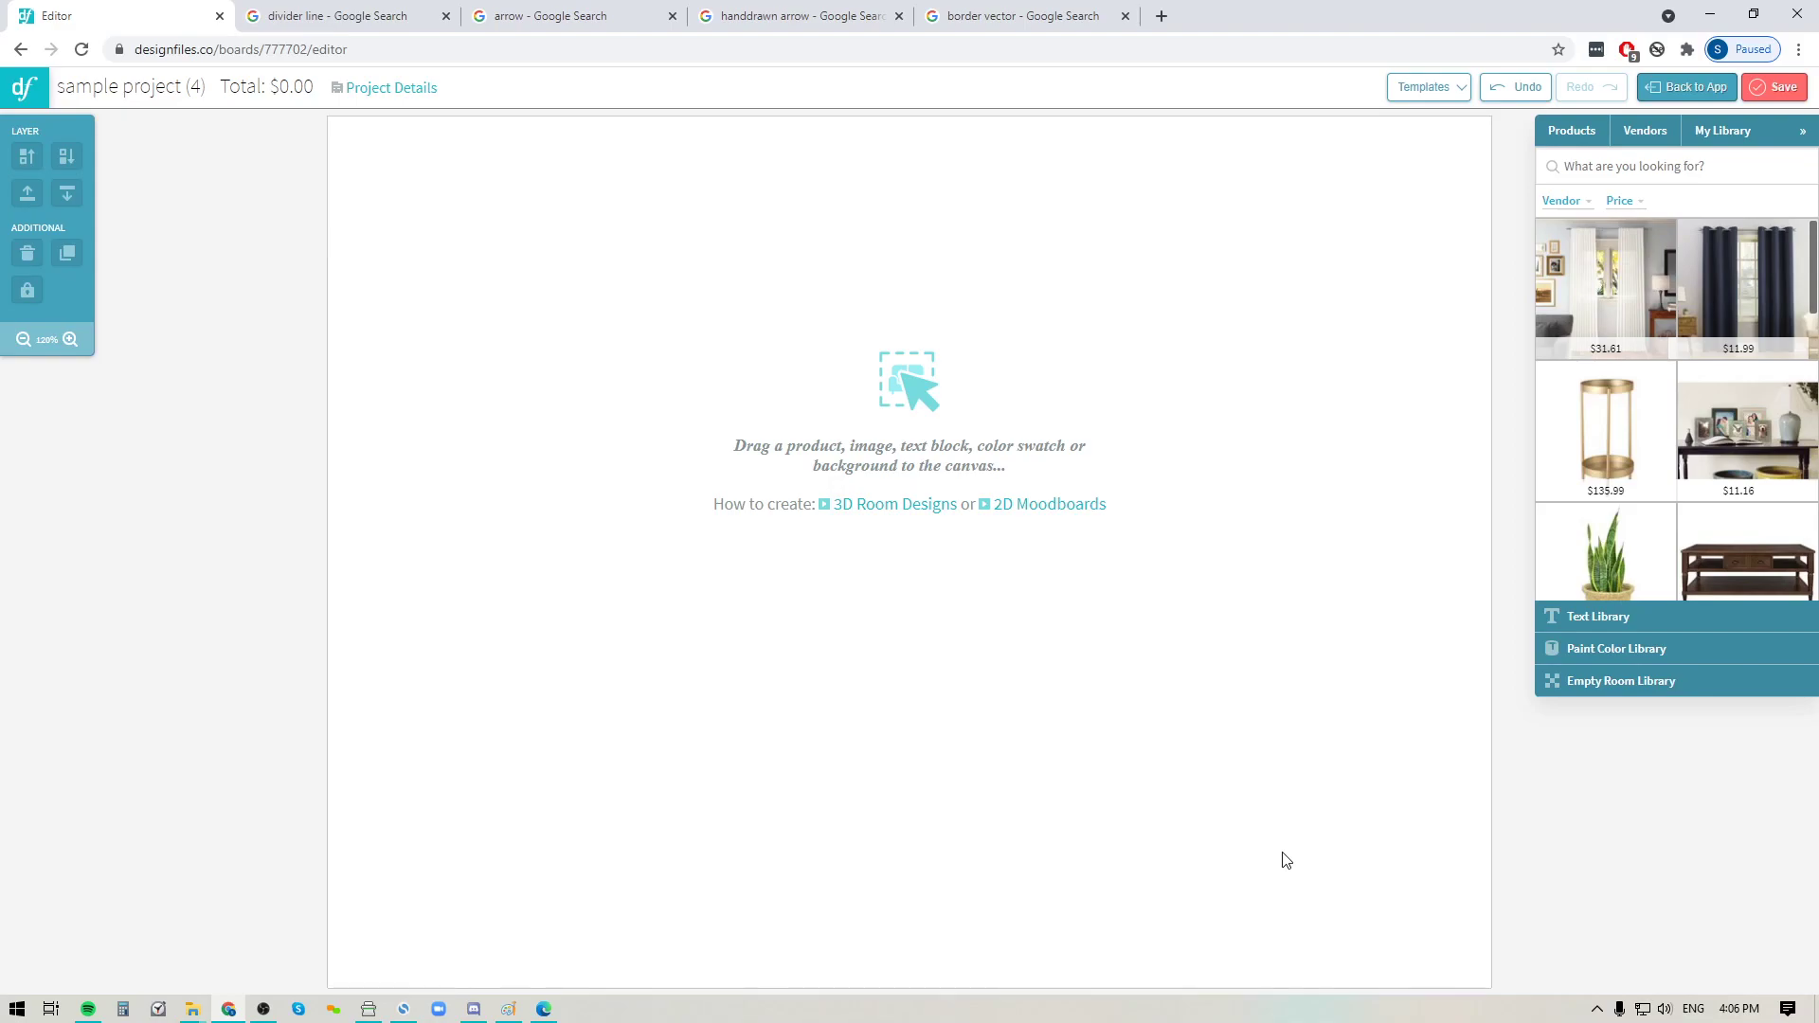
{"action": "mouse_move", "coordinate": [1300, 921]}
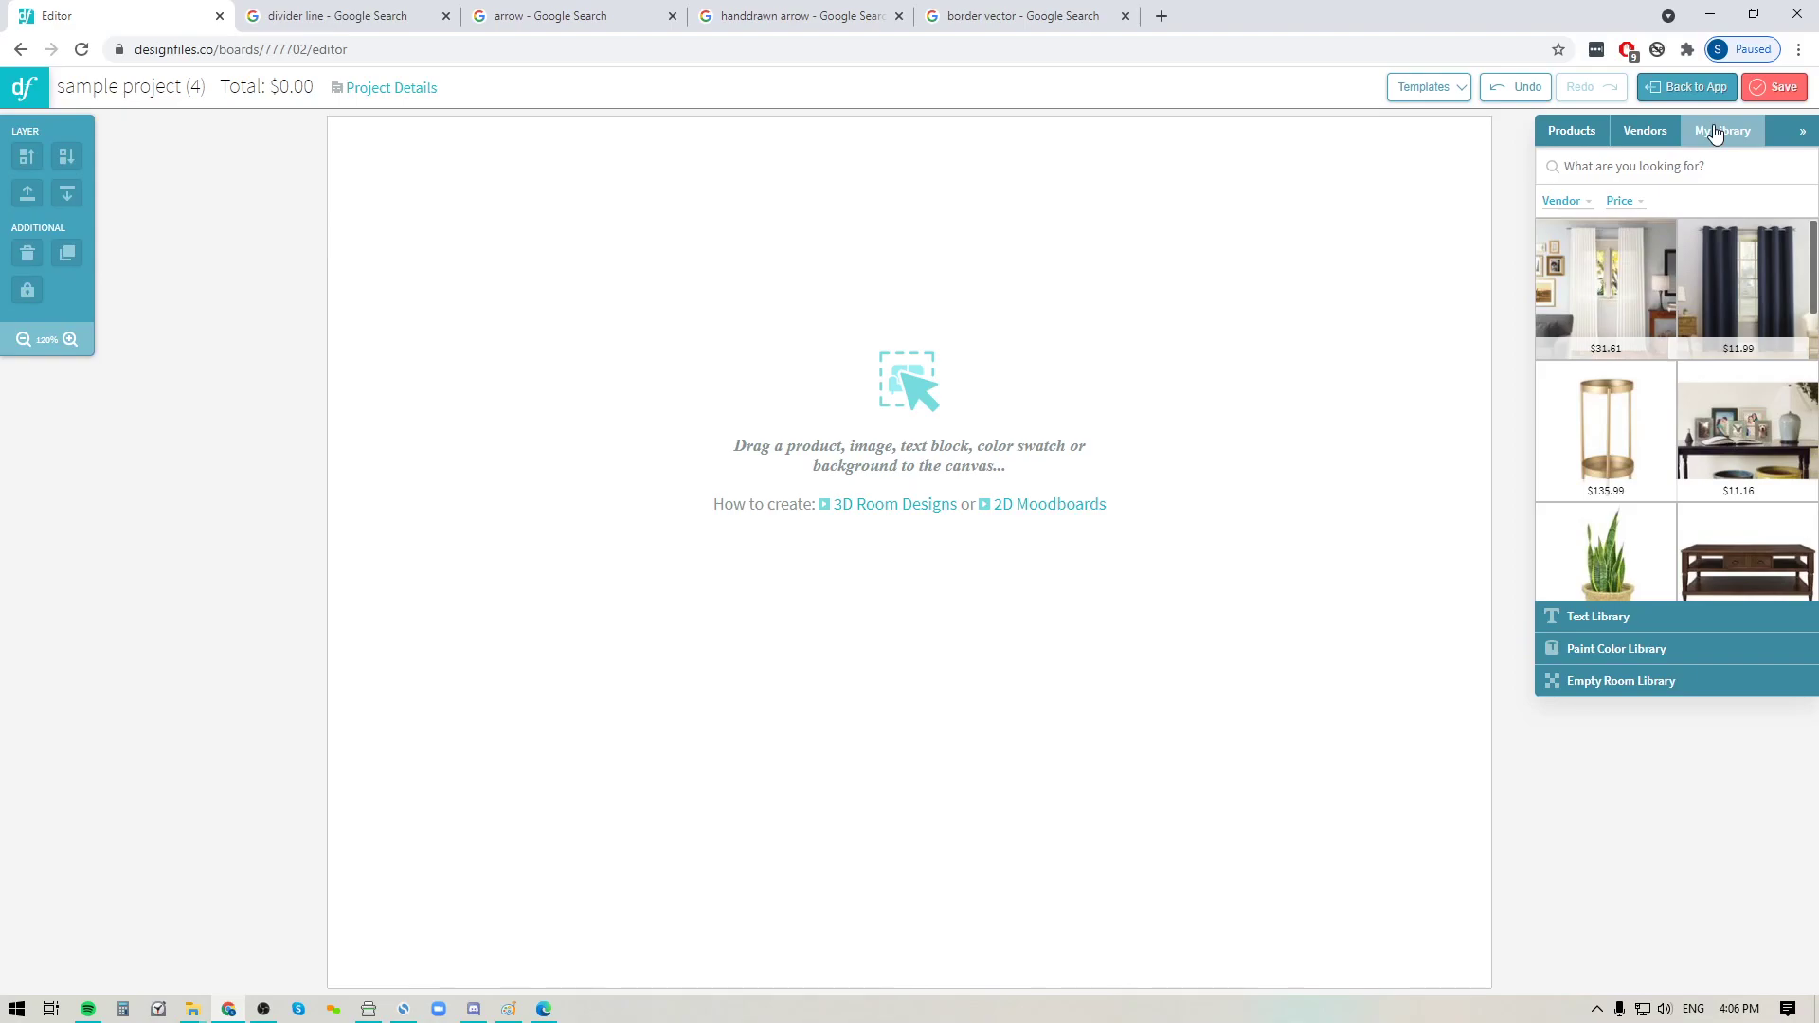
{"action": "left_click", "coordinate": [1725, 131]}
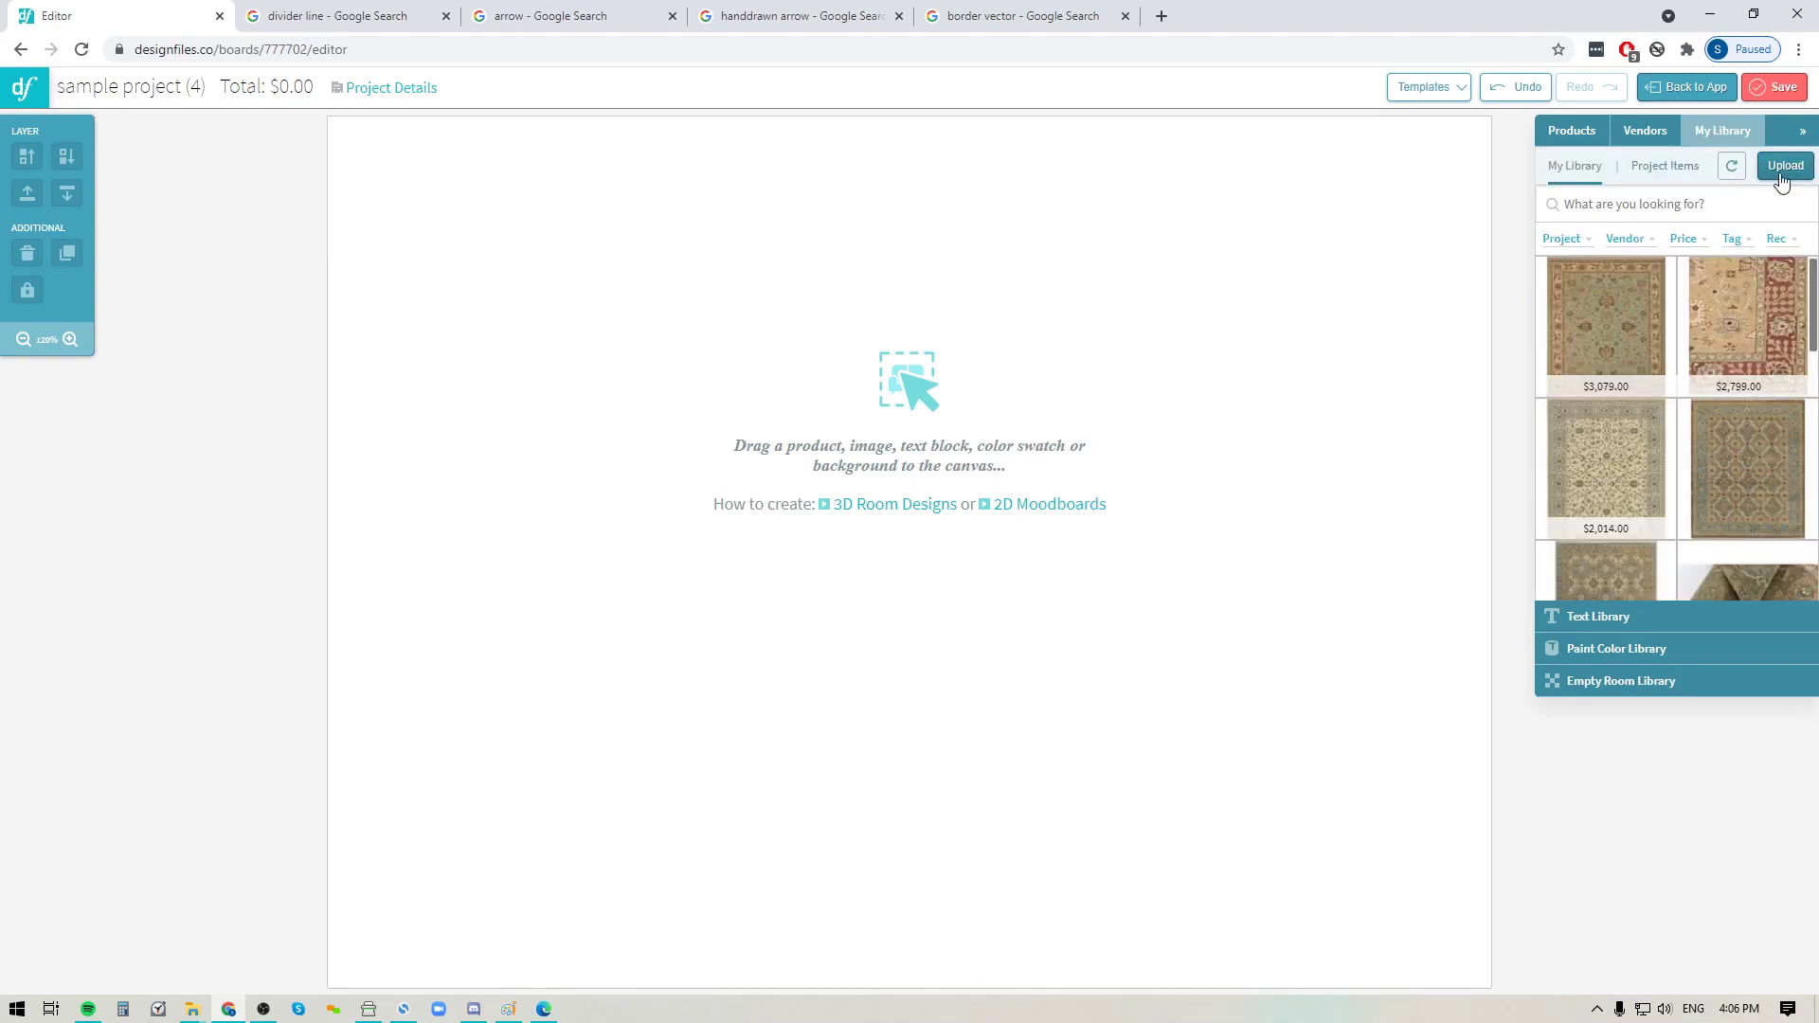
{"action": "left_click", "coordinate": [1786, 167]}
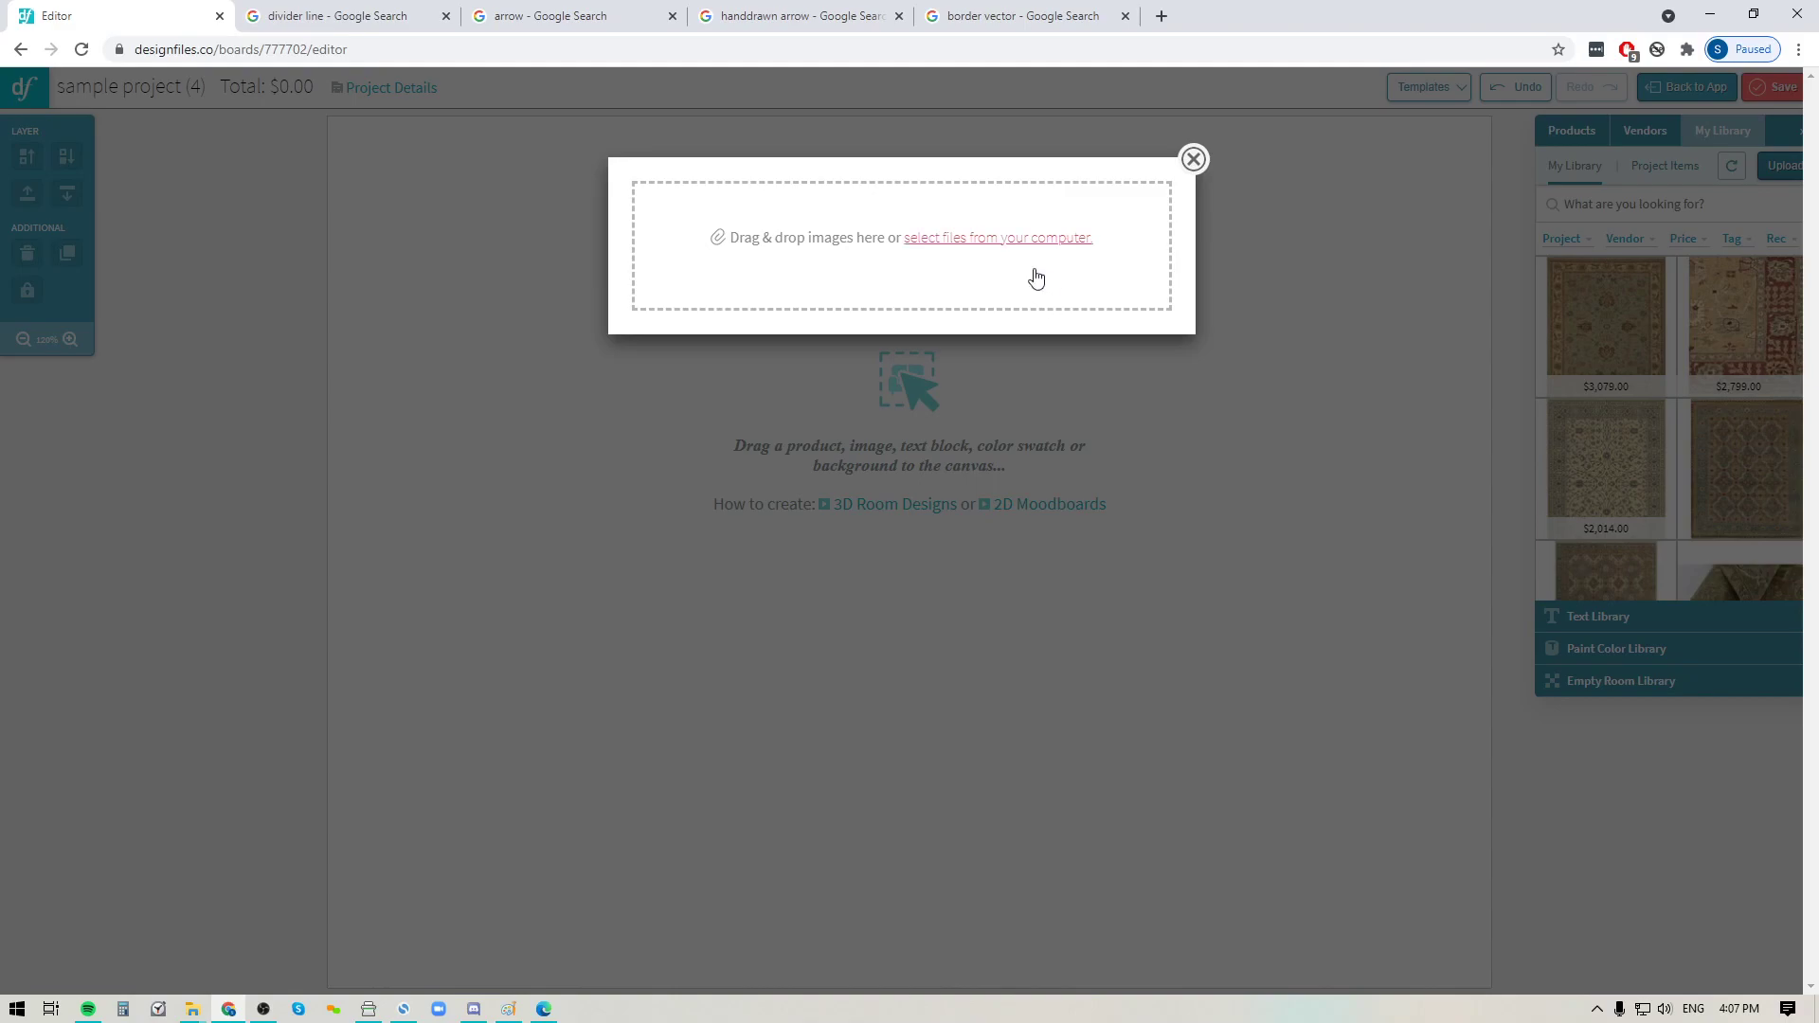
{"action": "mouse_move", "coordinate": [1192, 159]}
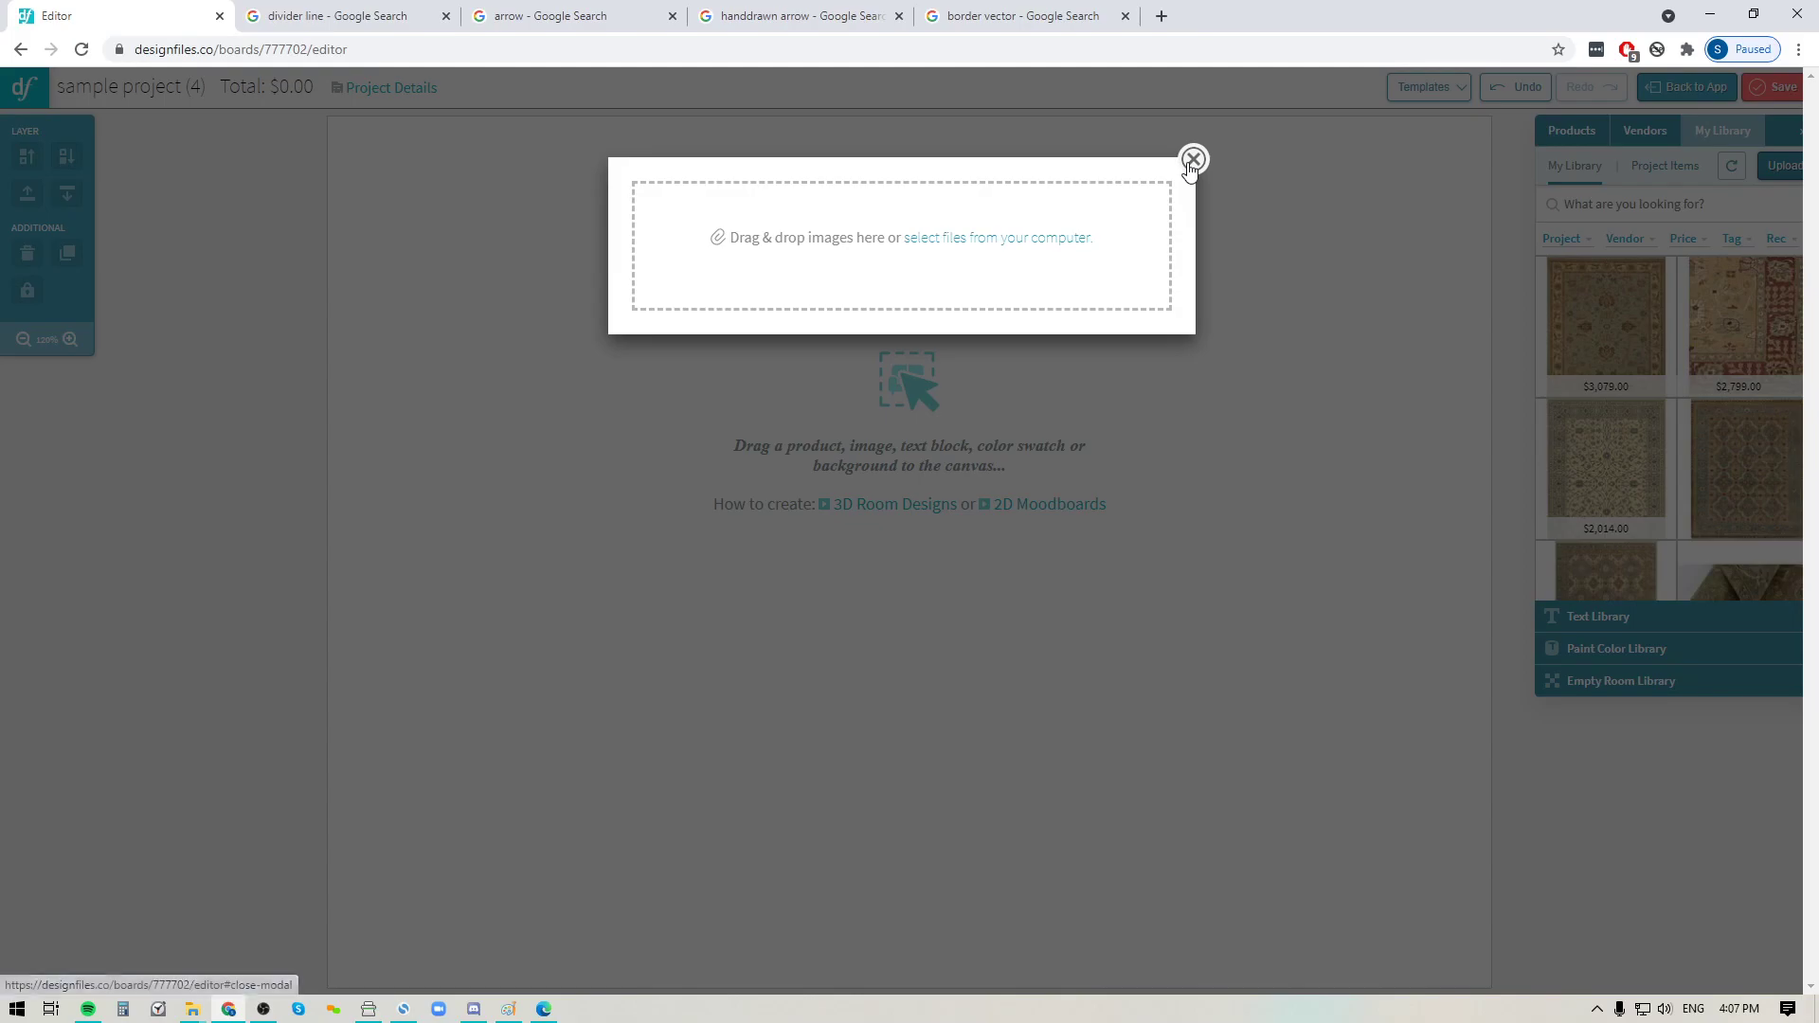
{"action": "left_click", "coordinate": [1192, 159]}
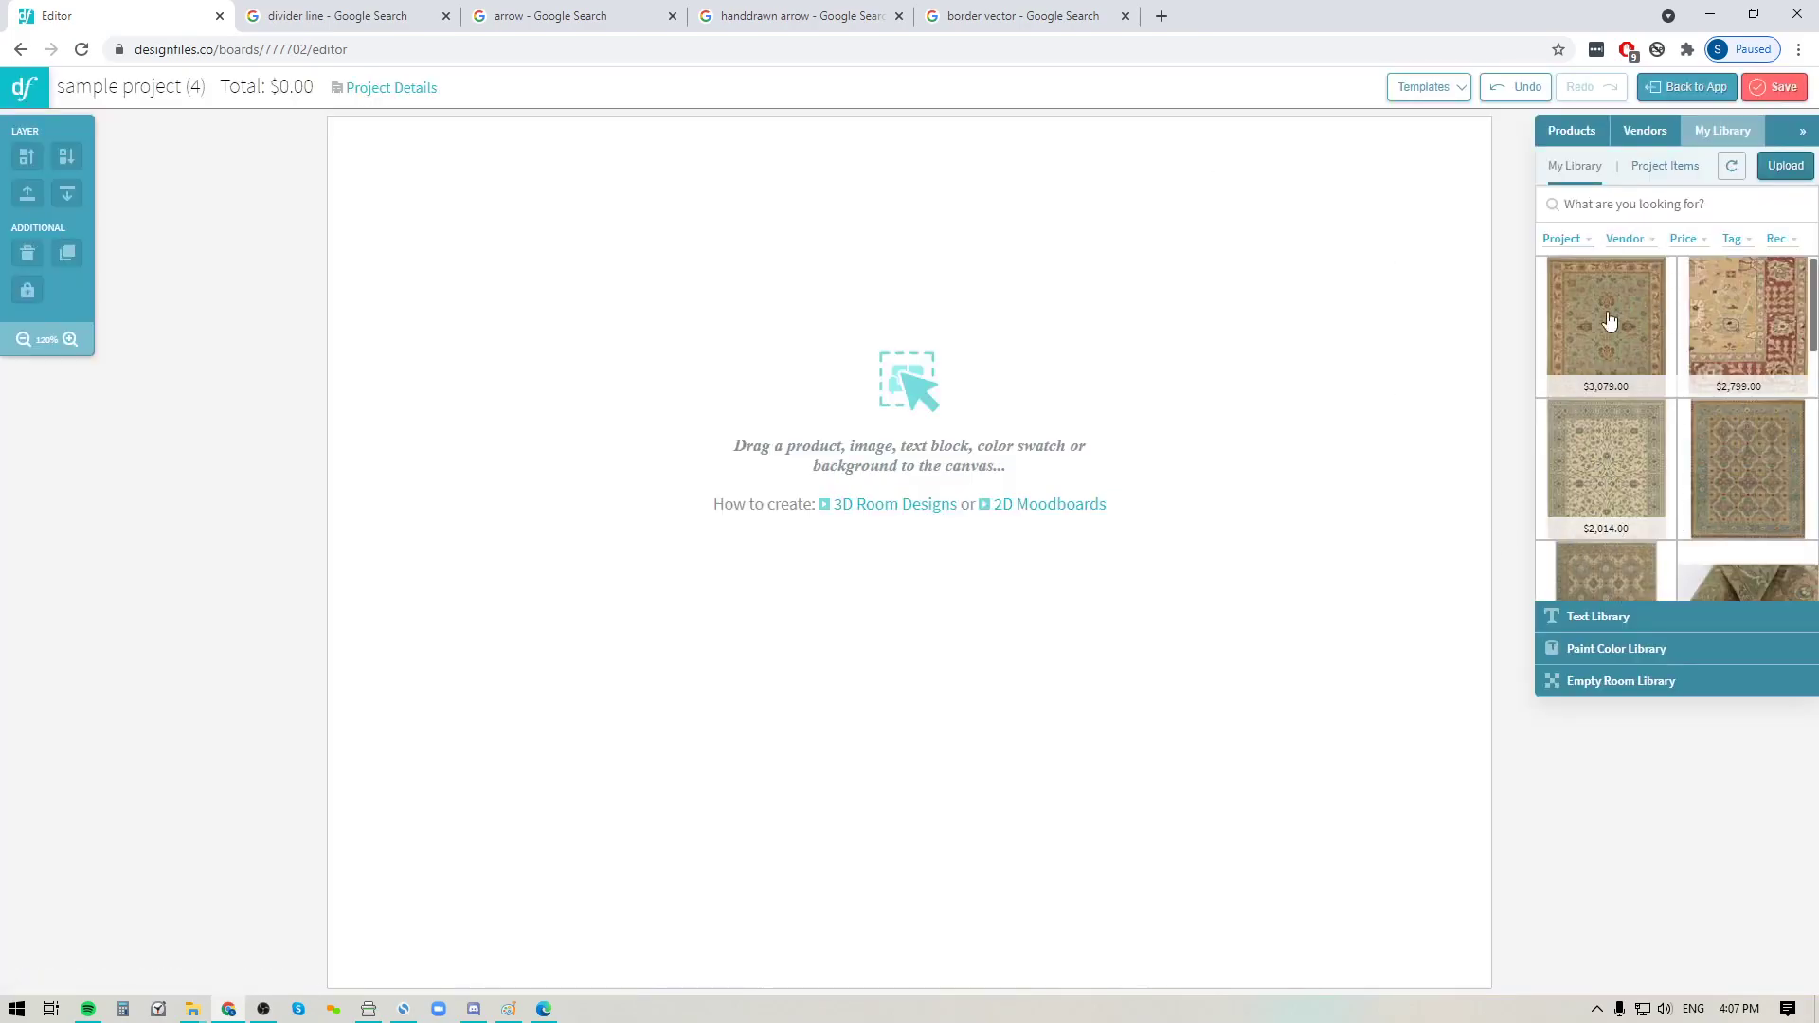
- Search the library for 'logo' and place the designfiles logo at the board's bottom-right
{"action": "left_click", "coordinate": [1671, 204]}
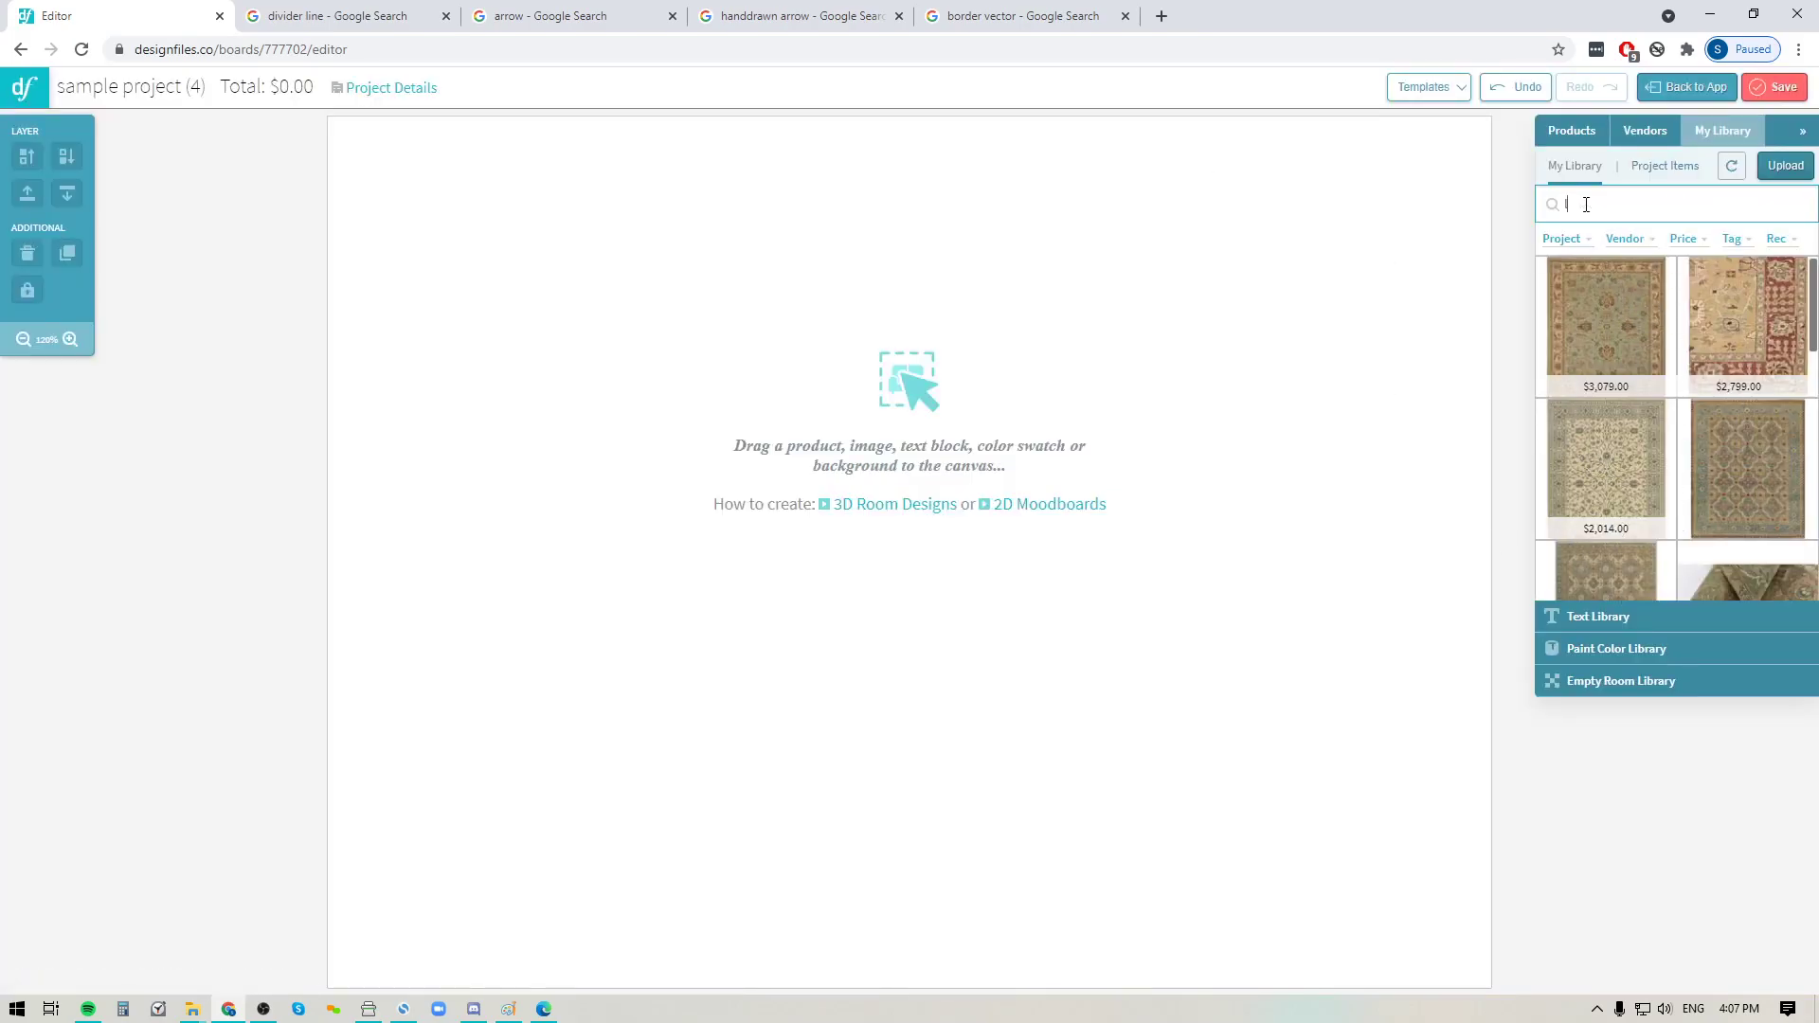
{"action": "type", "text": "logo"}
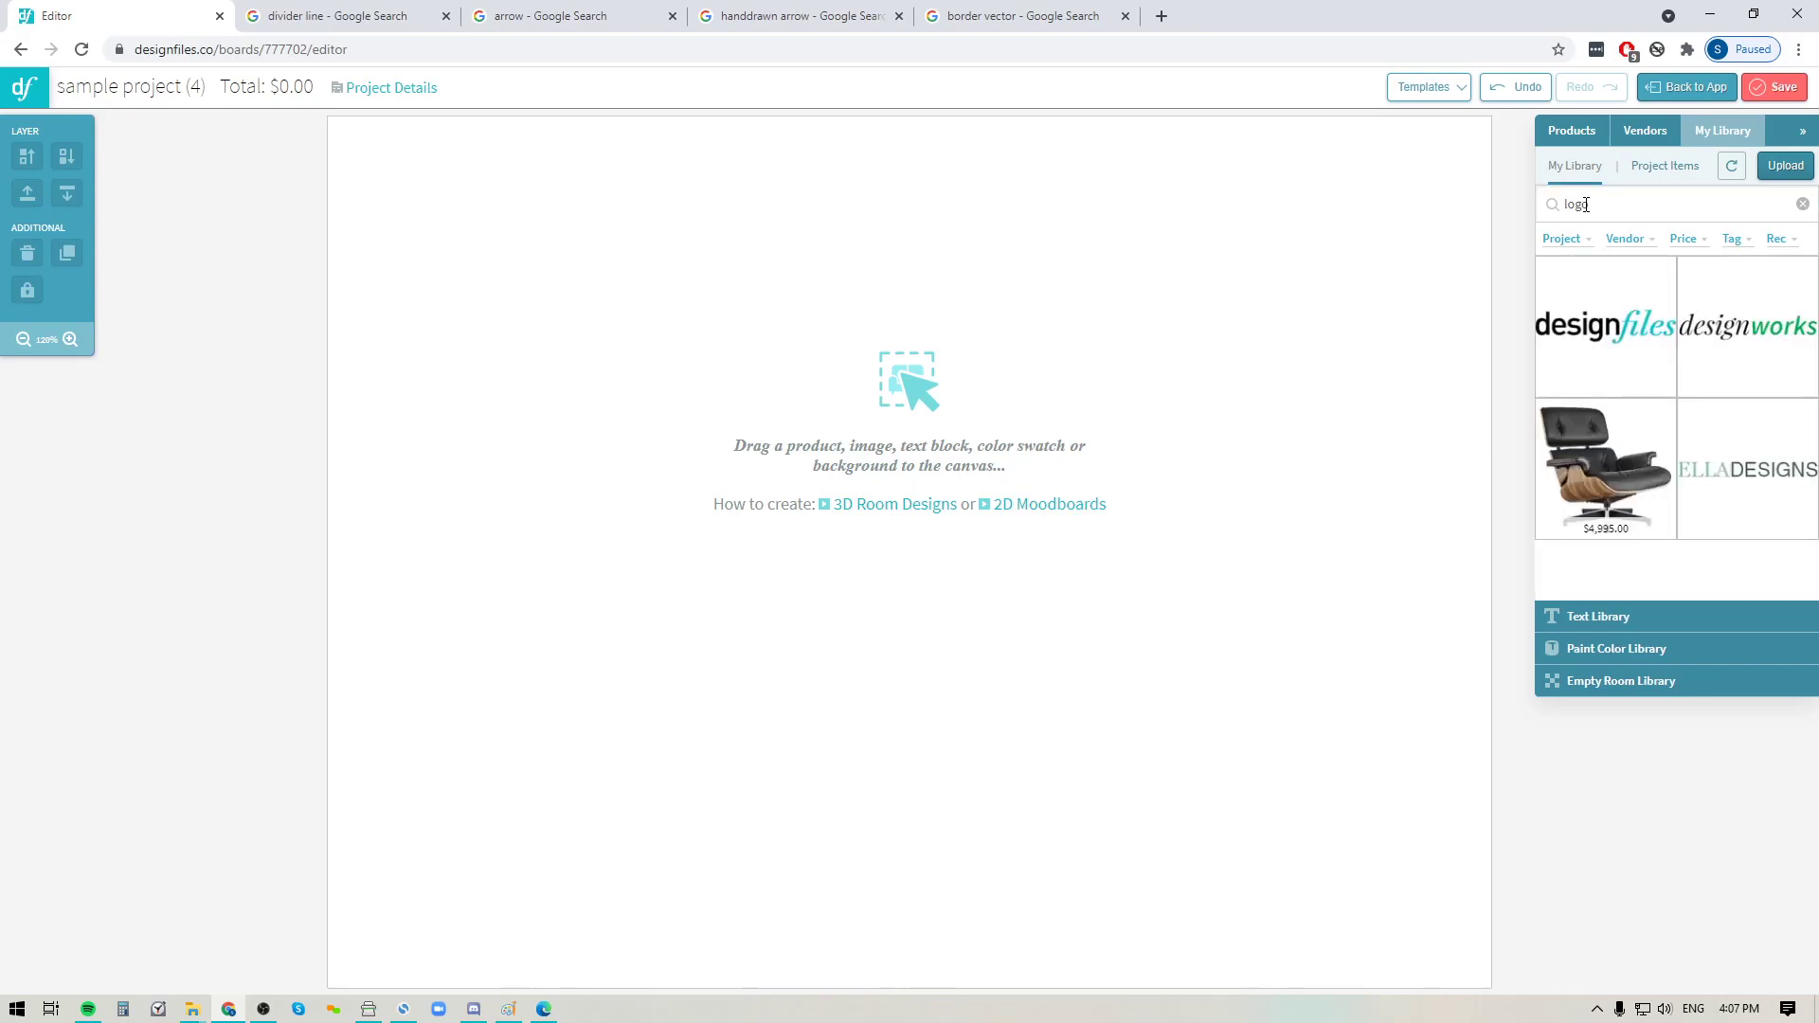
{"action": "left_click_drag", "start_coordinate": [1605, 324], "coordinate": [1270, 470]}
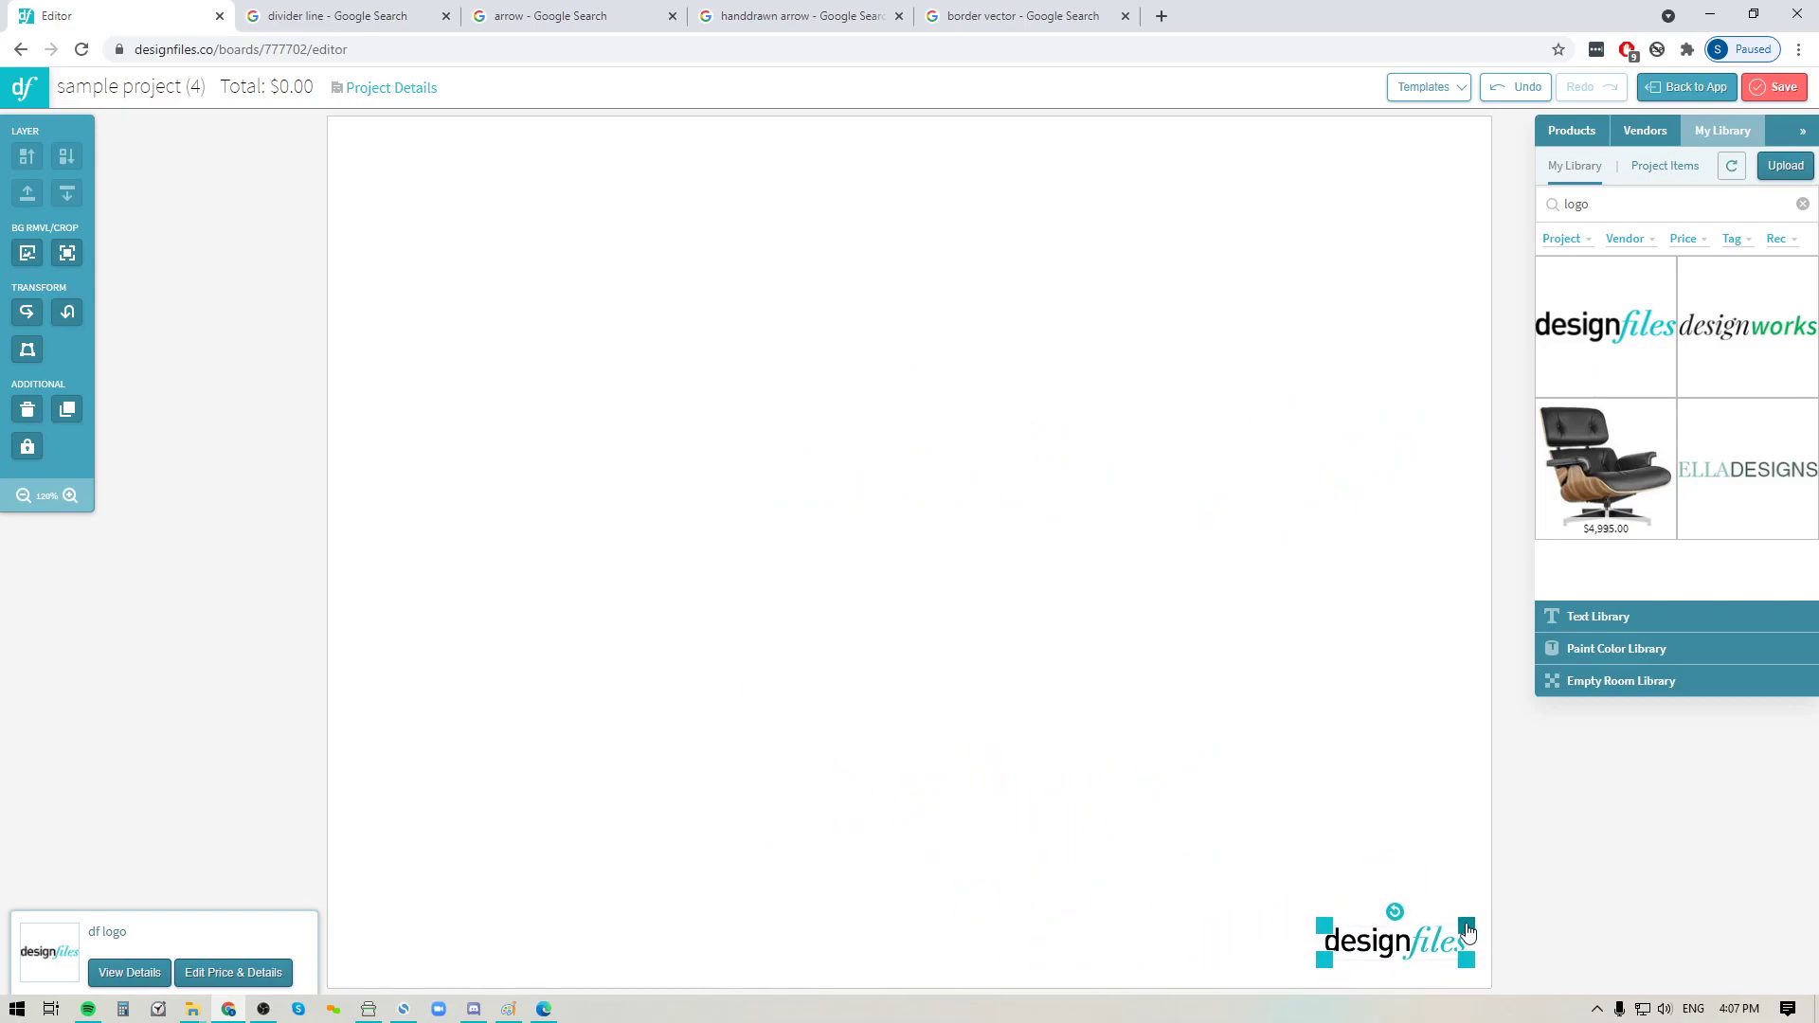
{"action": "mouse_move", "coordinate": [411, 844]}
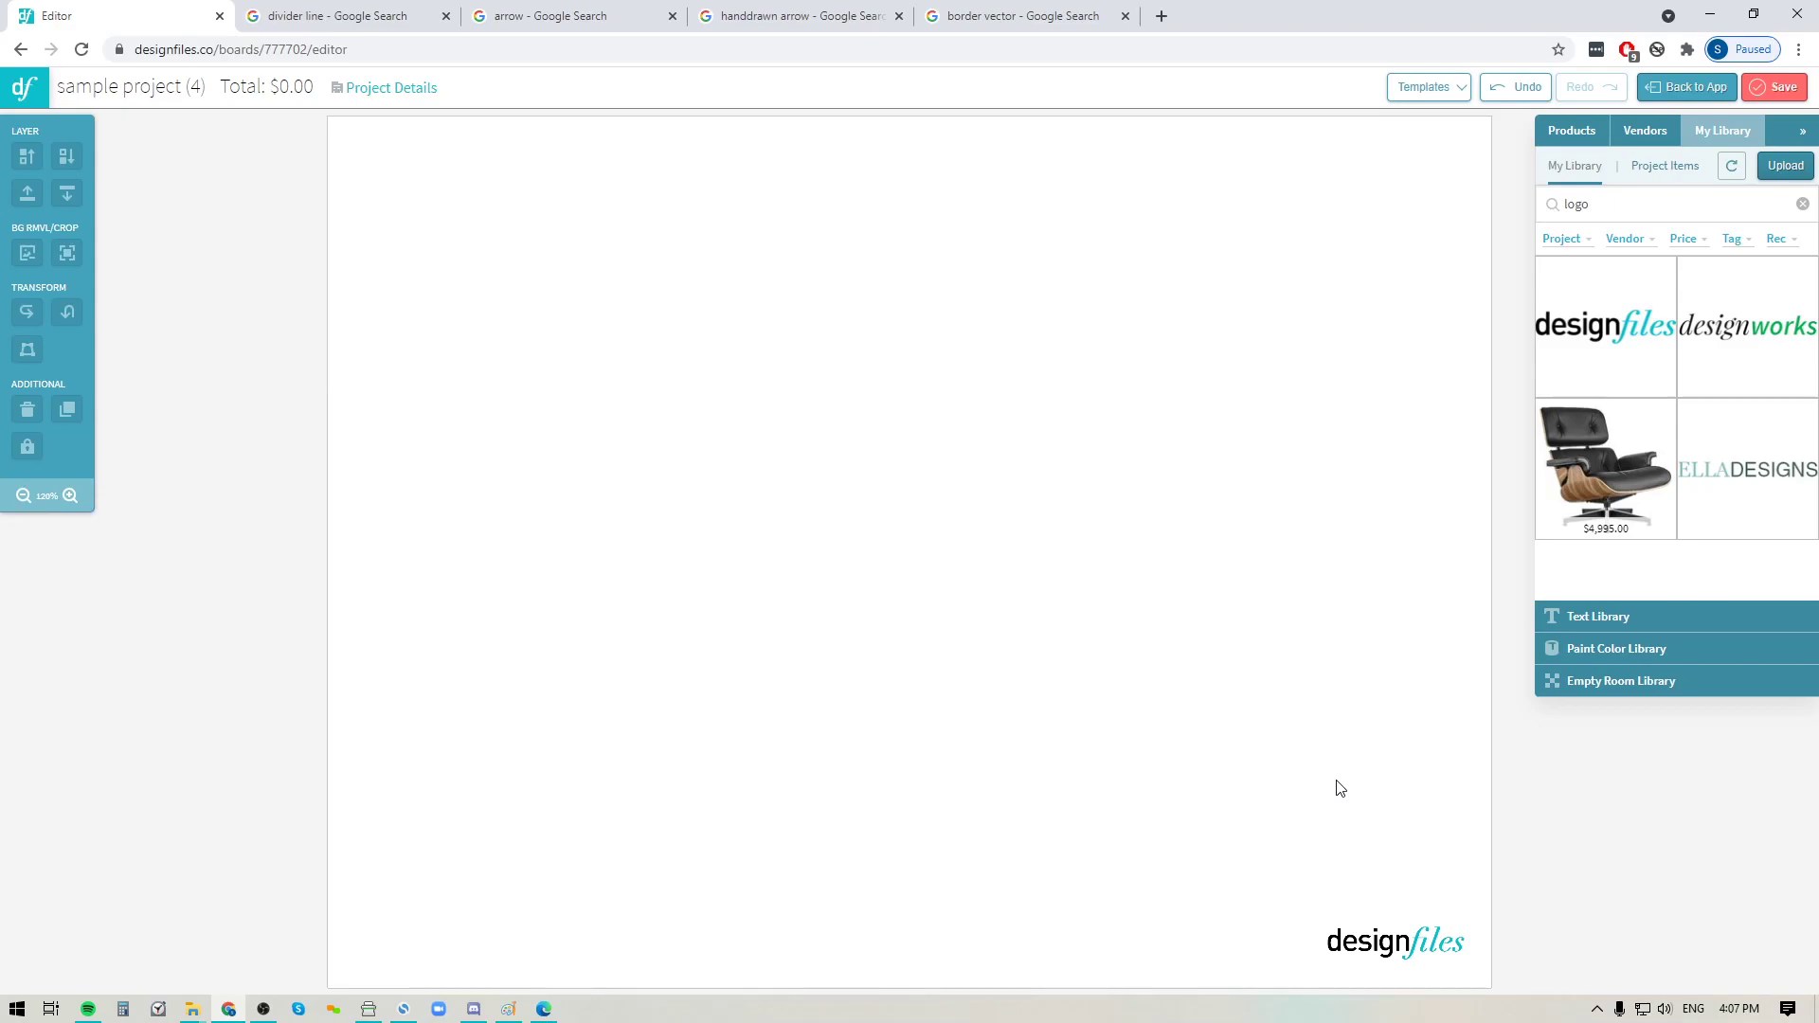
{"action": "left_click", "coordinate": [337, 16]}
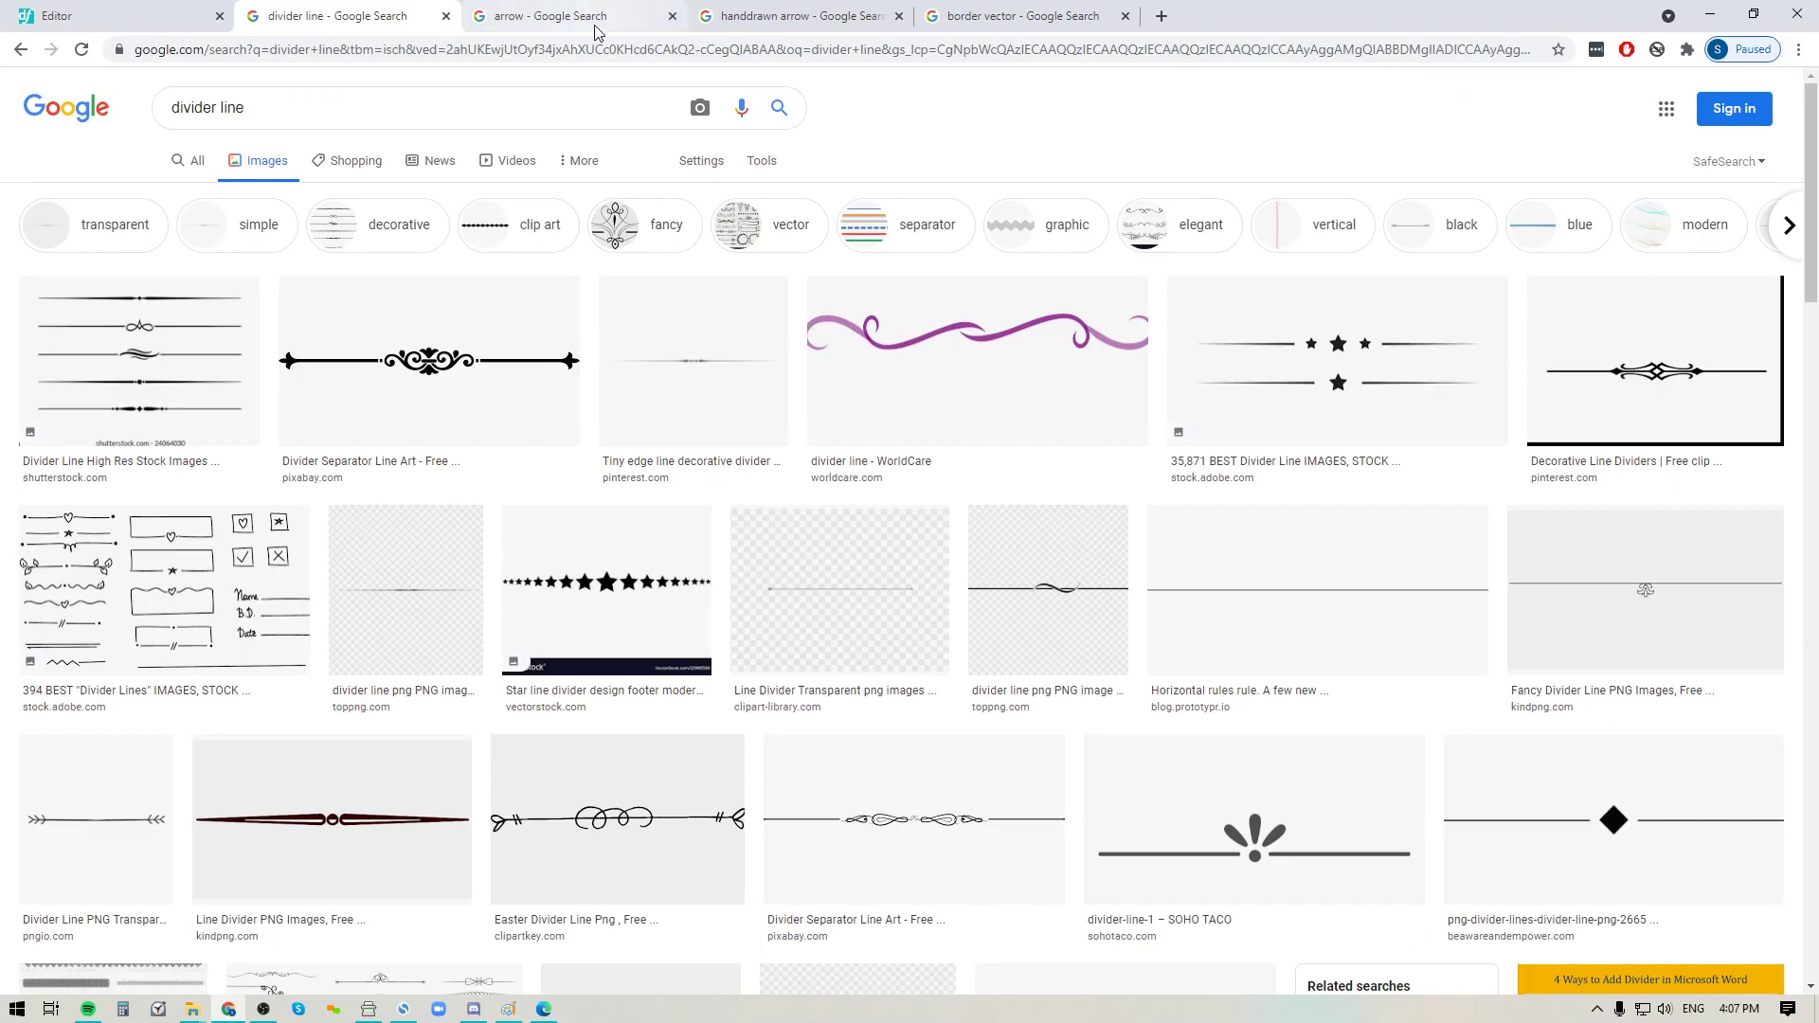
{"action": "left_click", "coordinate": [794, 16]}
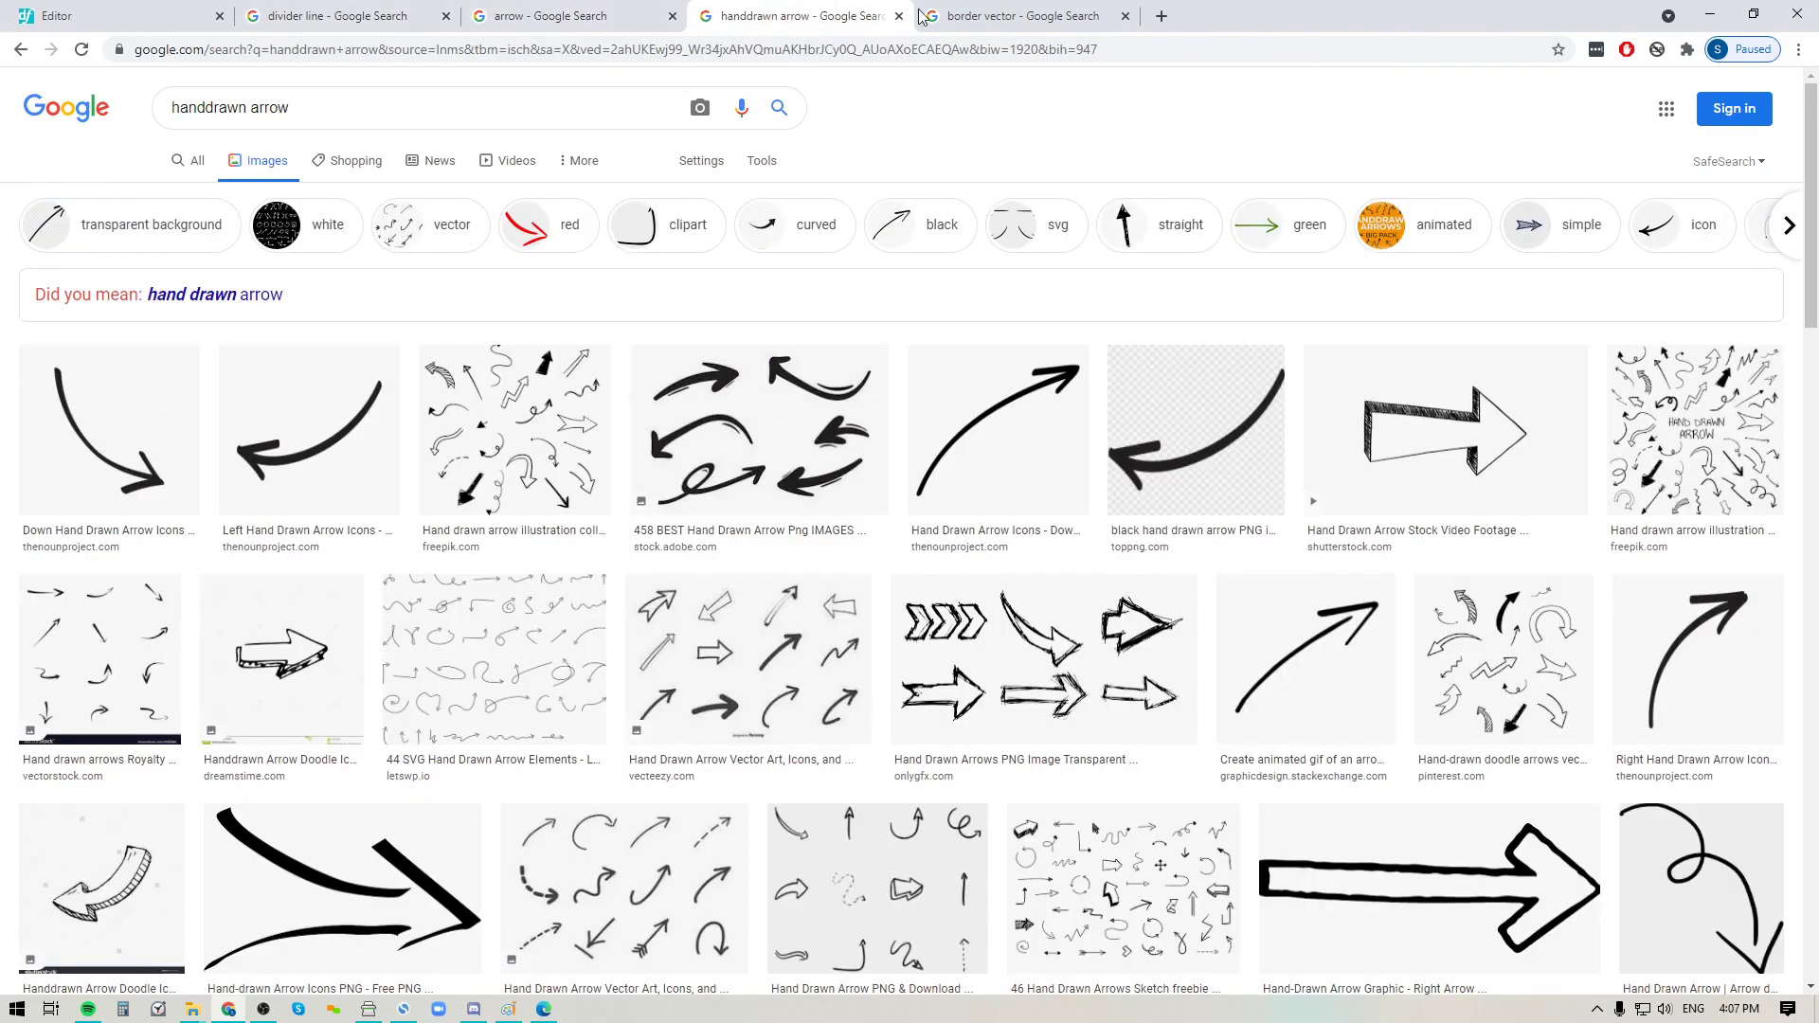
{"action": "left_click", "coordinate": [1017, 15]}
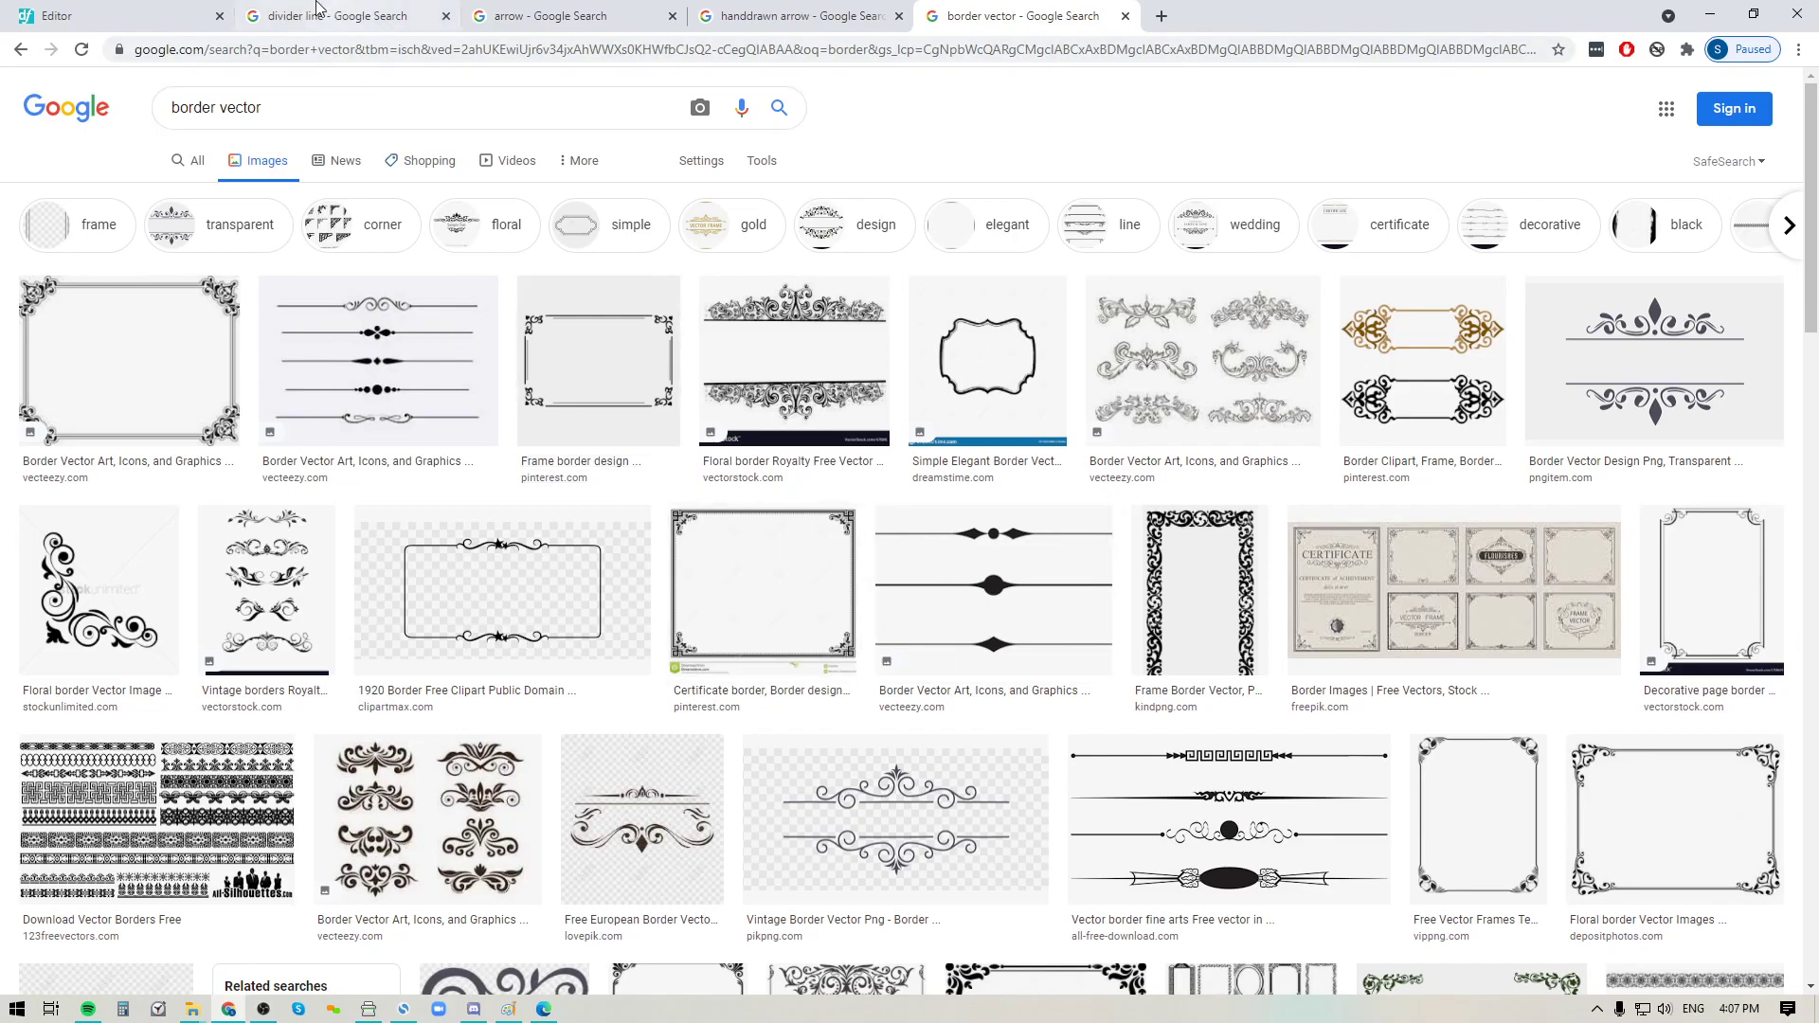
{"action": "left_click", "coordinate": [116, 16]}
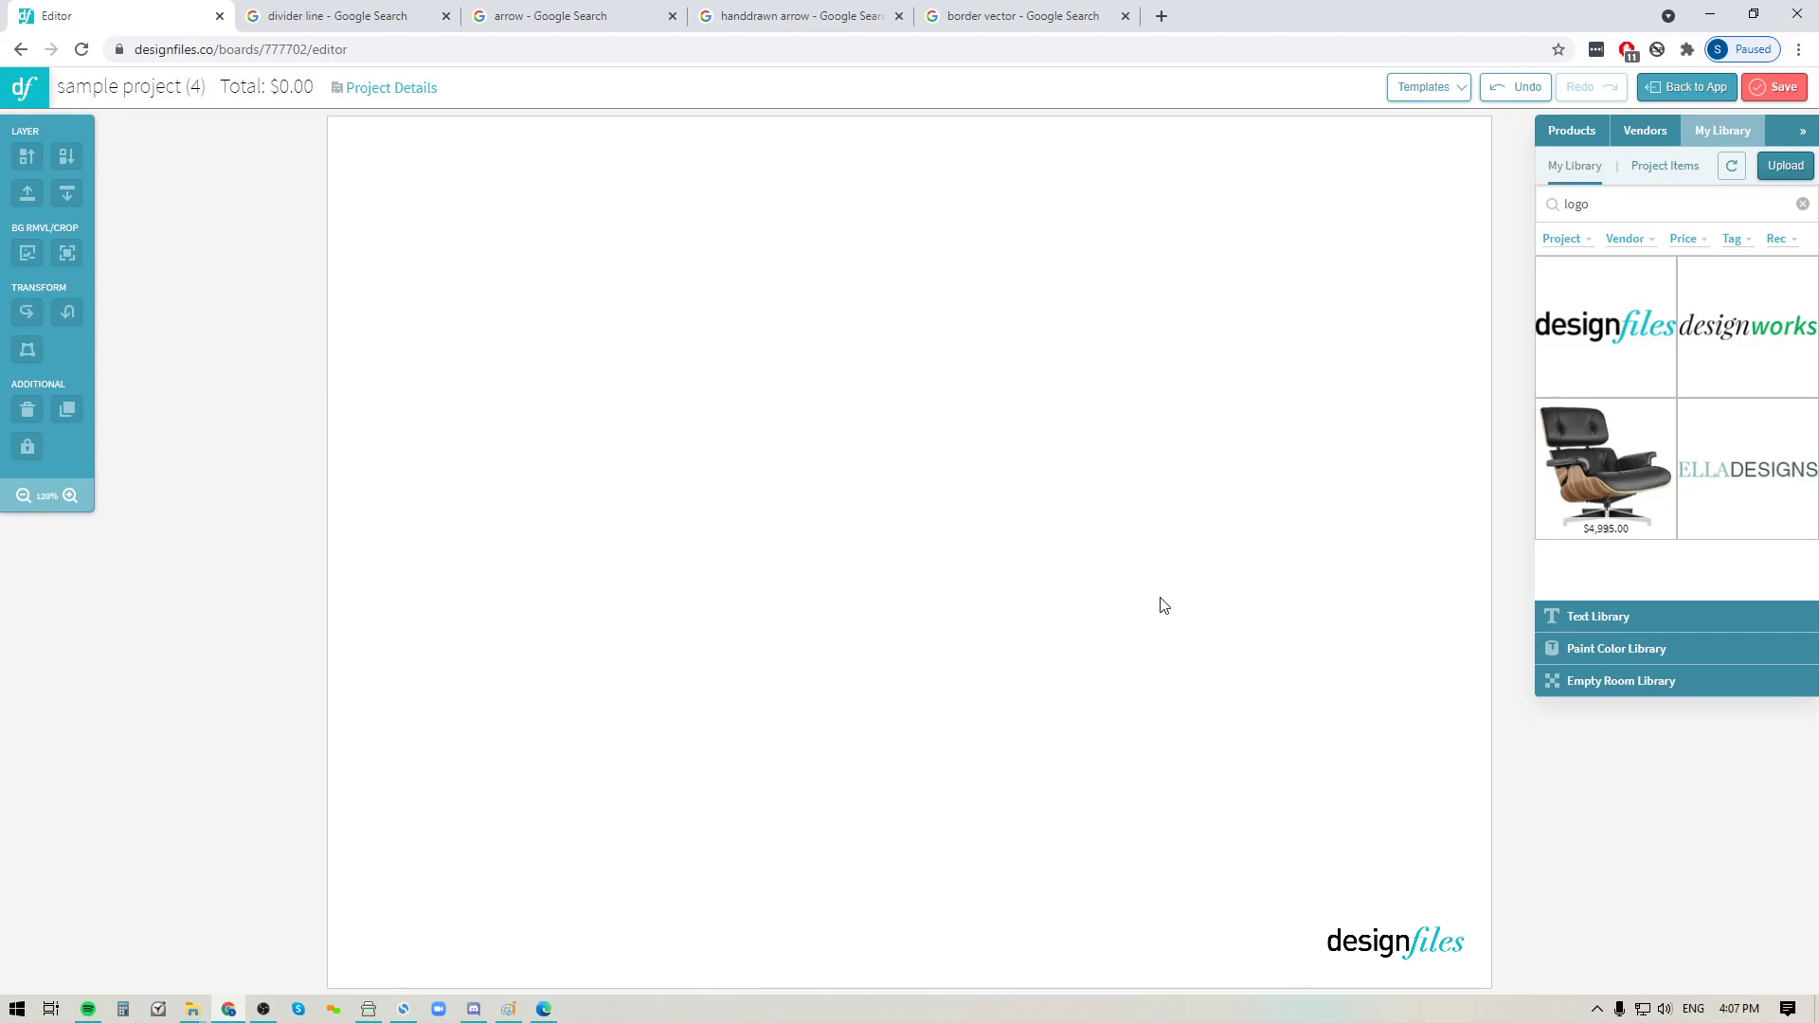
{"action": "mouse_move", "coordinate": [1012, 557]}
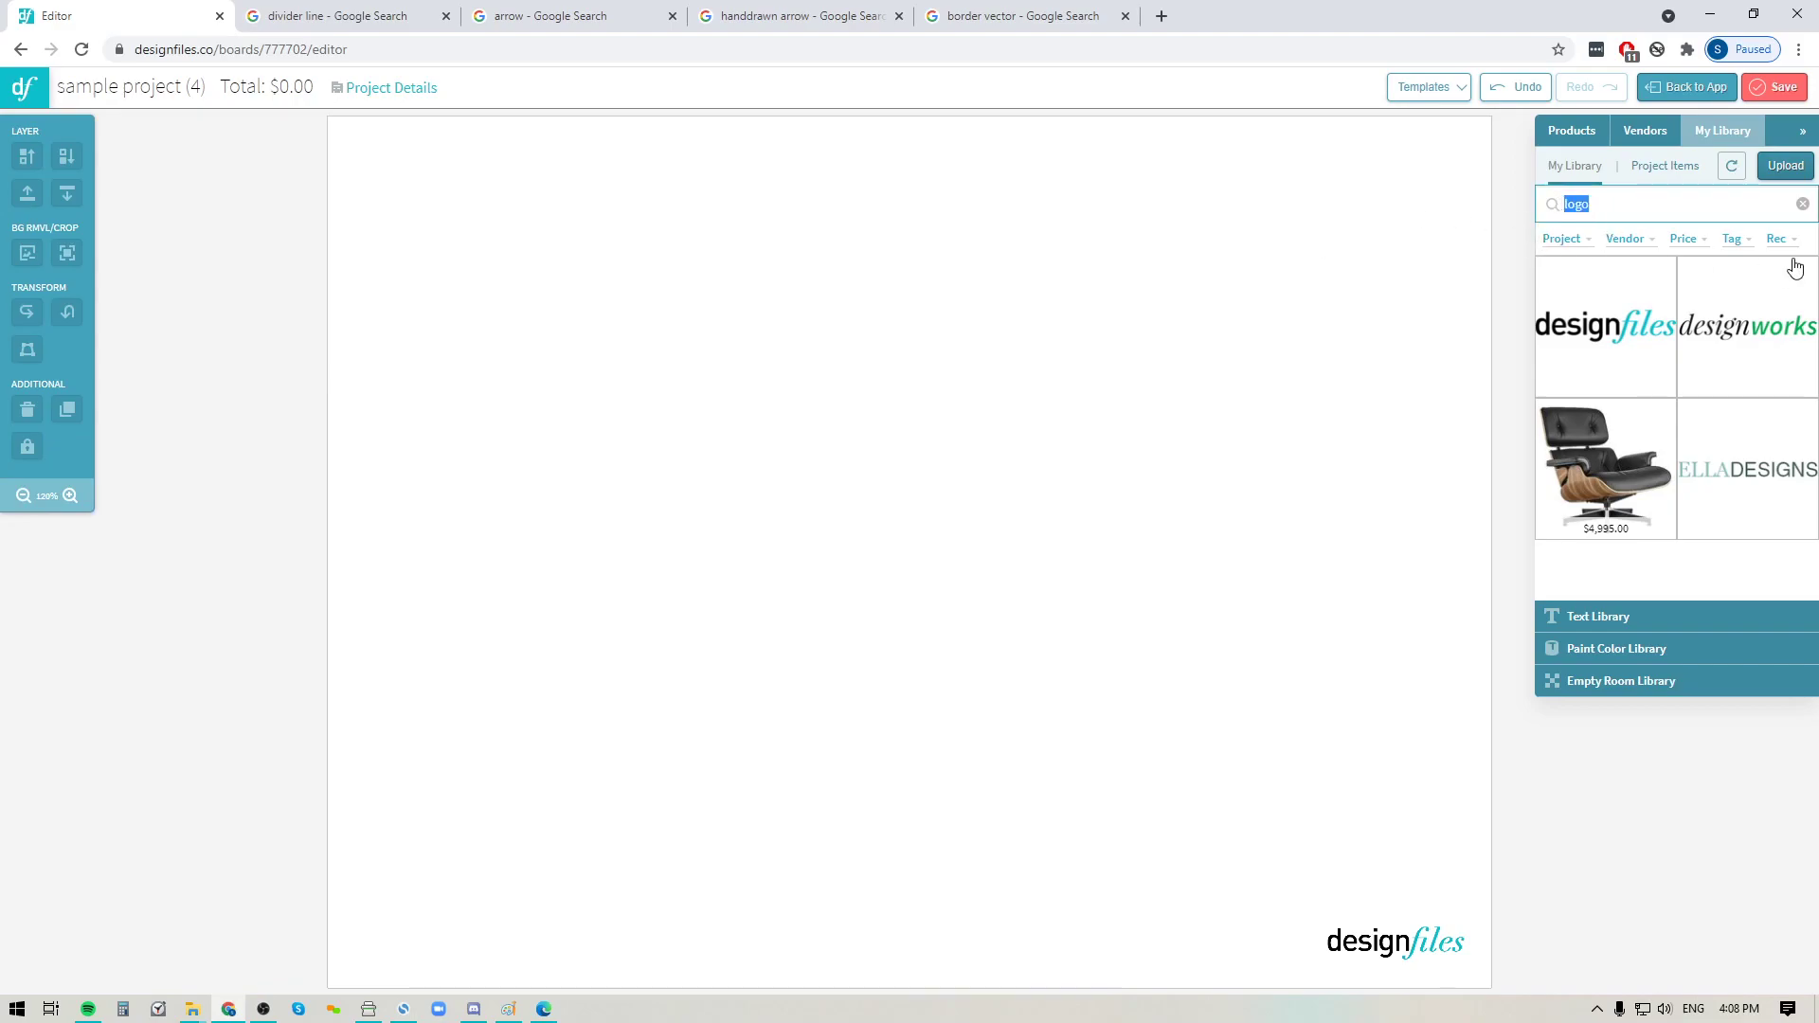
- Search for 'graph' and place the grey graphic line low on the board above the logo
{"action": "type", "text": "graphic line"}
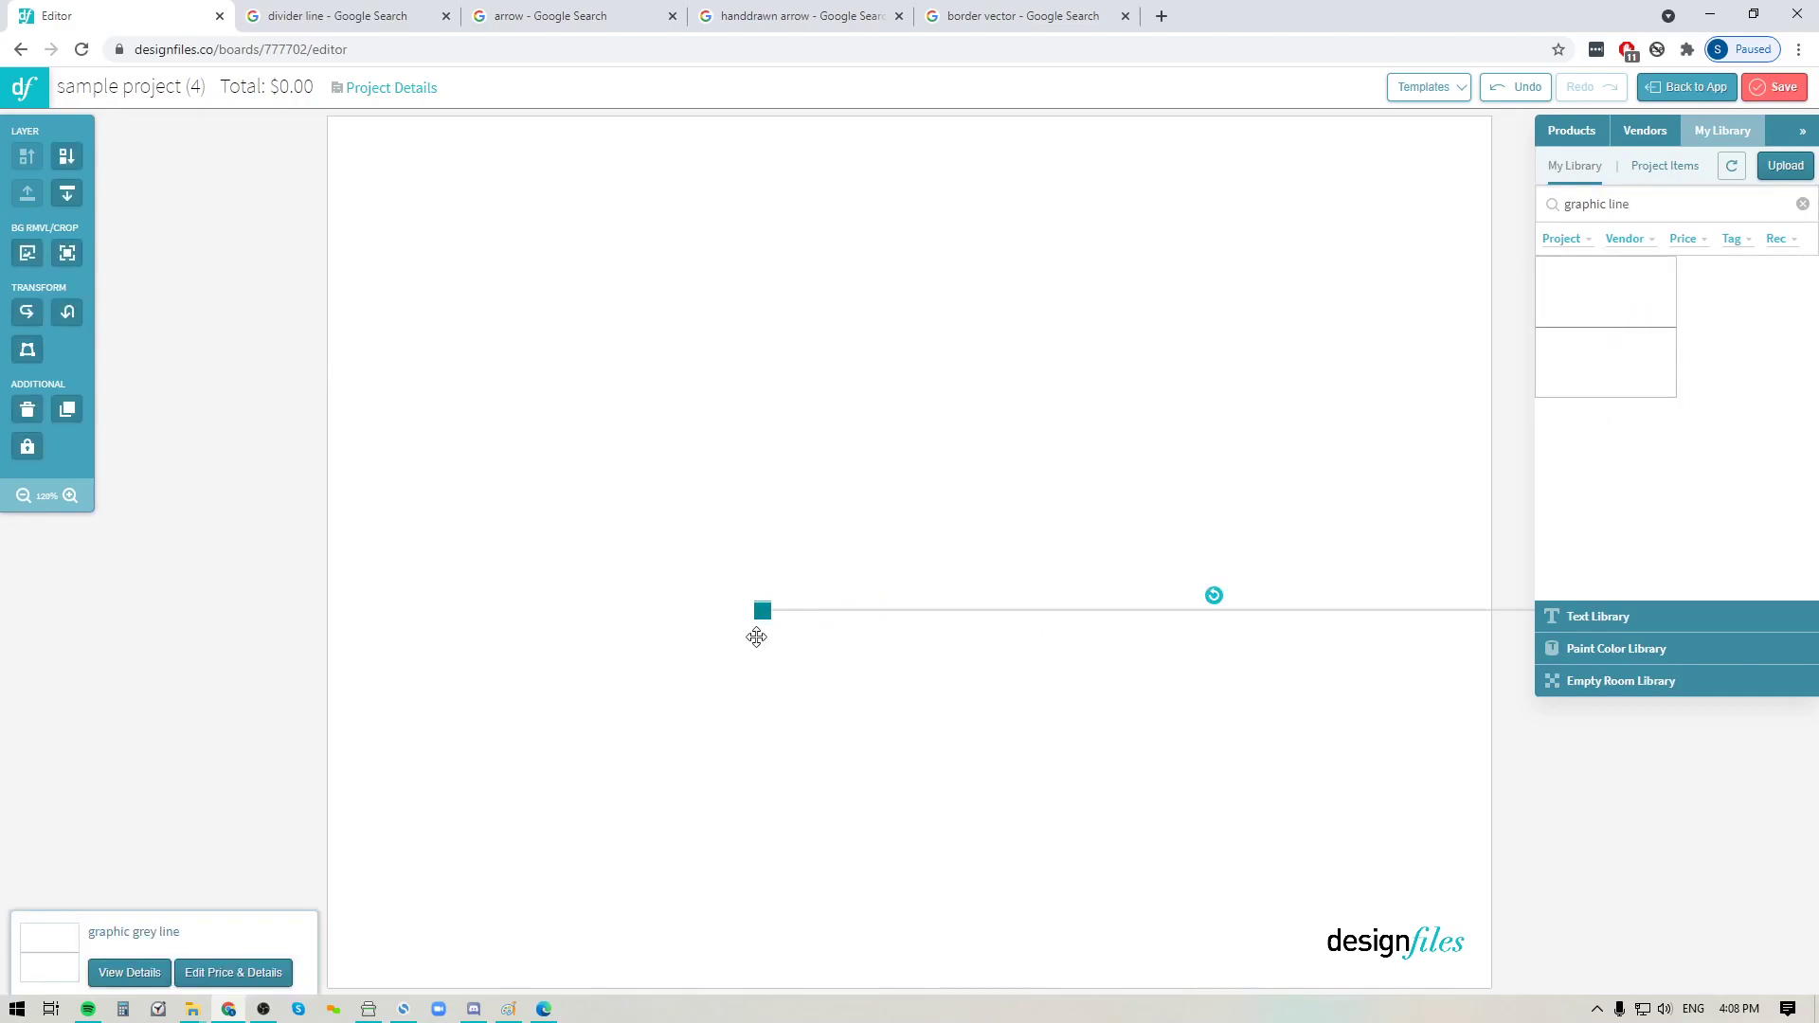
{"action": "left_click_drag", "start_coordinate": [761, 609], "coordinate": [565, 747]}
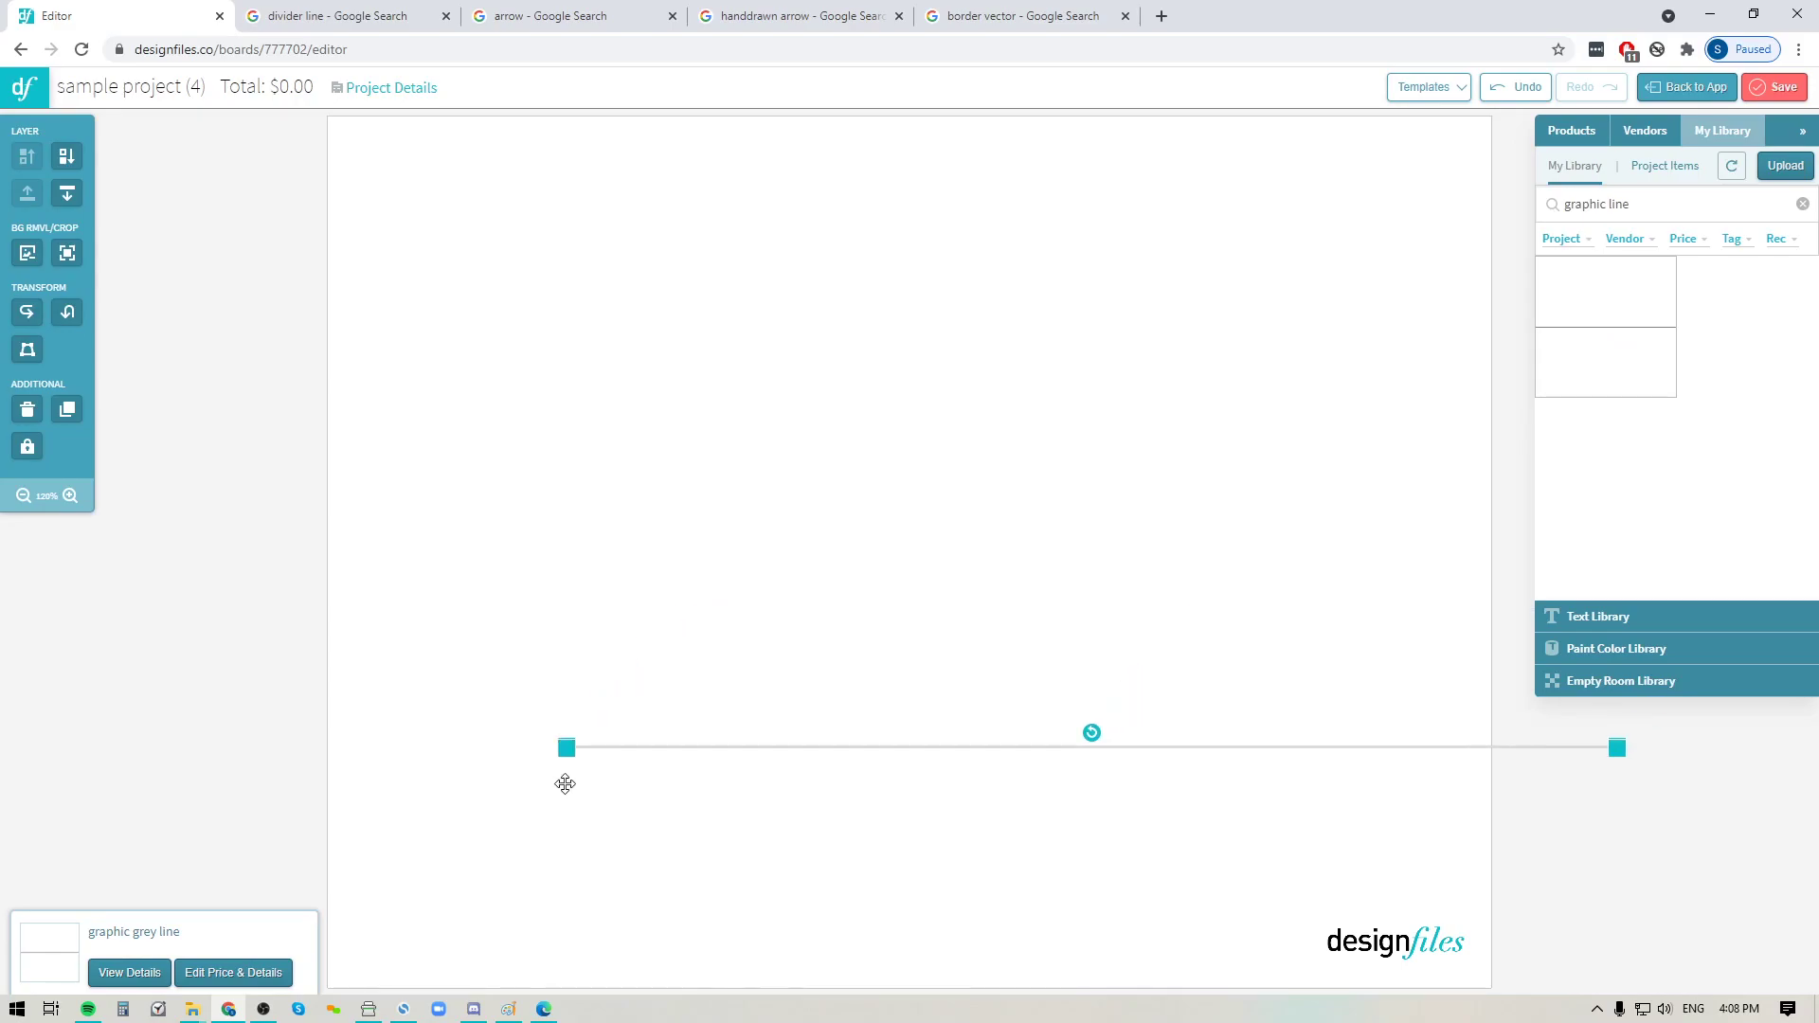
{"action": "left_click_drag", "start_coordinate": [567, 747], "coordinate": [470, 898]}
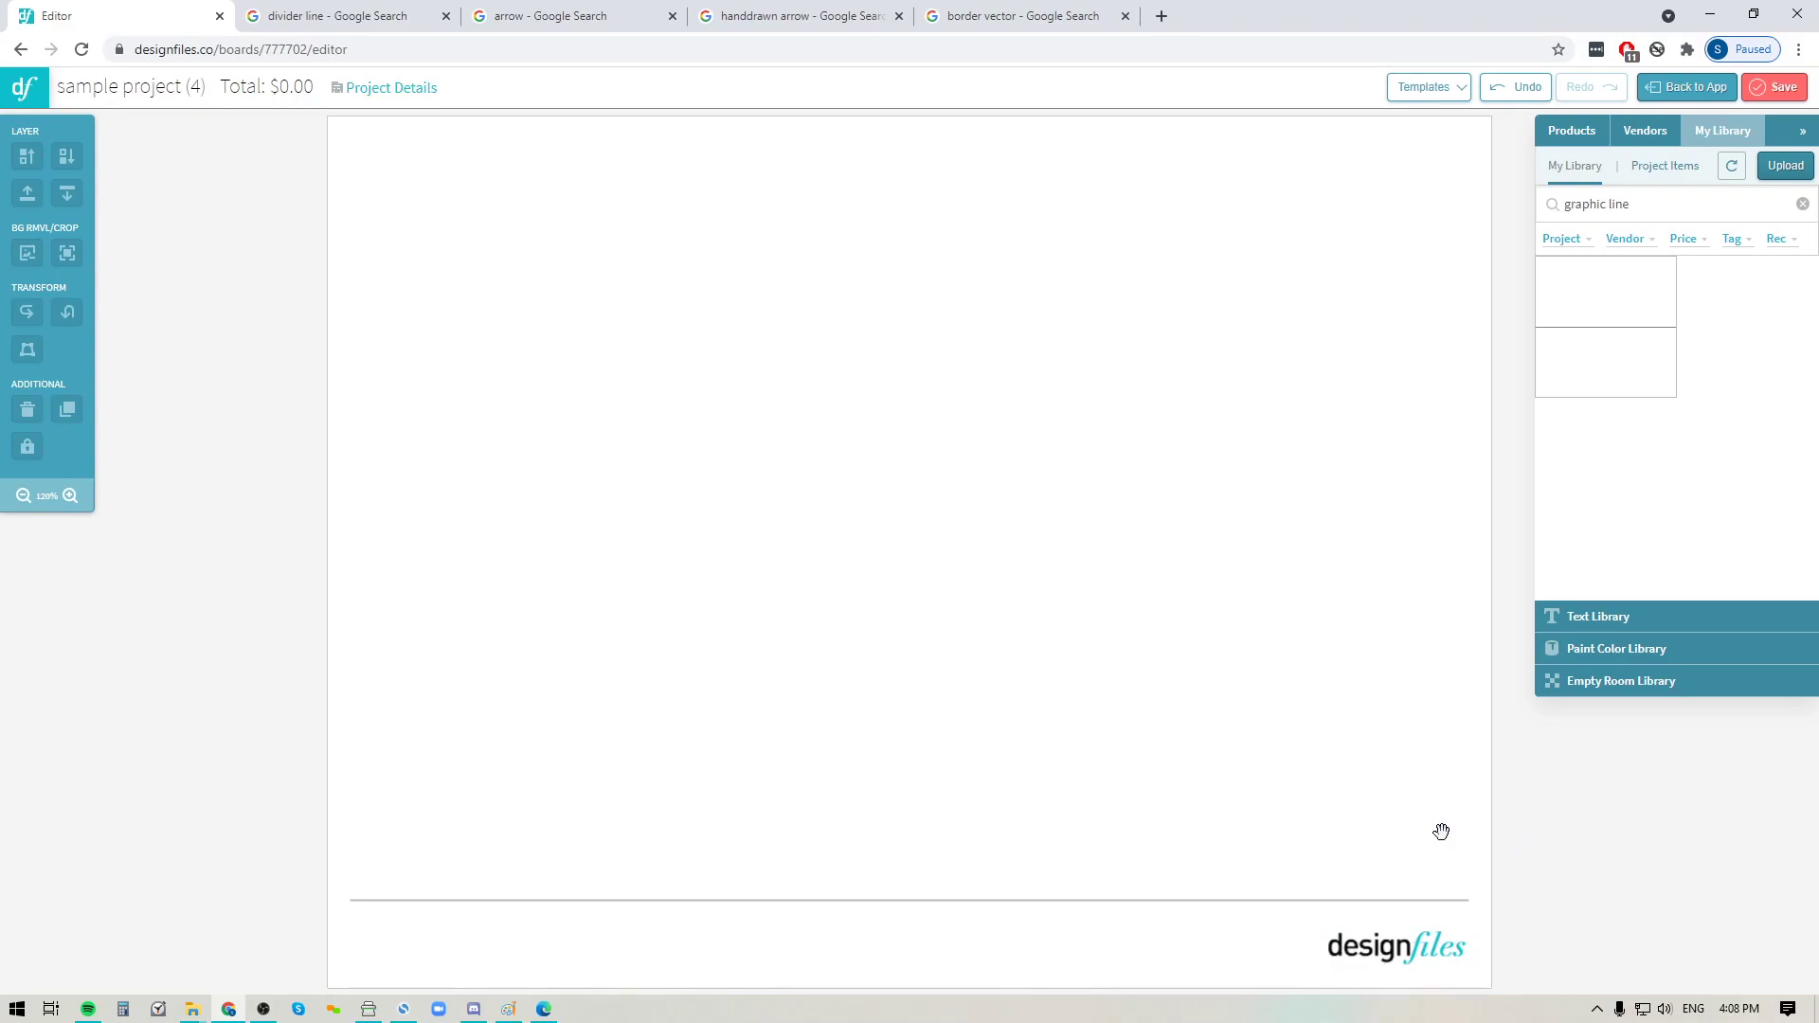
{"action": "mouse_move", "coordinate": [413, 952]}
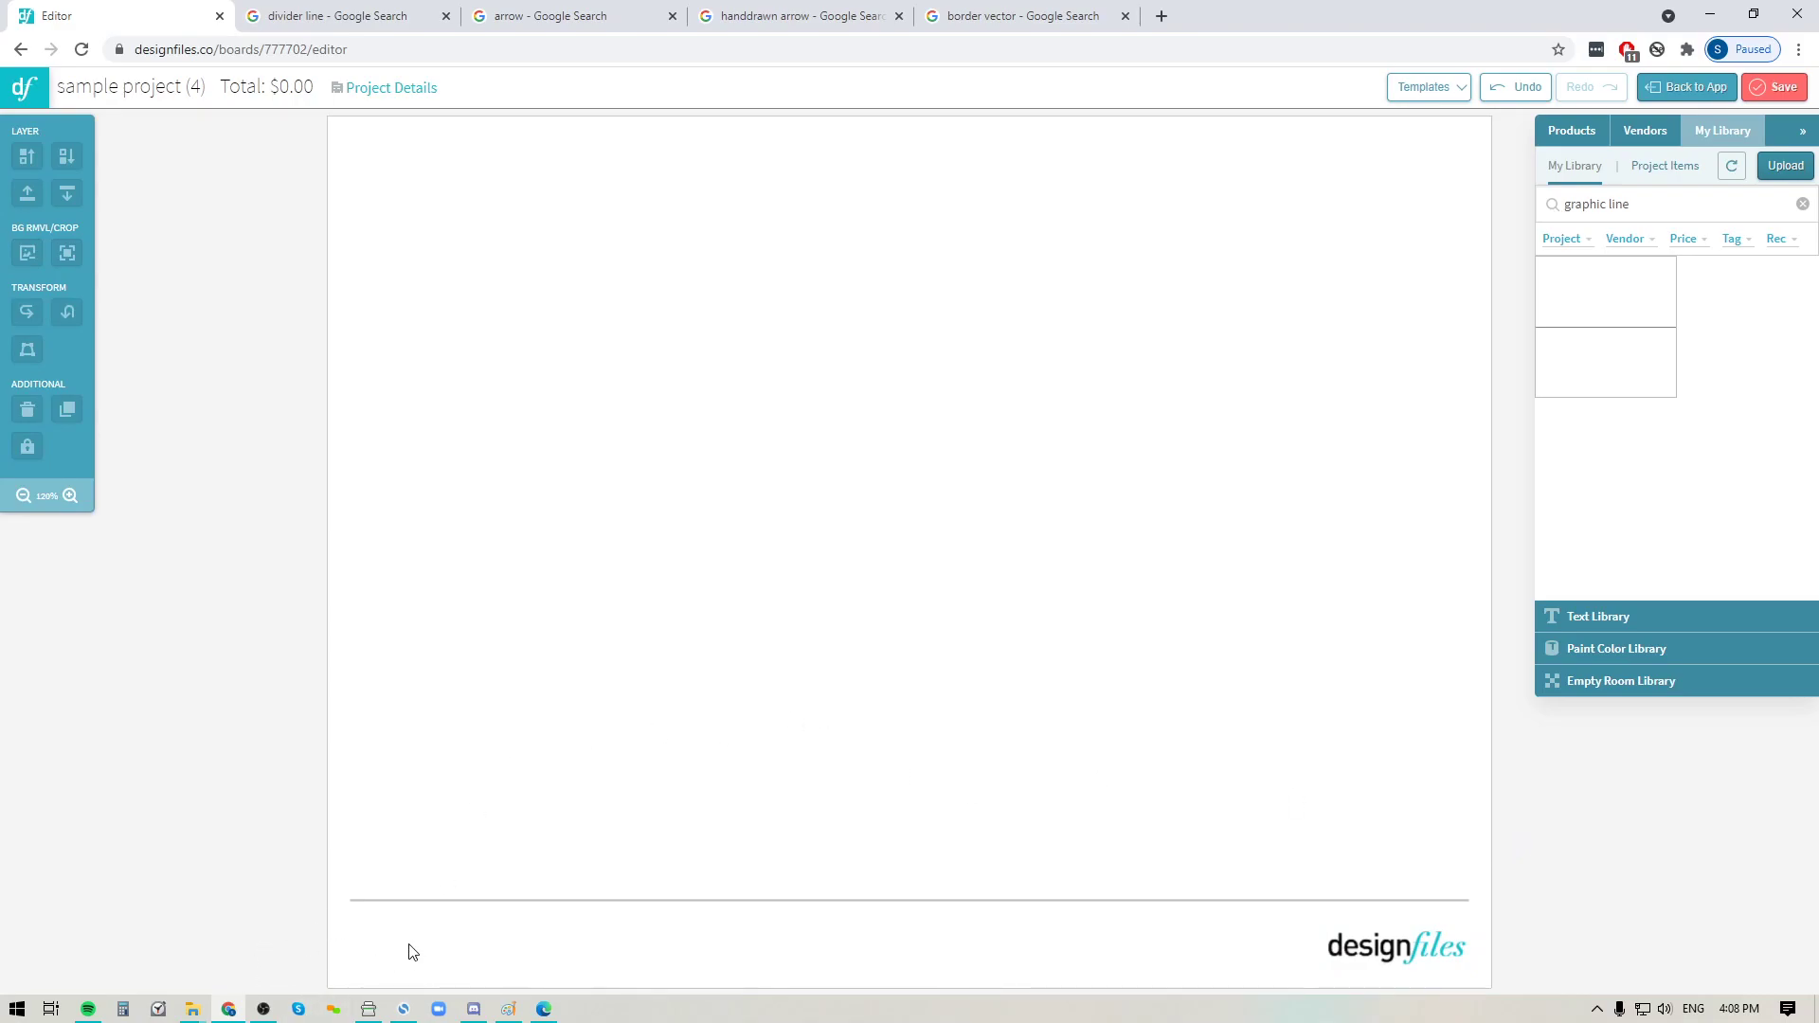
- Expand the Text Library of font styles in the right panel
{"action": "left_click", "coordinate": [1601, 616]}
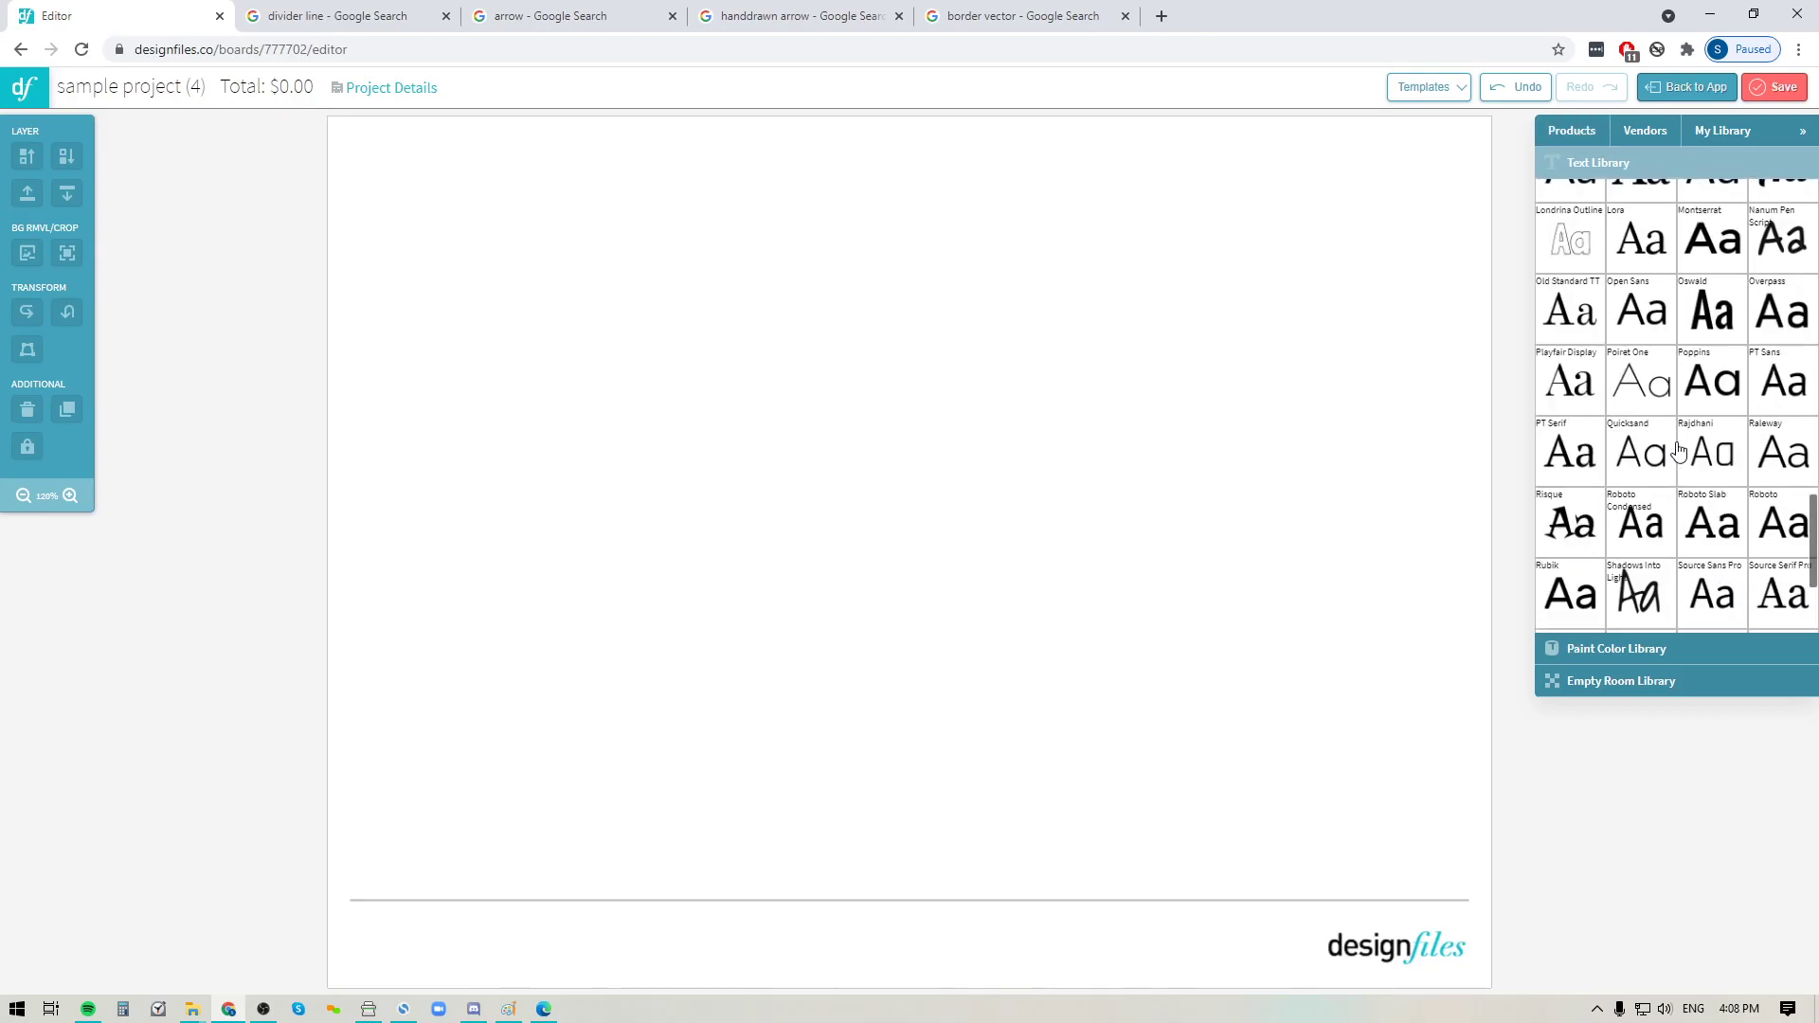
- Add a Quicksand text block and set its wording to 'Banting Residence'
{"action": "left_click_drag", "start_coordinate": [1639, 451], "coordinate": [864, 500]}
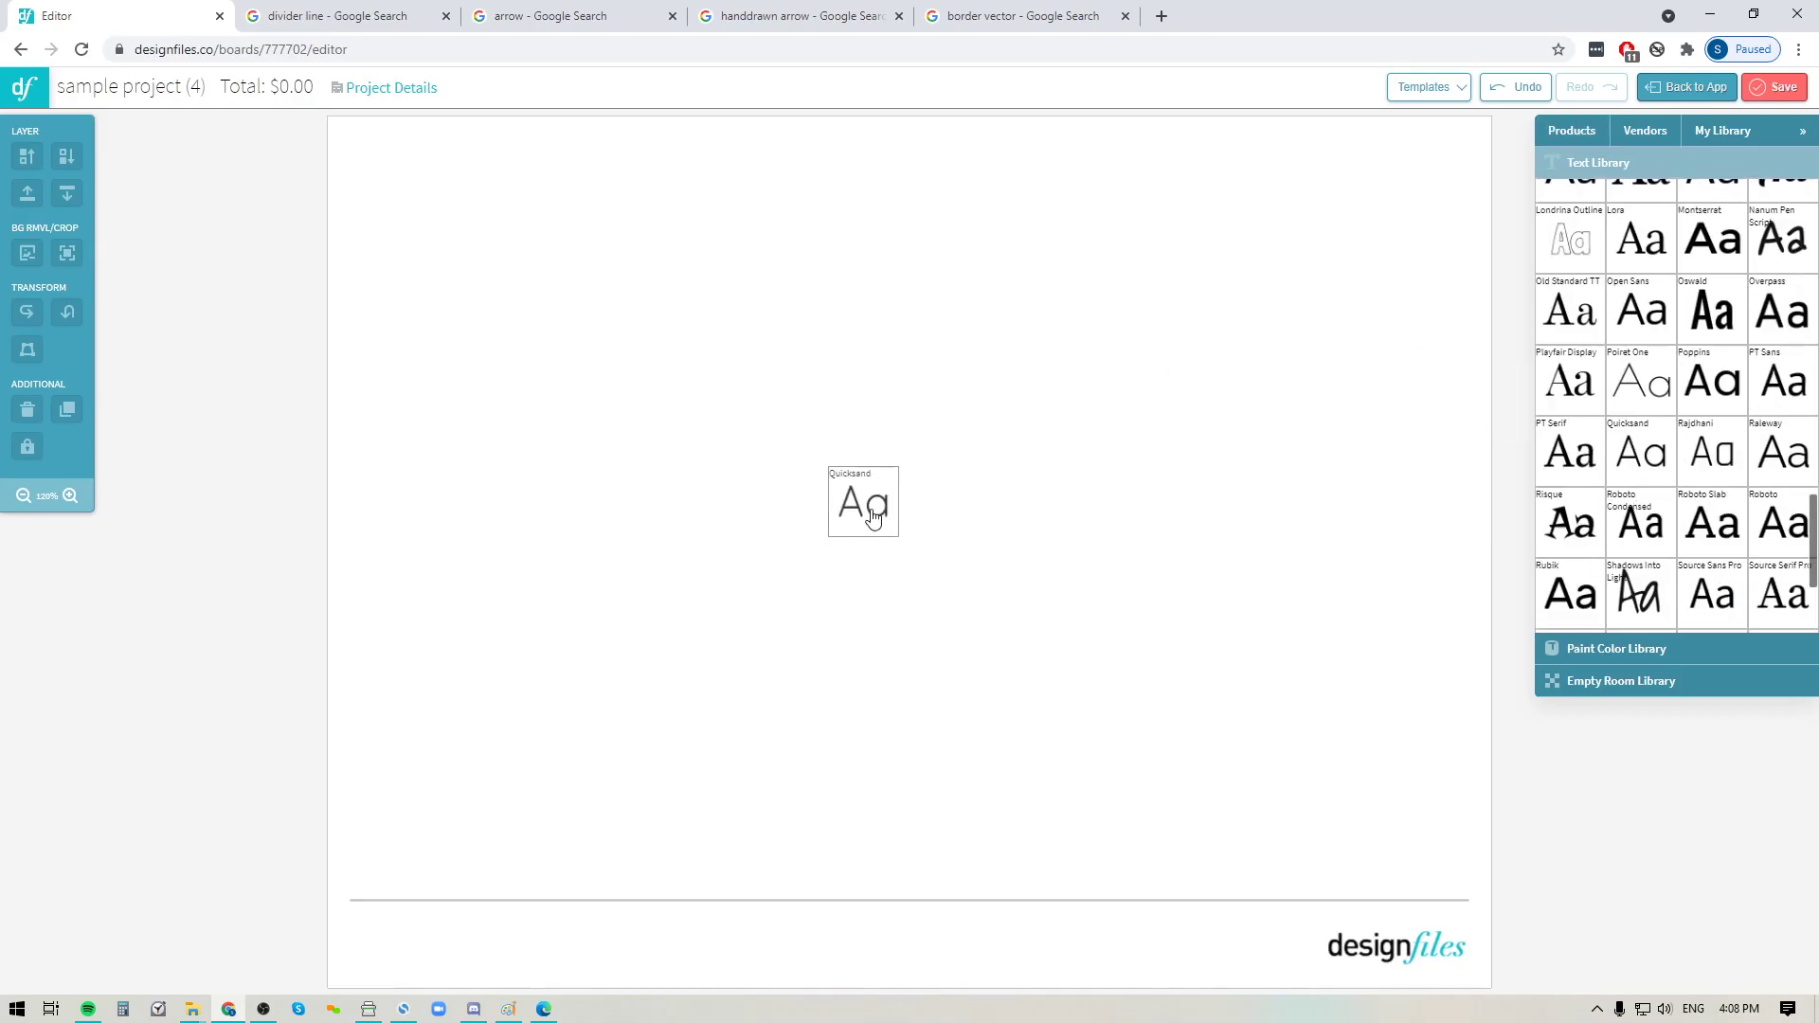
{"action": "left_click", "coordinate": [864, 500]}
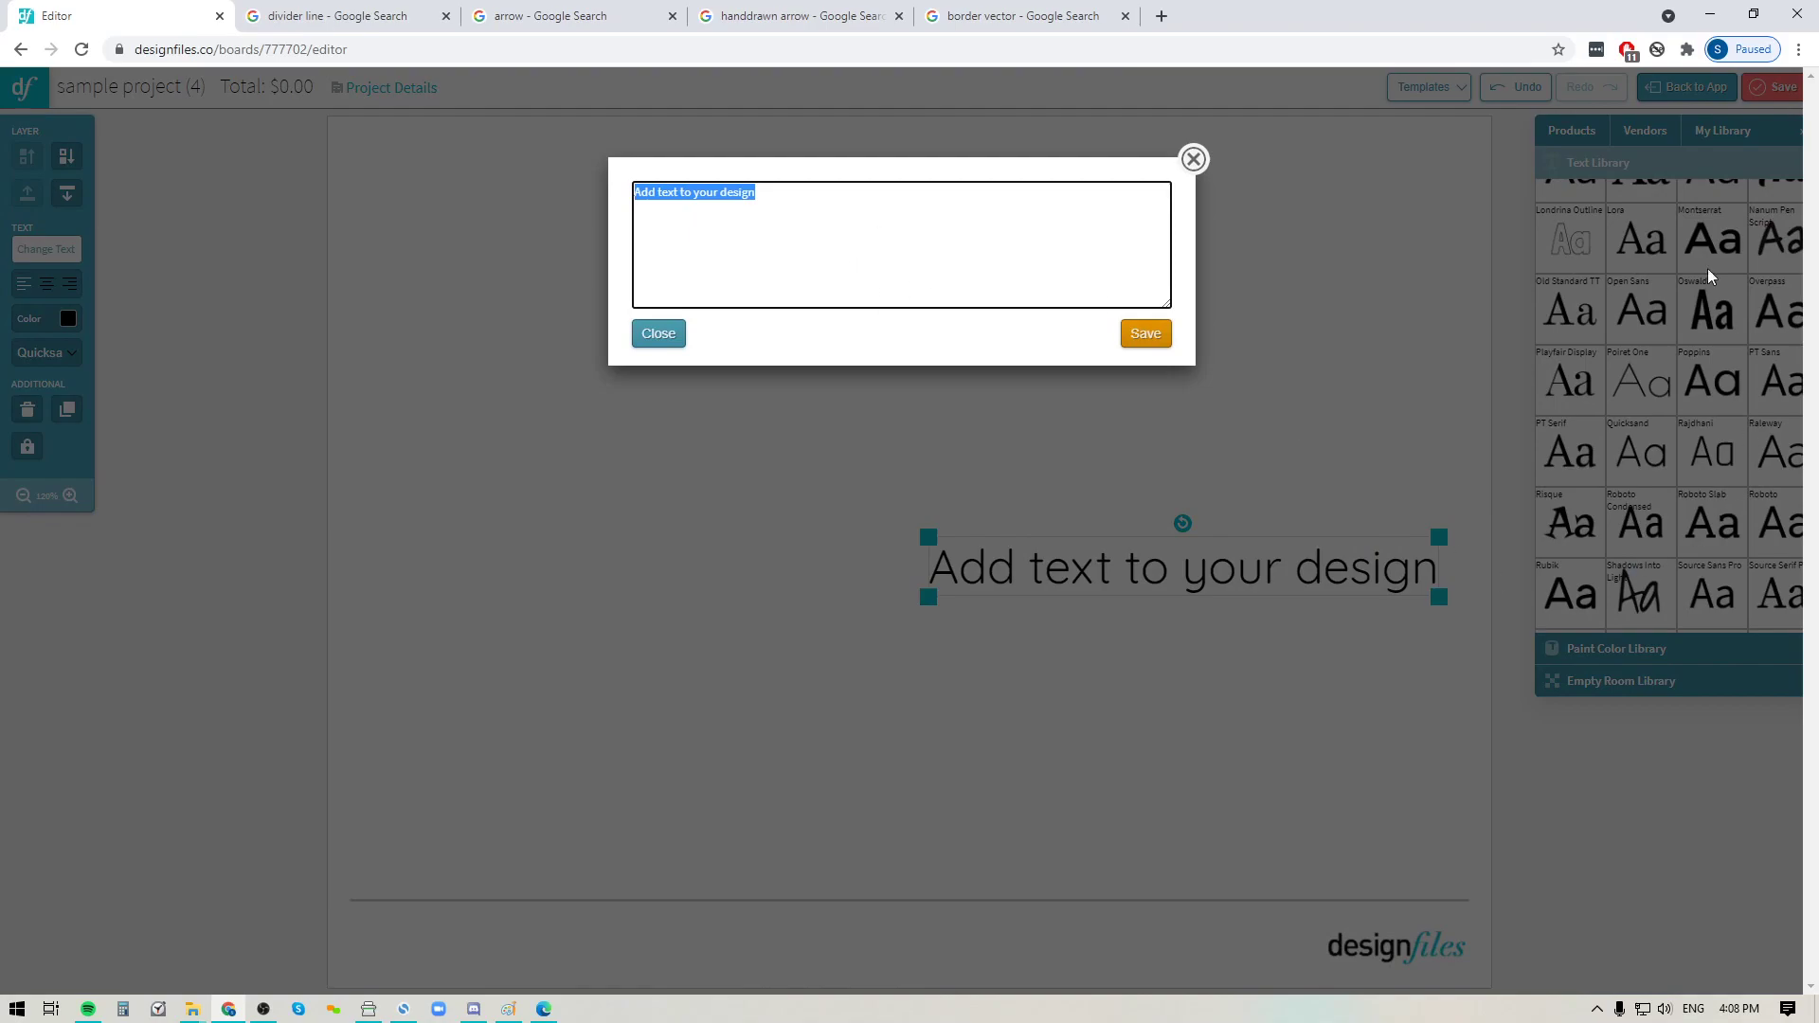
{"action": "left_click", "coordinate": [765, 229]}
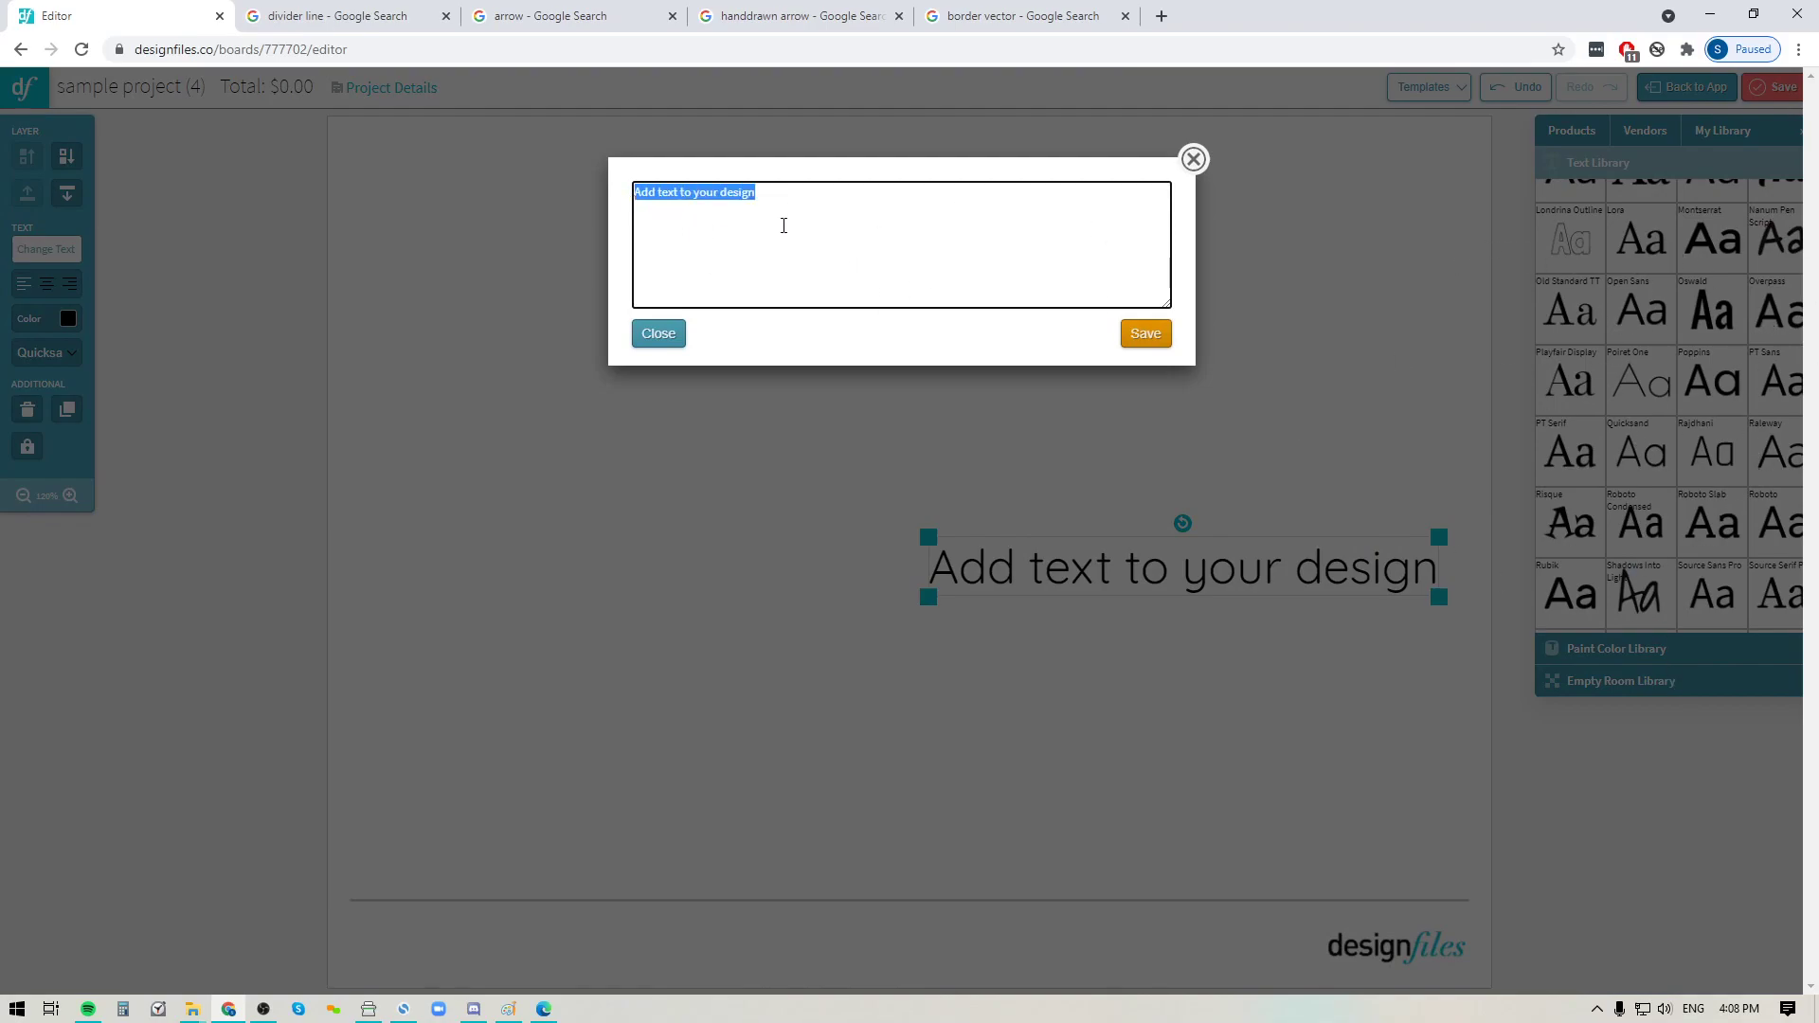
{"action": "type", "text": "Banting Re"}
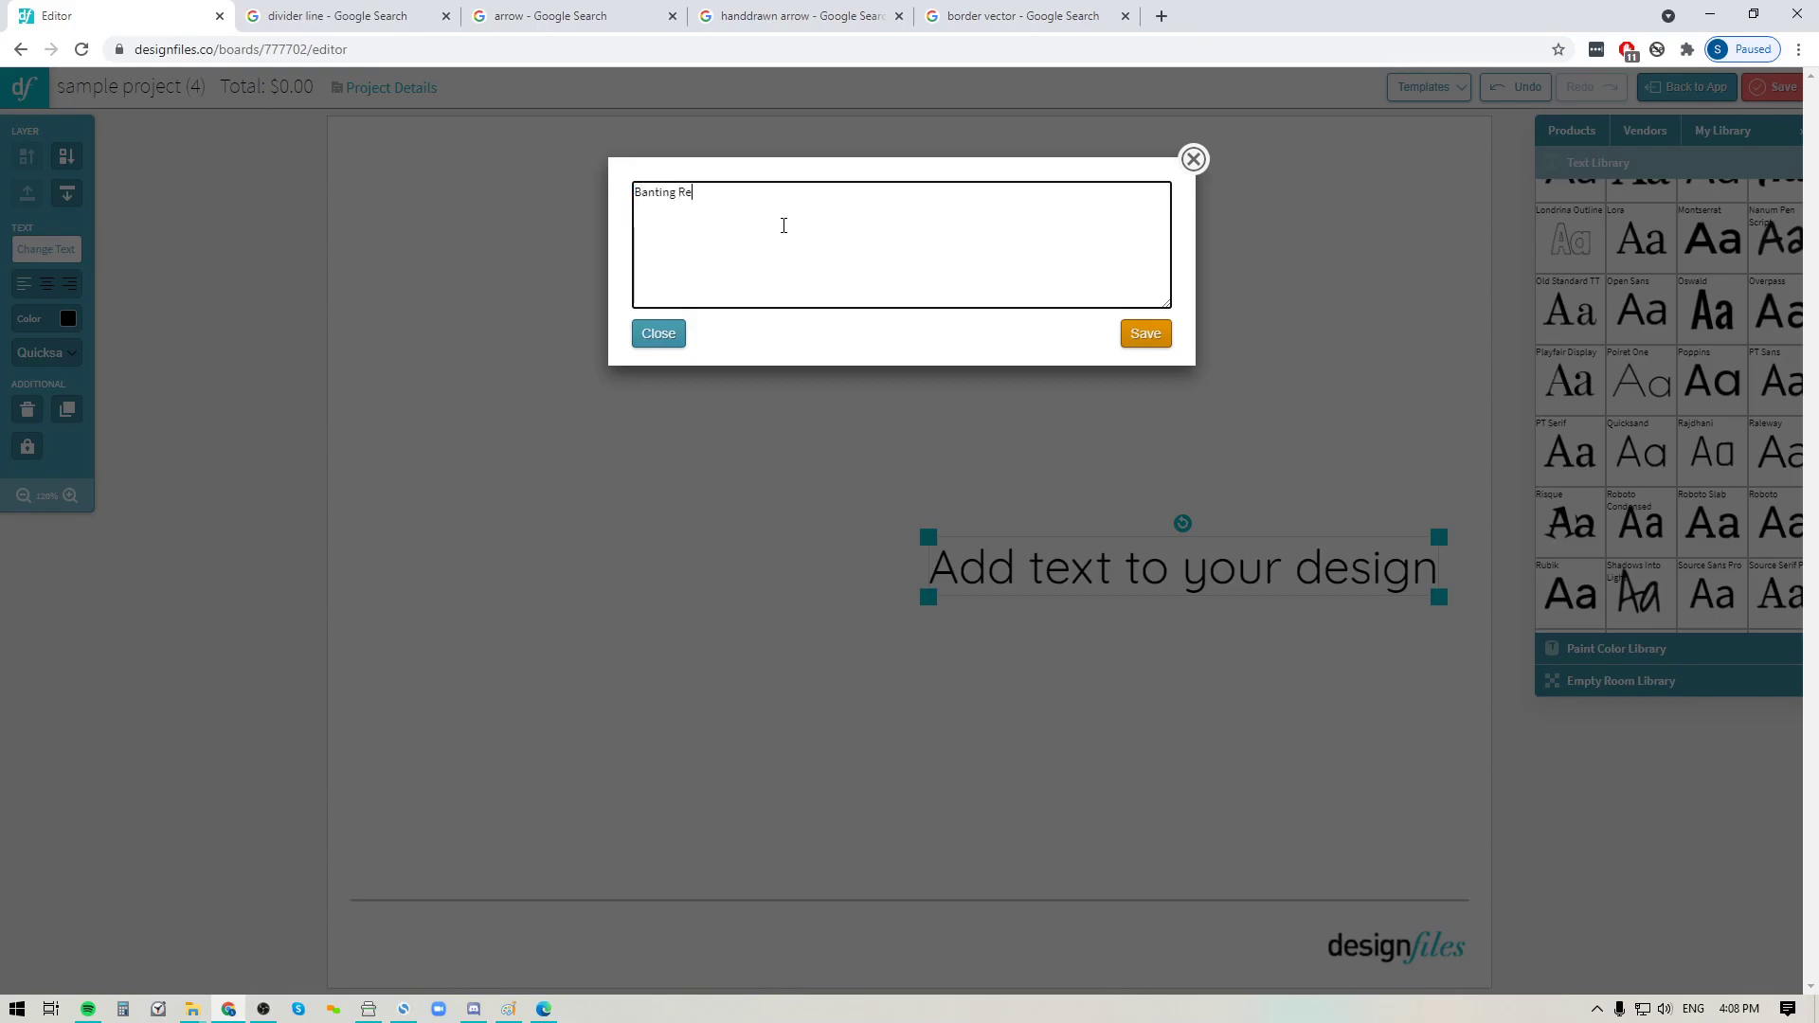
{"action": "type", "text": "sidence"}
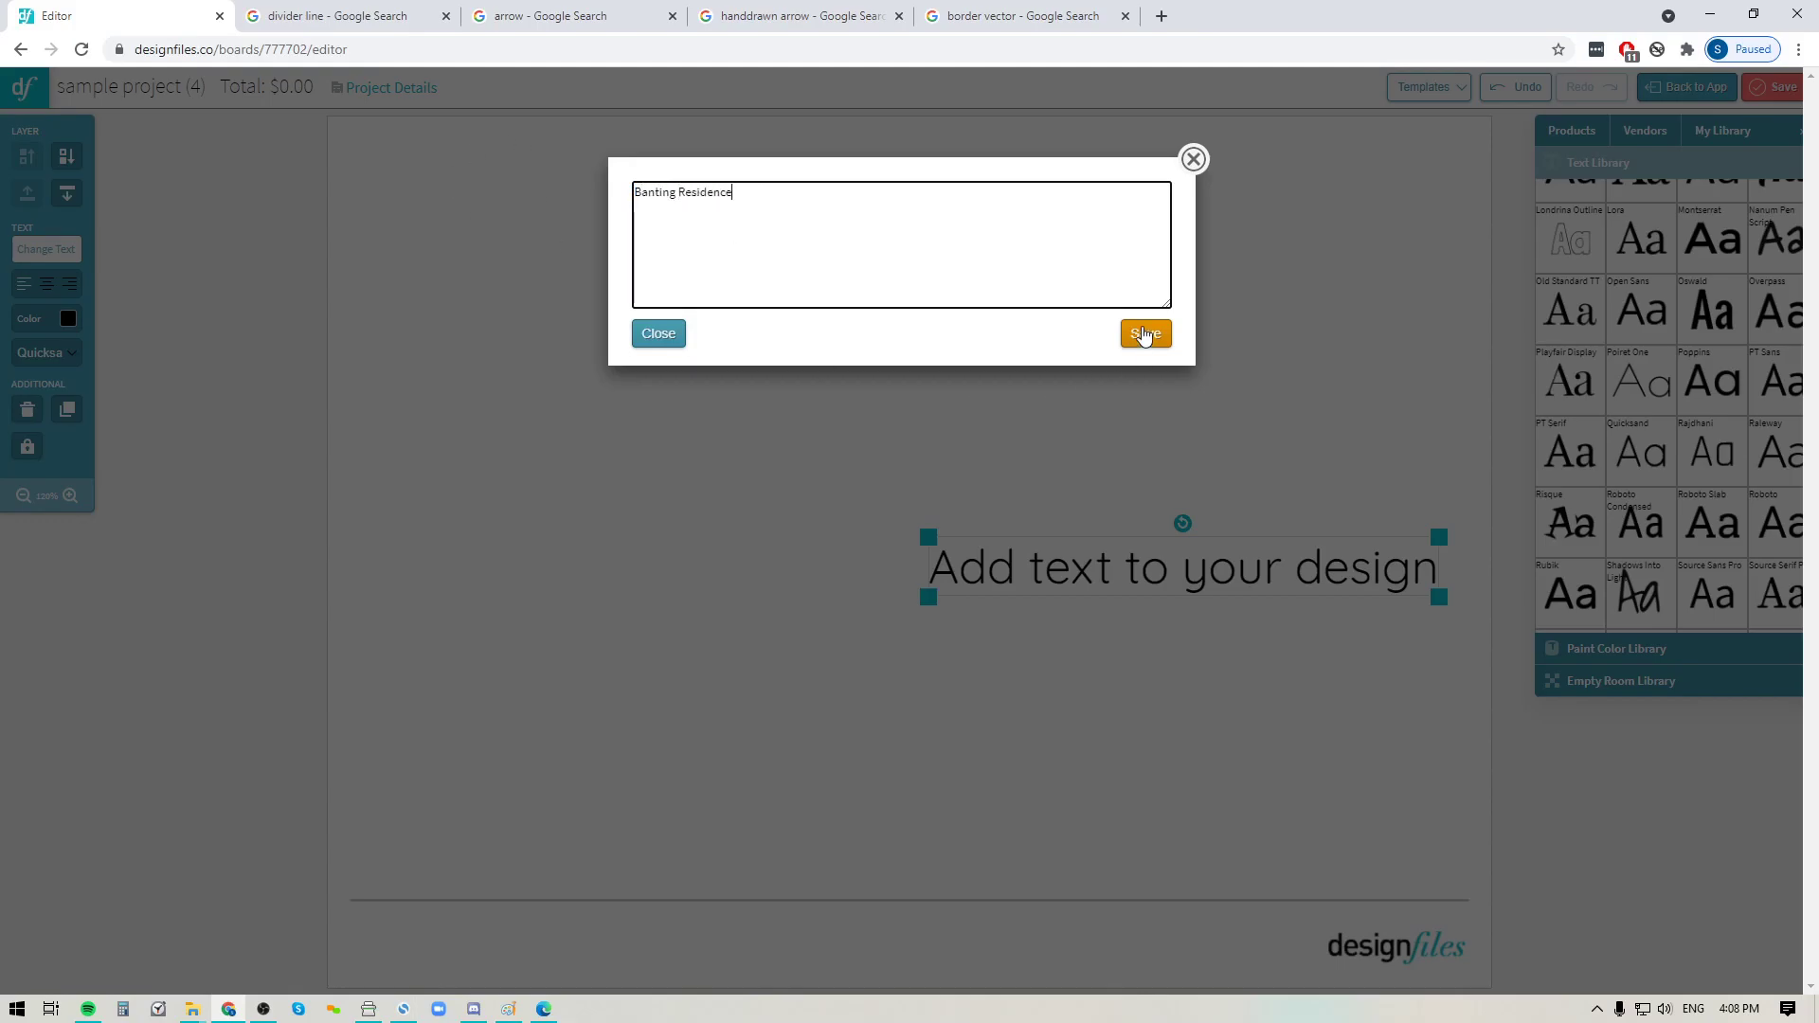
{"action": "left_click", "coordinate": [1143, 333]}
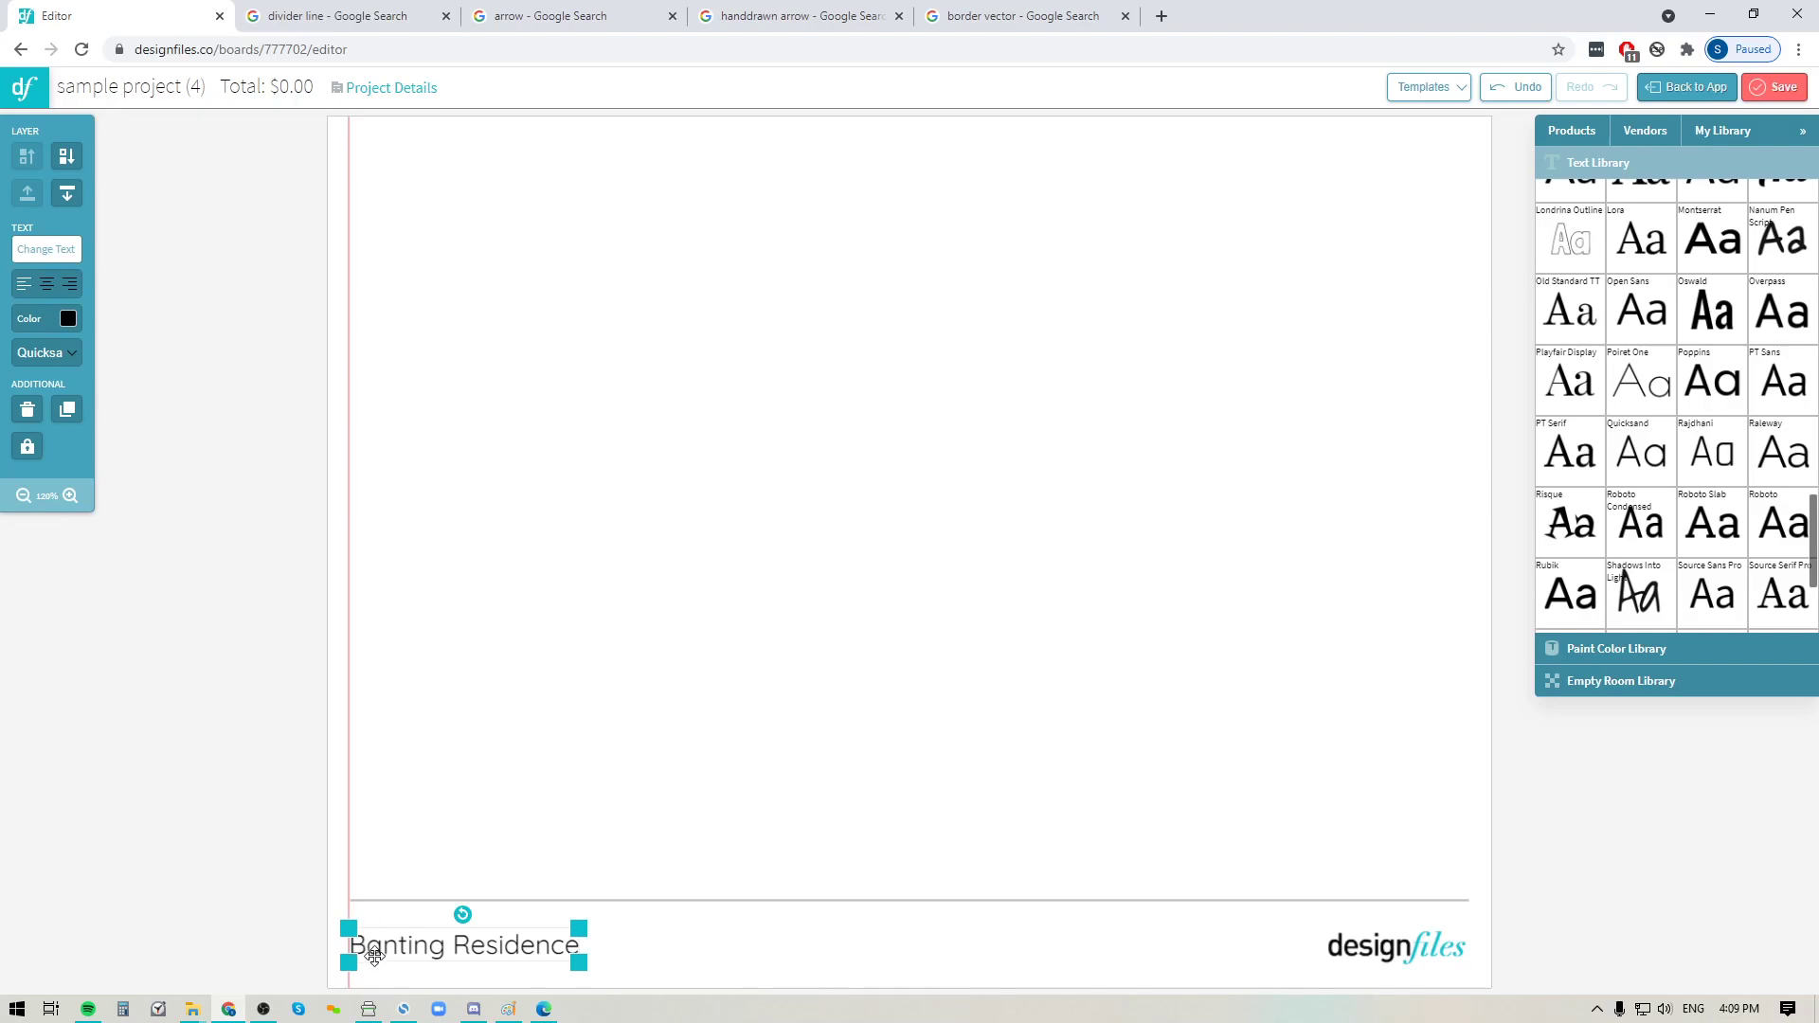
{"action": "mouse_move", "coordinate": [959, 619]}
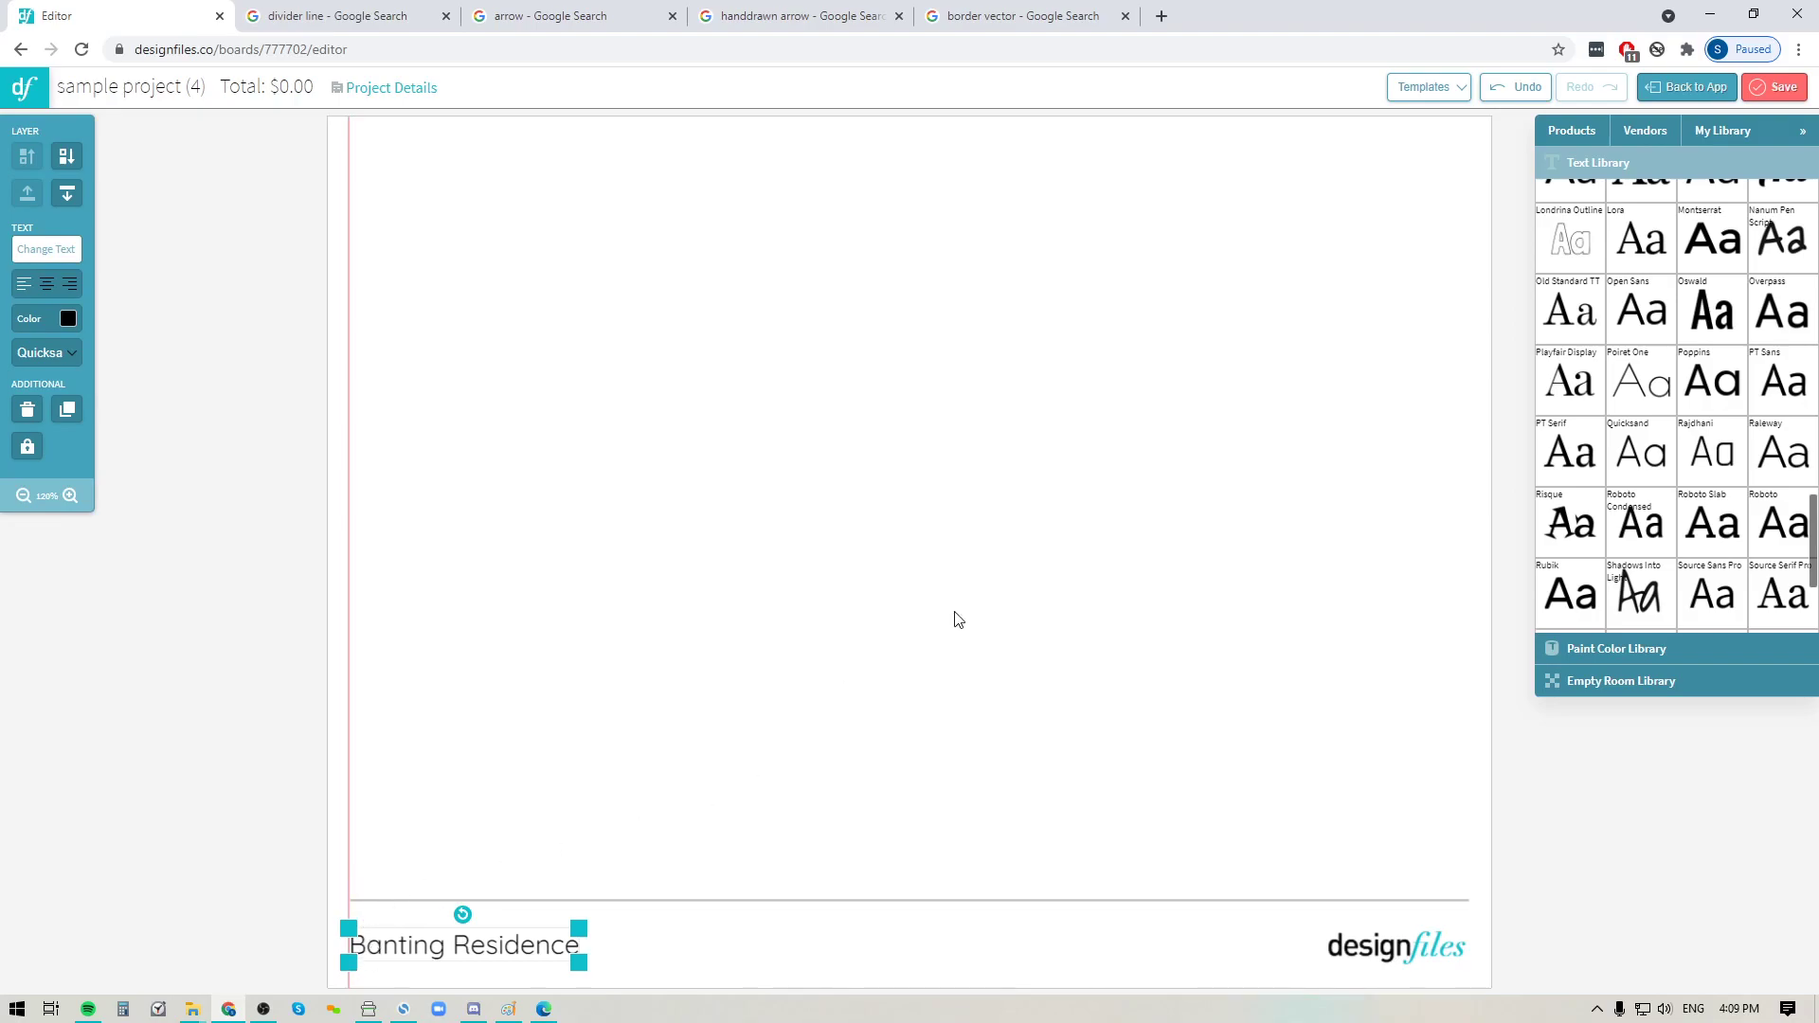
{"action": "mouse_move", "coordinate": [370, 892]}
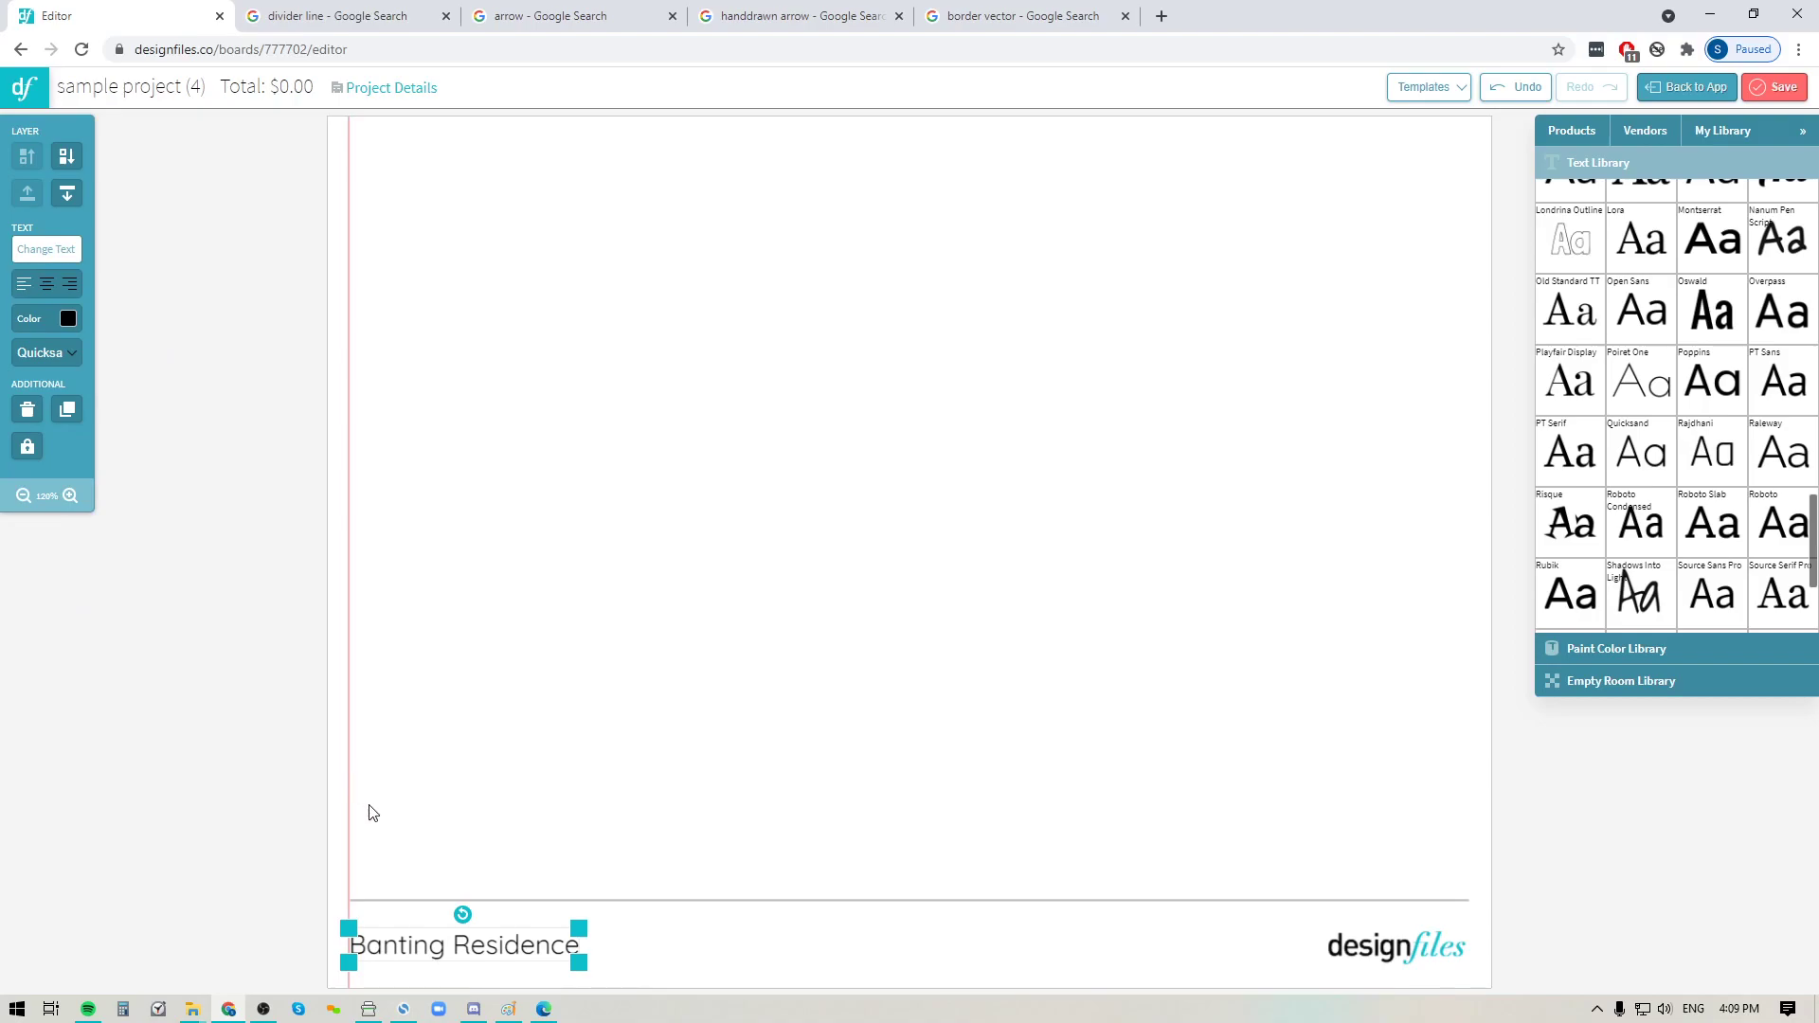
{"action": "mouse_move", "coordinate": [388, 864]}
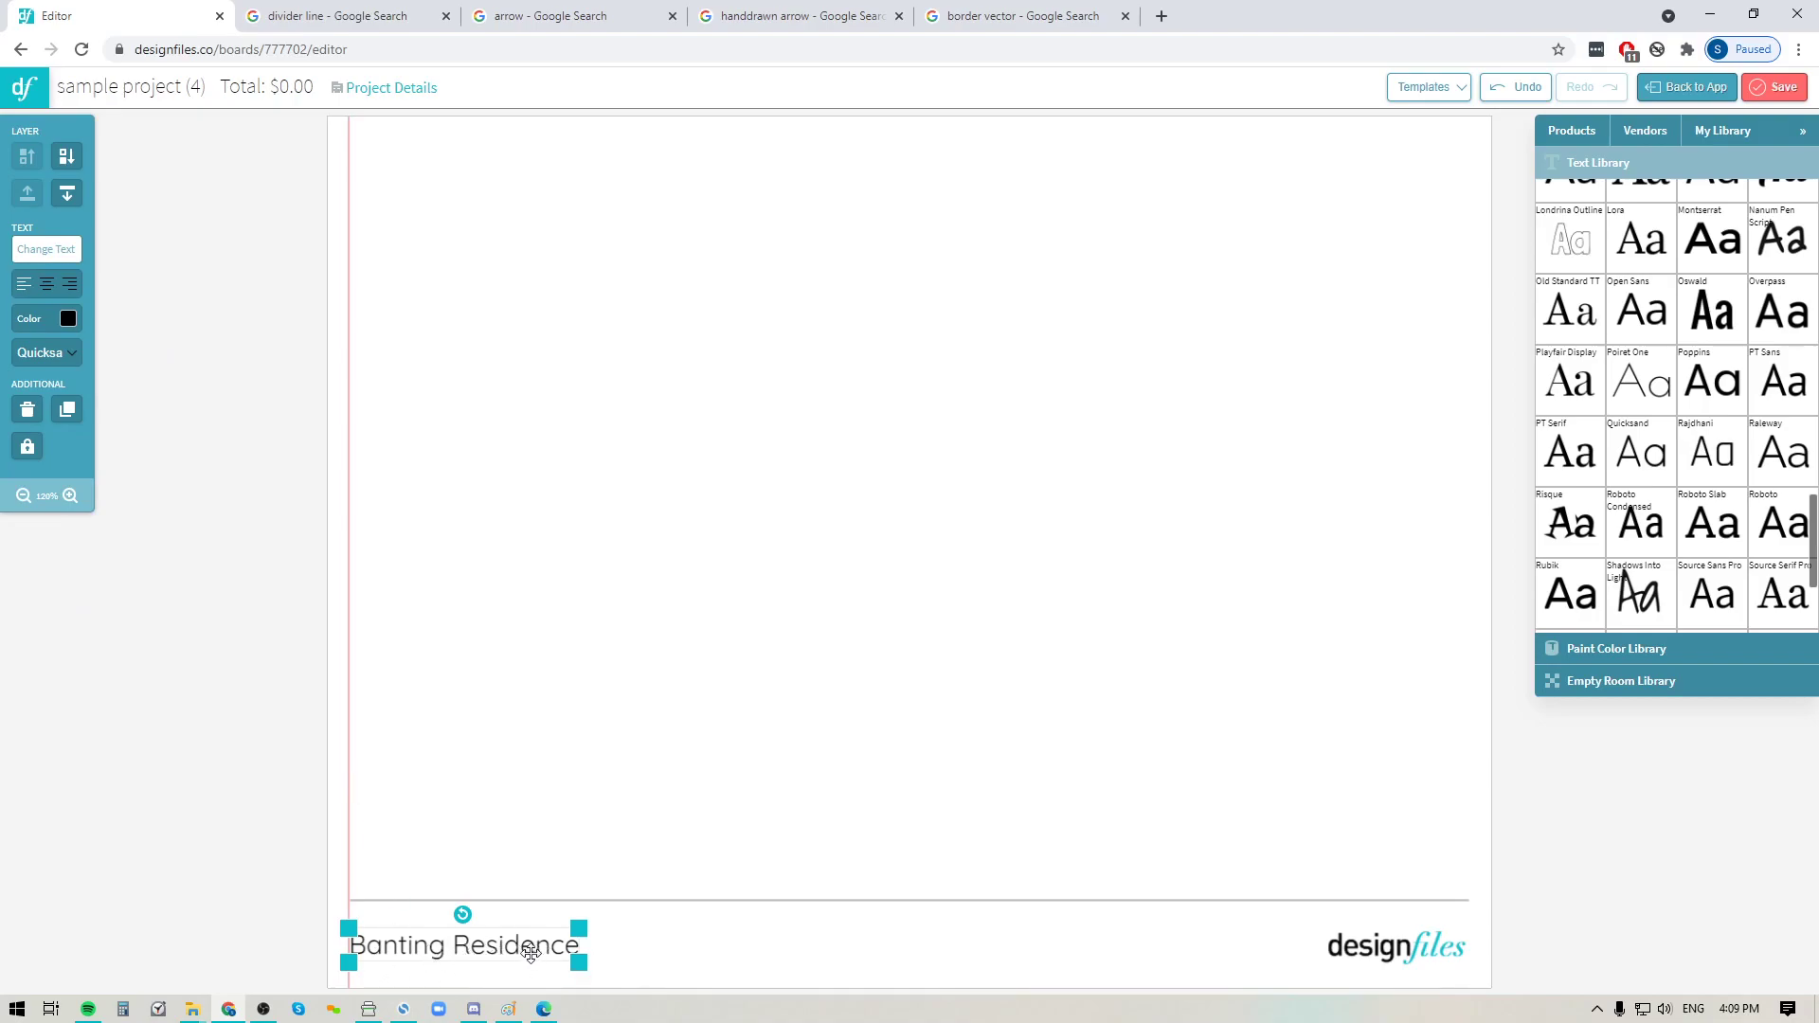
{"action": "mouse_move", "coordinate": [66, 410]}
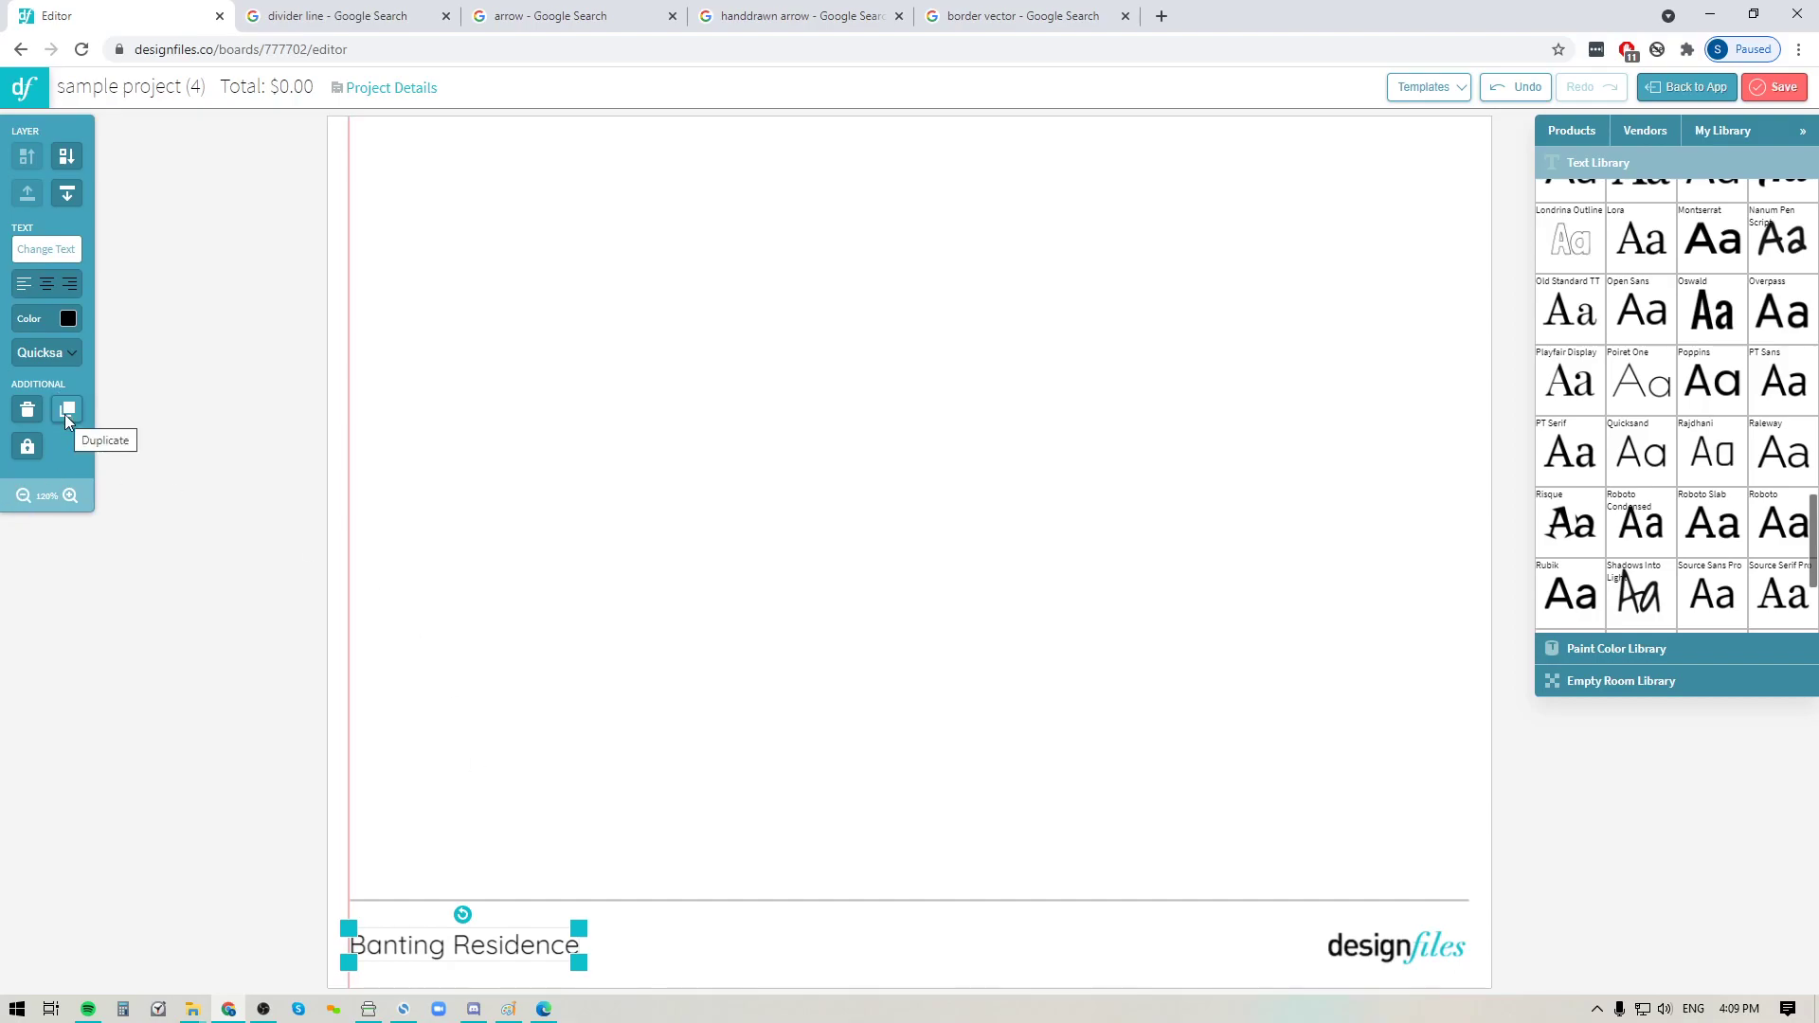
- Duplicate the text as 'Bedroom' and place it beside Banting Residence in the footer
{"action": "left_click", "coordinate": [67, 410]}
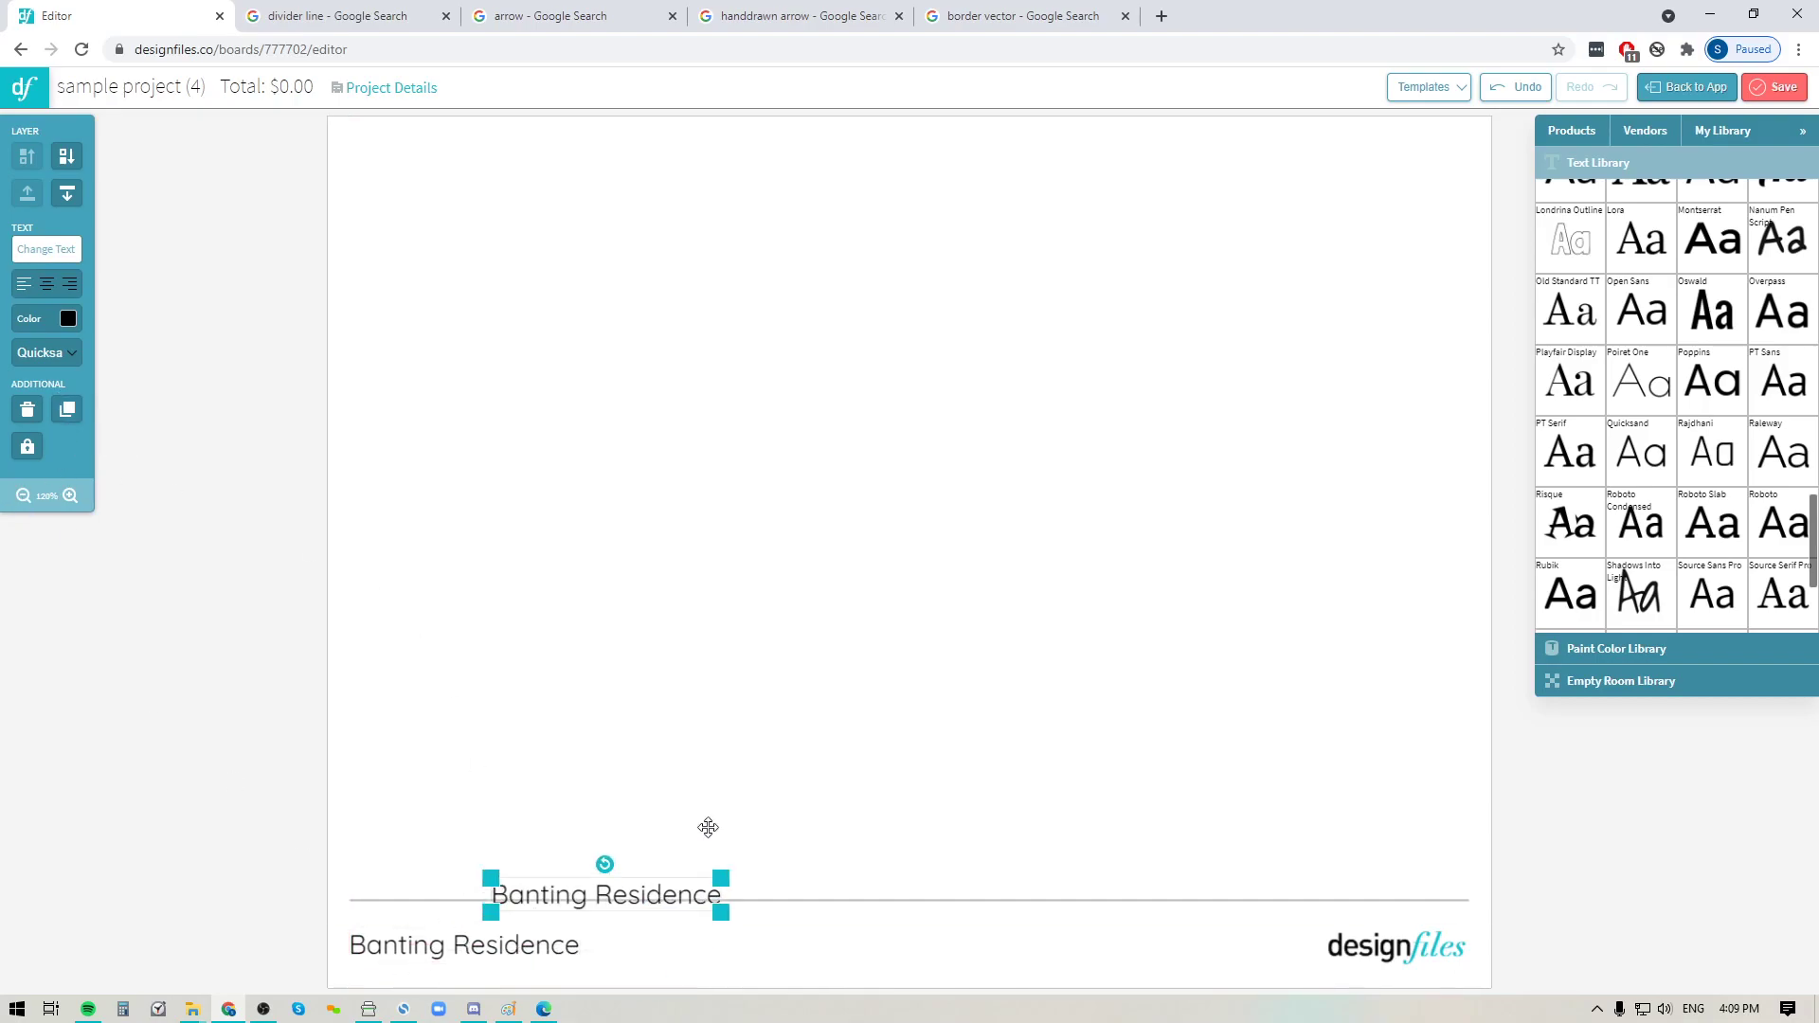
{"action": "left_click_drag", "start_coordinate": [605, 892], "coordinate": [796, 648]}
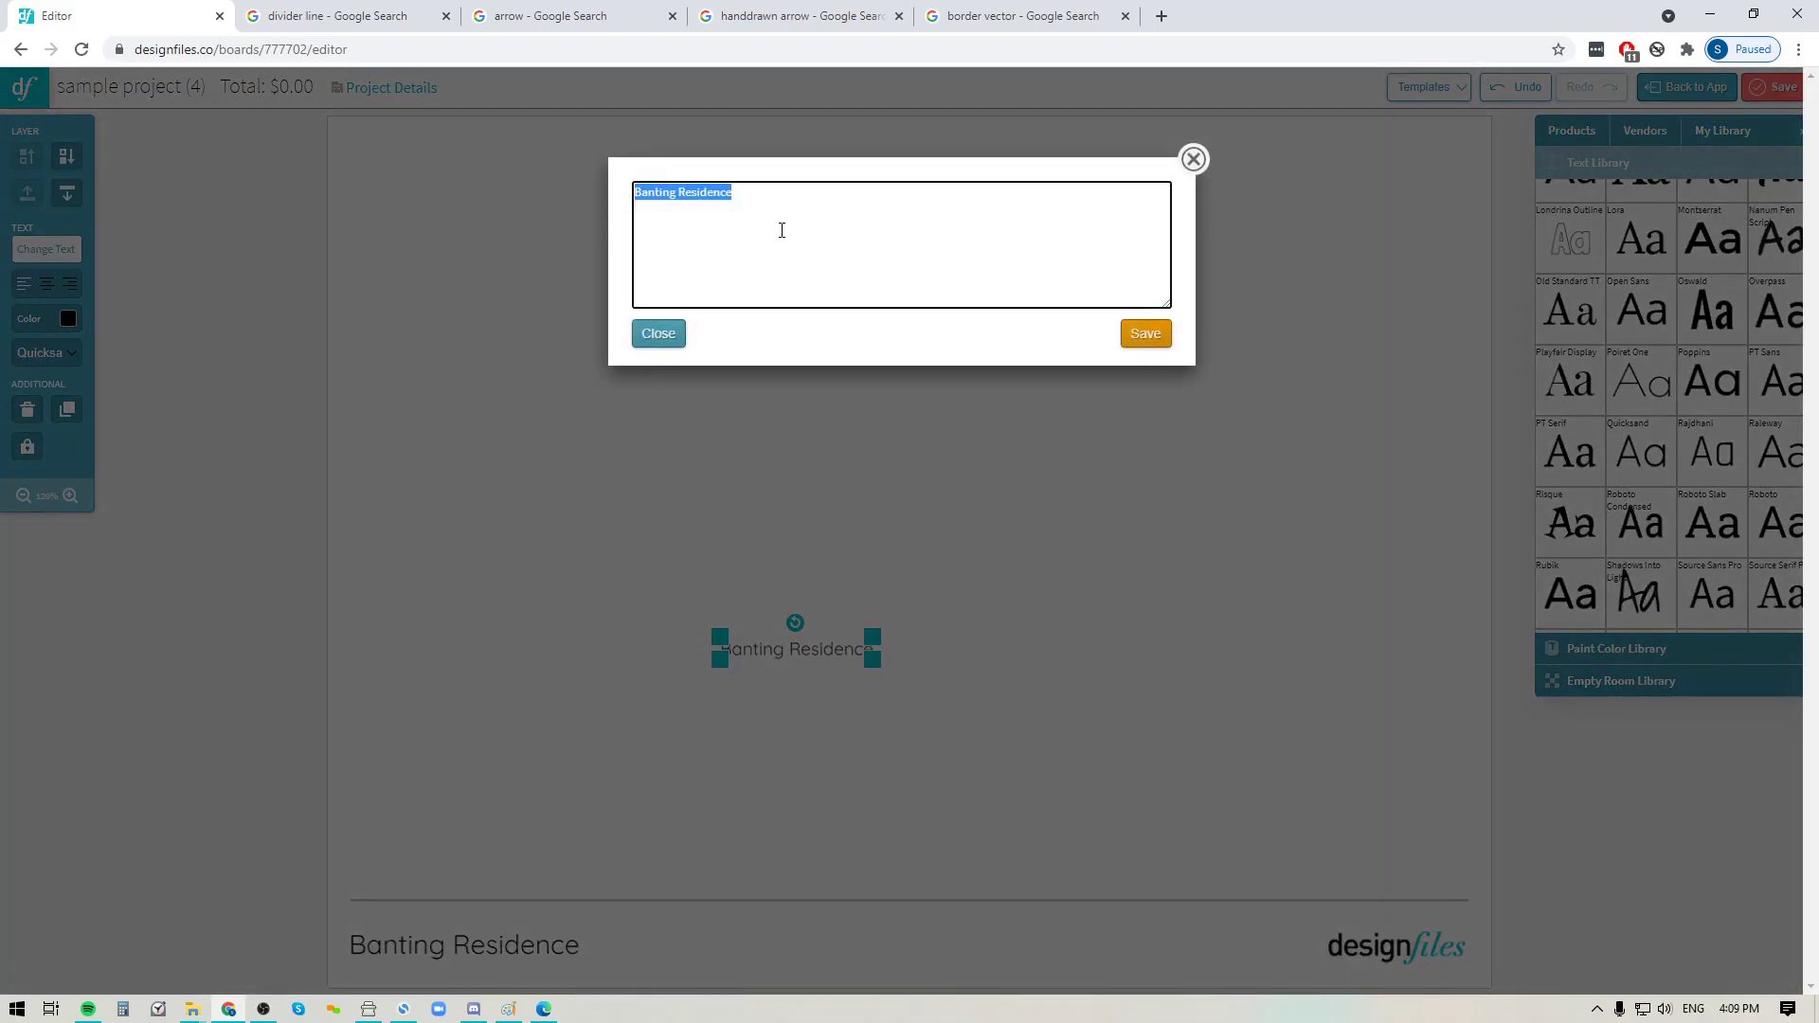
{"action": "type", "text": "B"}
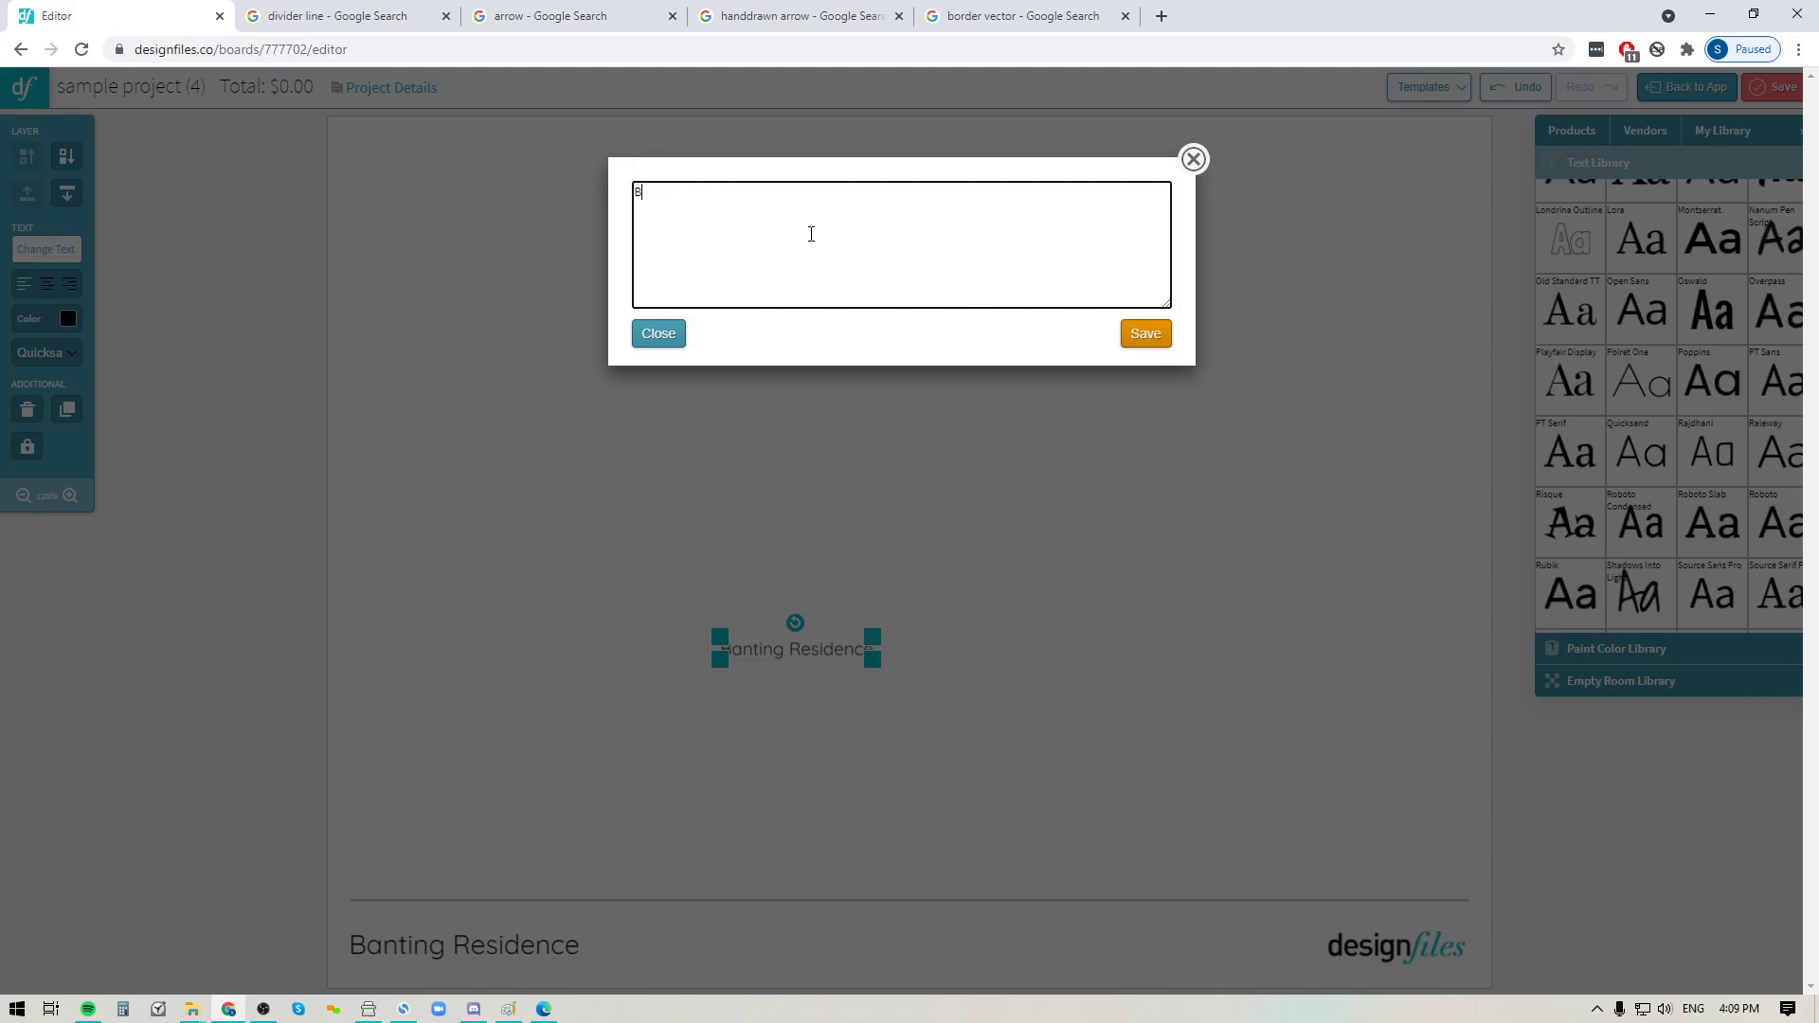
{"action": "type", "text": "edroom"}
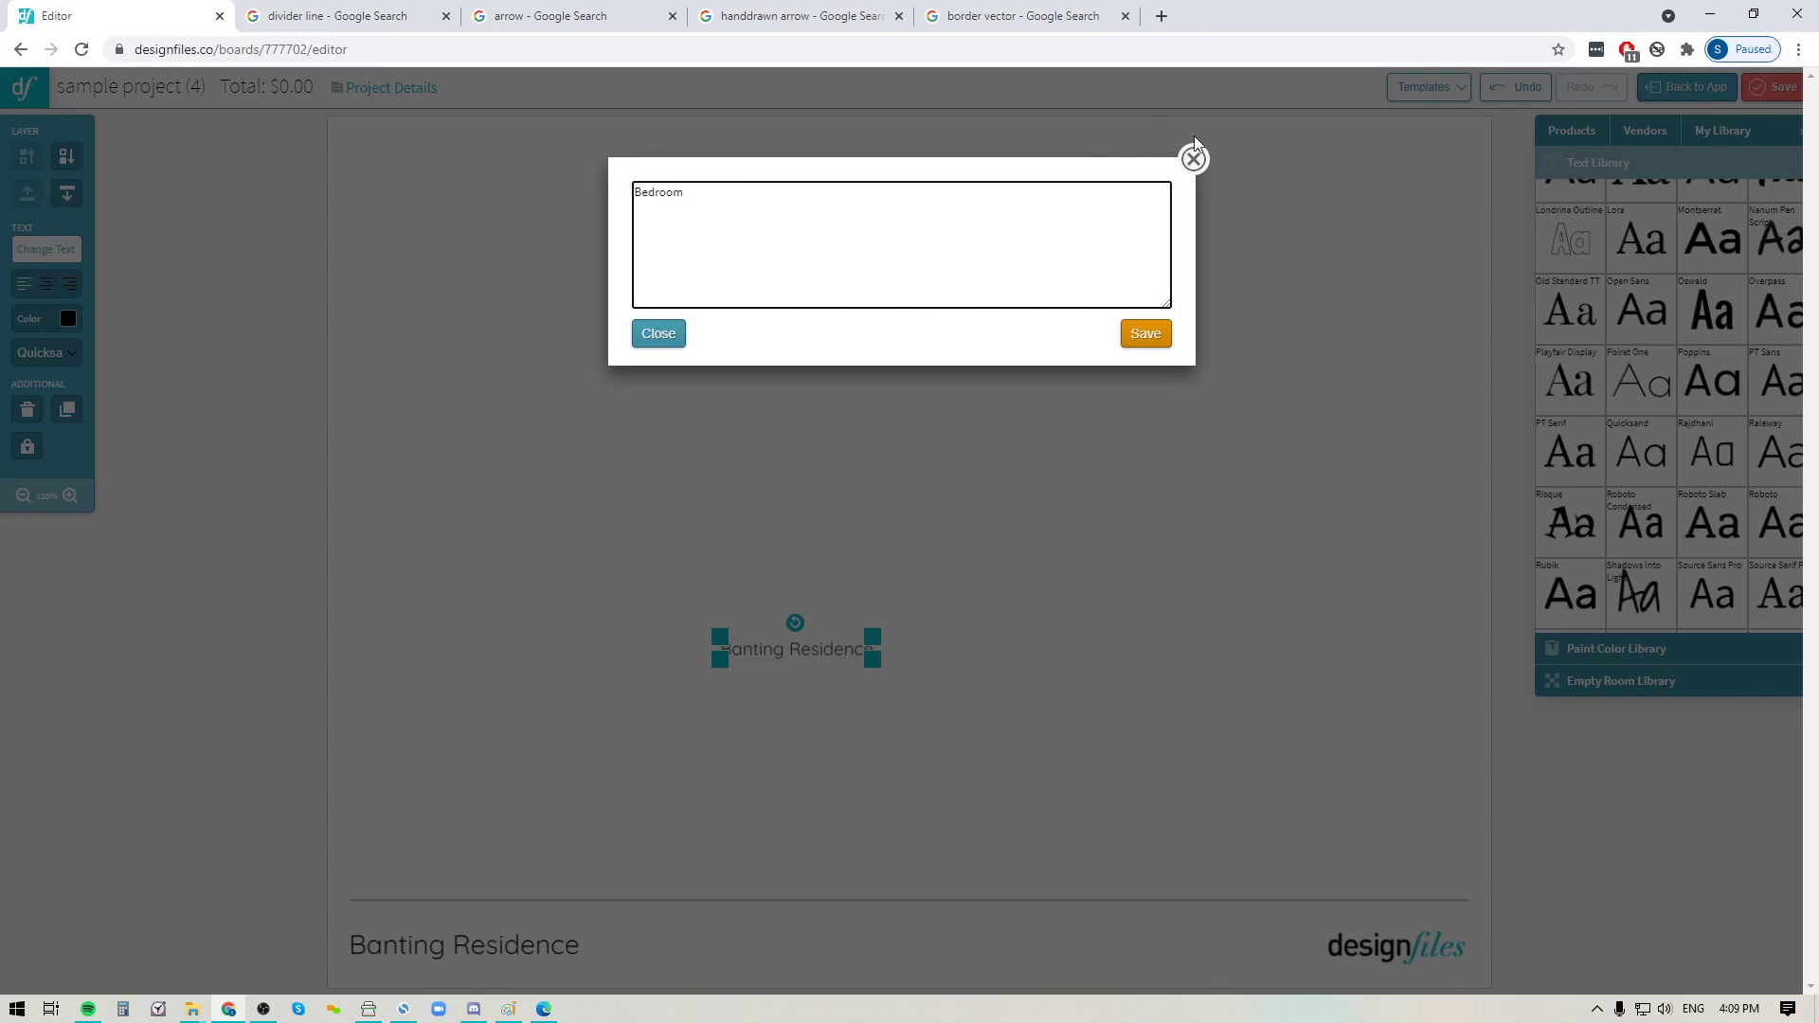
{"action": "left_click", "coordinate": [1144, 333]}
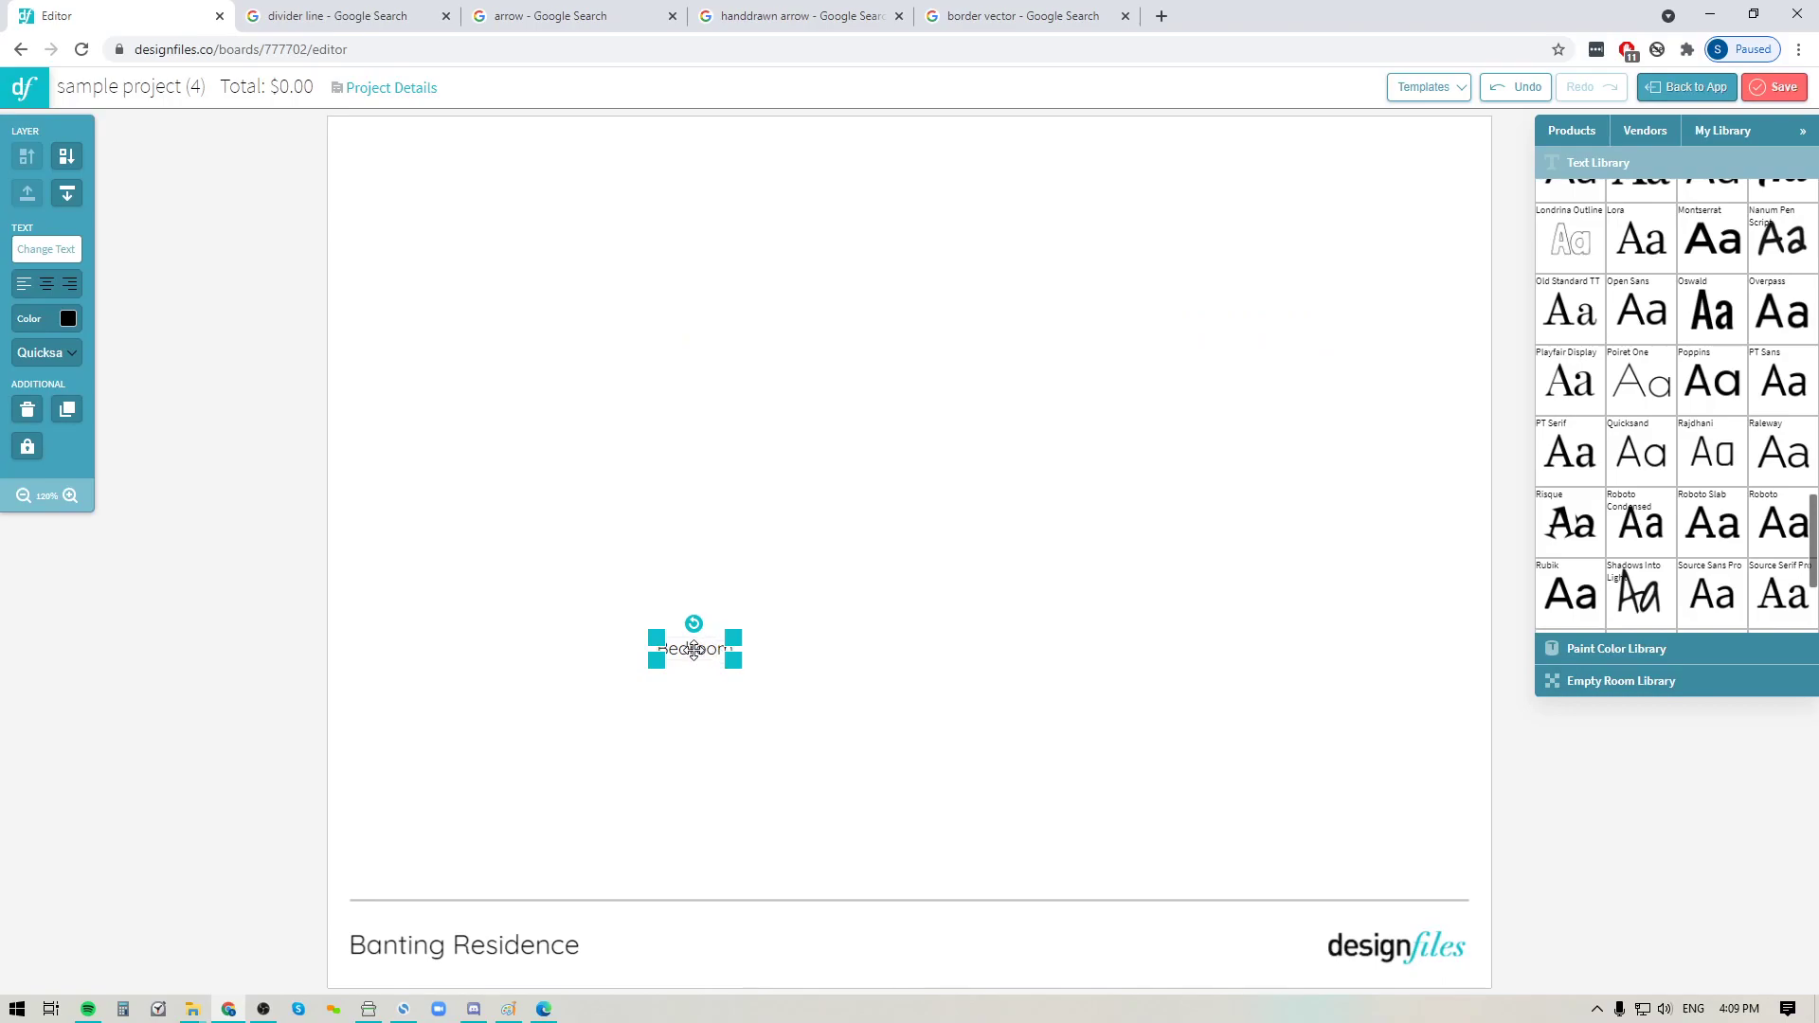
{"action": "left_click_drag", "start_coordinate": [694, 648], "coordinate": [622, 946]}
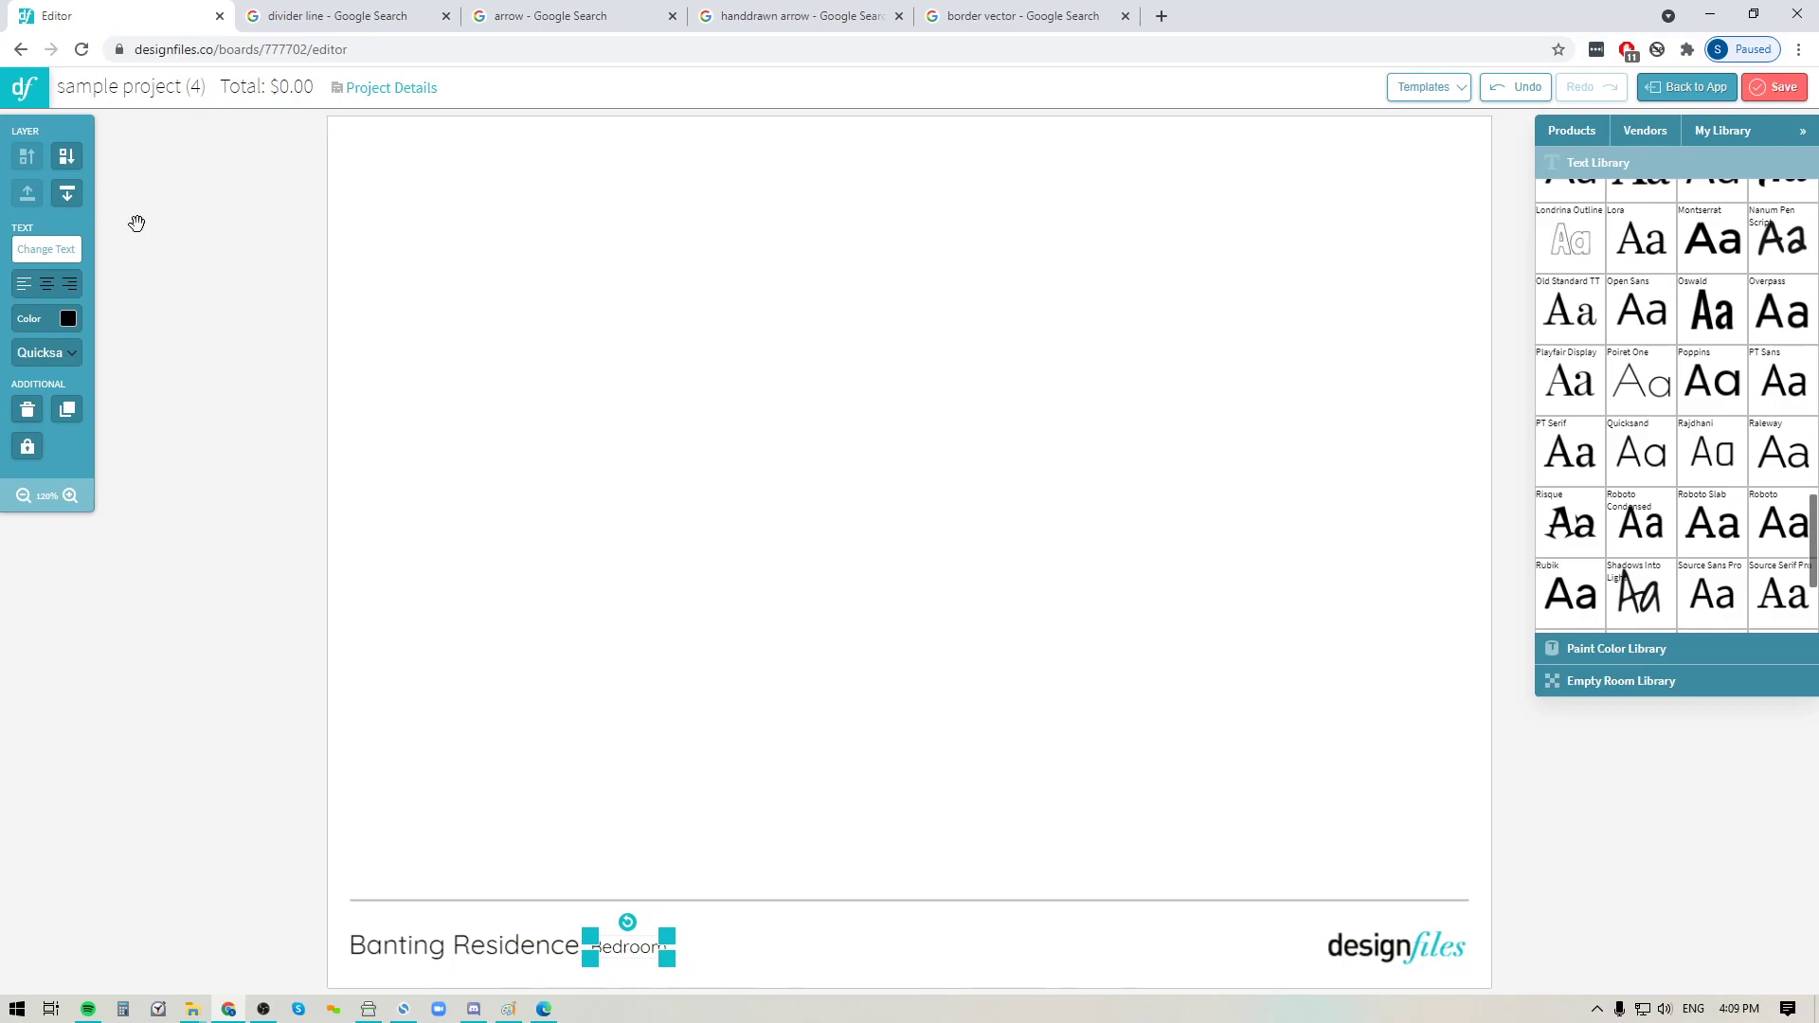
- Colour the Bedroom caption gray
{"action": "left_click", "coordinate": [68, 318]}
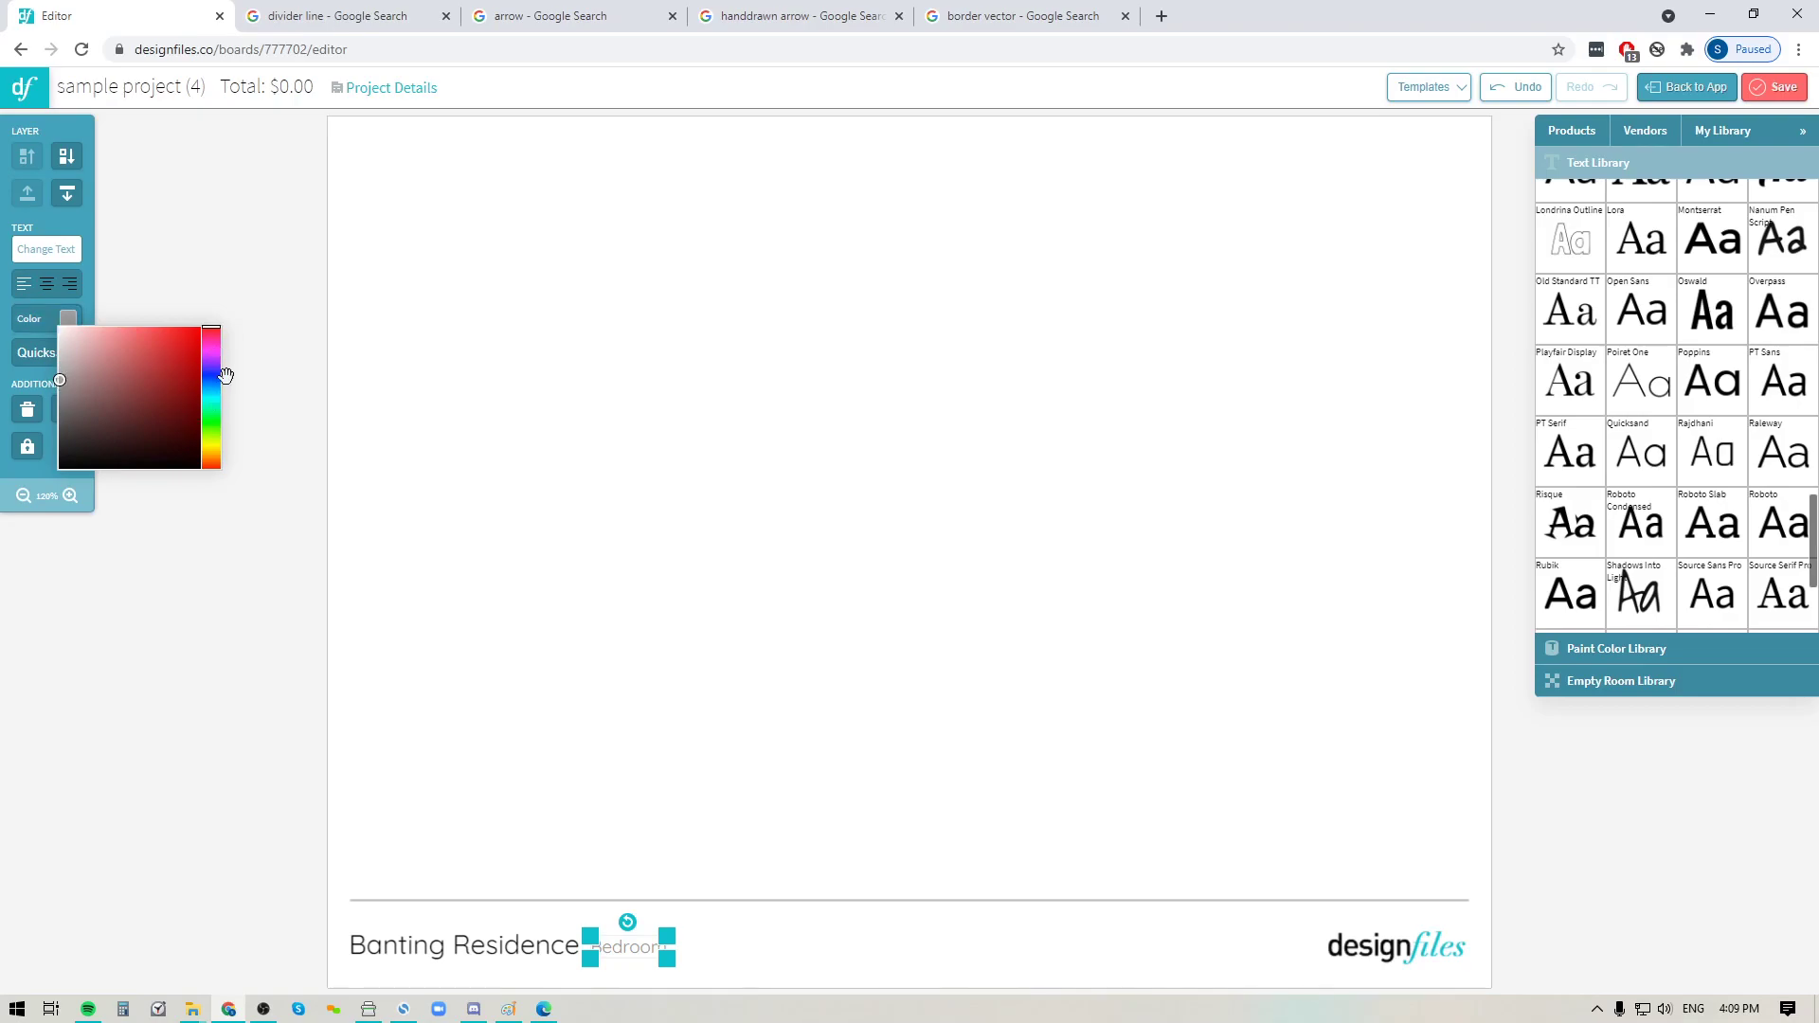
{"action": "left_click", "coordinate": [565, 688]}
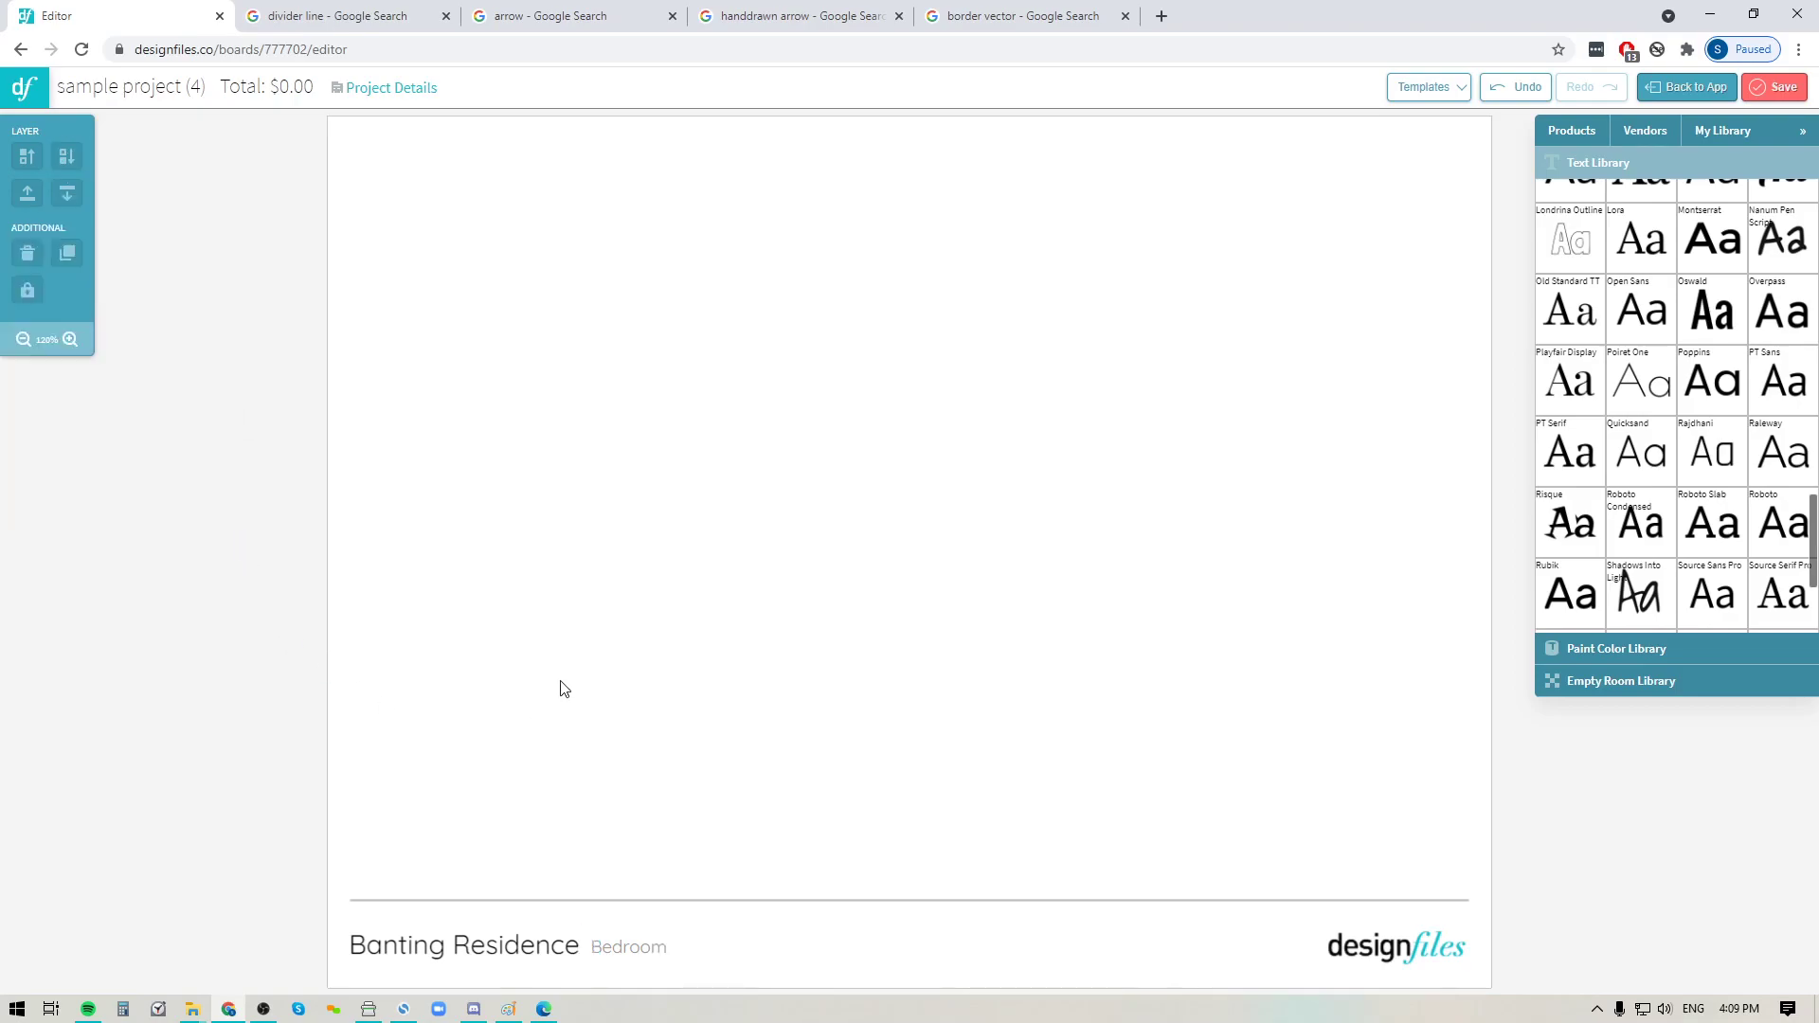
{"action": "mouse_move", "coordinate": [1218, 990]}
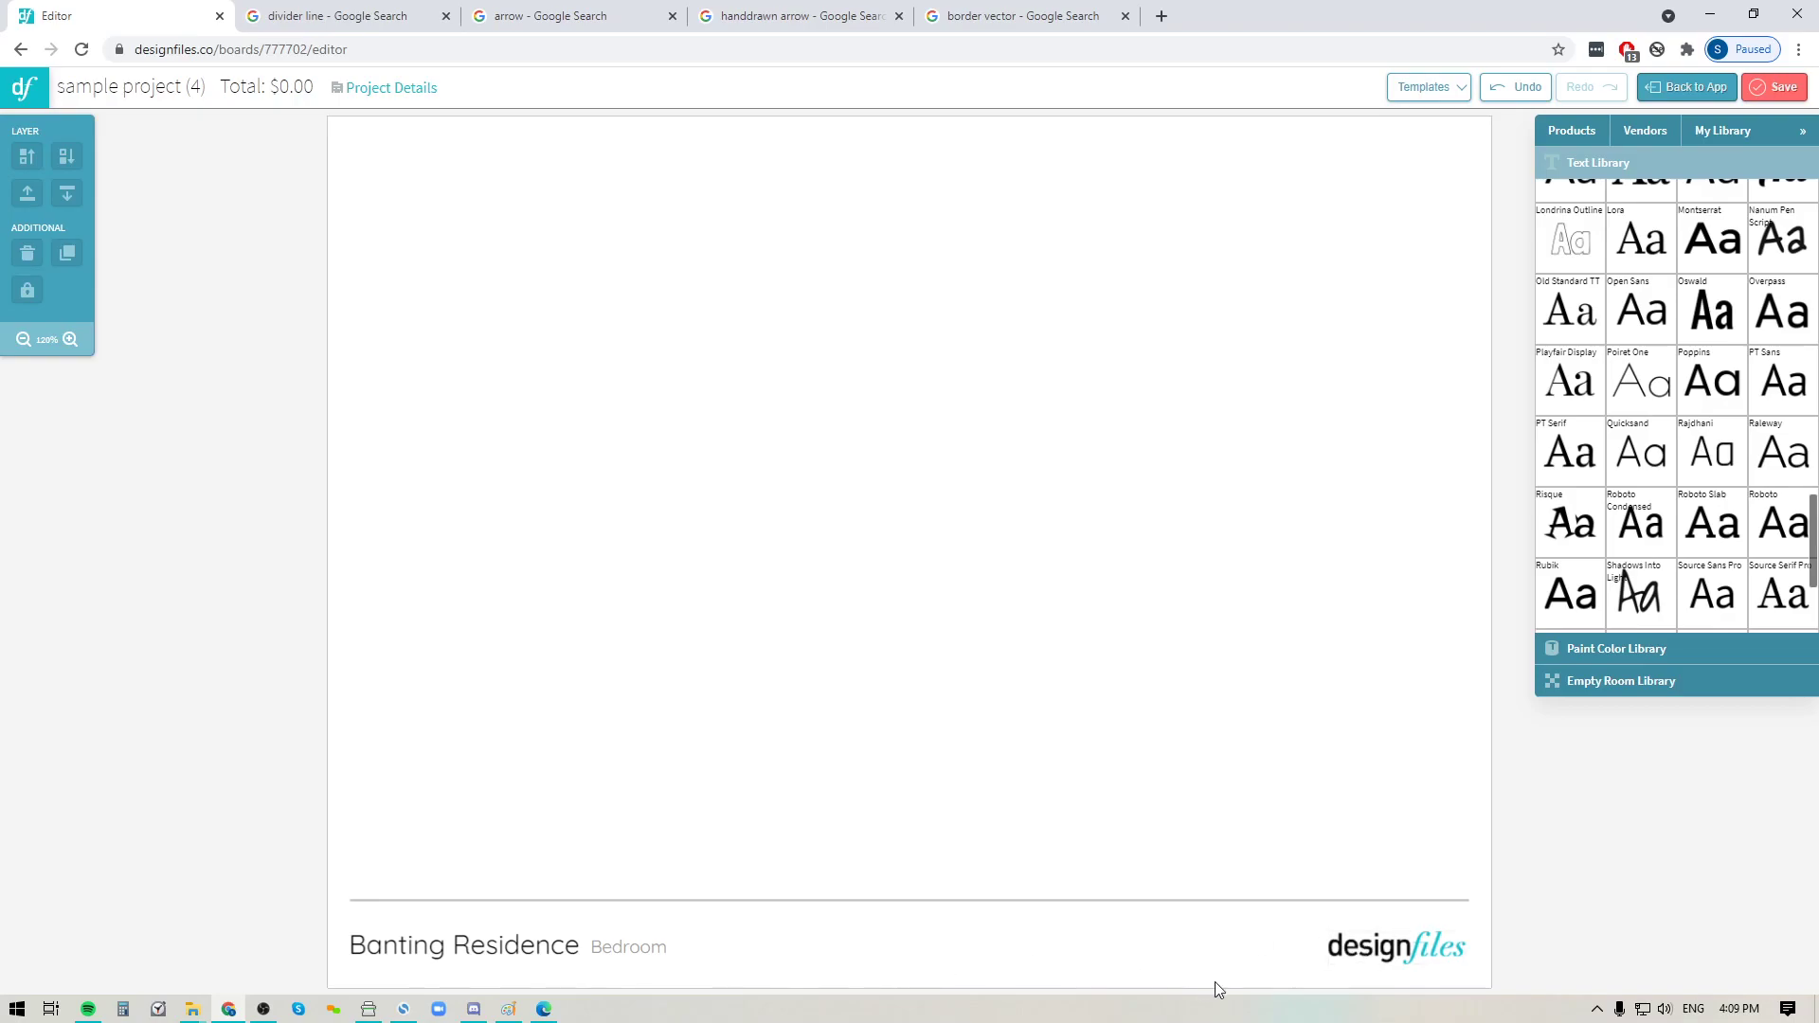
- Save the board layout as a new template named 'Template 7'
{"action": "left_click", "coordinate": [1397, 944]}
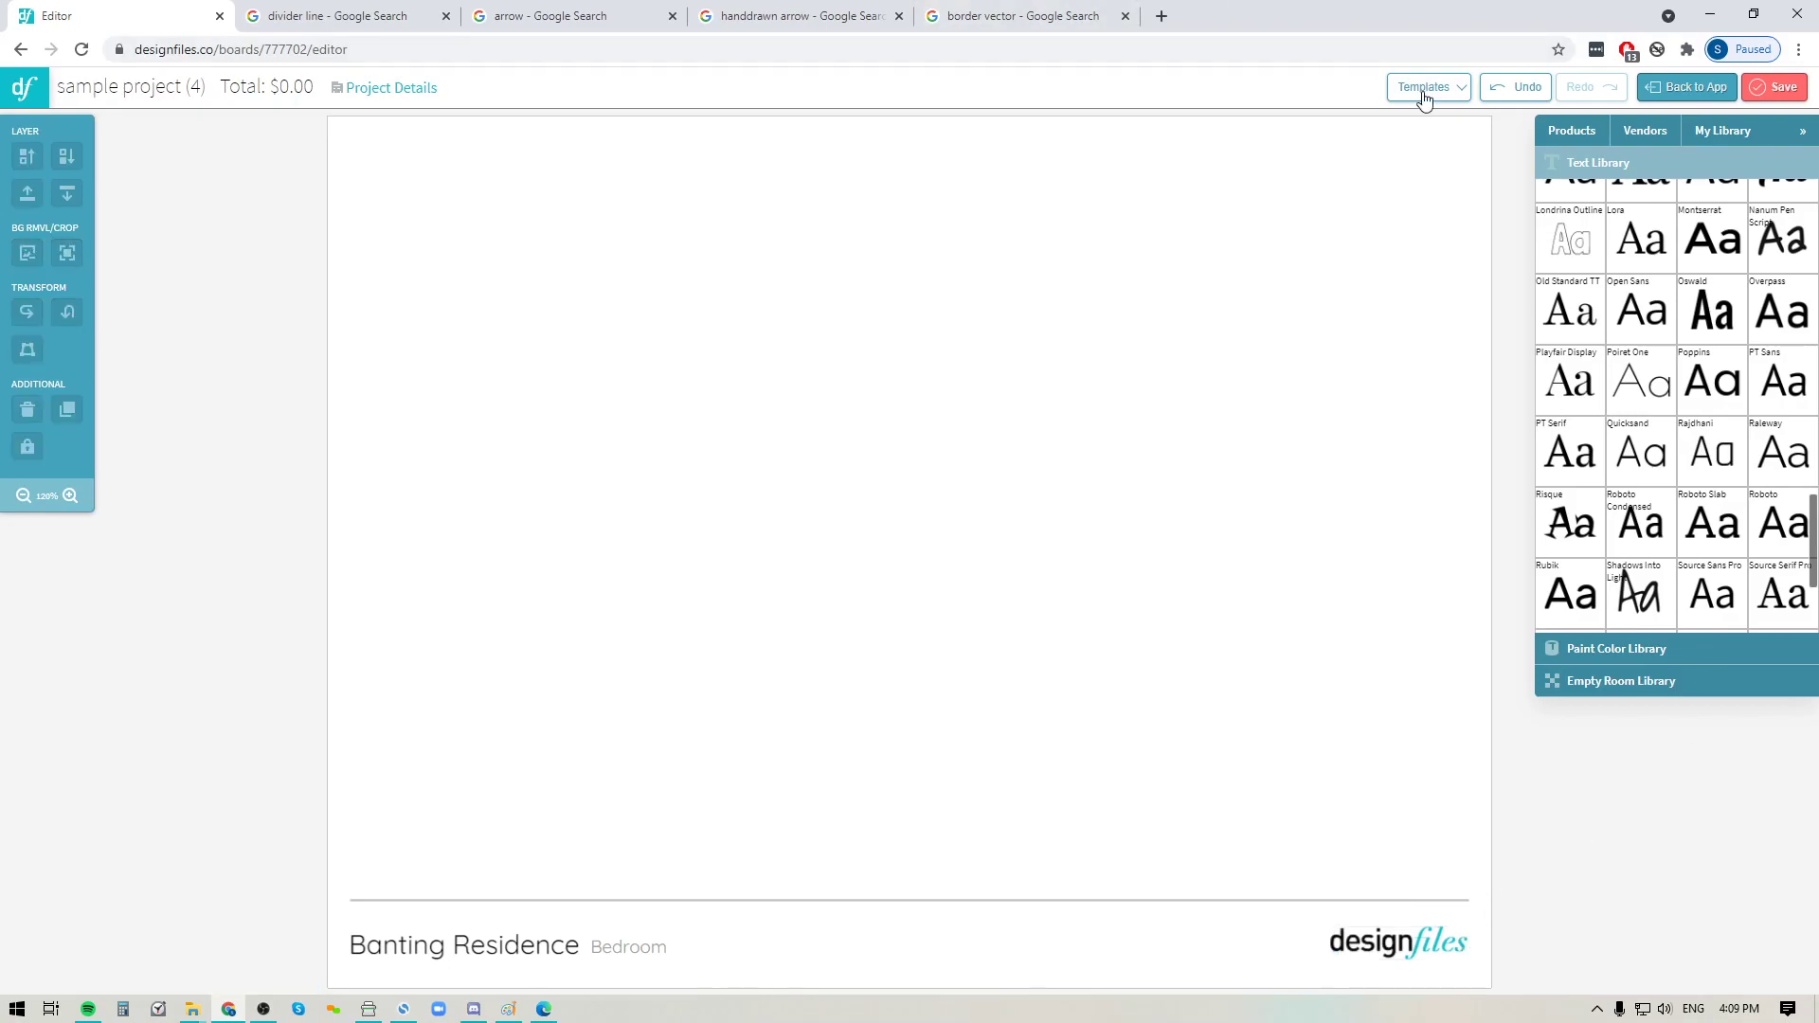
{"action": "left_click", "coordinate": [1425, 88]}
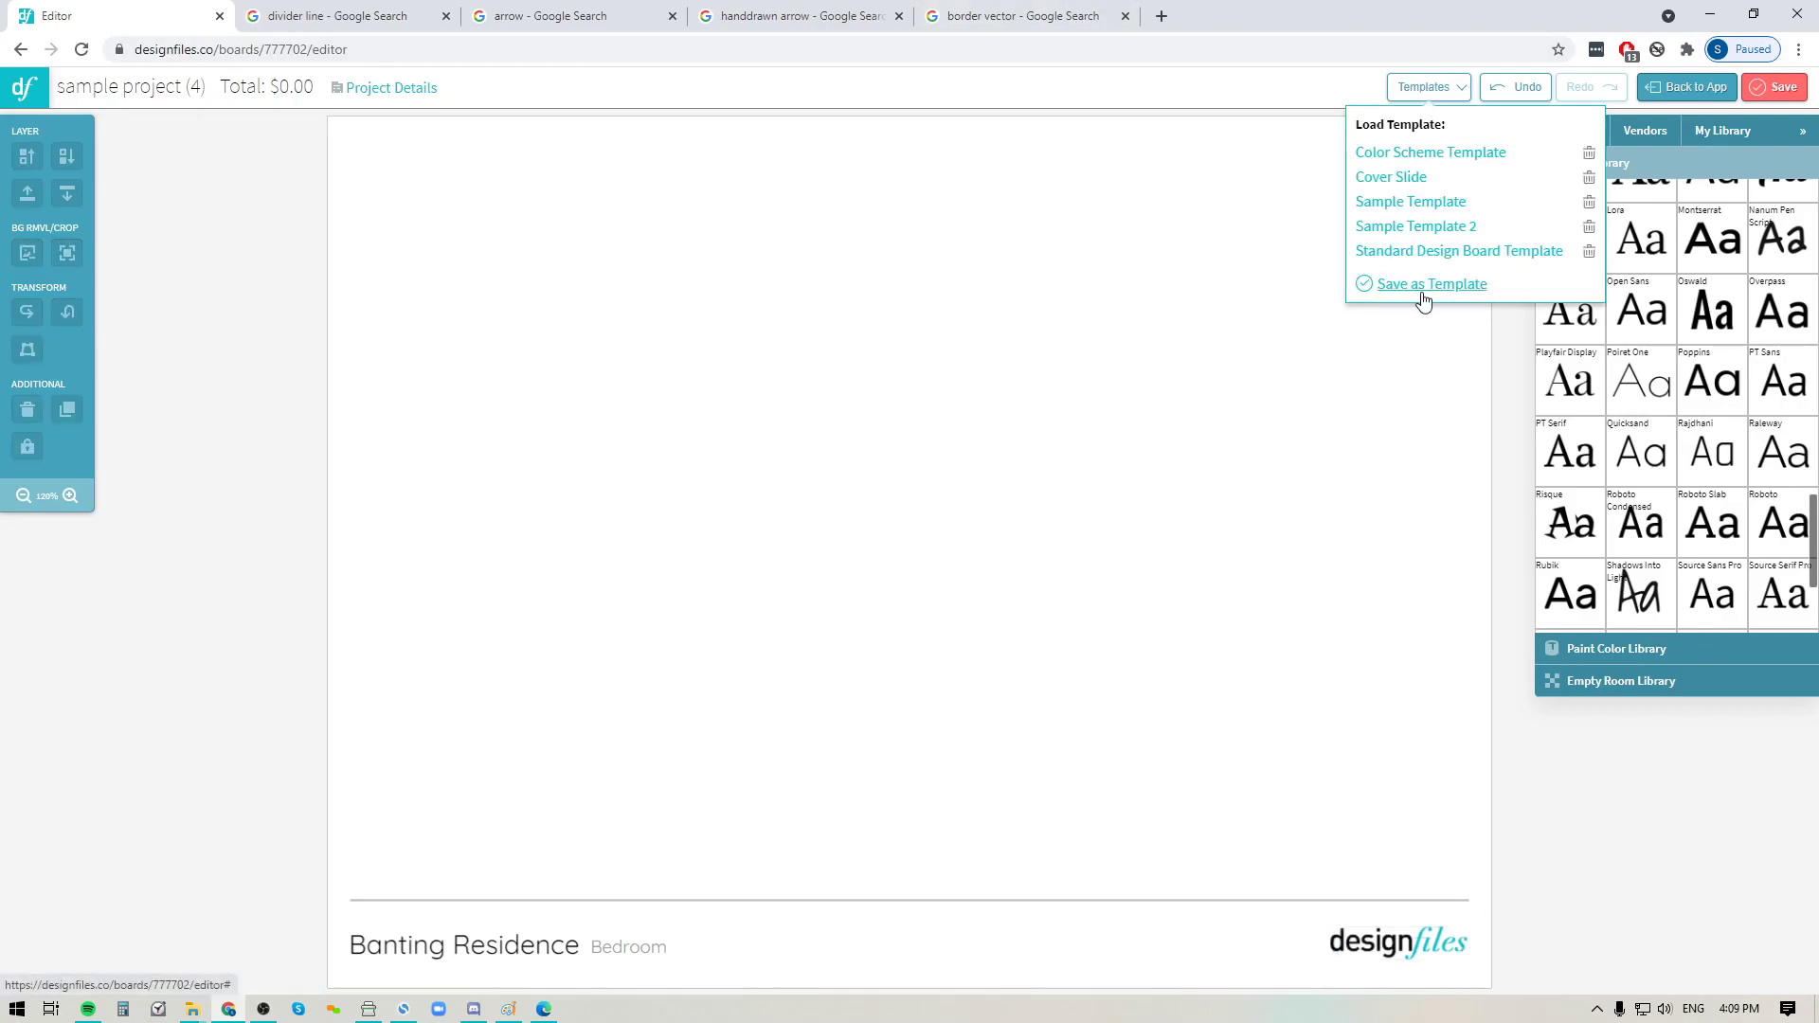
{"action": "left_click", "coordinate": [1430, 283]}
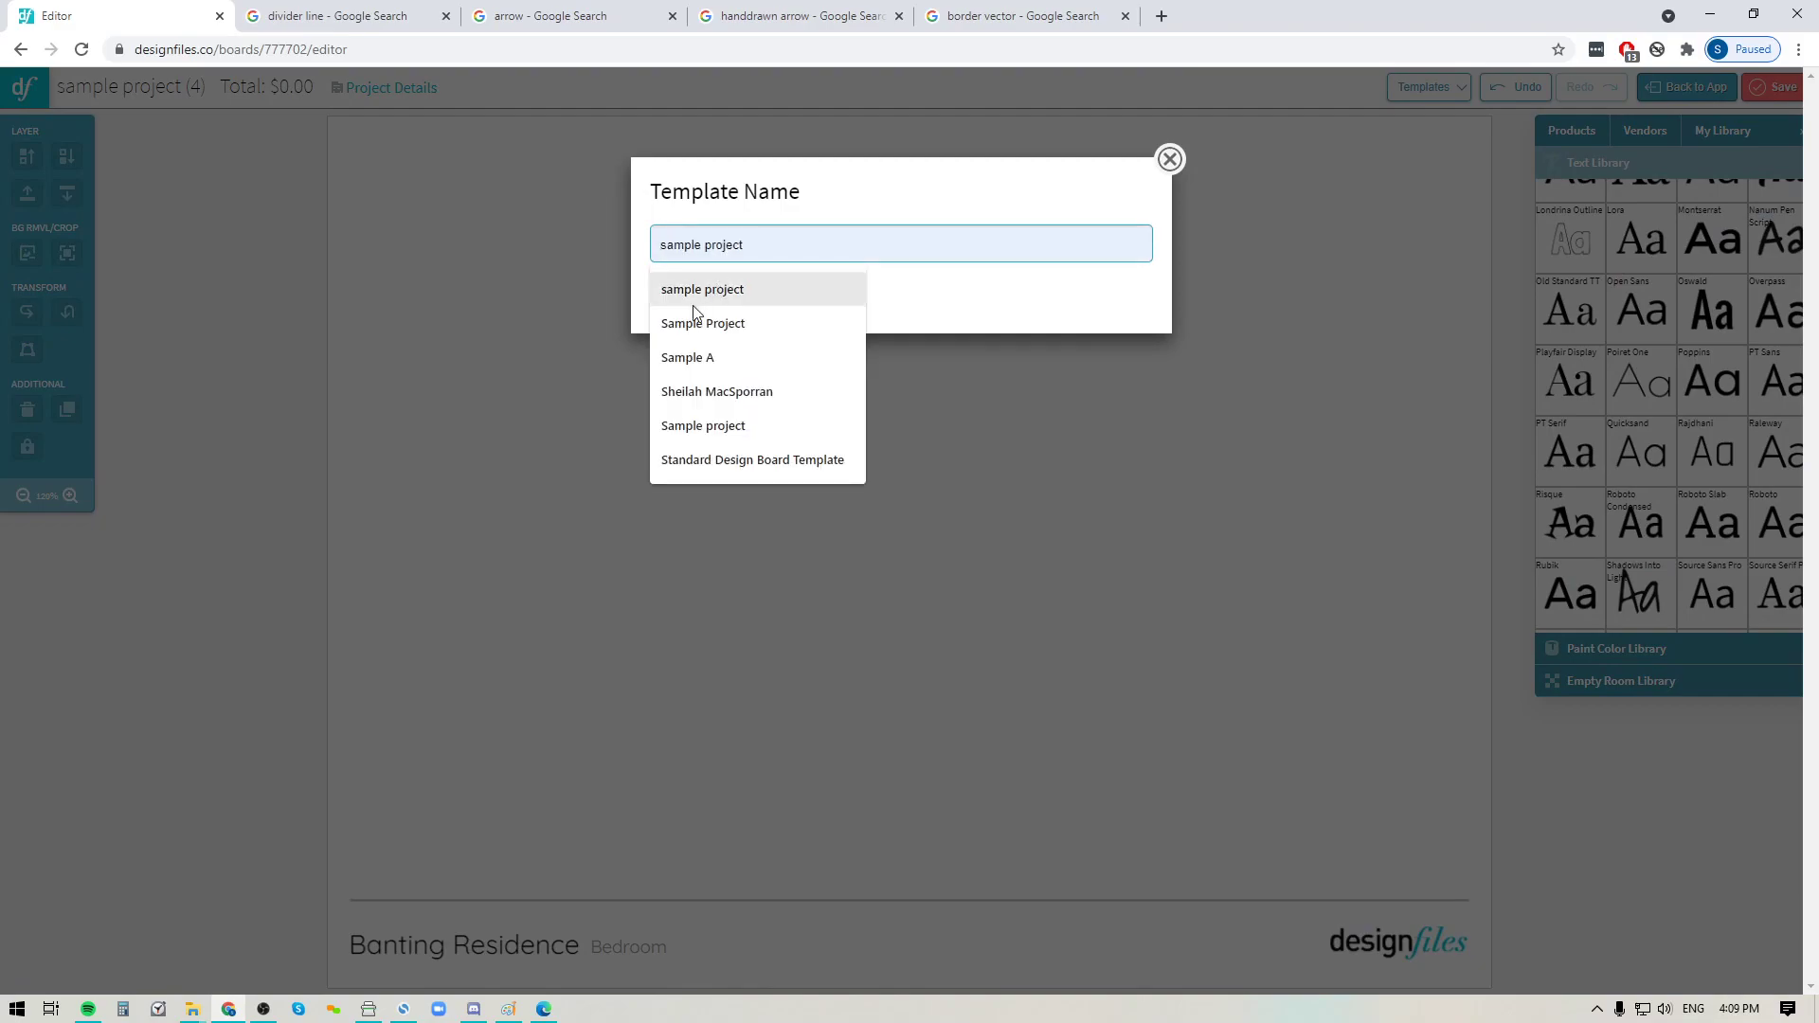
{"action": "type", "text": "Template 7"}
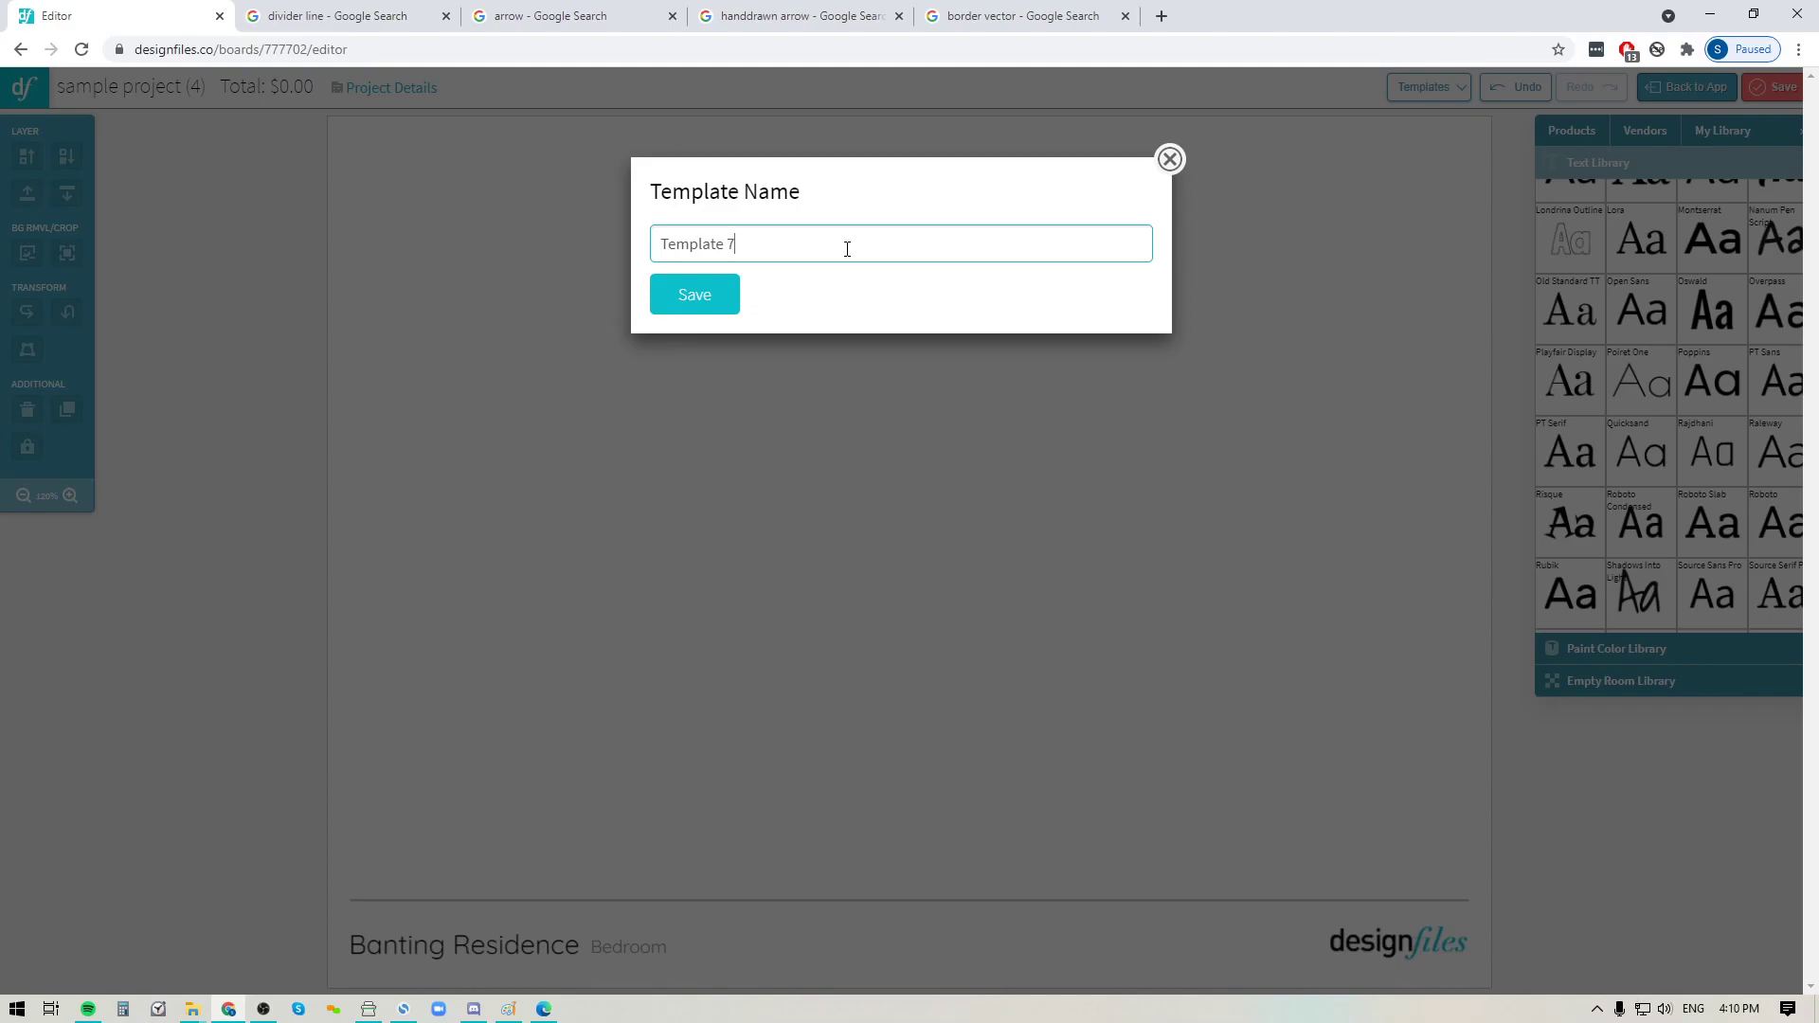
{"action": "left_click", "coordinate": [694, 293]}
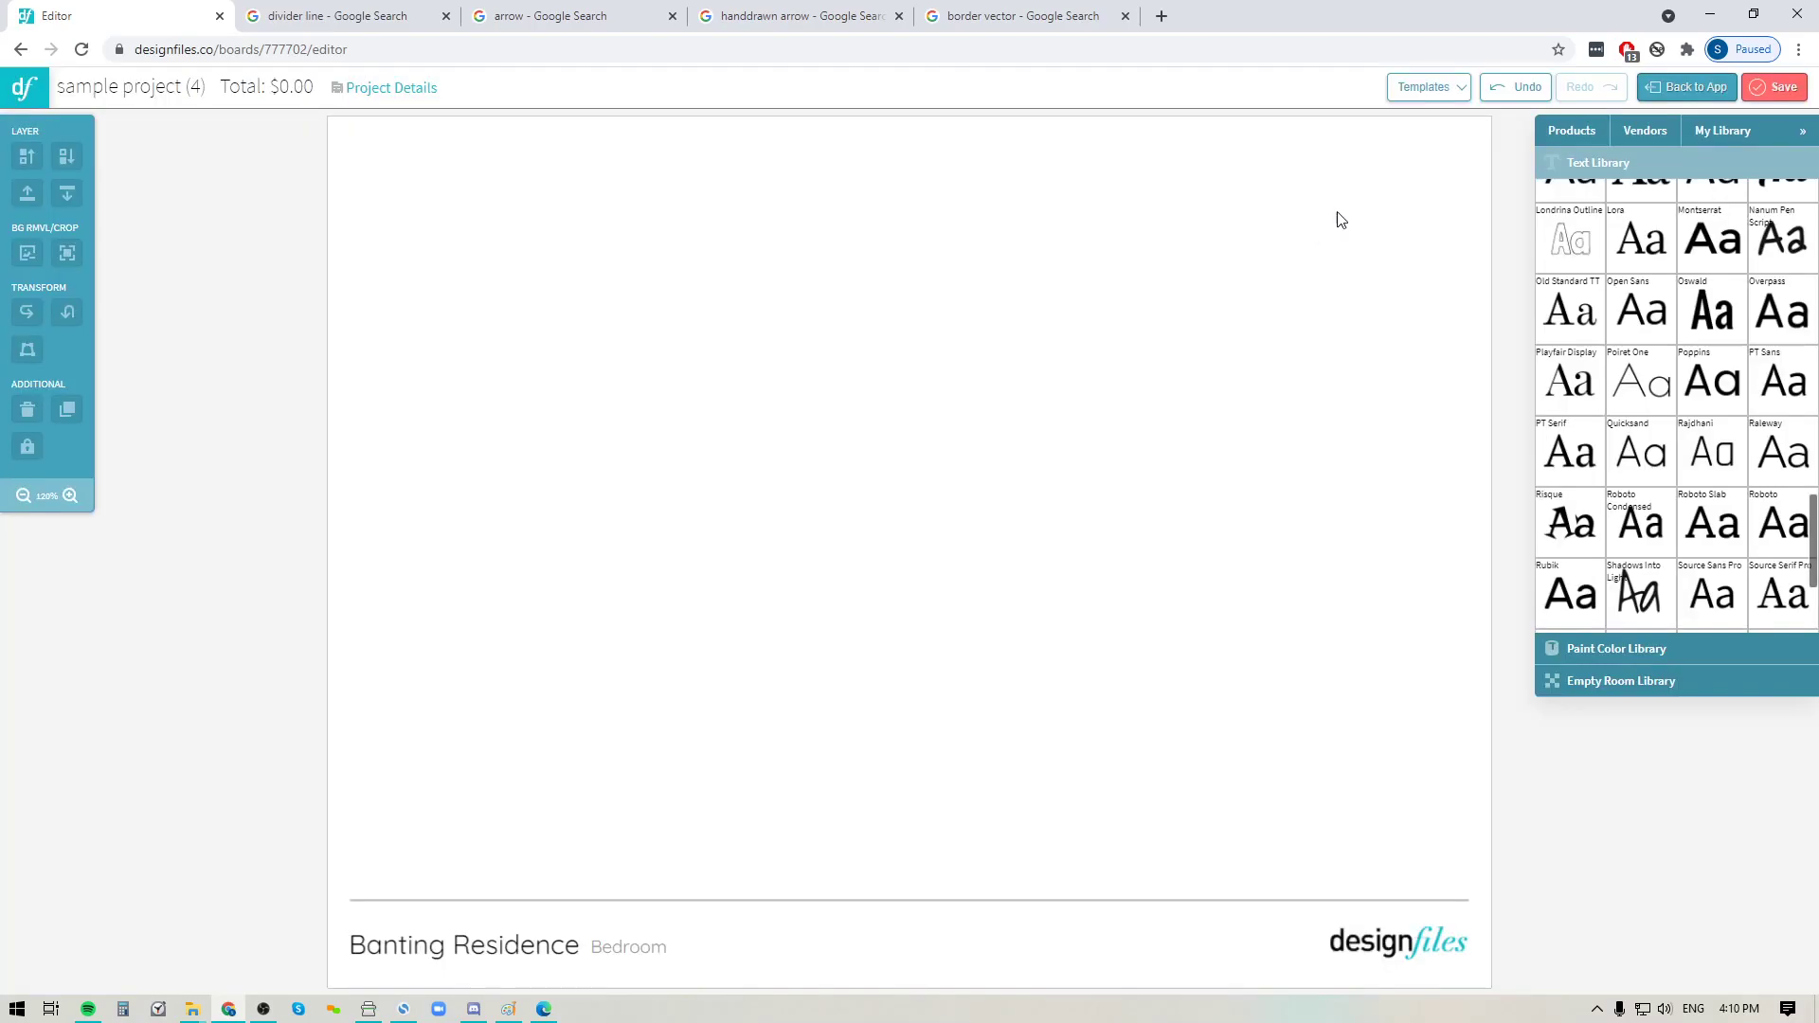
- Confirm Template 7 is listed among saved templates, then clear the My Library search
{"action": "left_click", "coordinate": [1425, 85]}
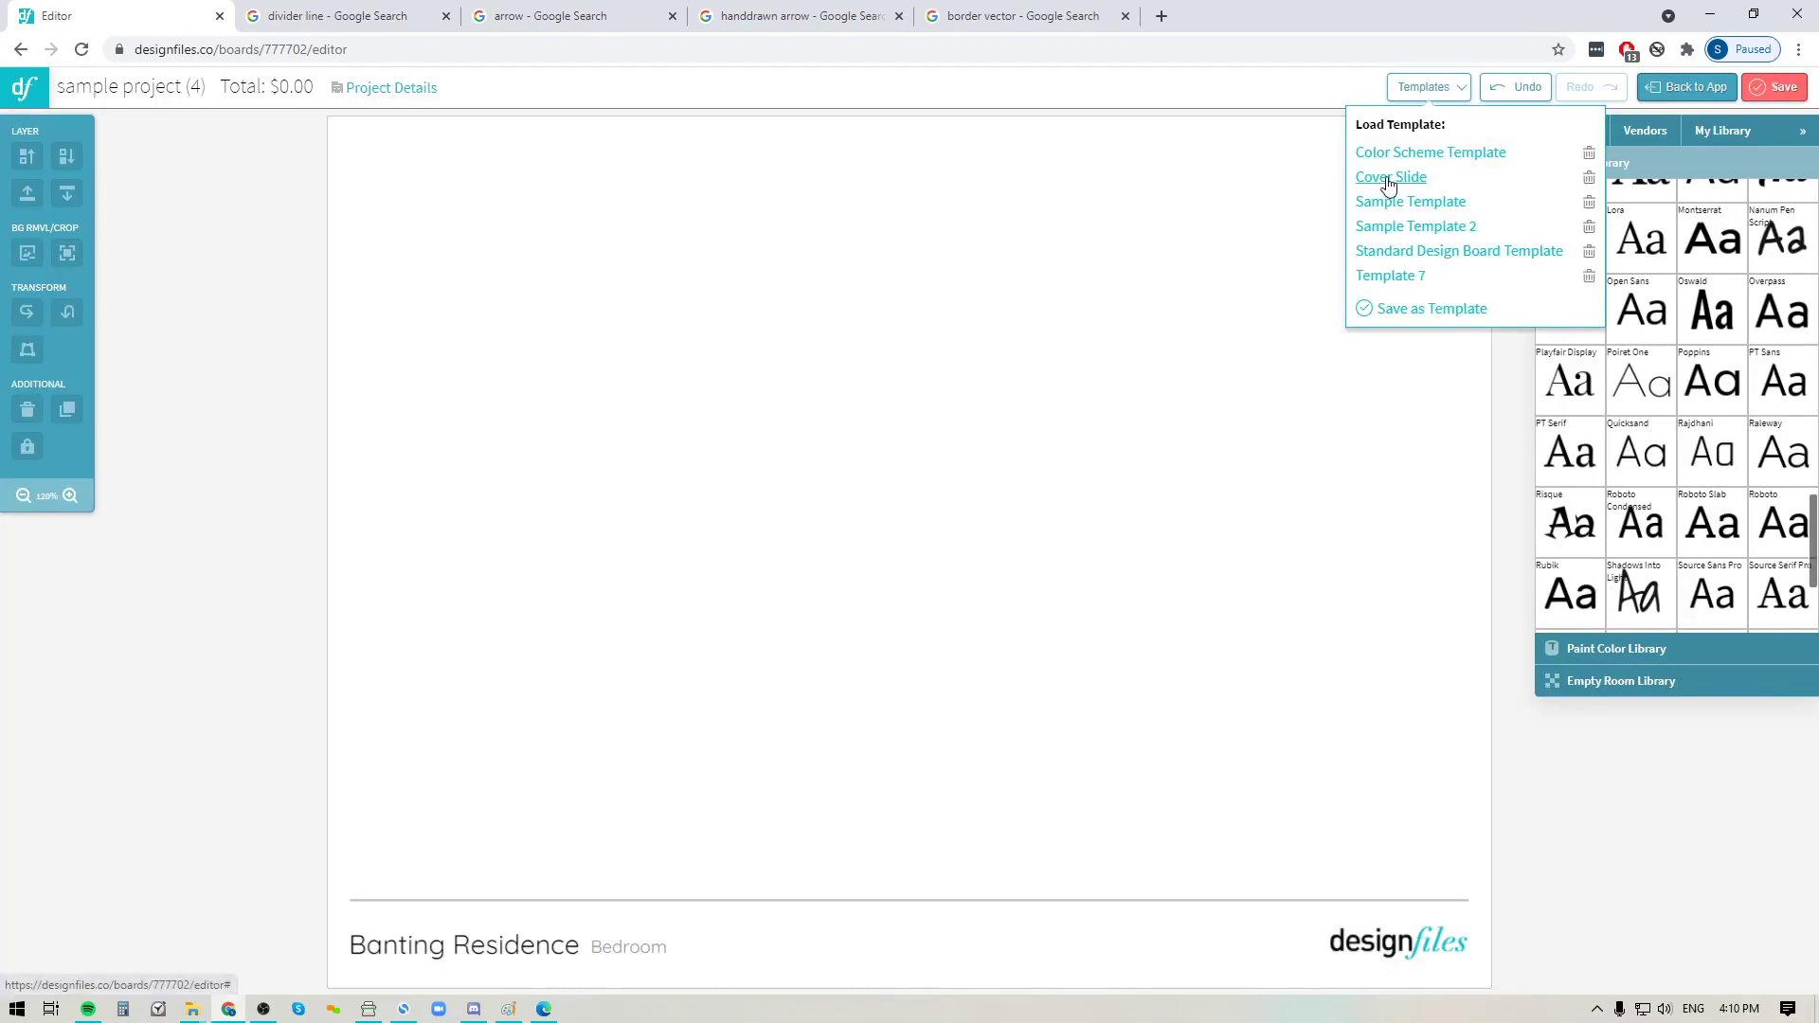
{"action": "mouse_move", "coordinate": [1370, 440]}
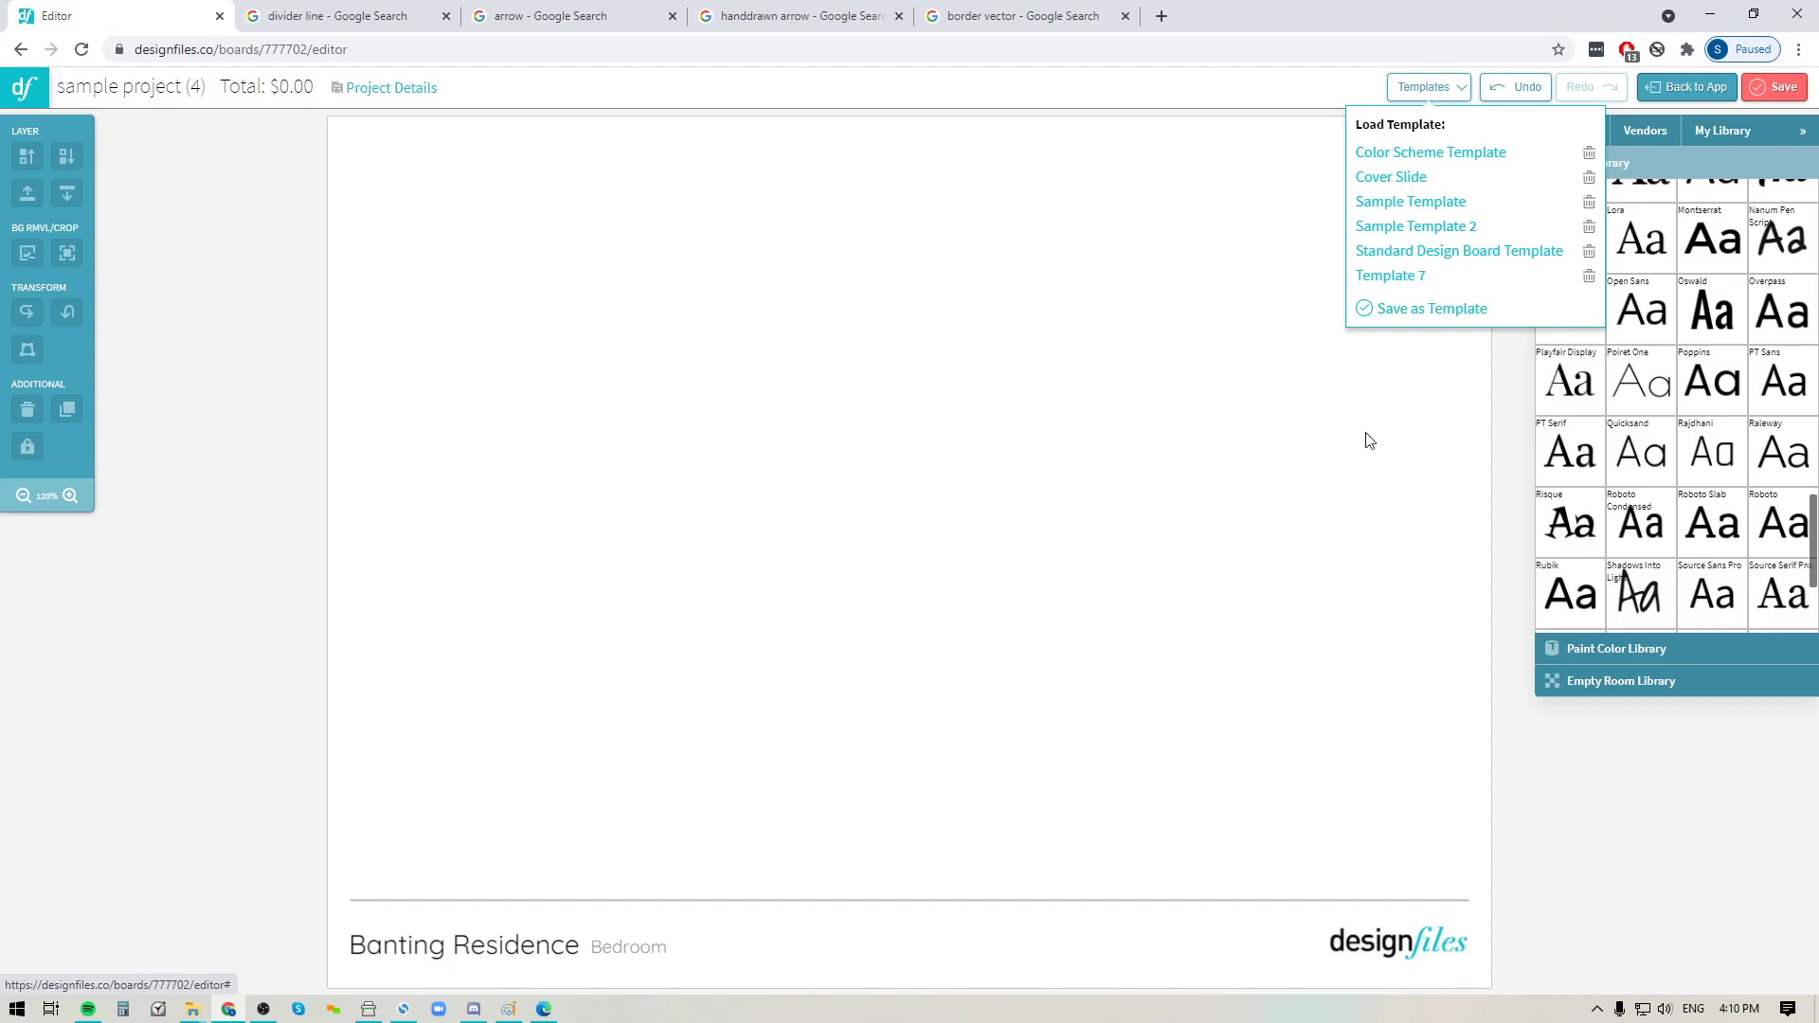
{"action": "mouse_move", "coordinate": [764, 513]}
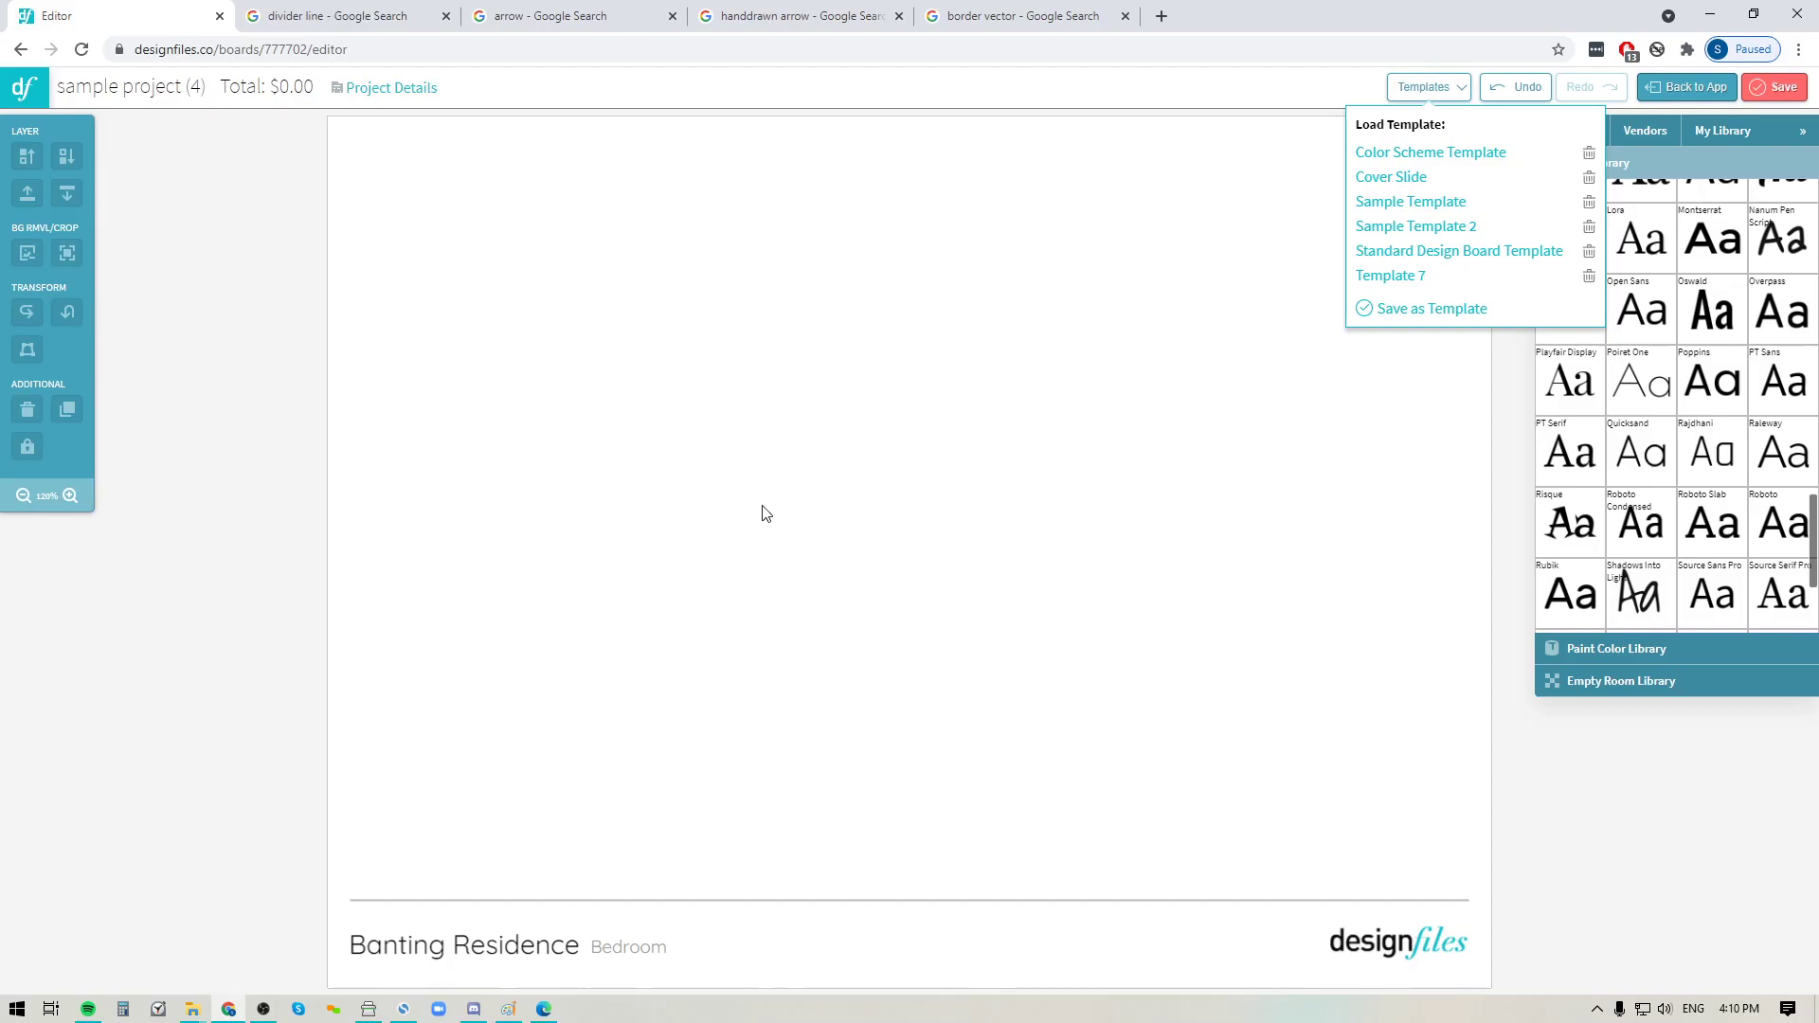
{"action": "mouse_move", "coordinate": [1431, 278]}
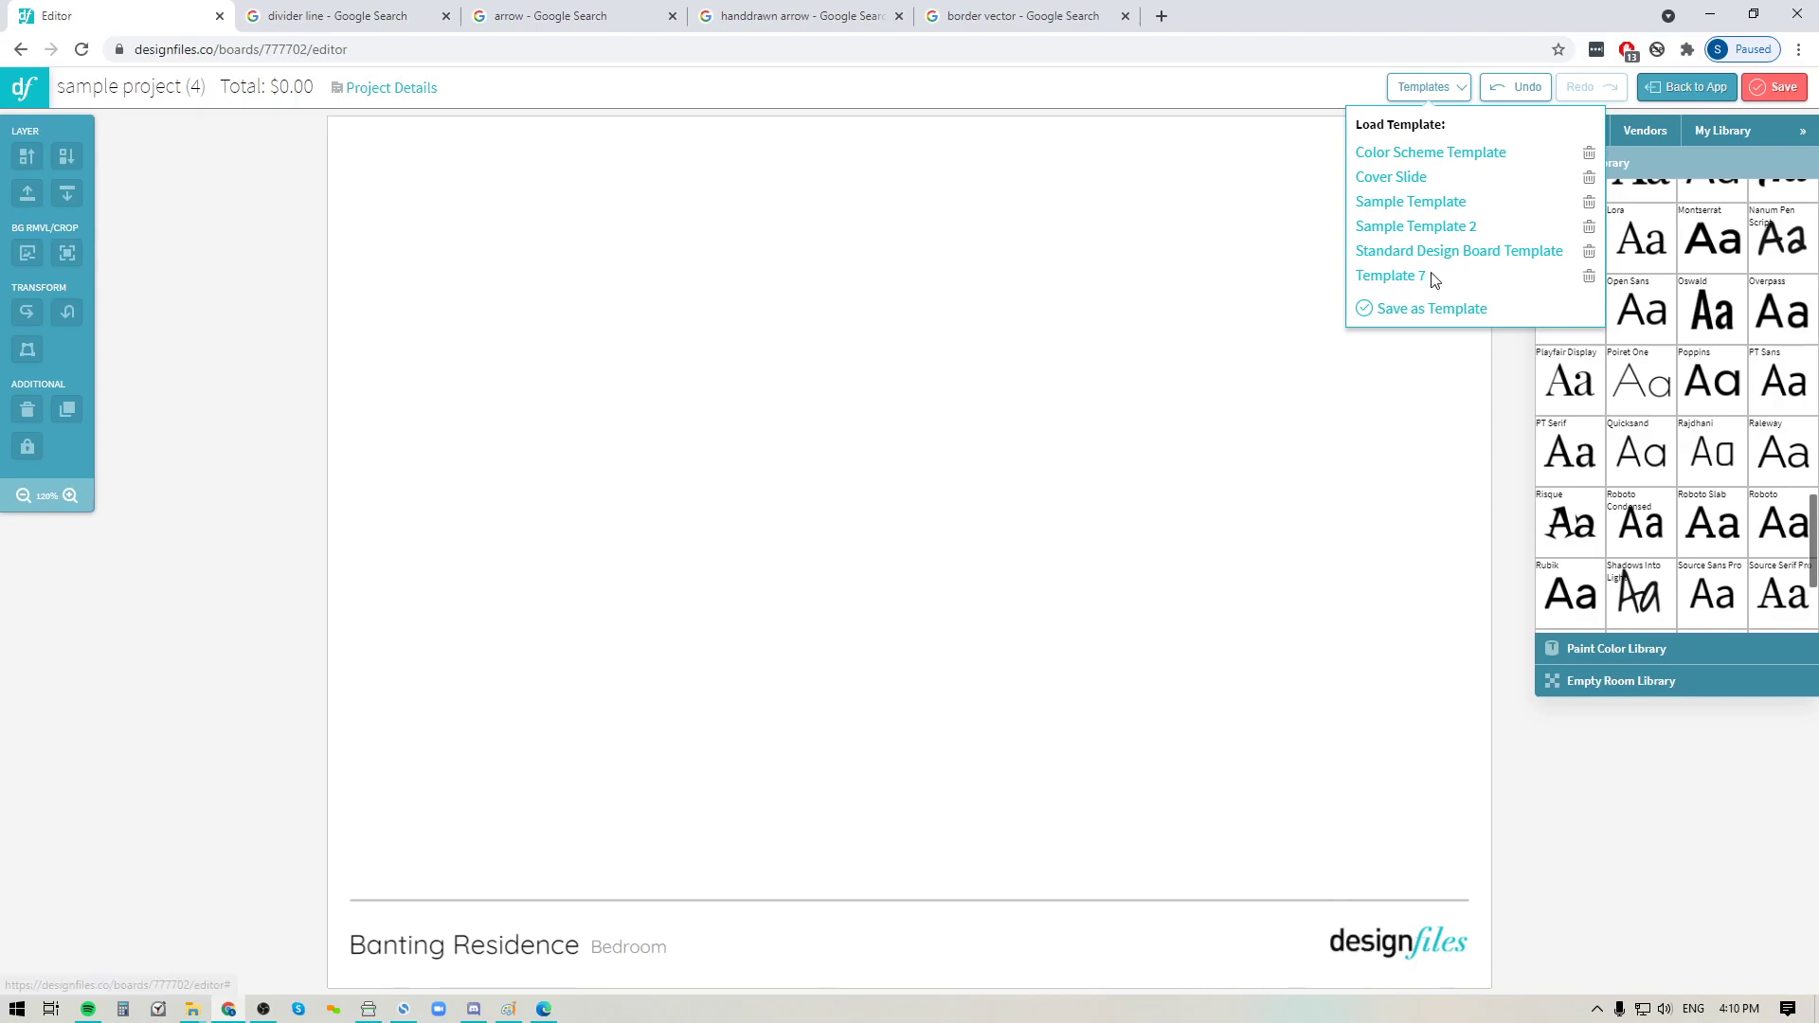
{"action": "mouse_move", "coordinate": [1533, 125]}
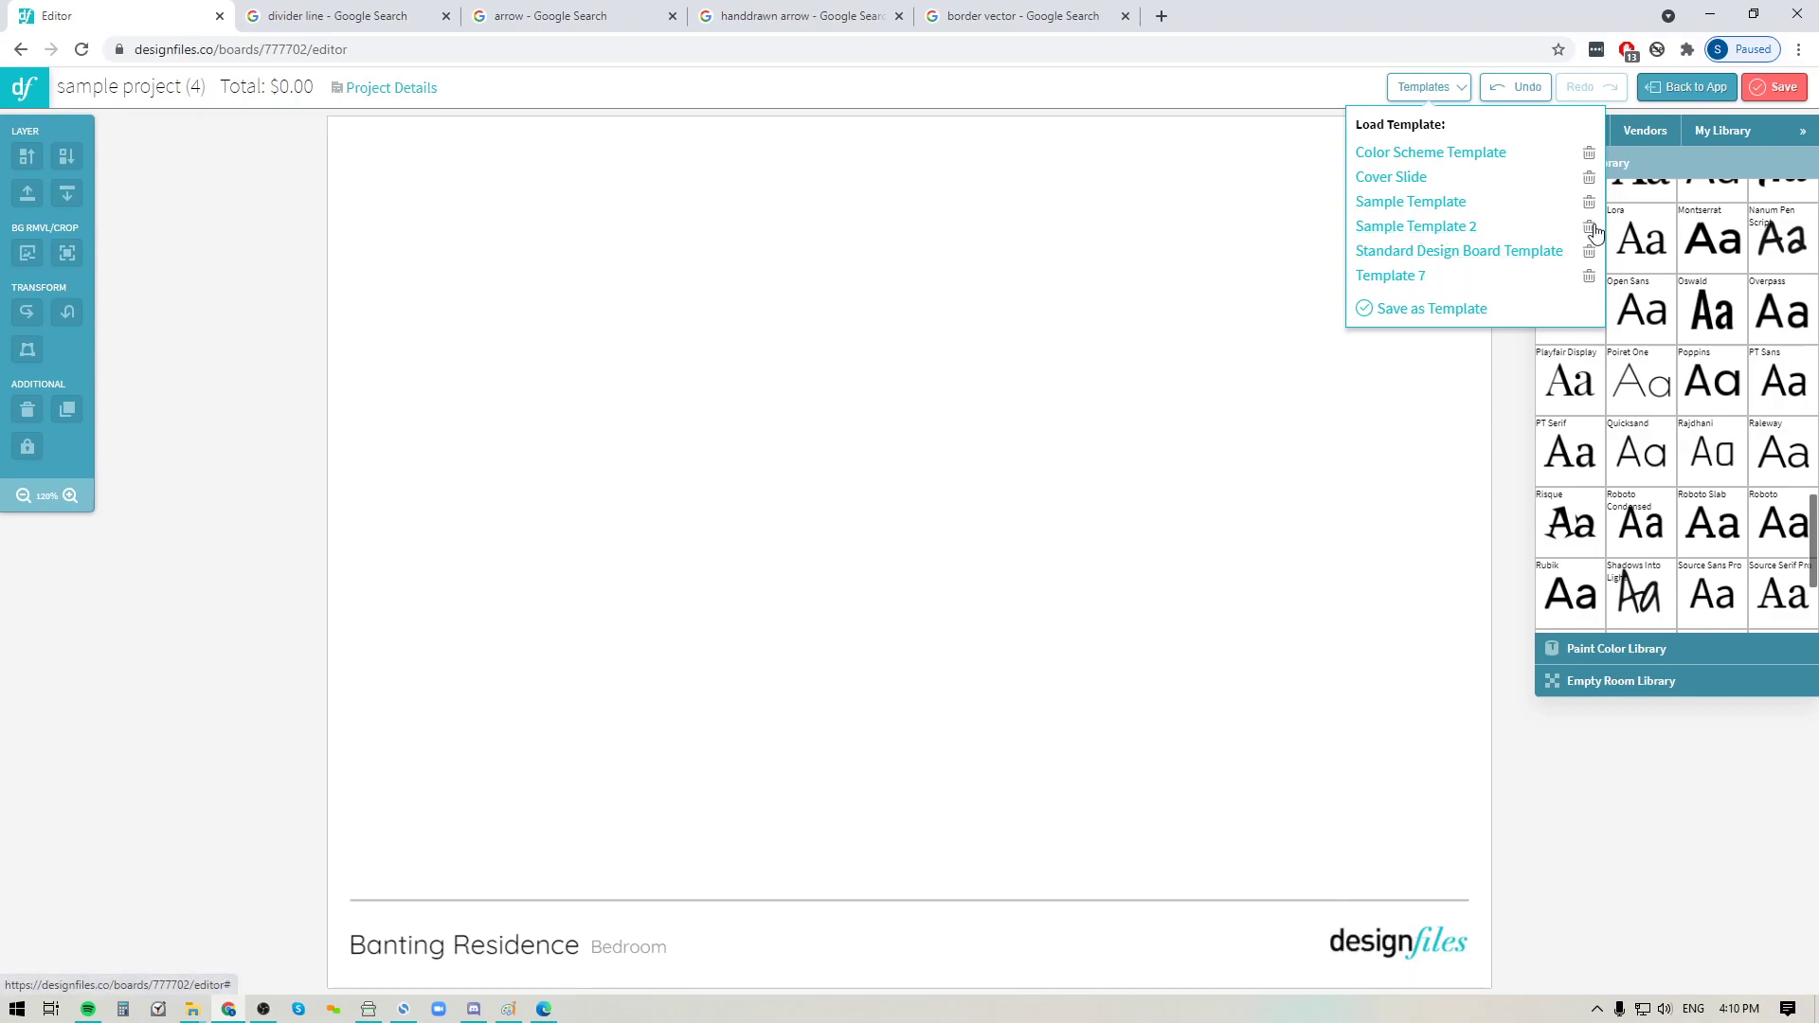
{"action": "left_click", "coordinate": [1590, 230]}
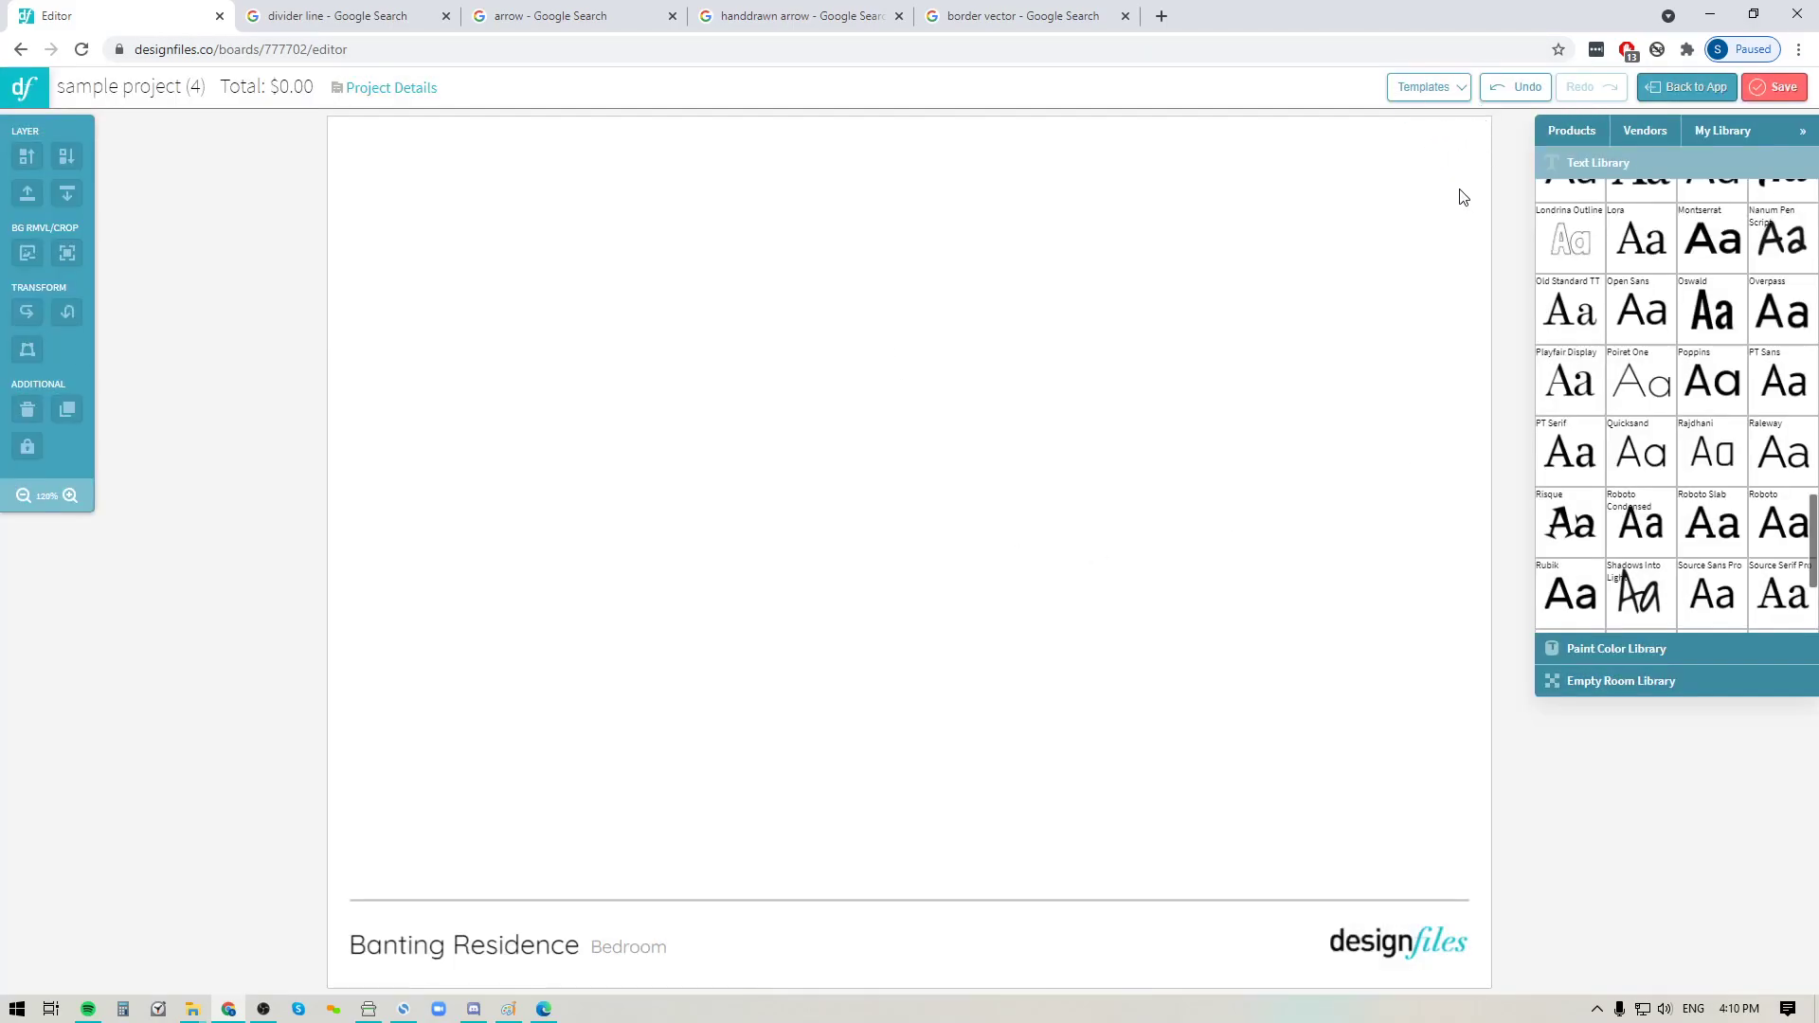
{"action": "mouse_move", "coordinate": [1429, 178]}
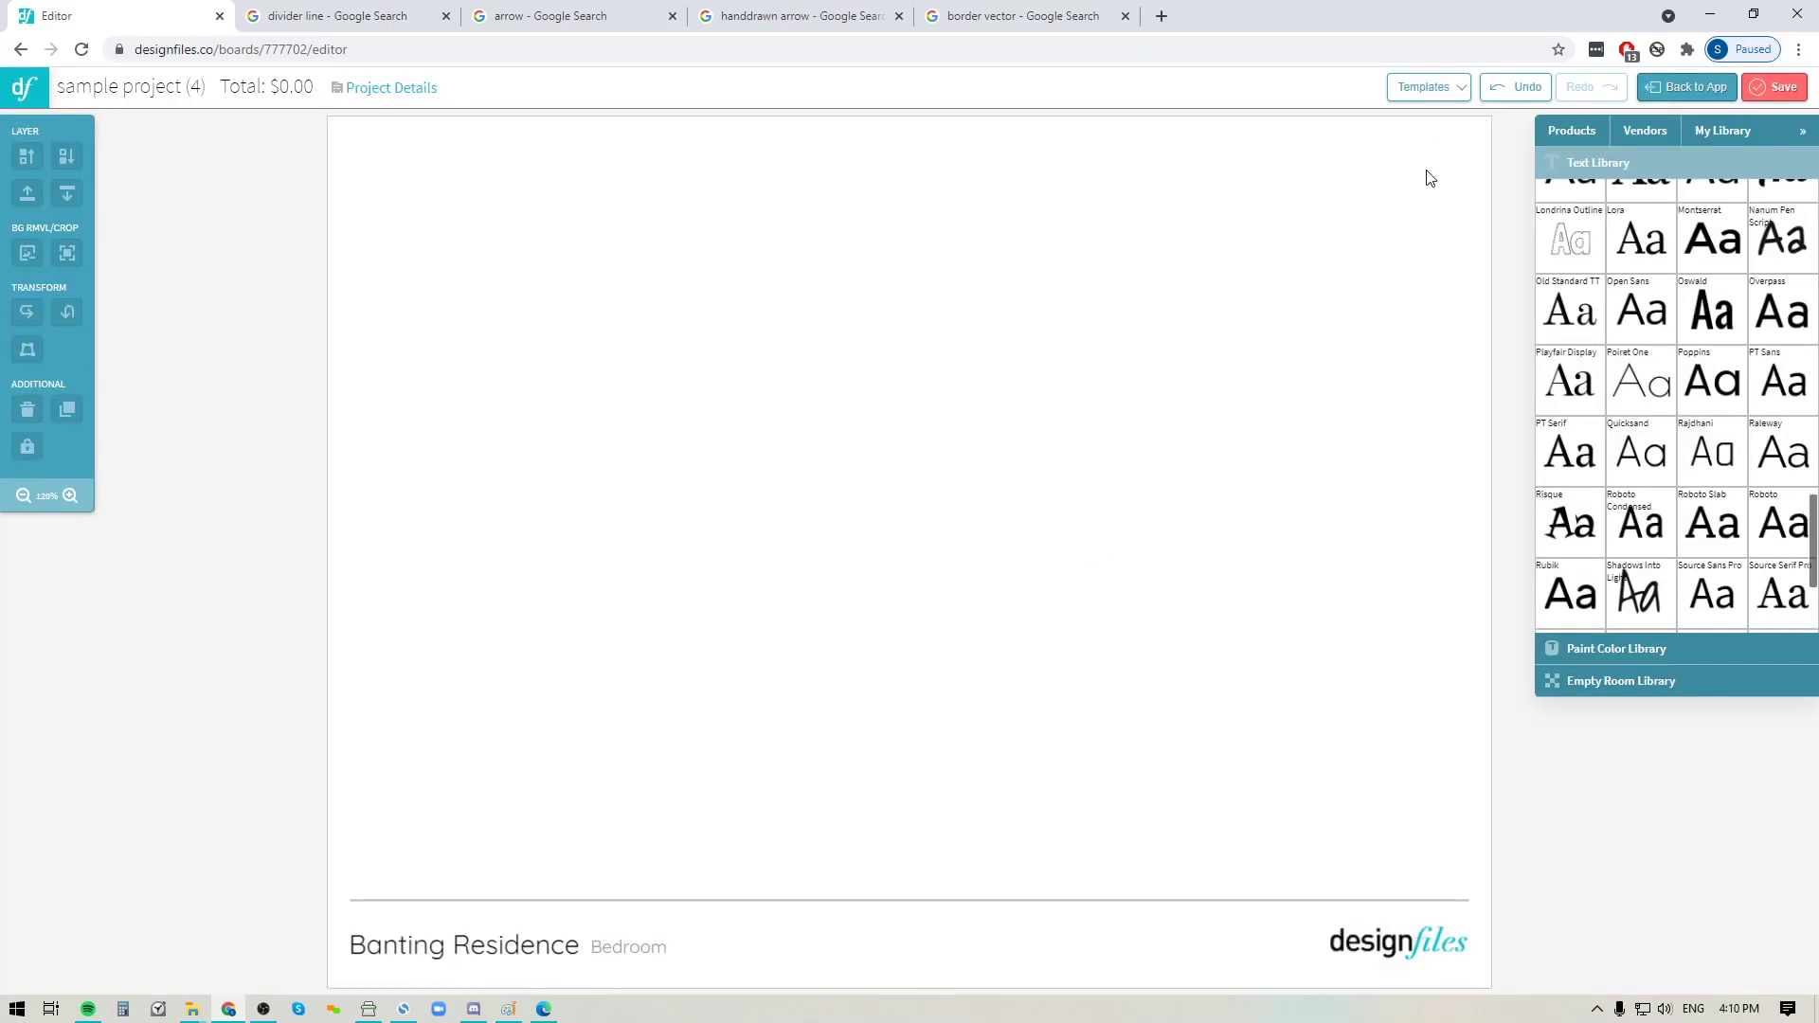
{"action": "mouse_move", "coordinate": [1660, 330]}
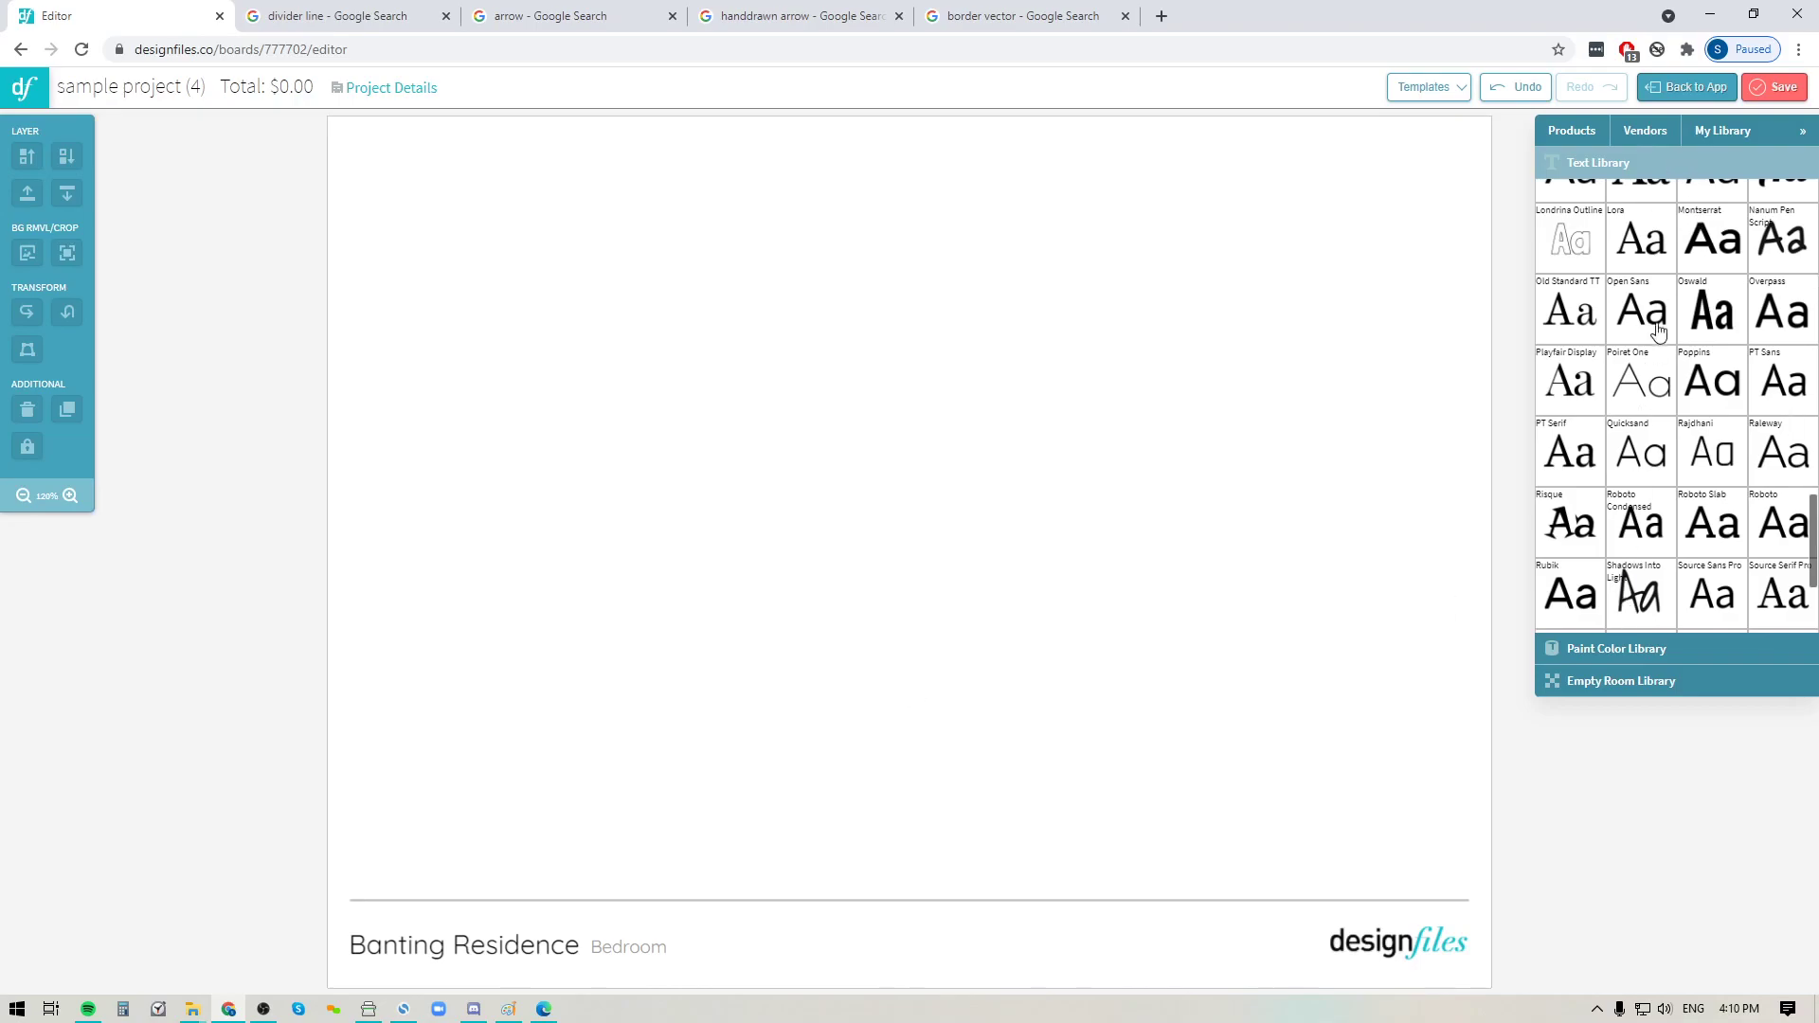
{"action": "left_click", "coordinate": [1722, 130]}
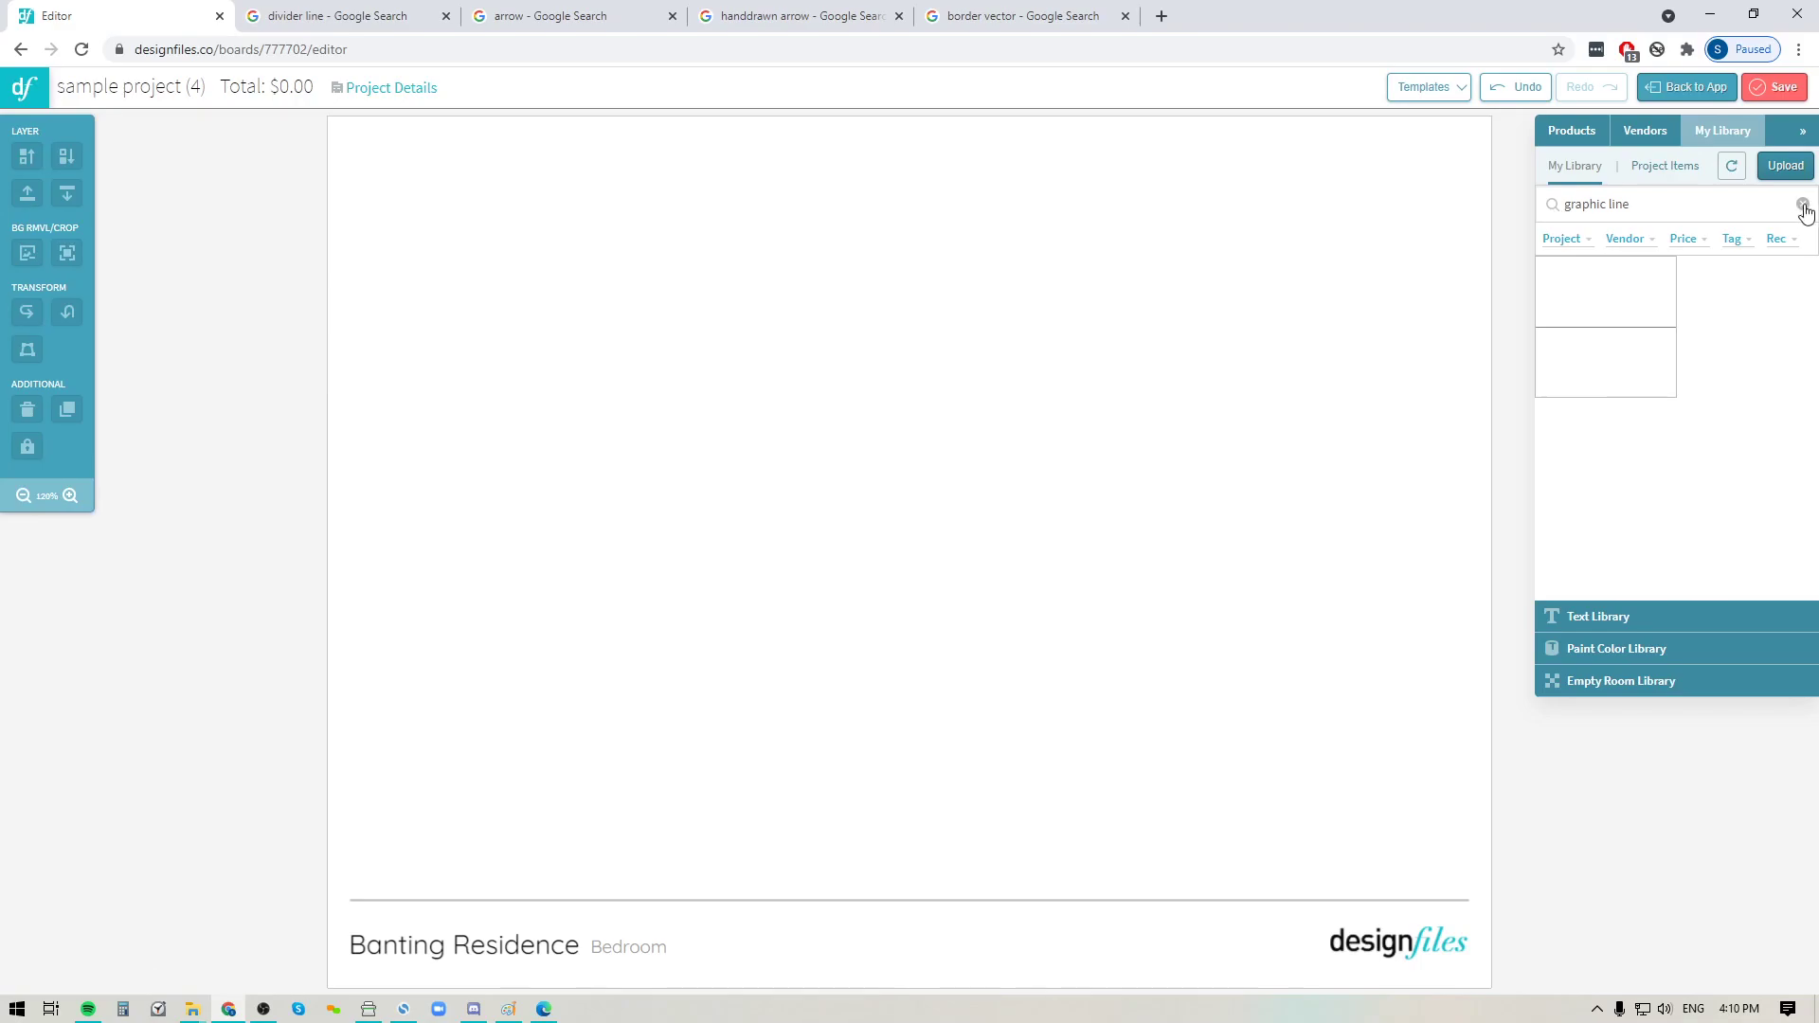
{"action": "left_click", "coordinate": [1802, 205]}
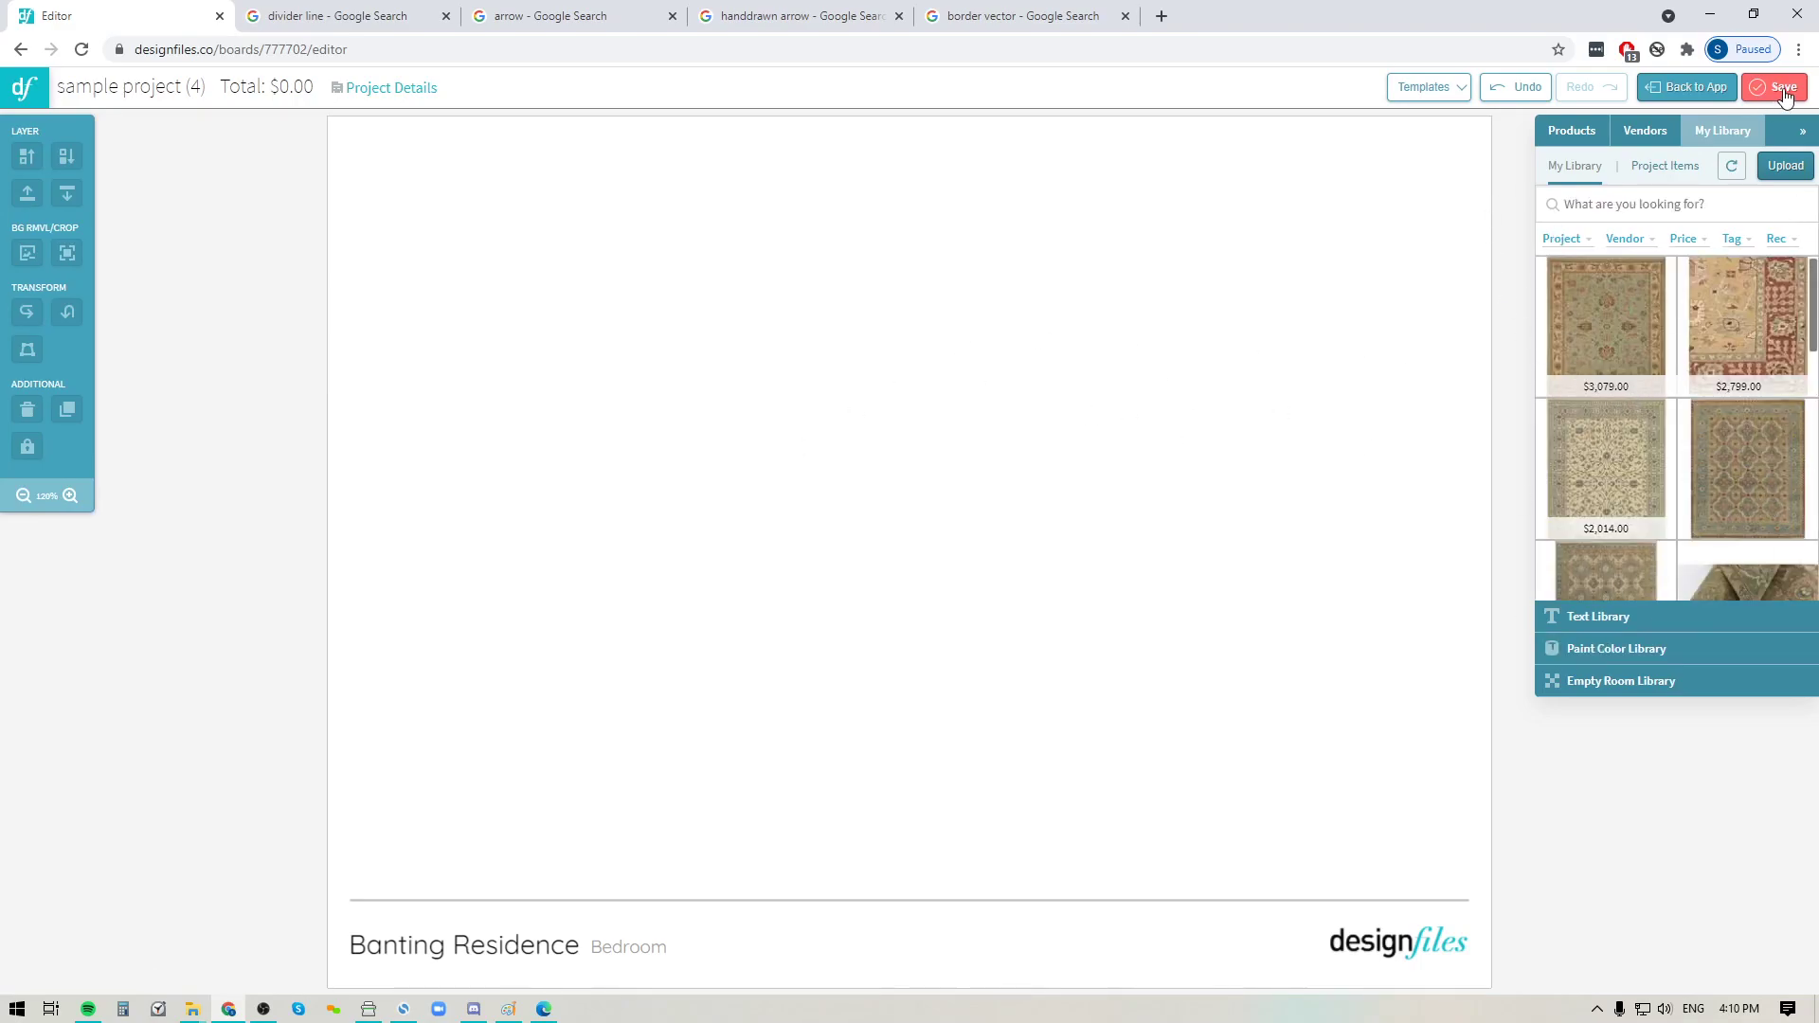
- Save the finished design board and return to the project's boards
{"action": "left_click", "coordinate": [1776, 87]}
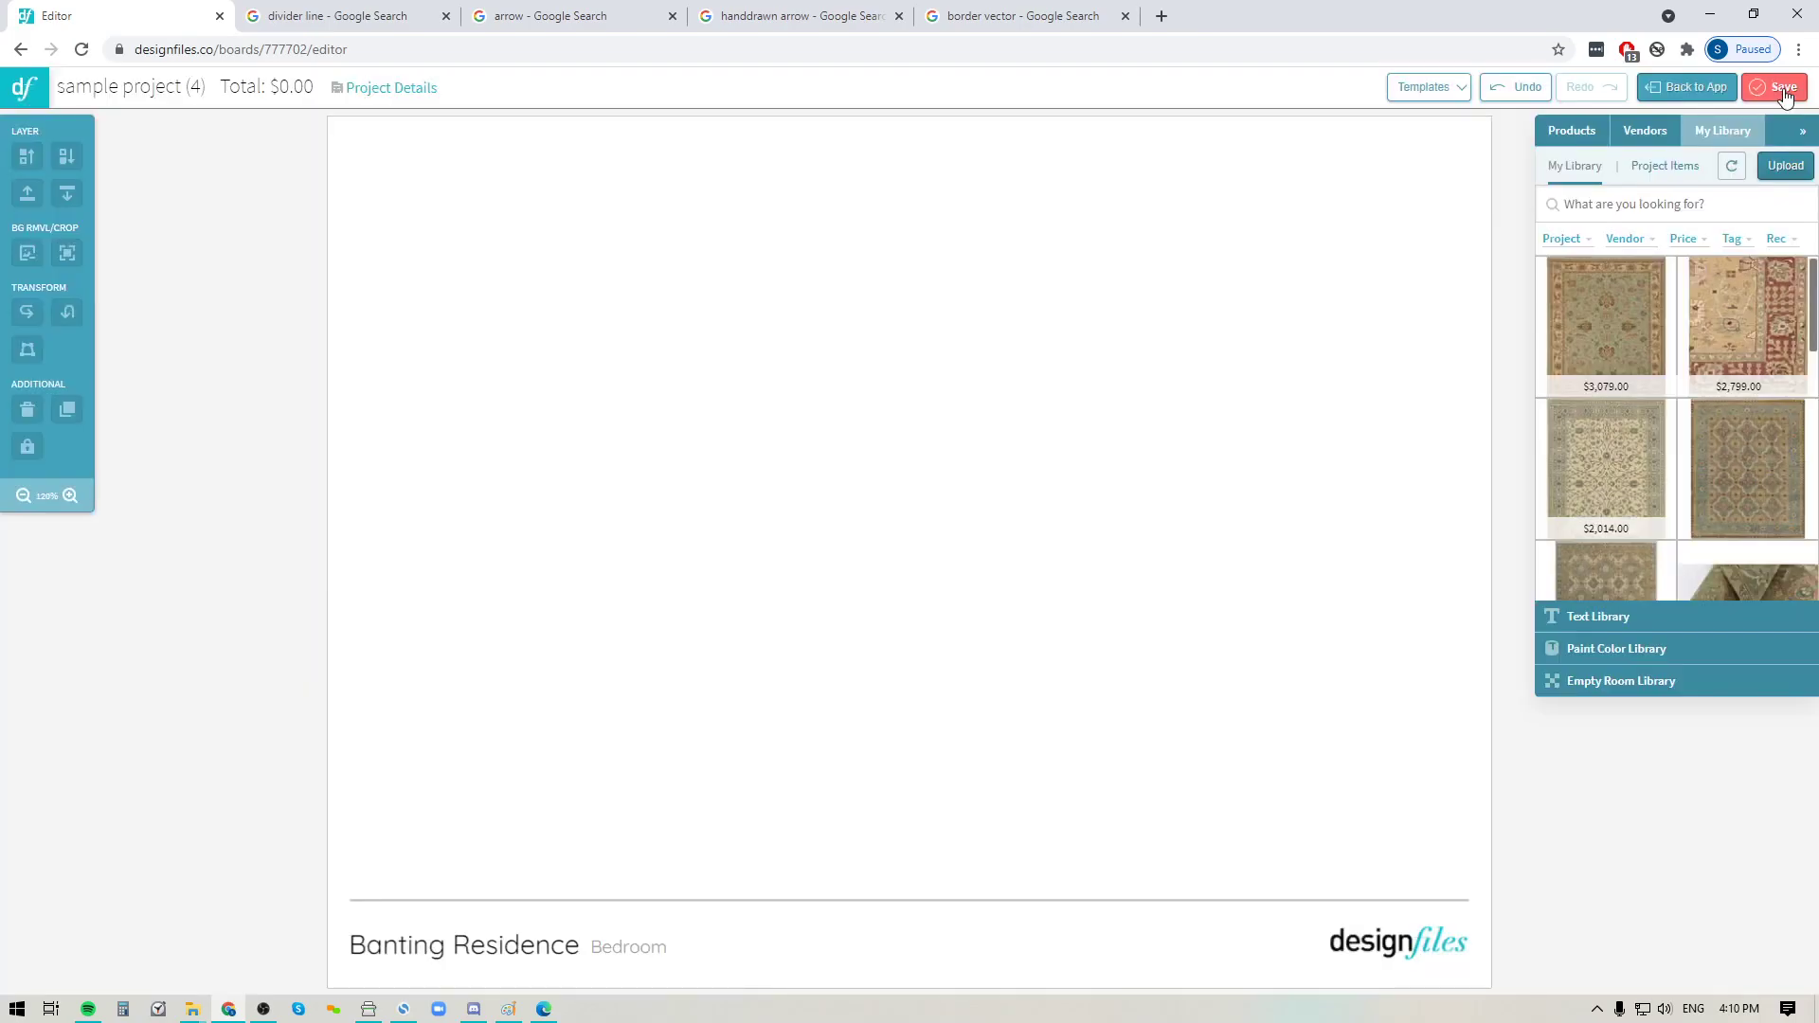
{"action": "left_click", "coordinate": [1782, 87]}
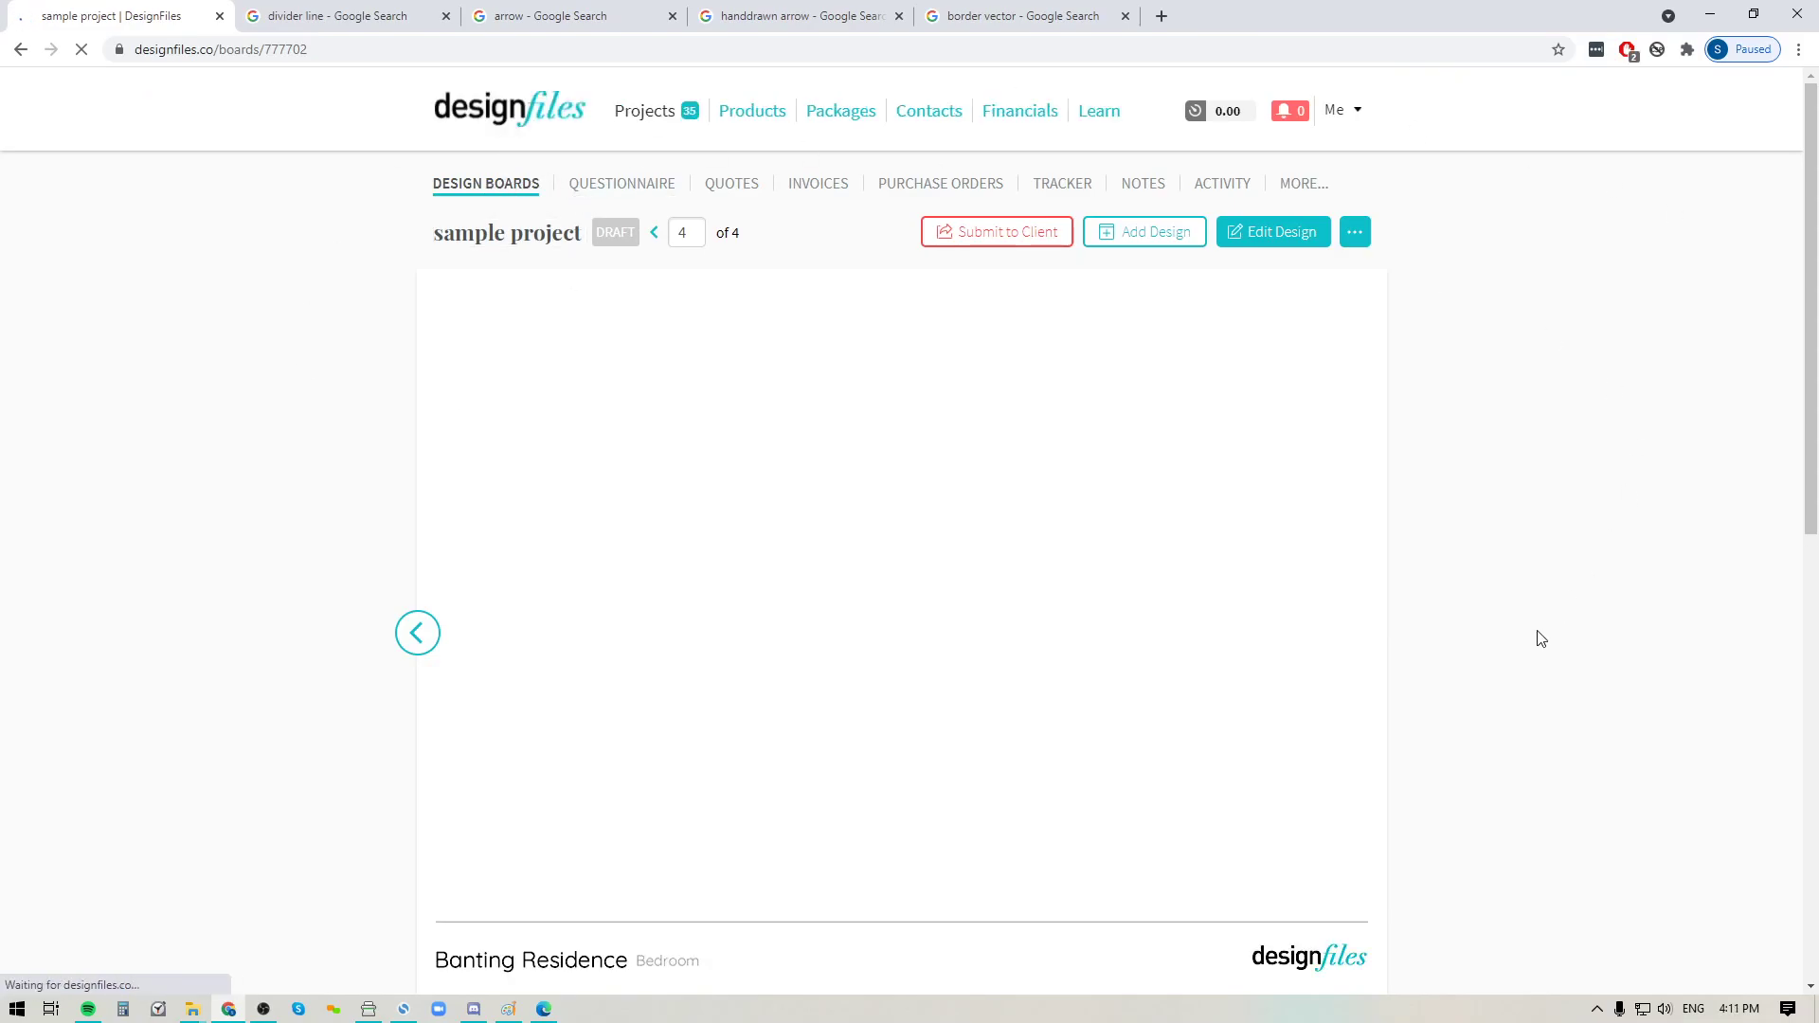
- Page back from board 4 to board 2, the Johnson Residence Bedroom design
{"action": "left_click", "coordinate": [417, 633]}
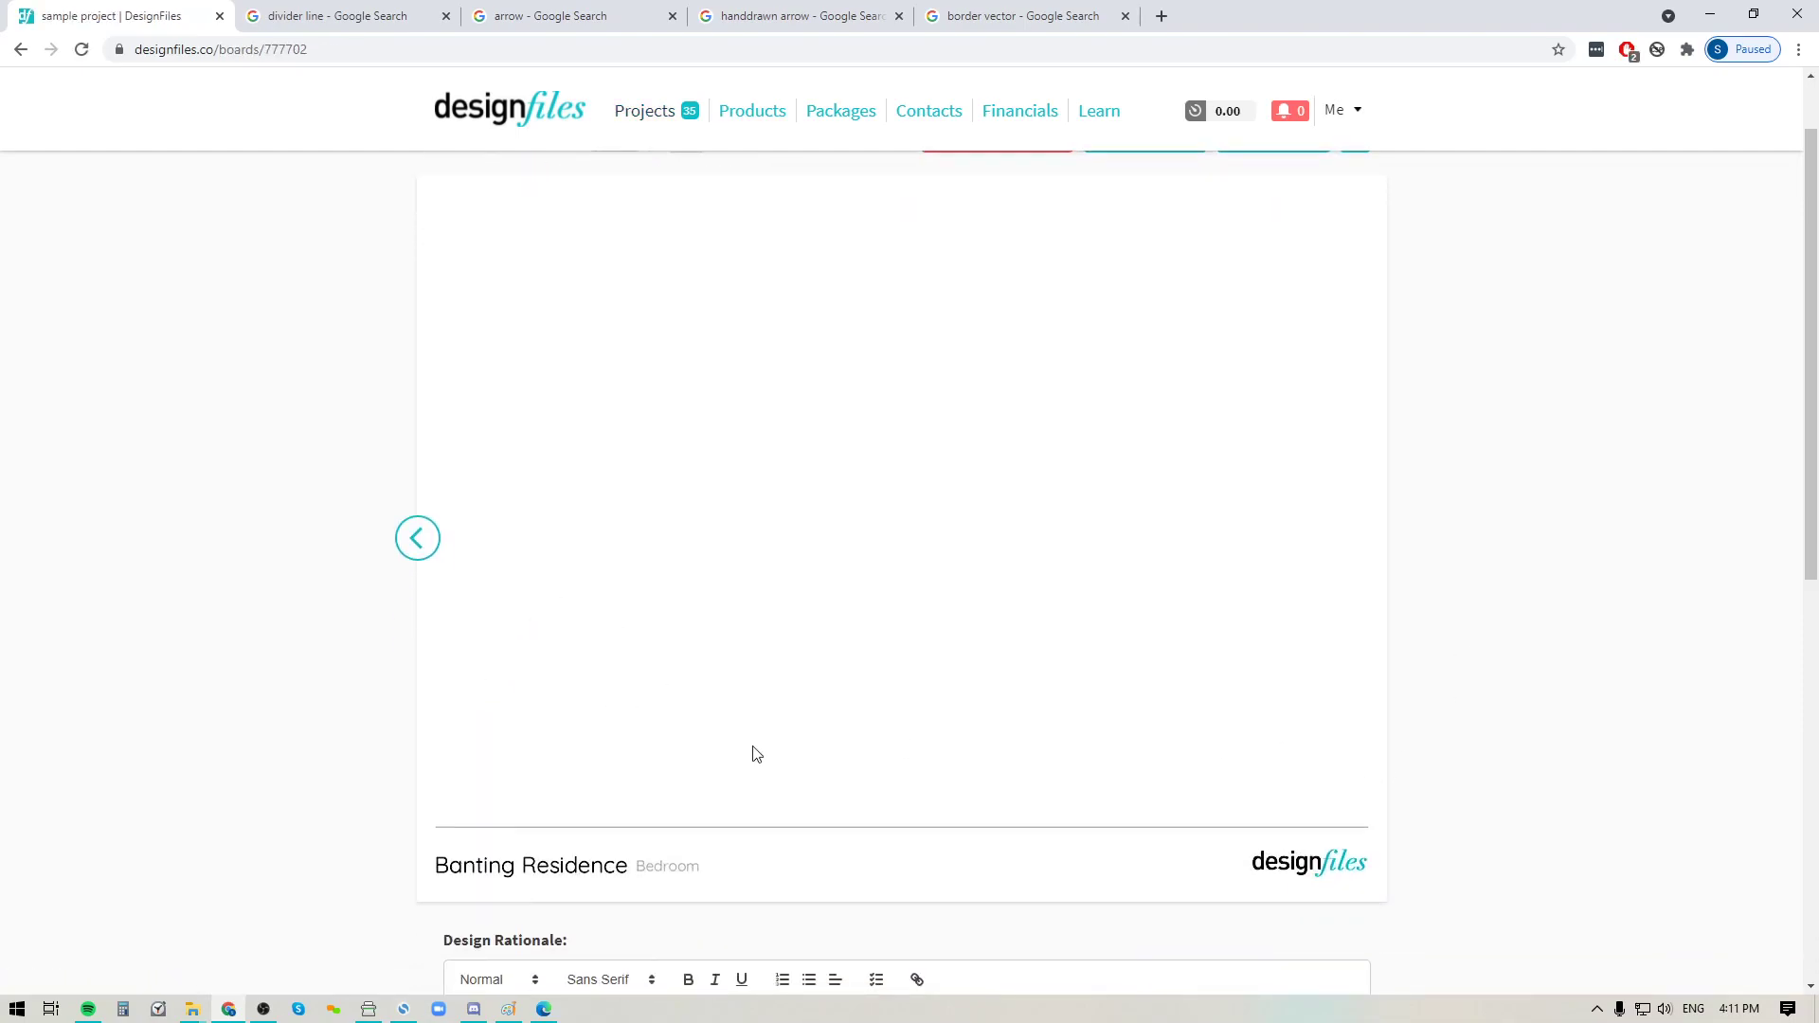
{"action": "mouse_move", "coordinate": [799, 834]}
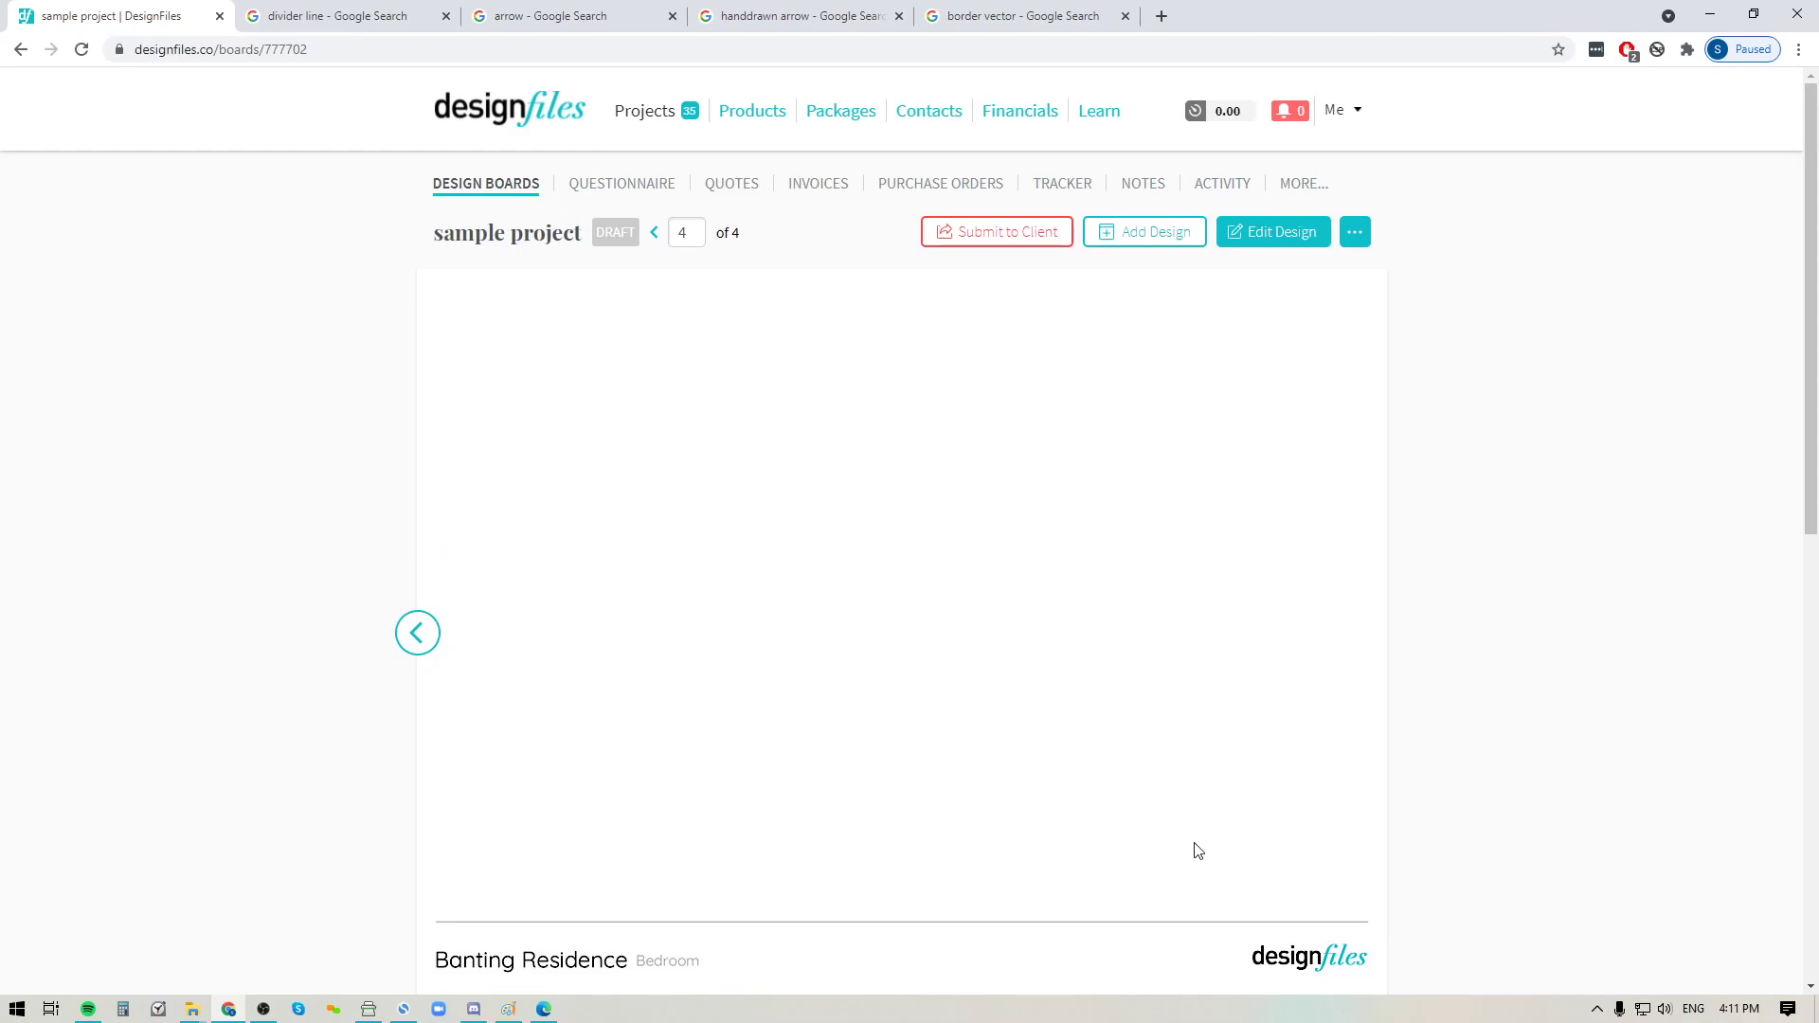
{"action": "mouse_move", "coordinate": [451, 671]}
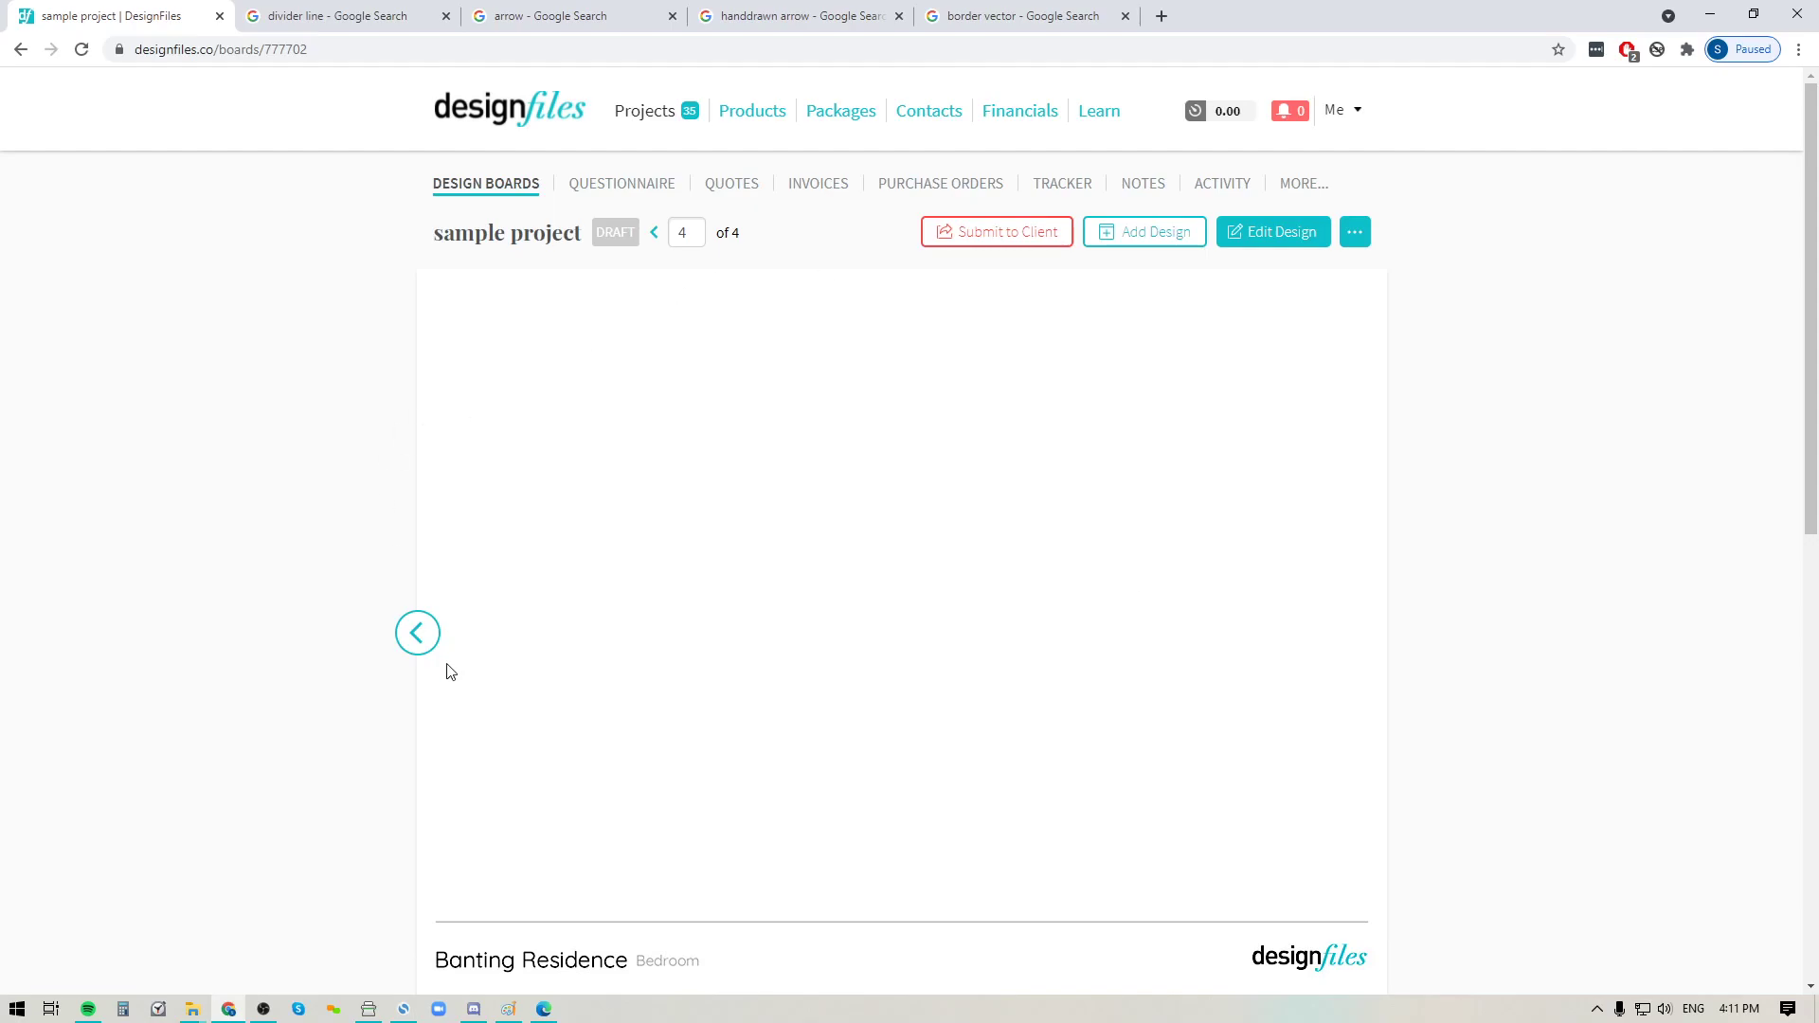
{"action": "left_click", "coordinate": [417, 633]}
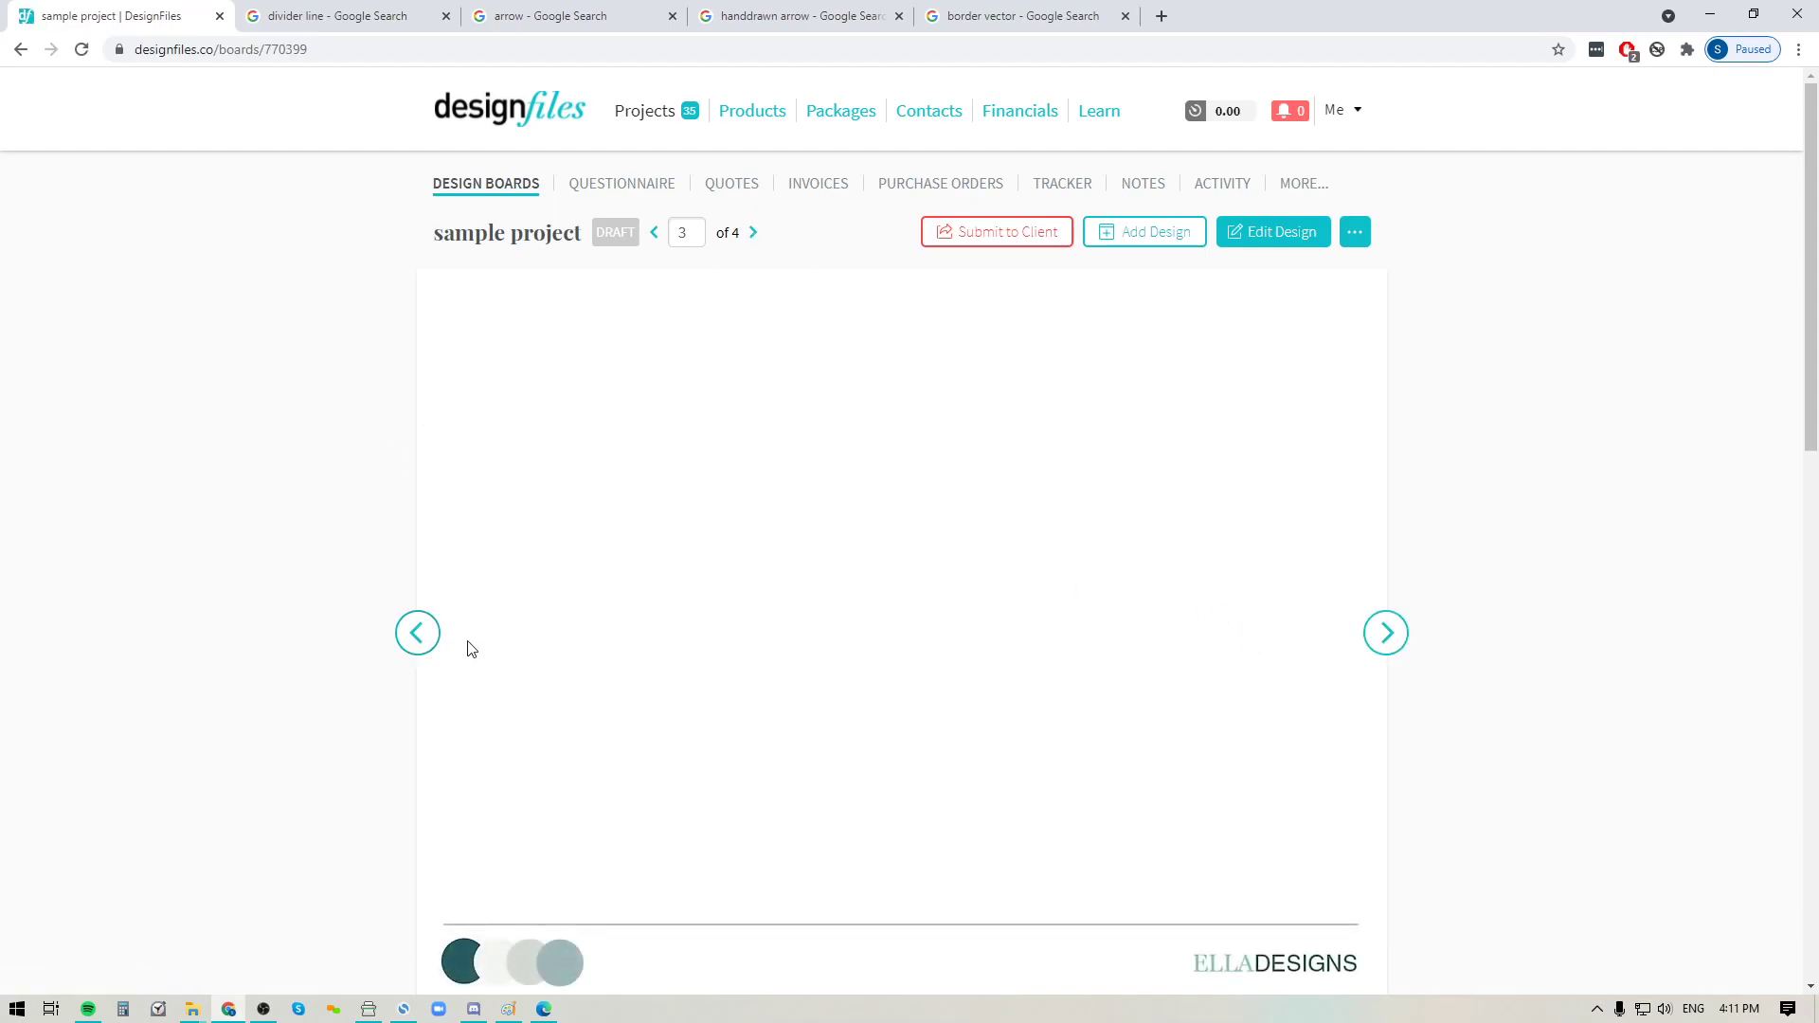
{"action": "left_click", "coordinate": [416, 633]}
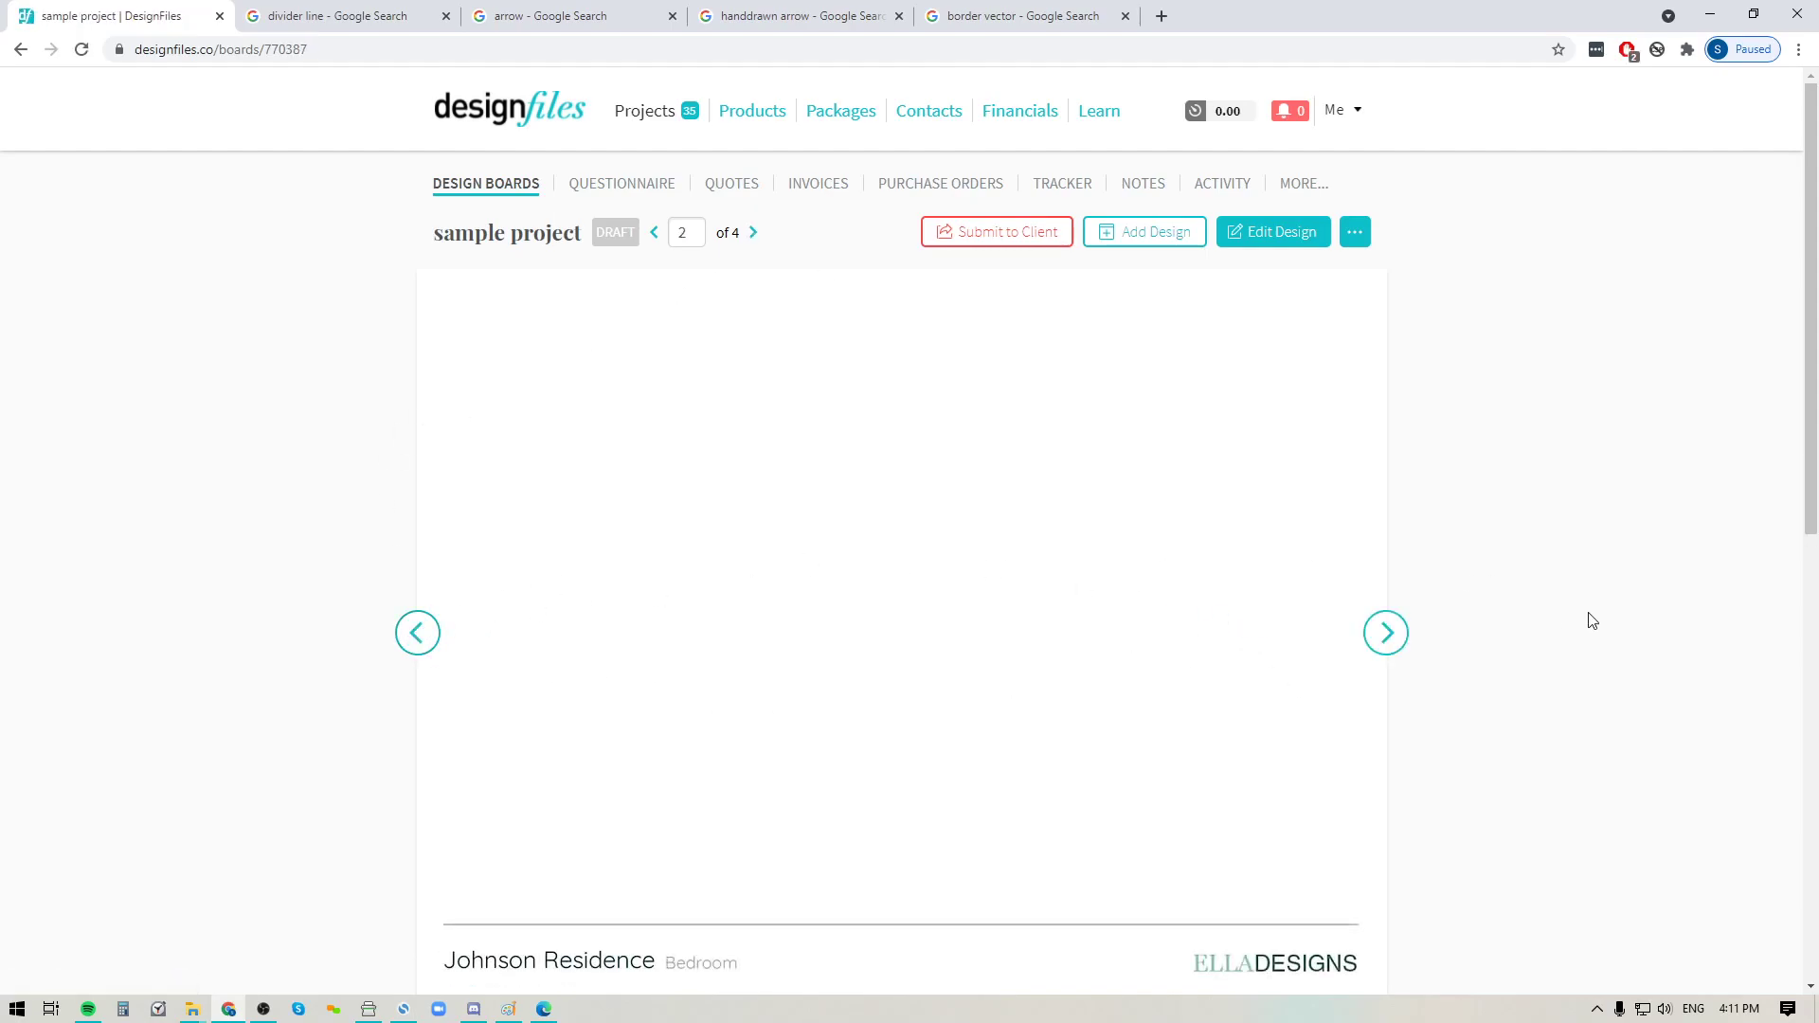